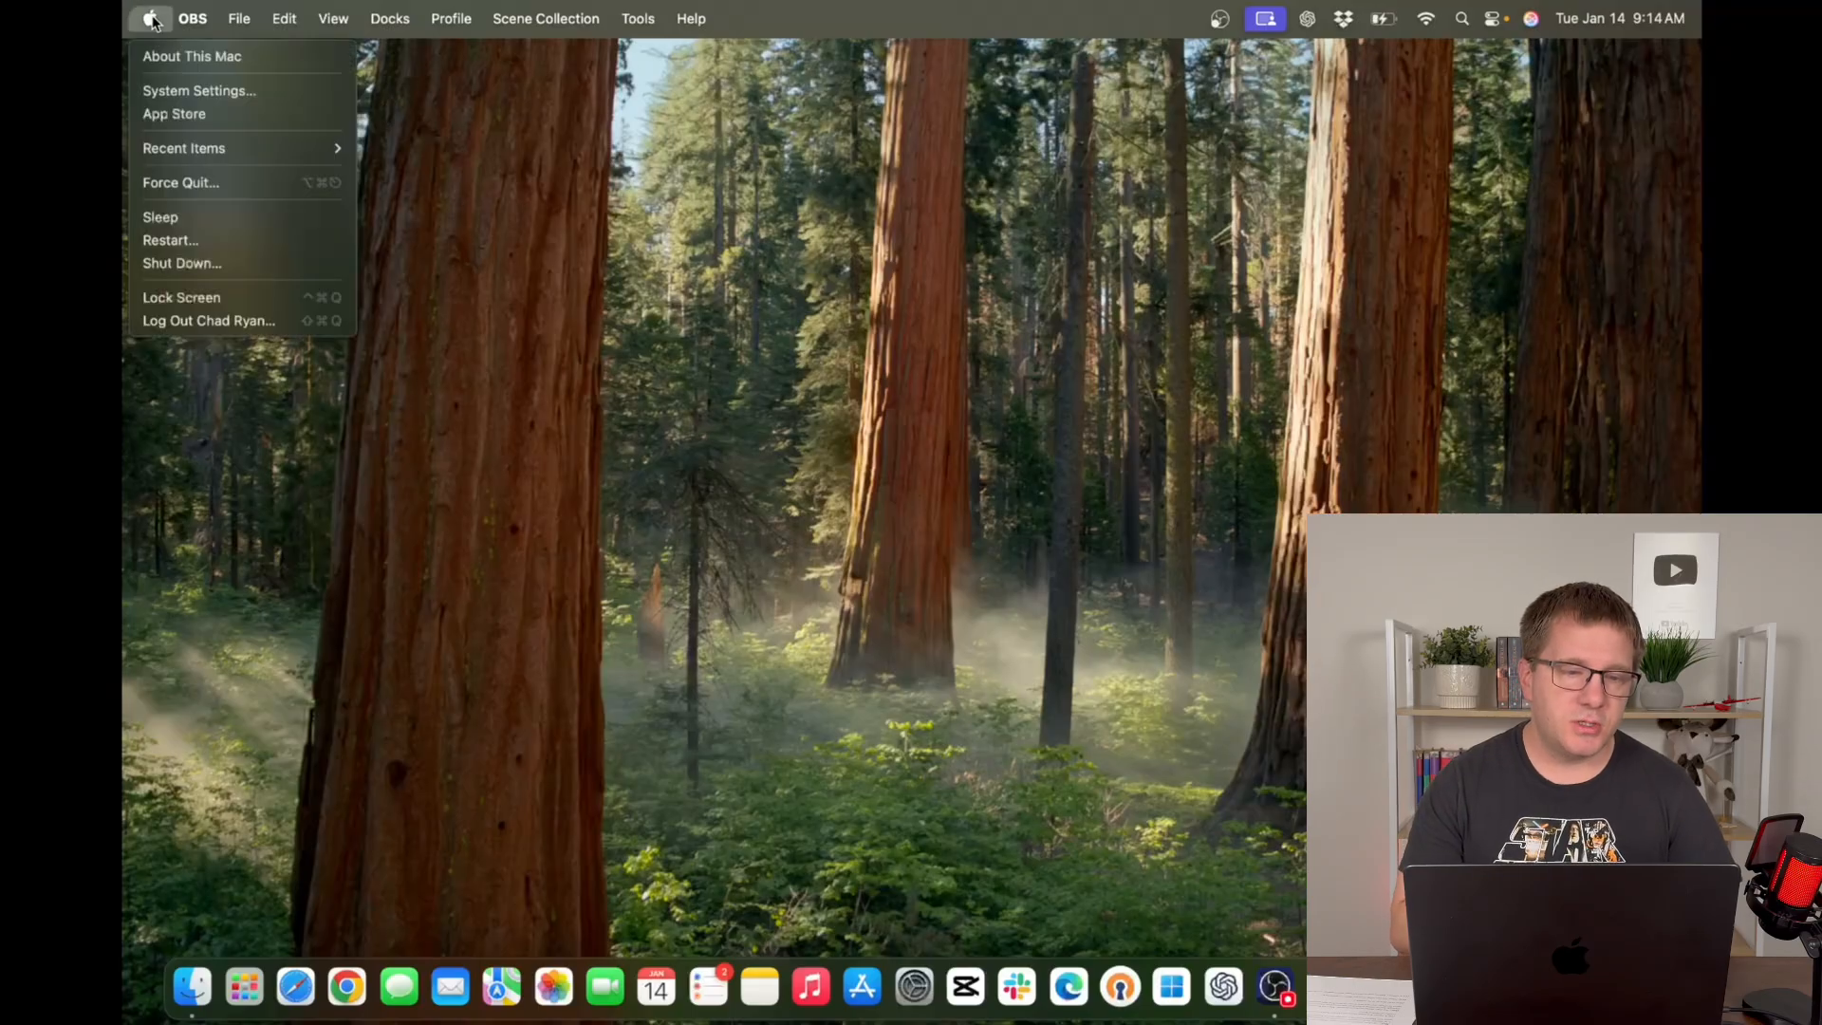
Open System Settings from the Apple menu, landing on the General pane.
click(149, 19)
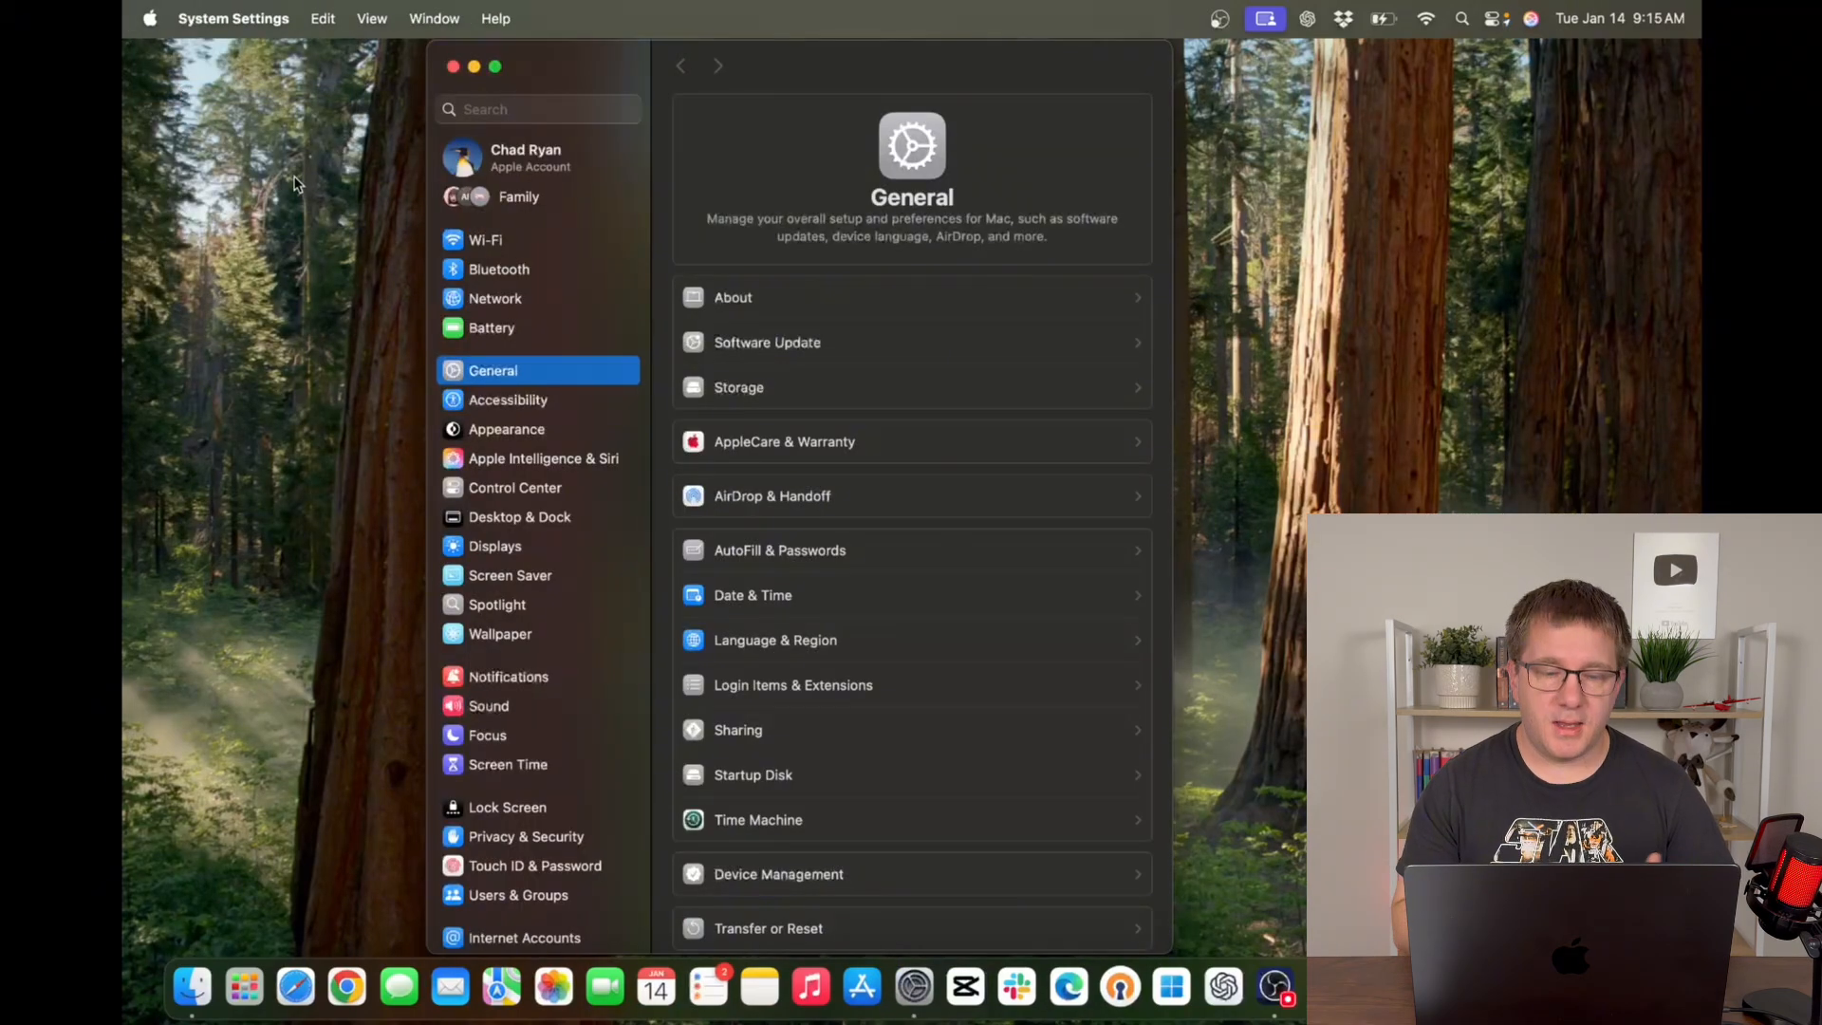
Switch Appearance to Light mode, then back to Dark mode.
click(505, 429)
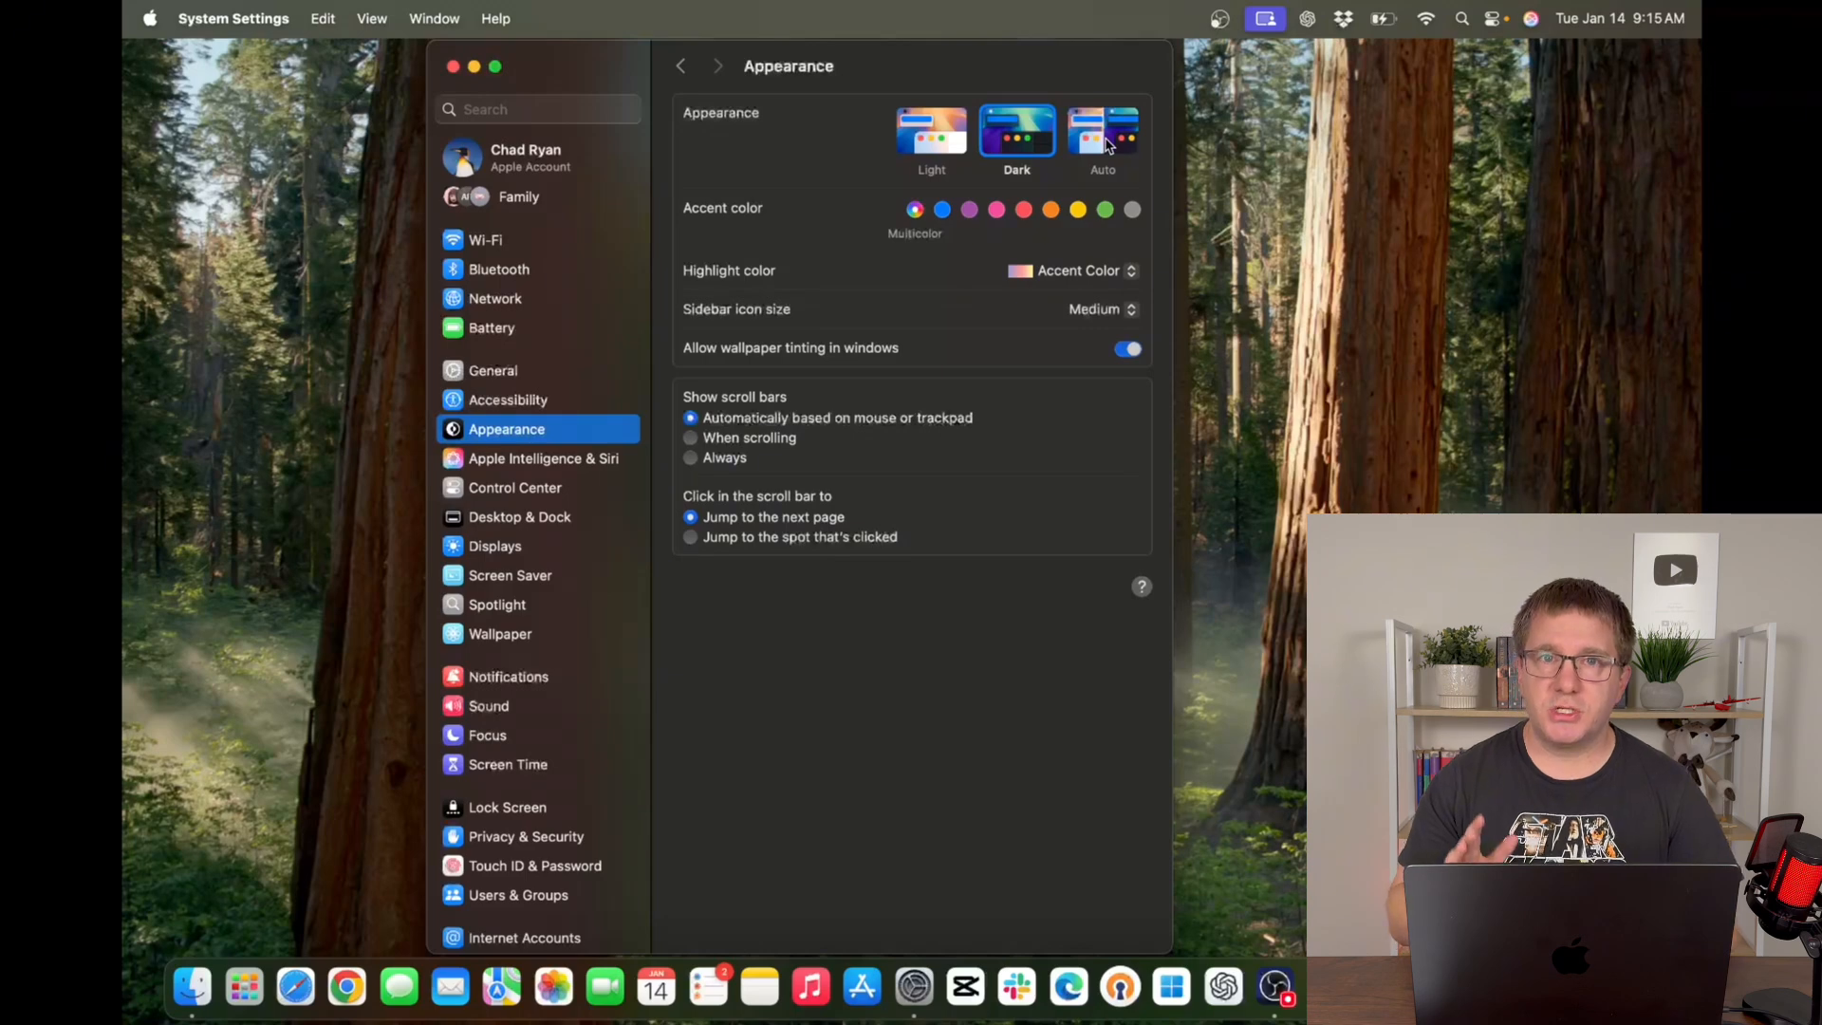
mouse_move(1110, 141)
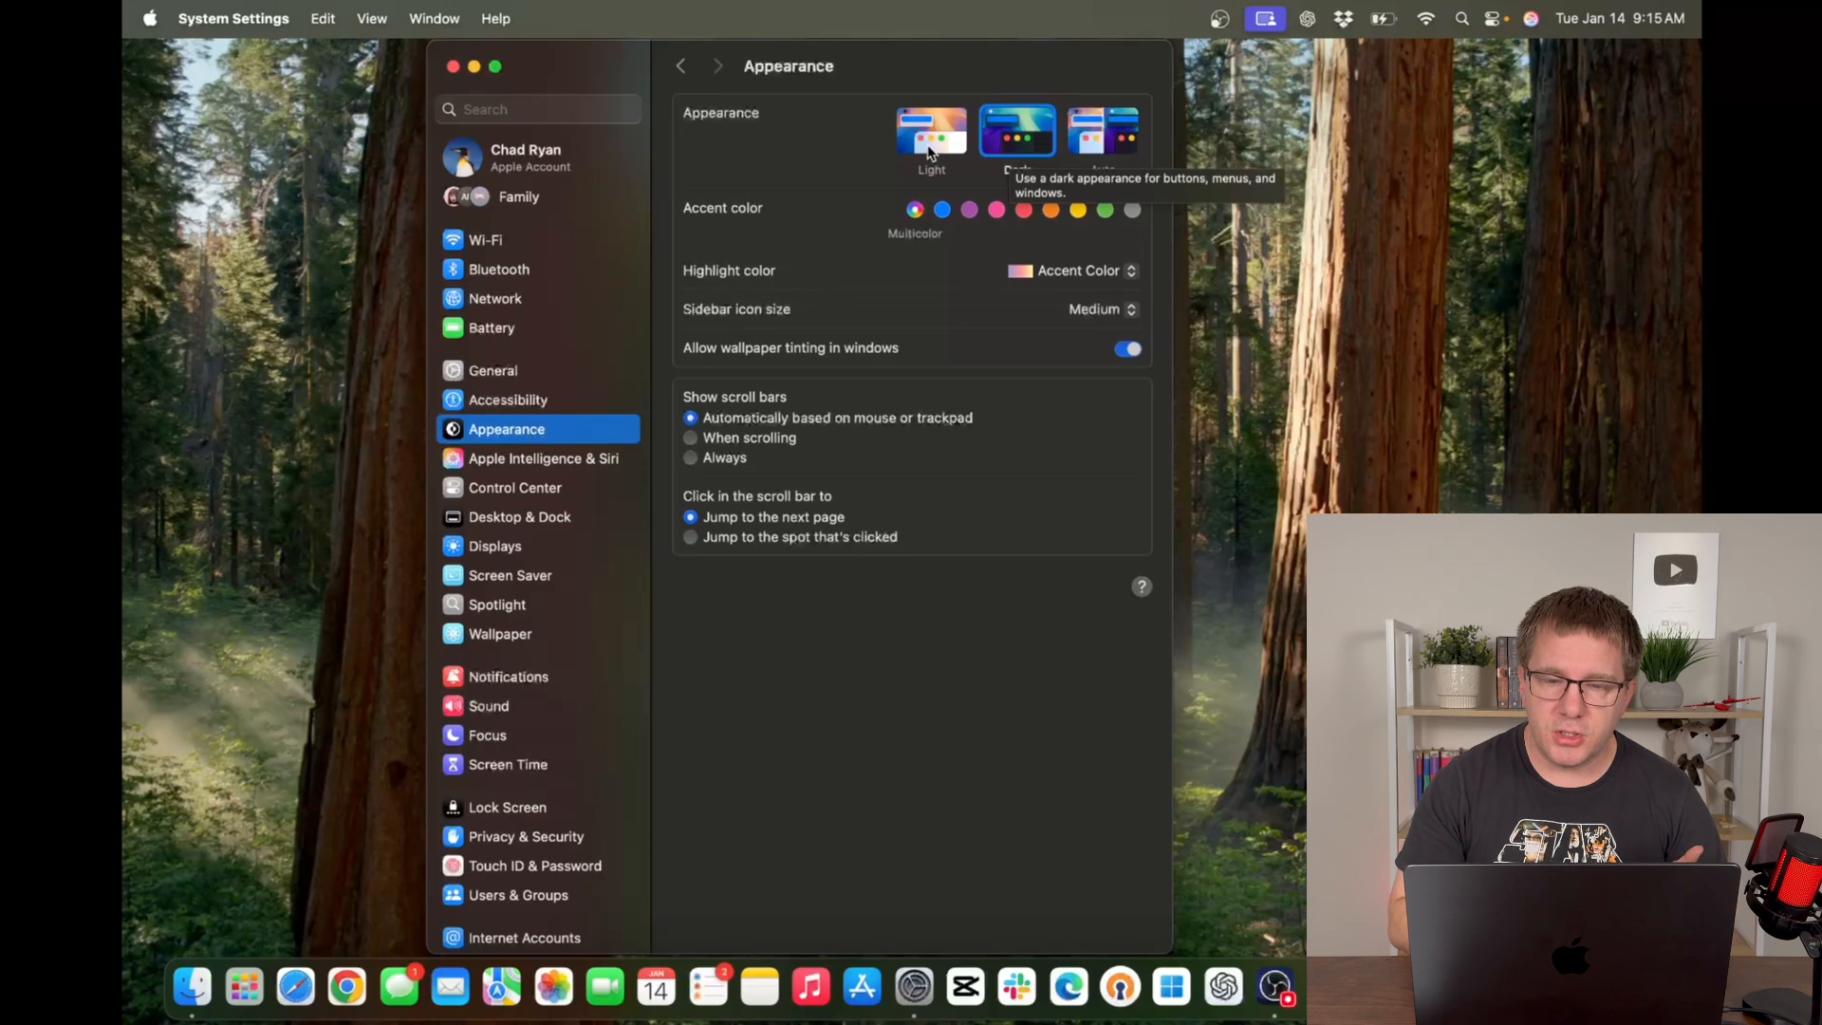
click(931, 130)
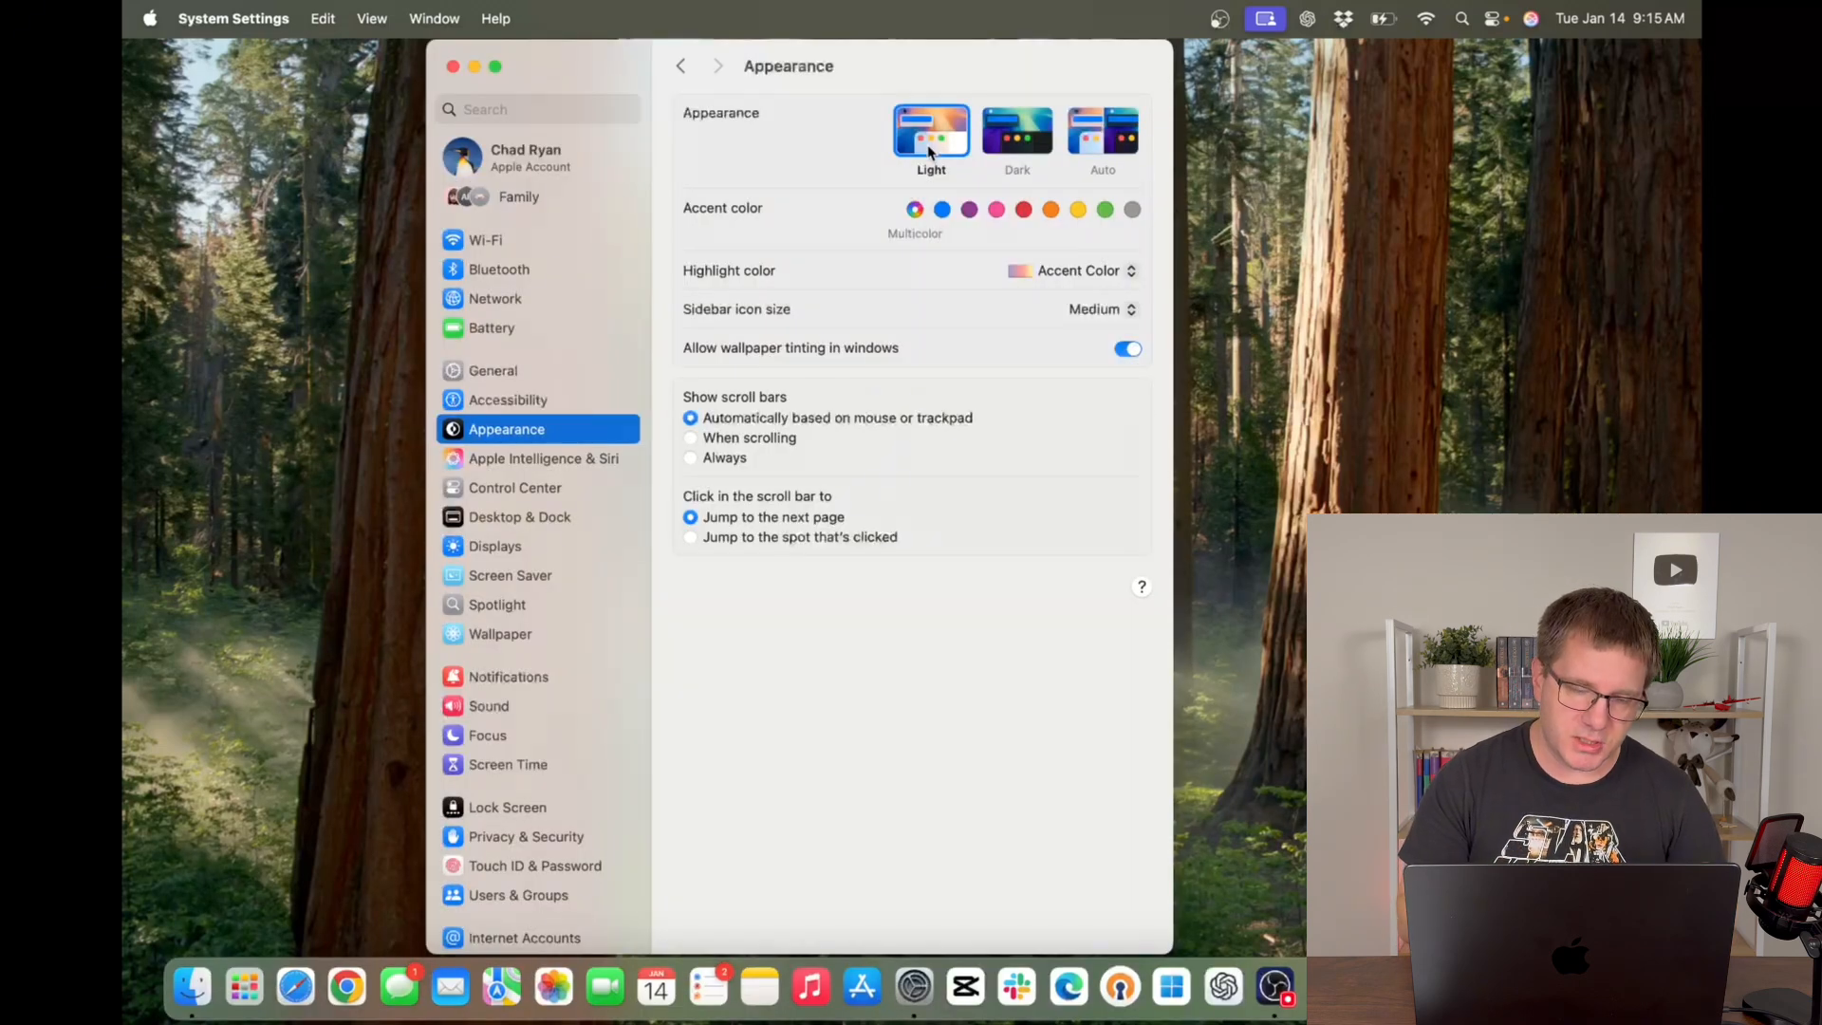
click(1018, 131)
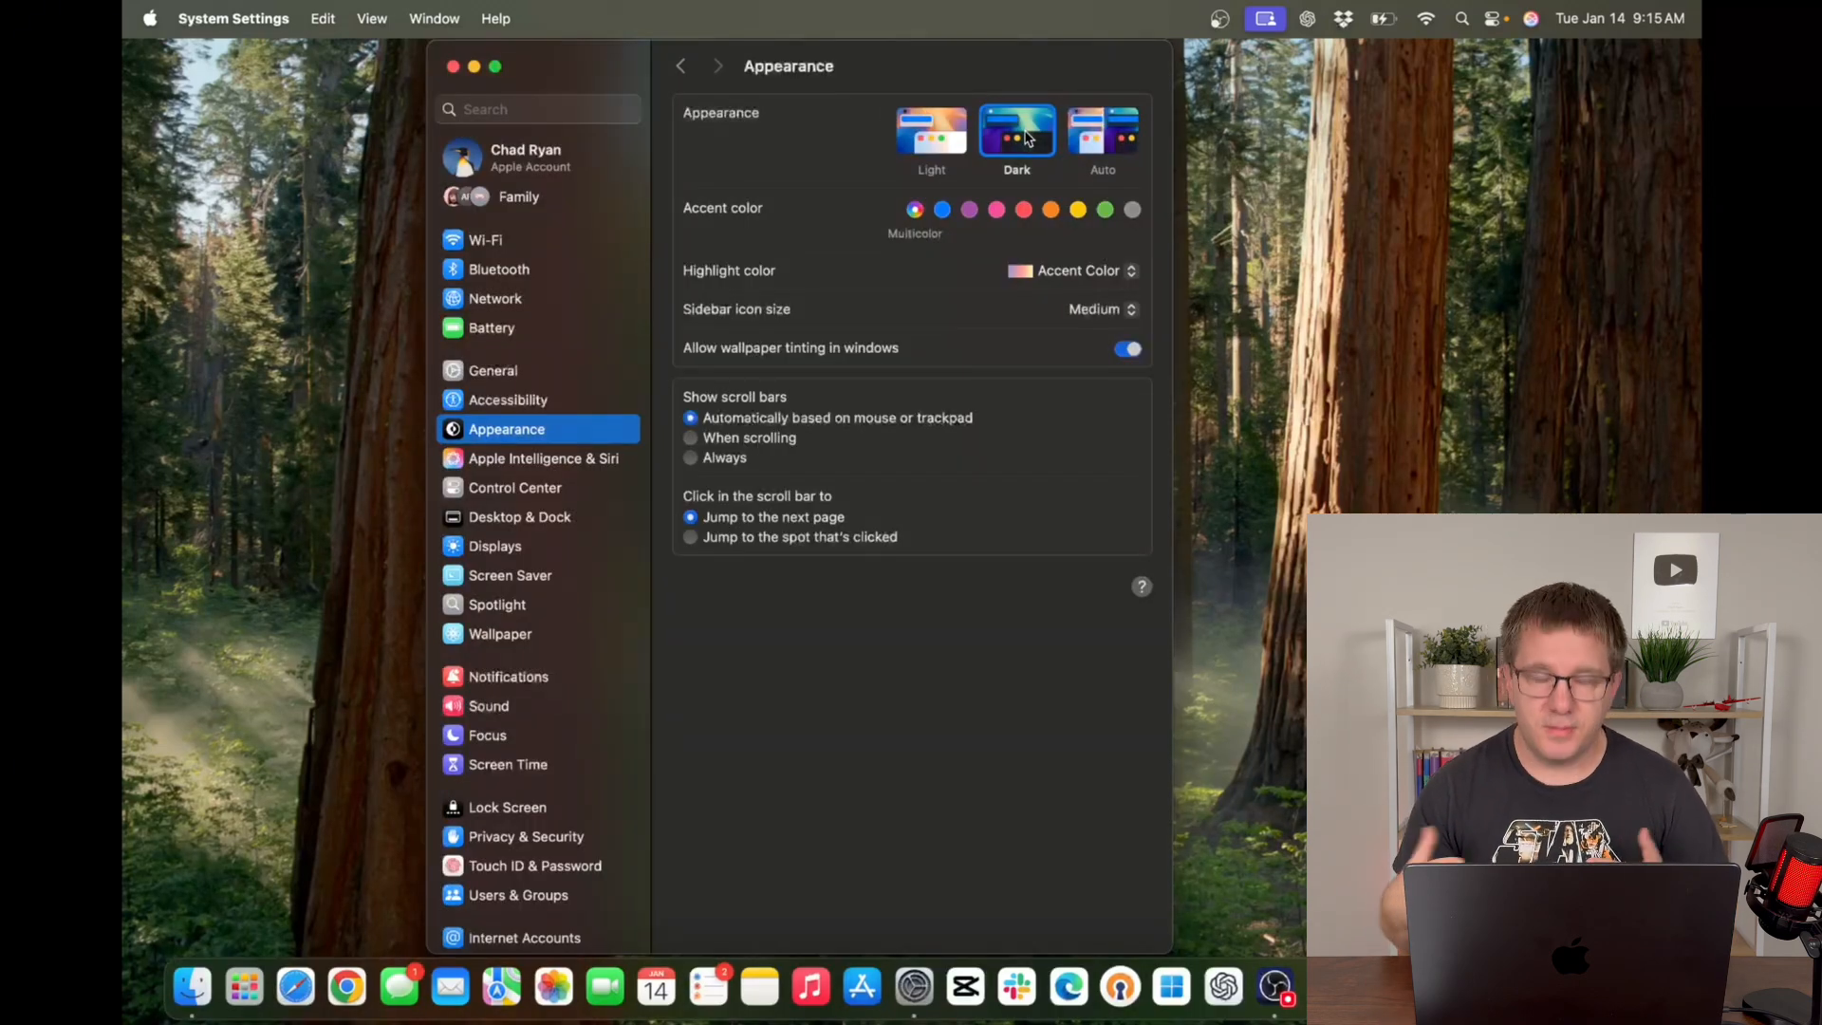
mouse_move(551, 256)
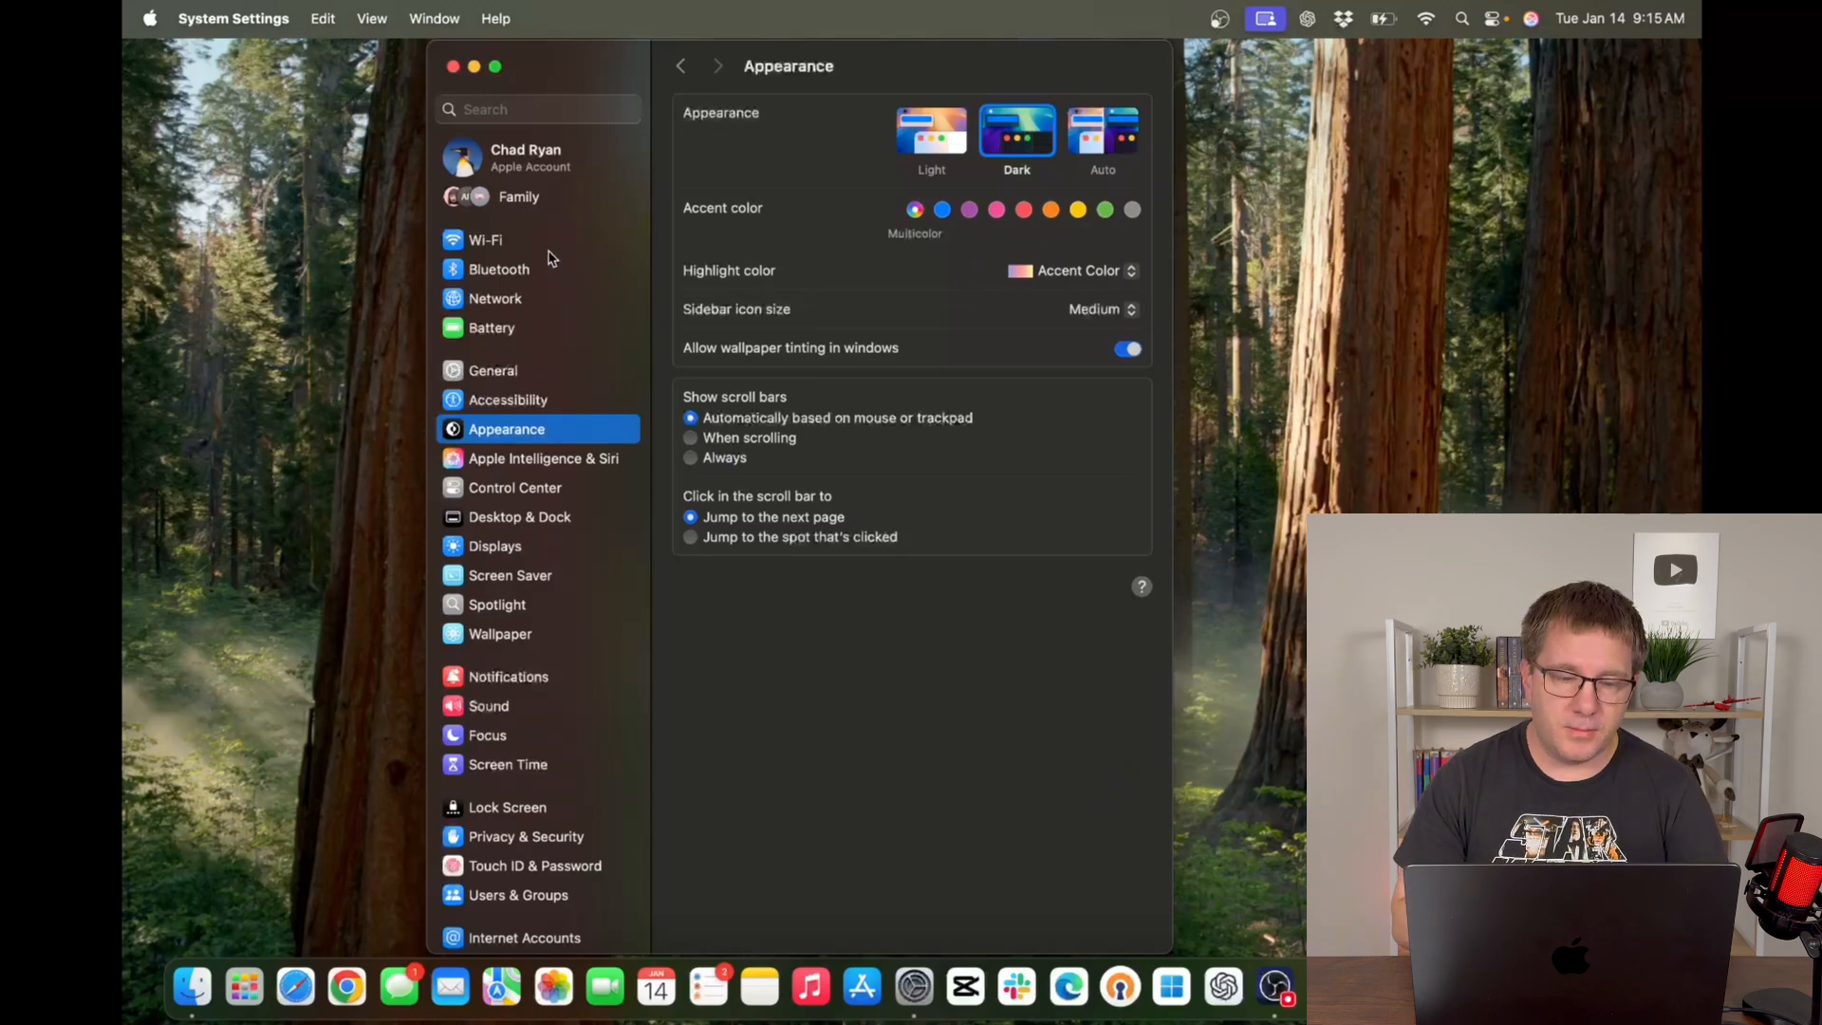
mouse_move(520, 526)
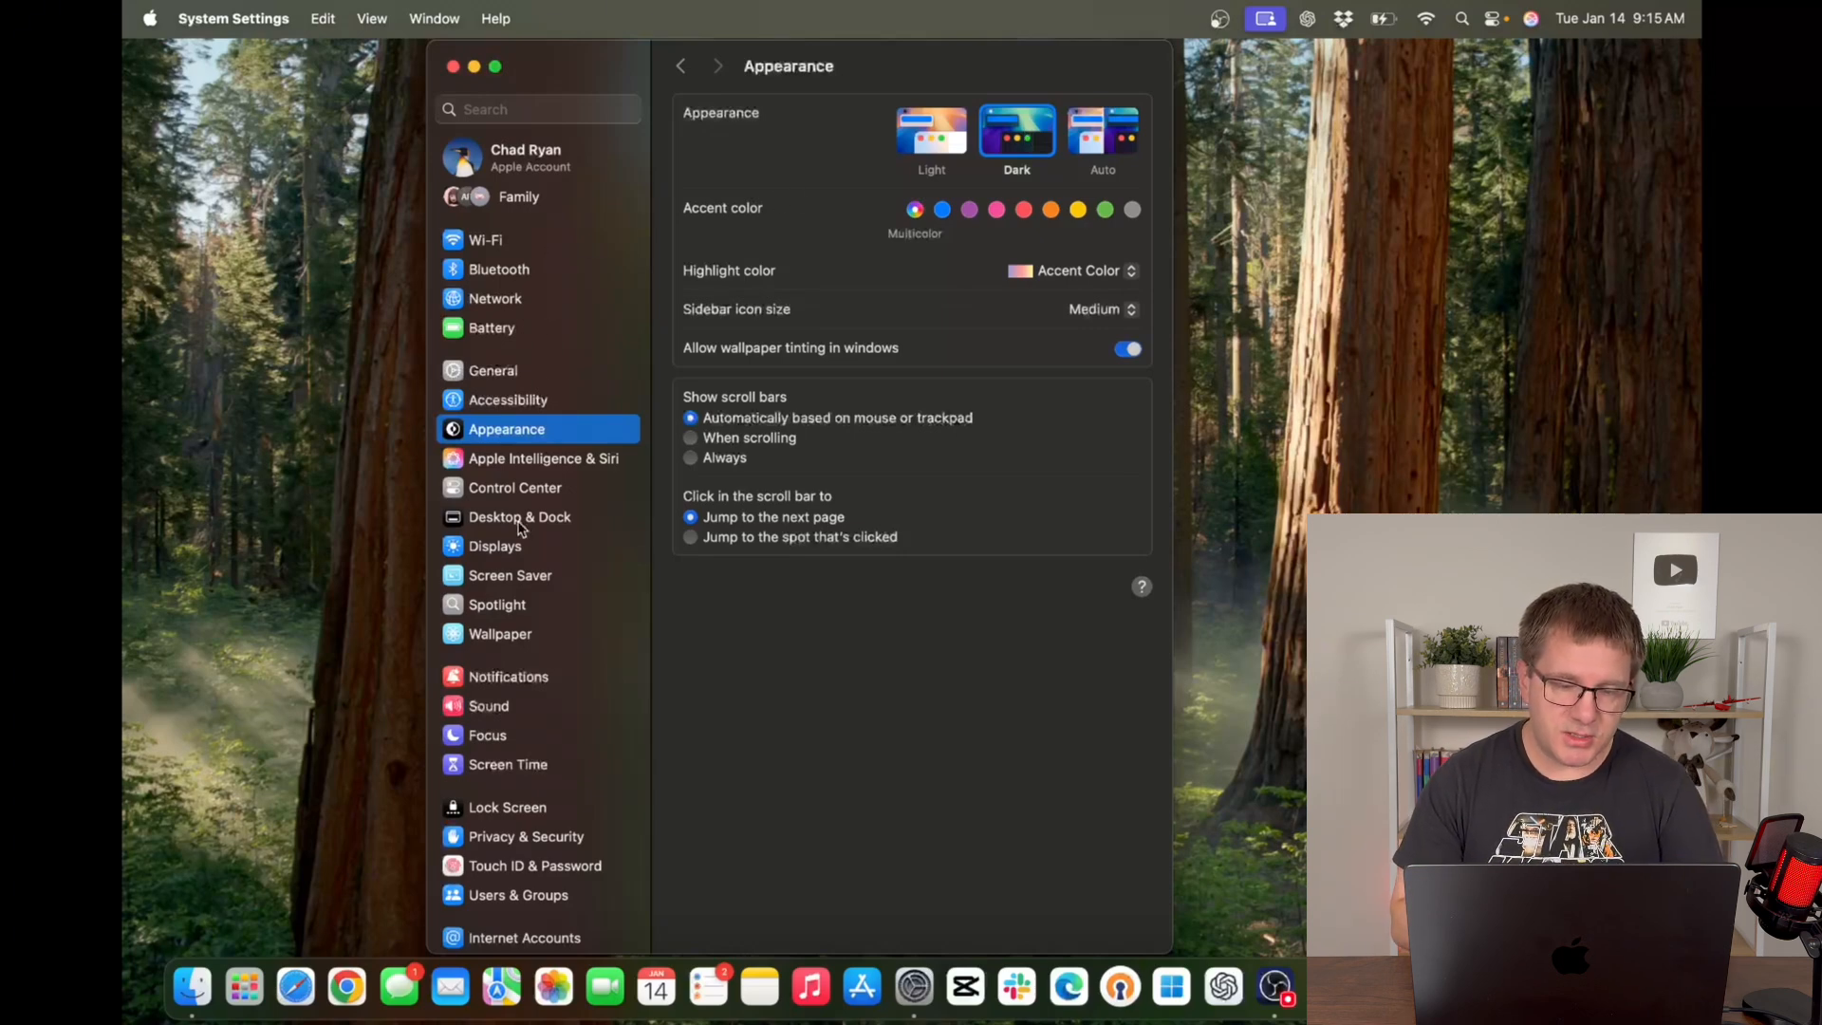
Open Desktop & Dock and drag the Dock magnification slider higher.
click(519, 517)
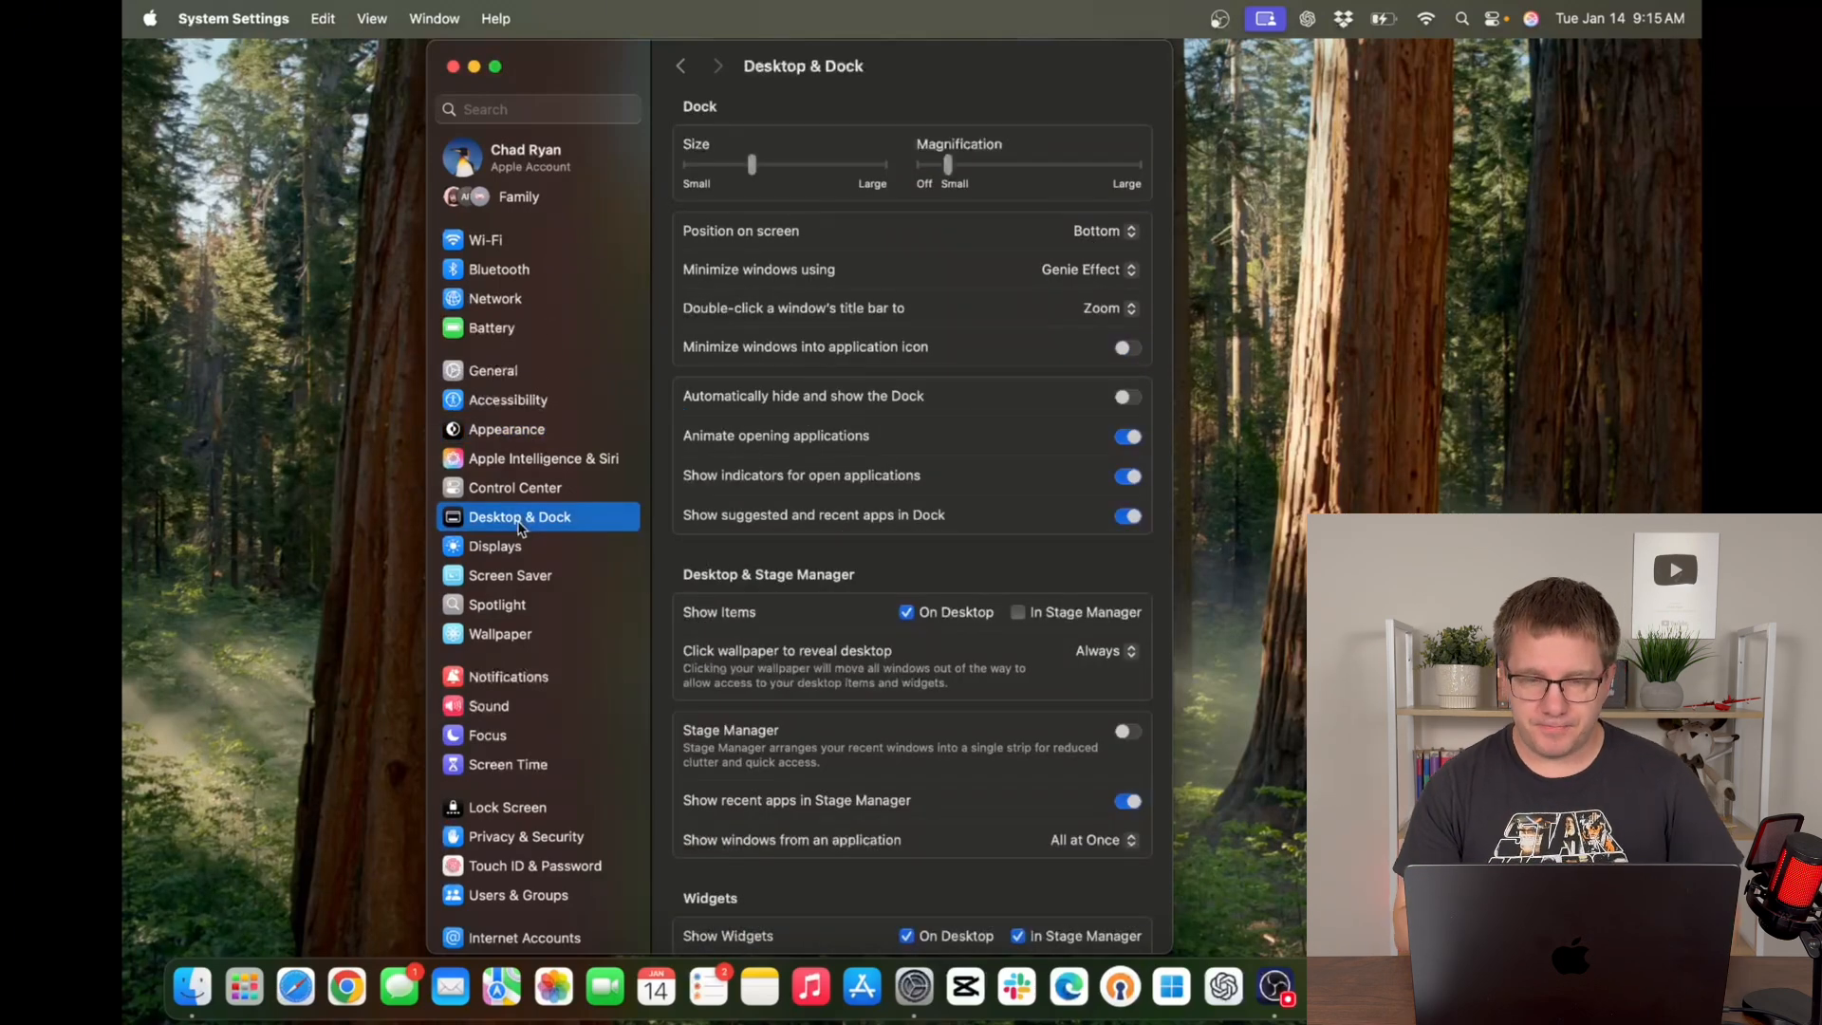
mouse_move(297, 1002)
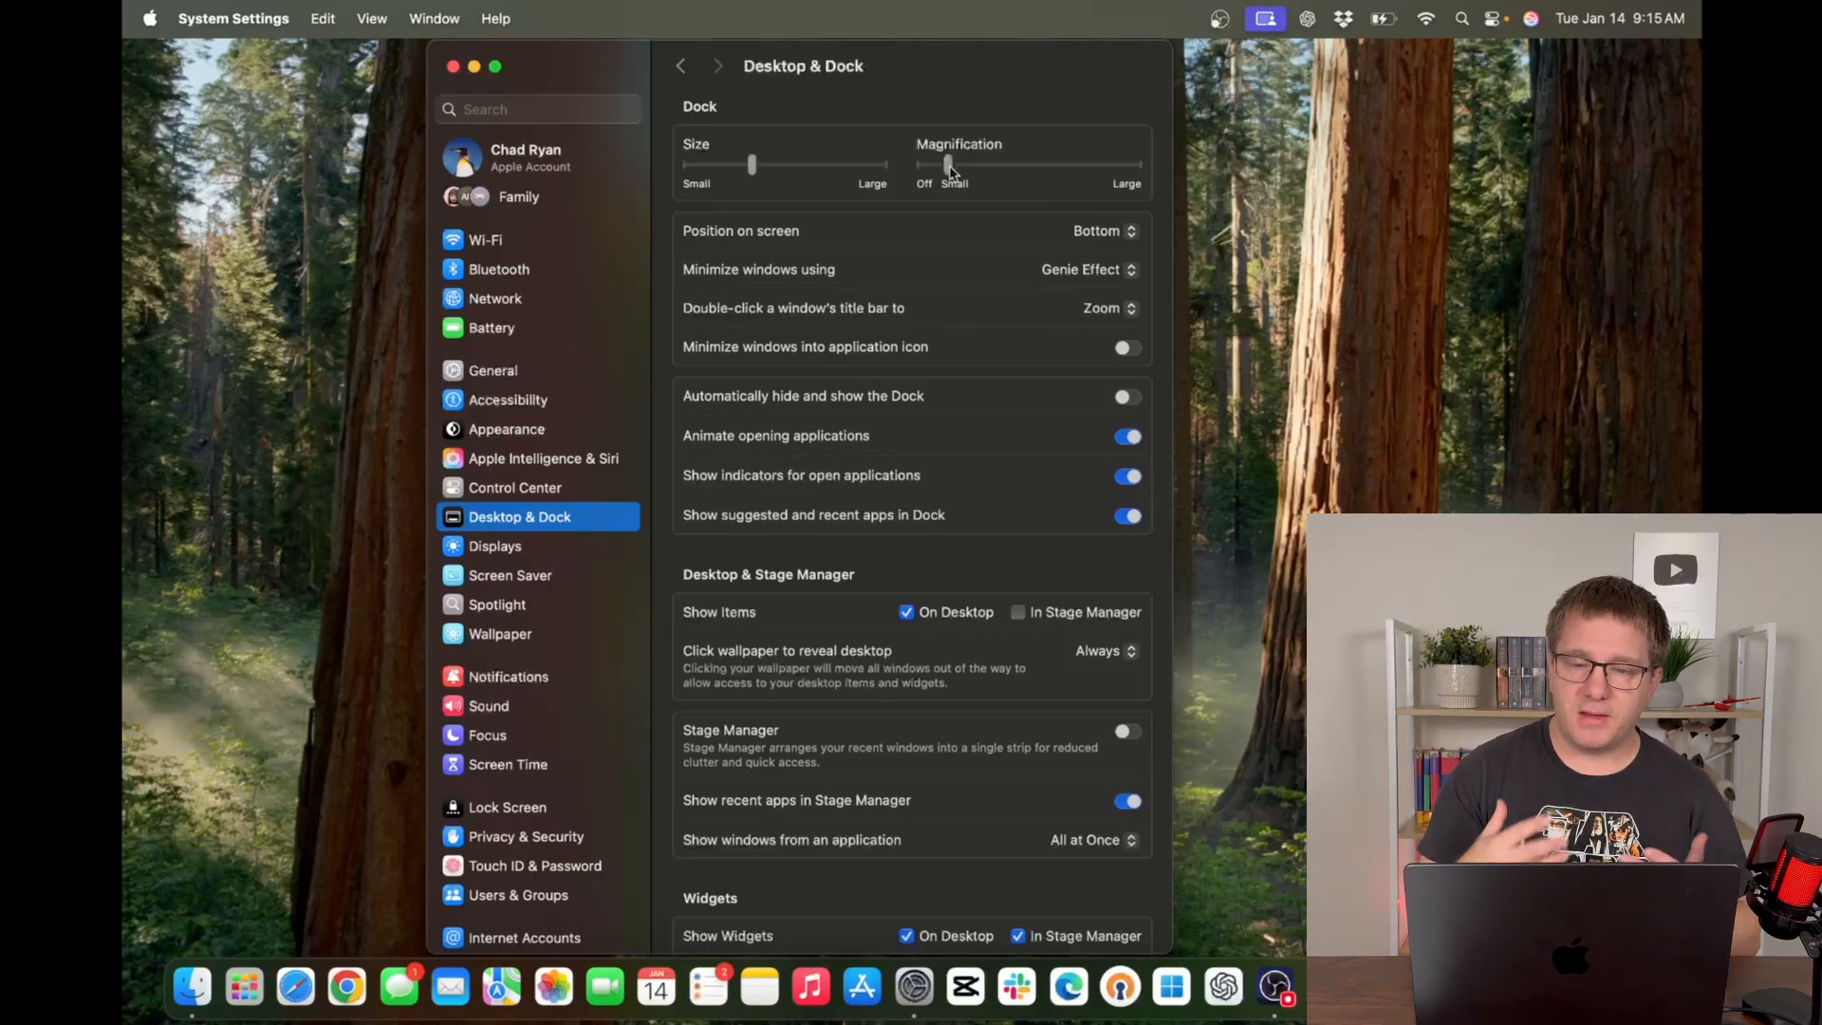
drag(947, 165, 1067, 165)
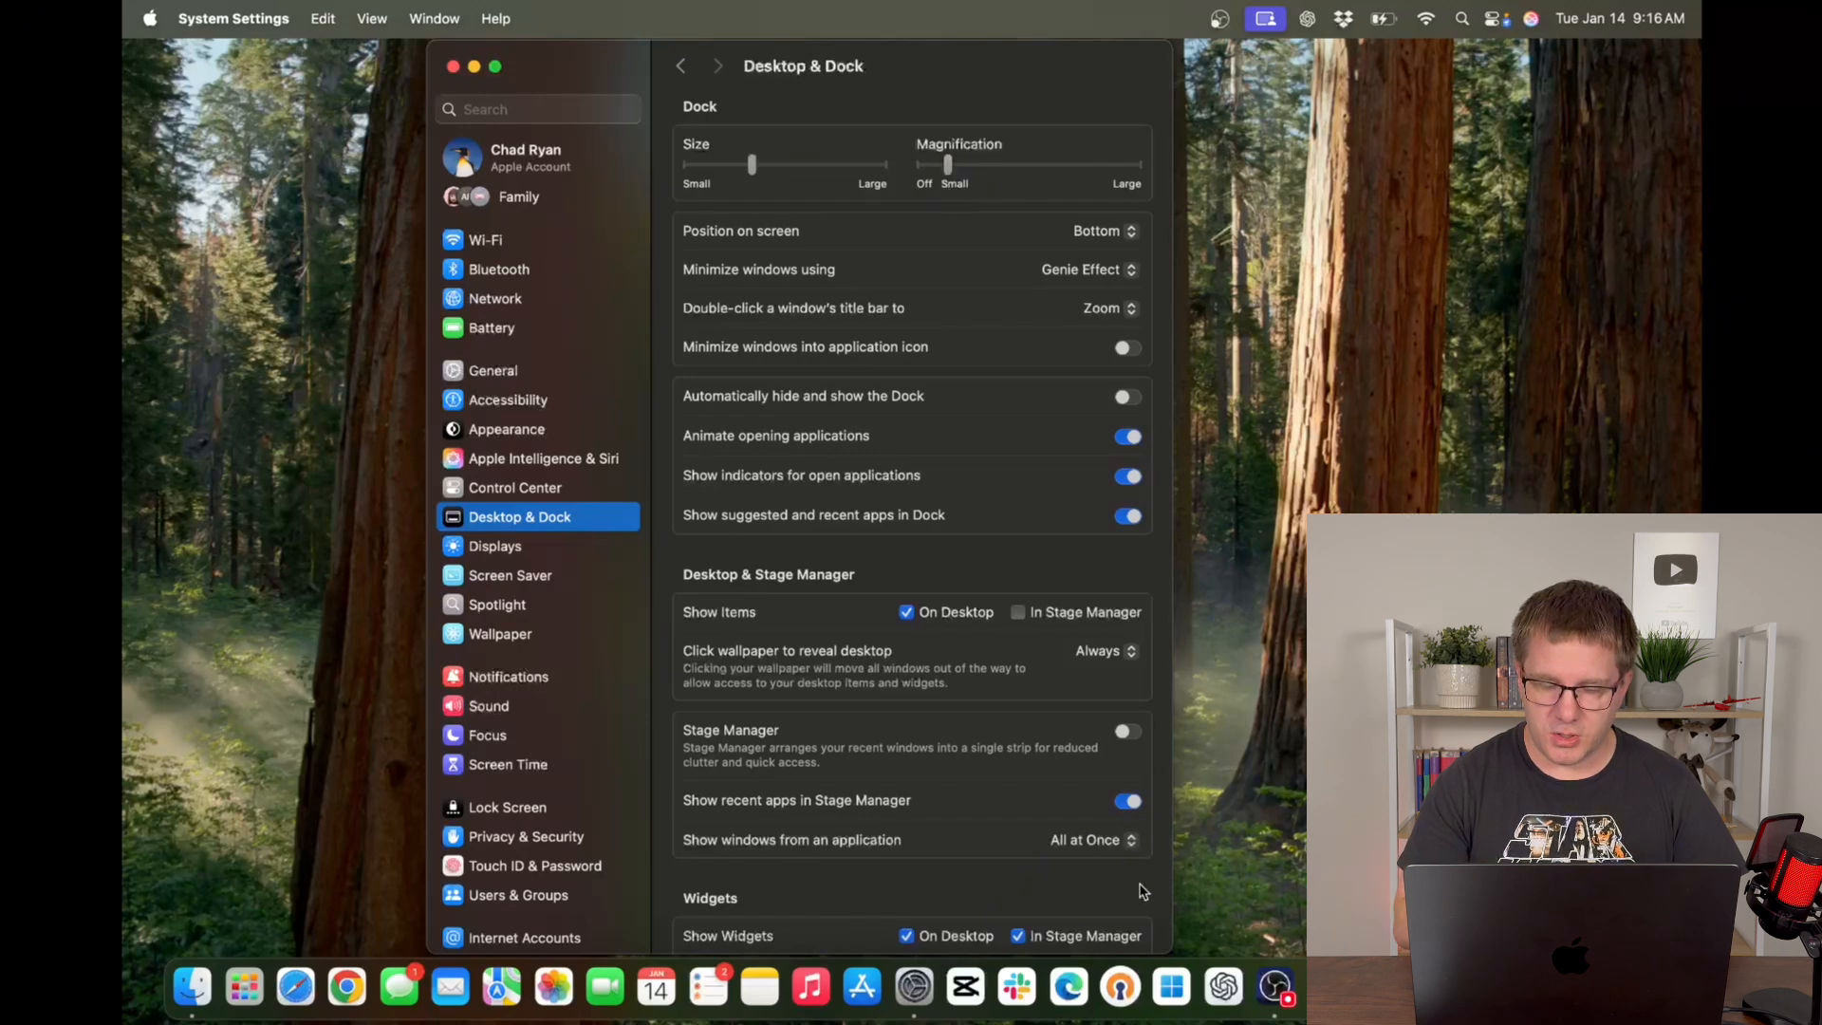
mouse_move(810, 986)
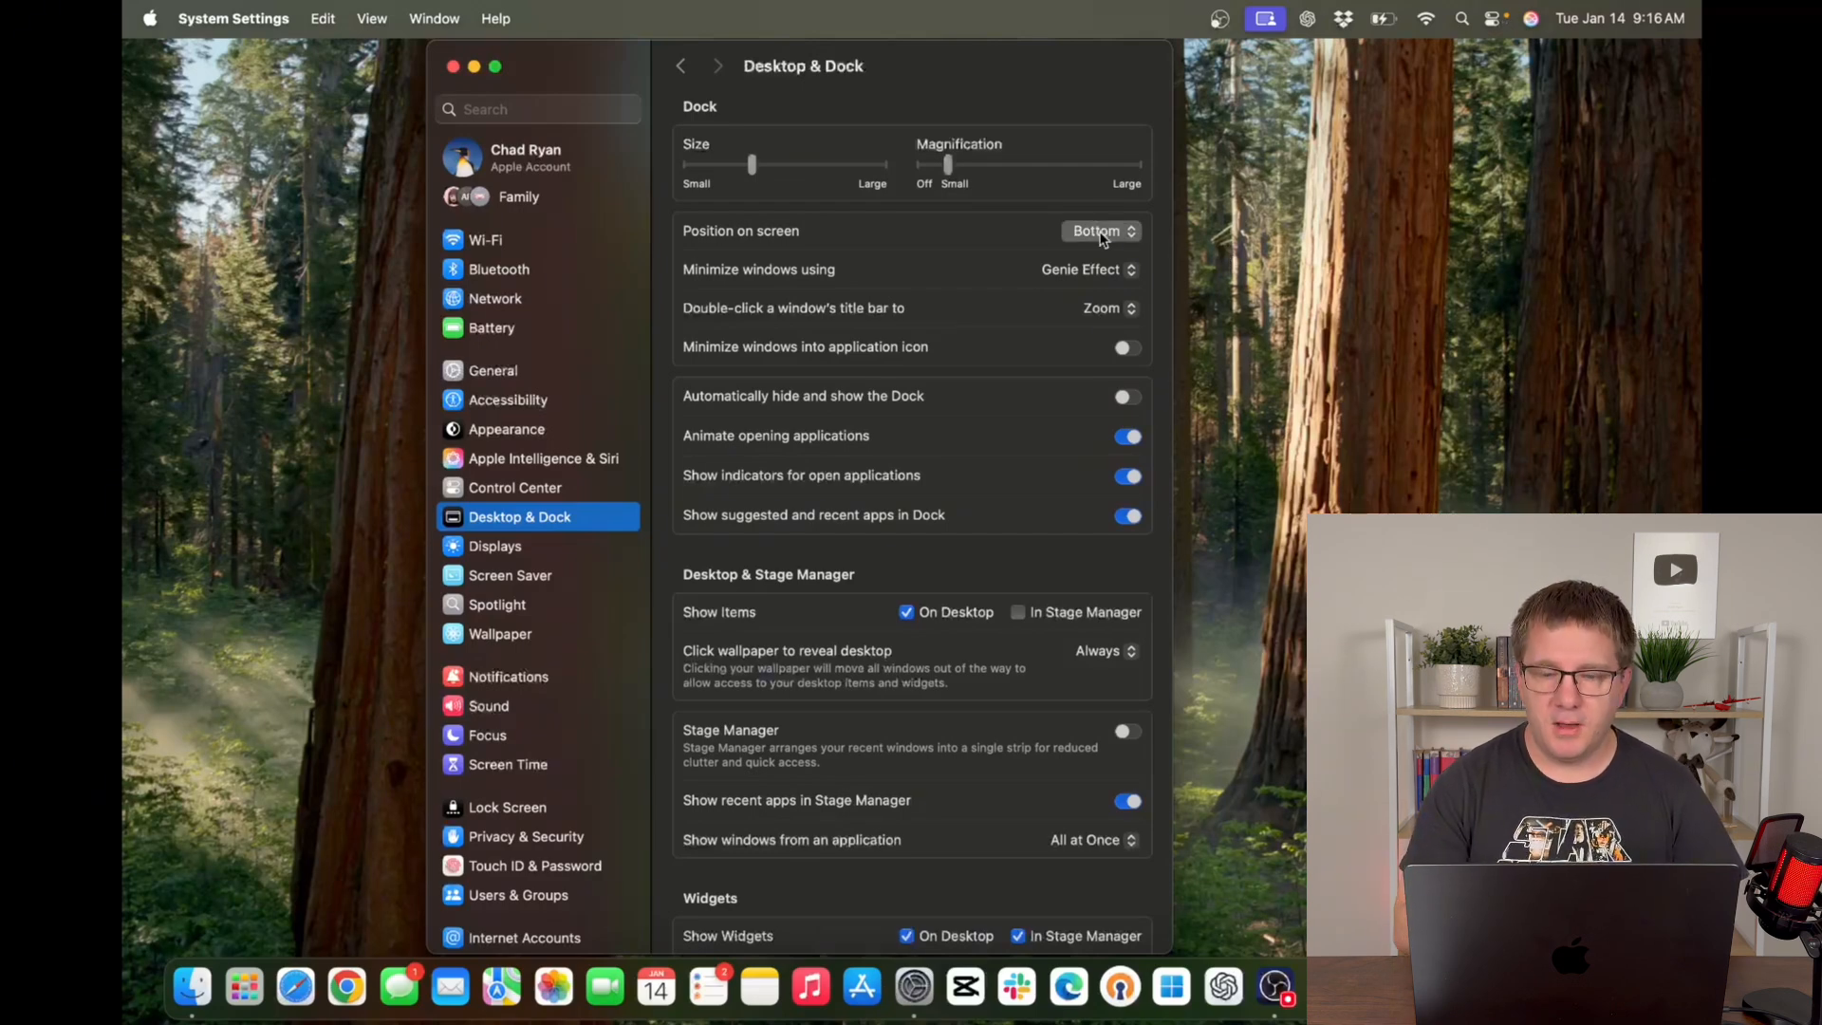
Move the Dock to the right edge, then left, then back to bottom.
click(1099, 231)
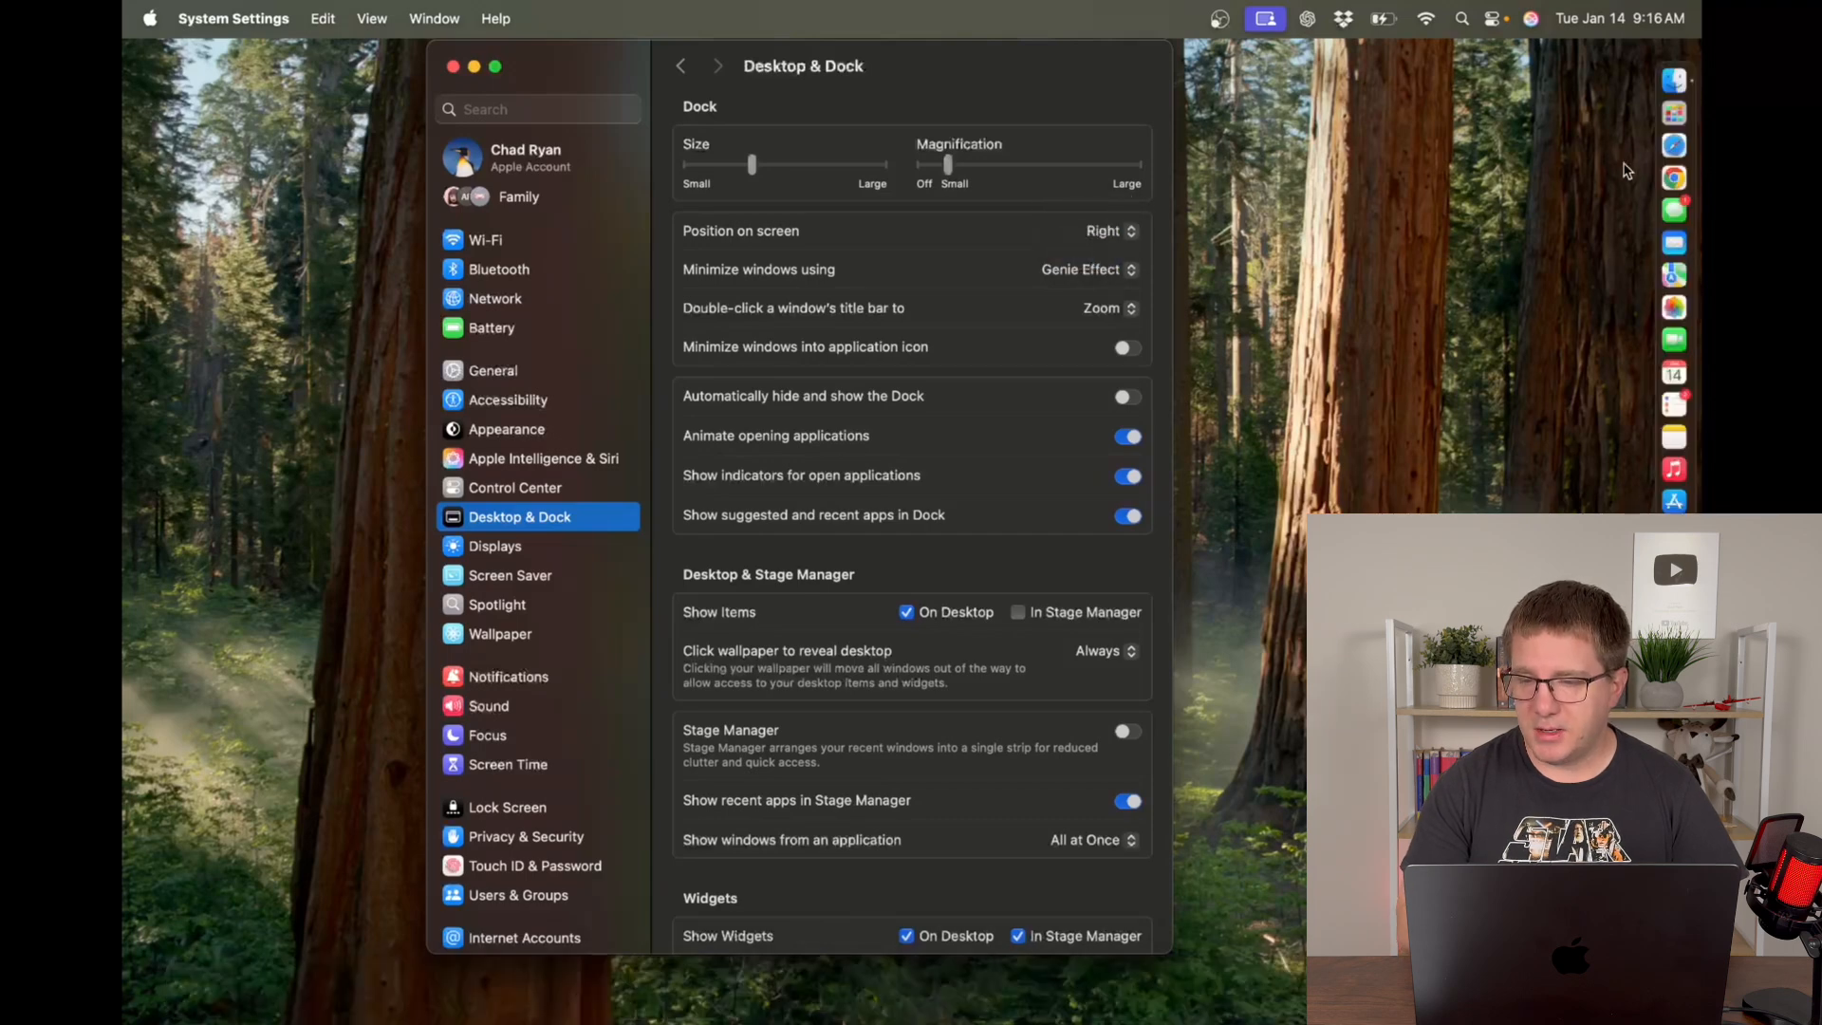
click(1105, 231)
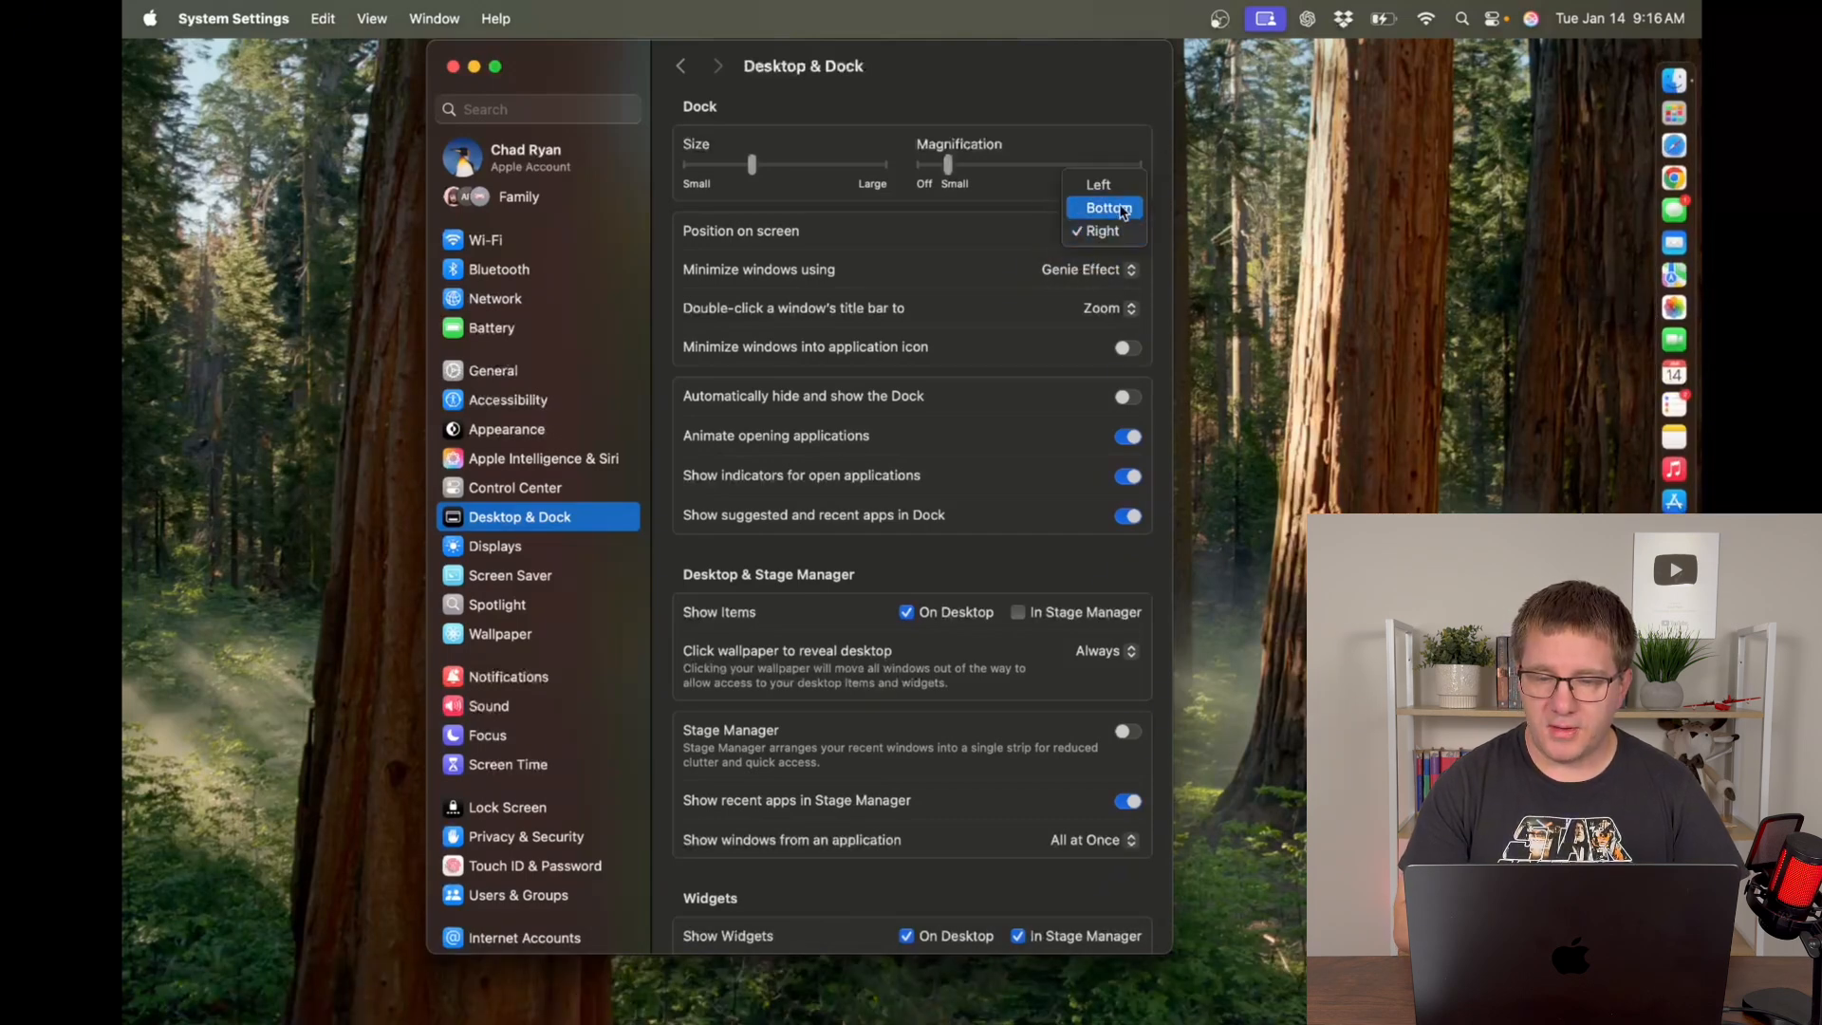
click(1099, 184)
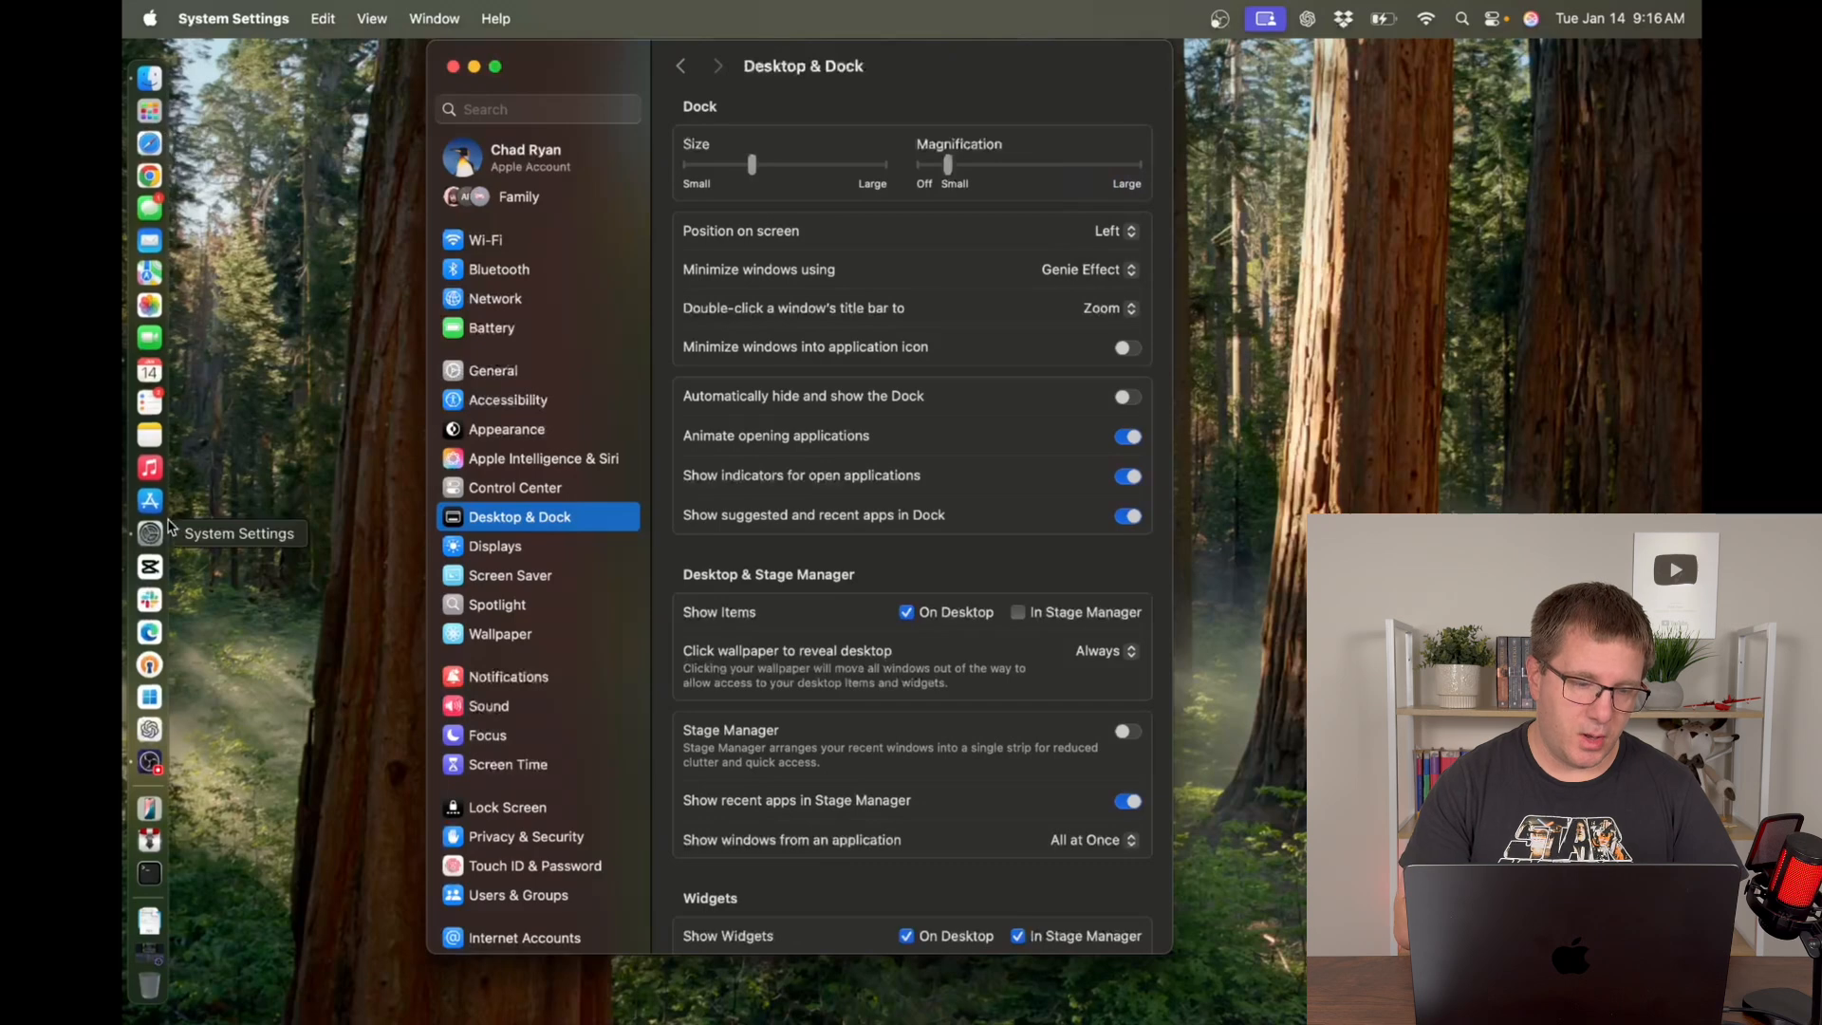
click(1108, 230)
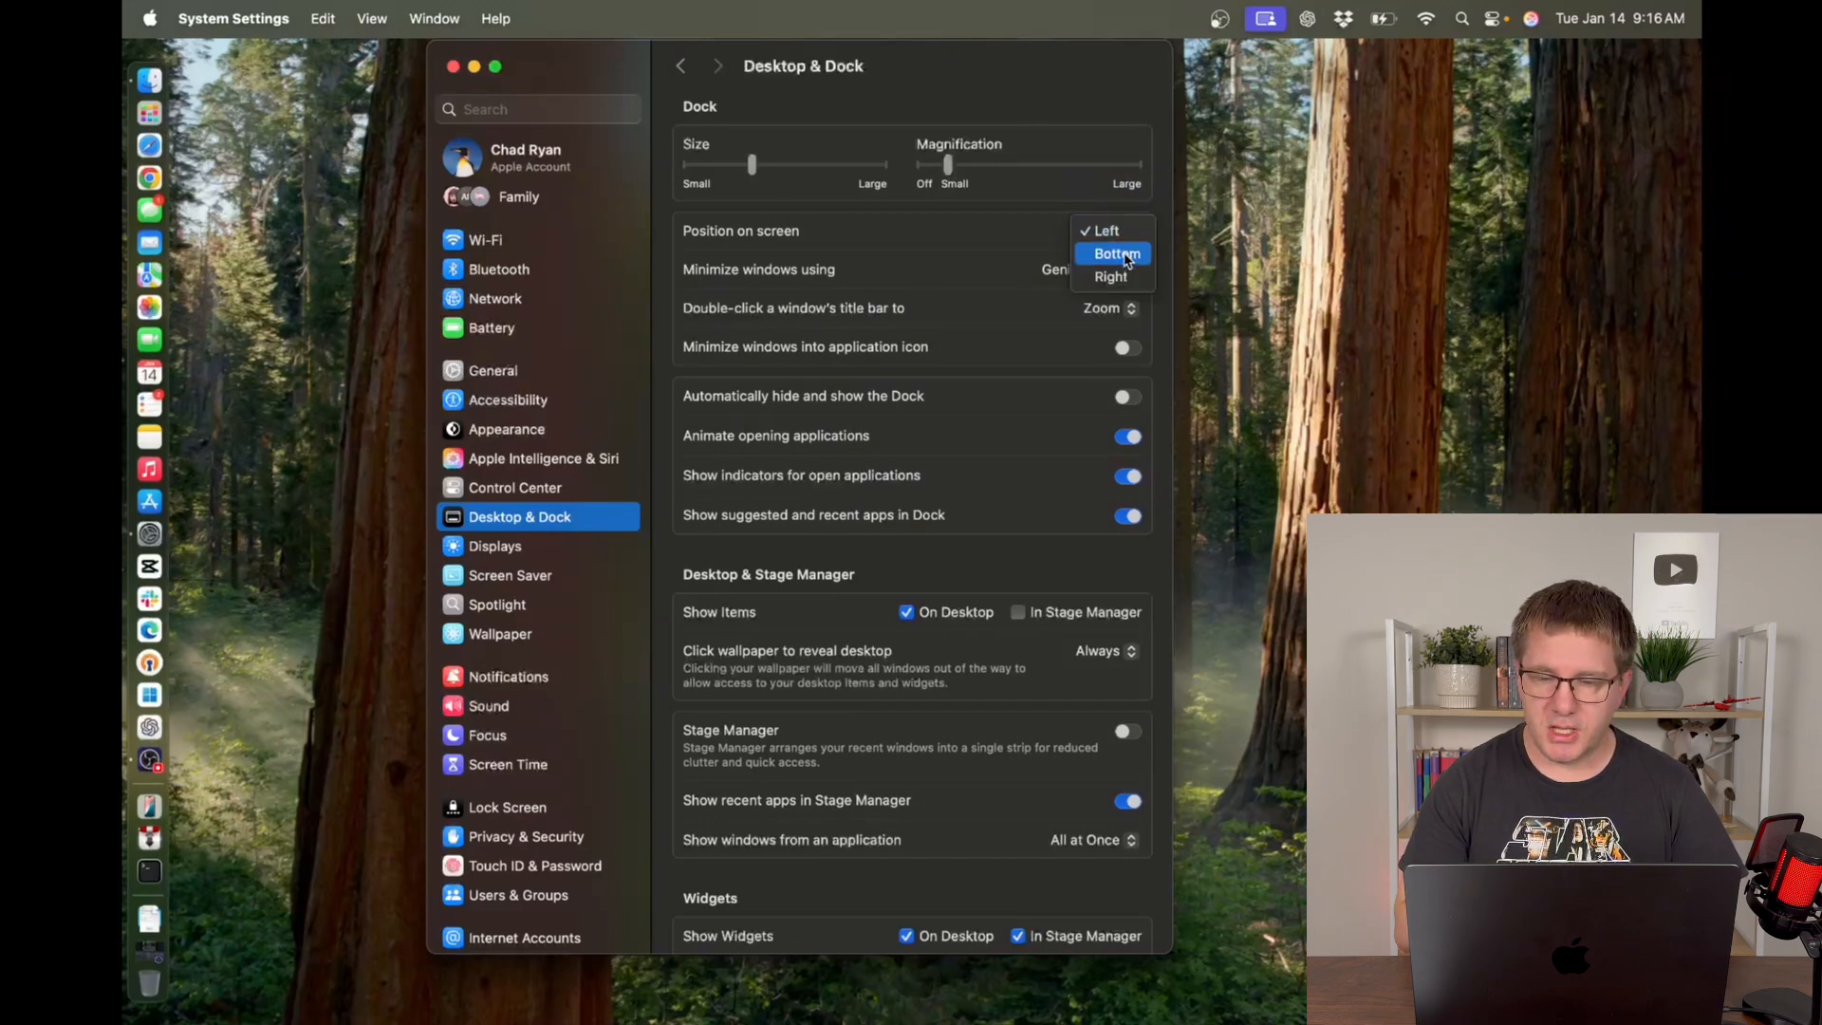
click(1112, 253)
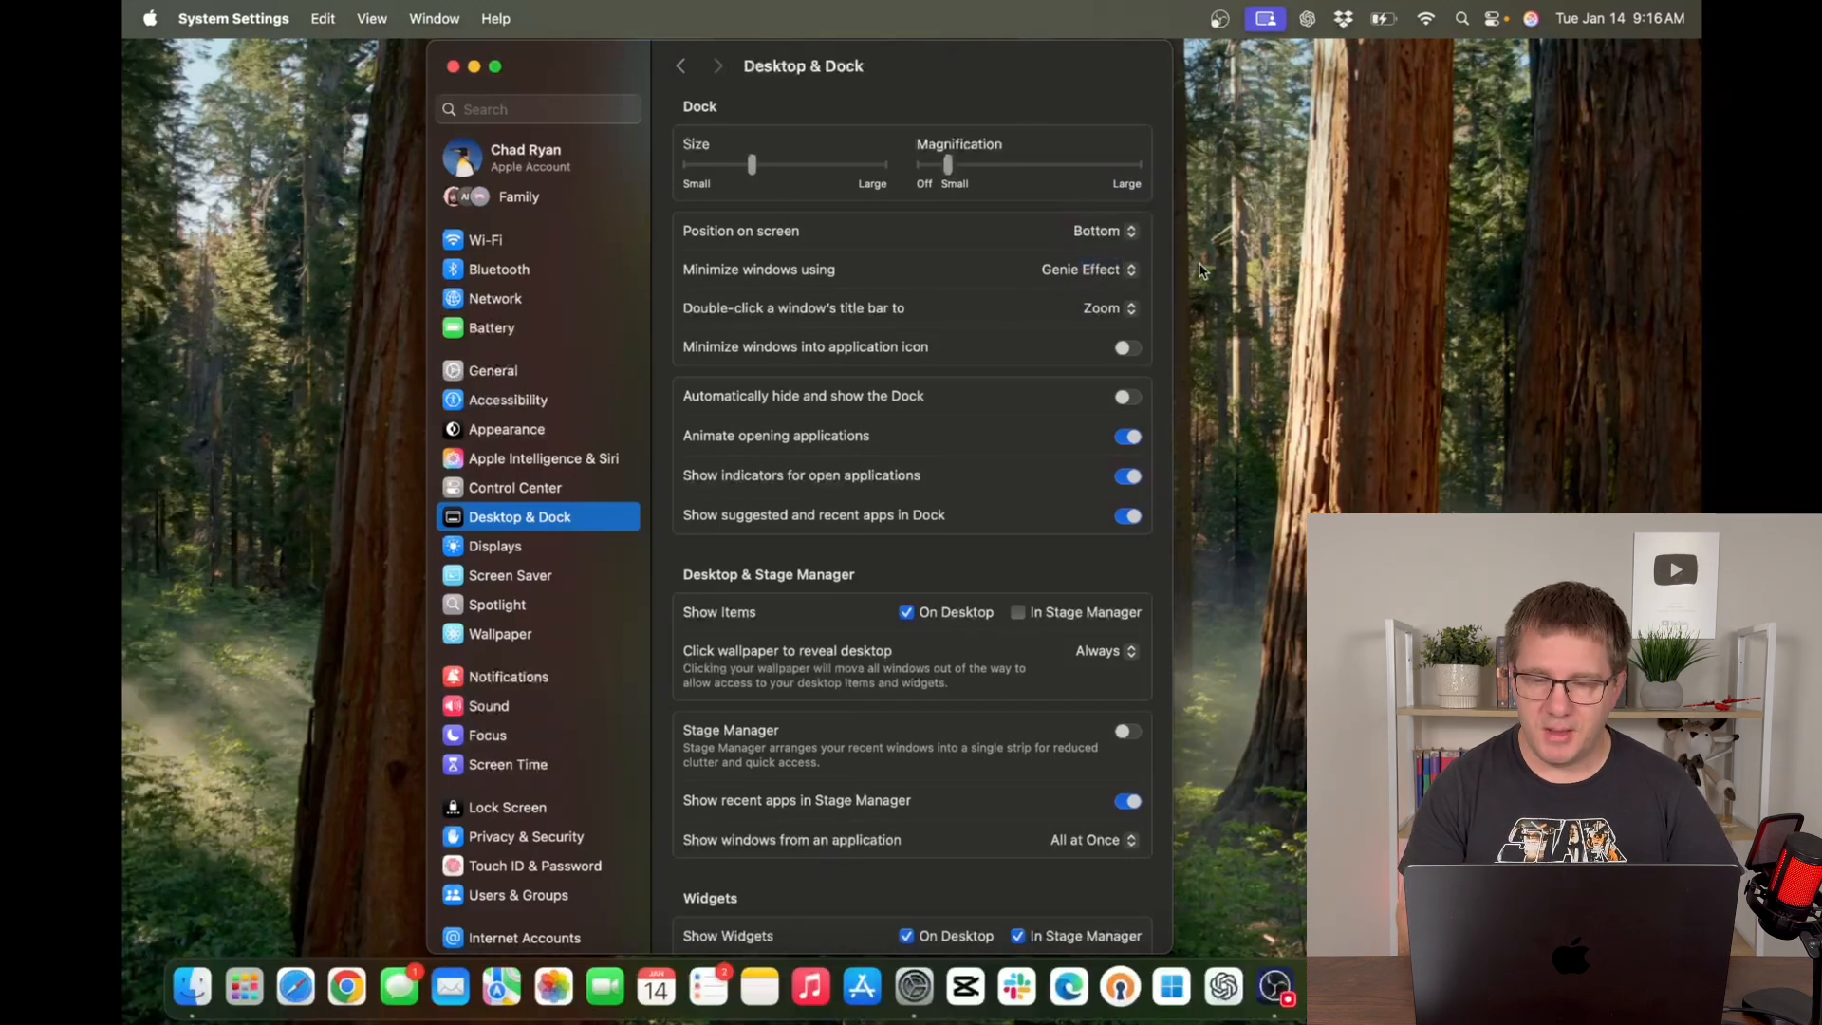
mouse_move(998, 307)
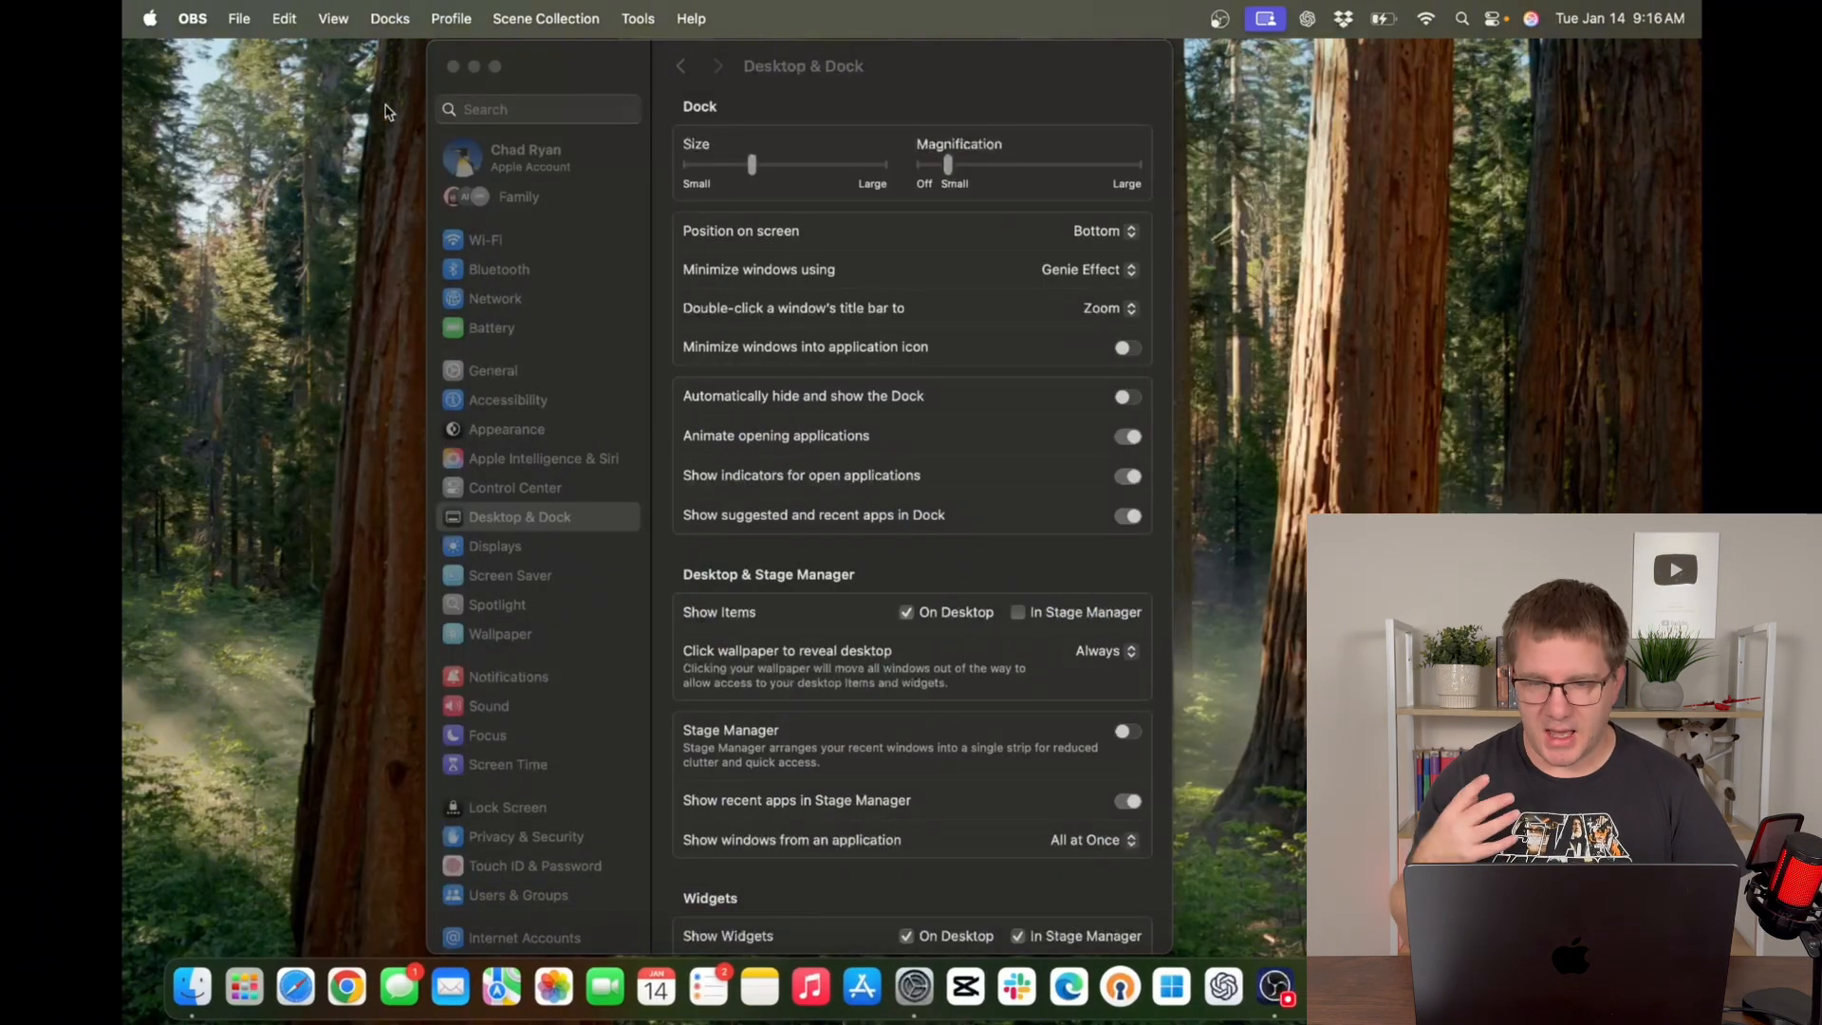
click(1079, 270)
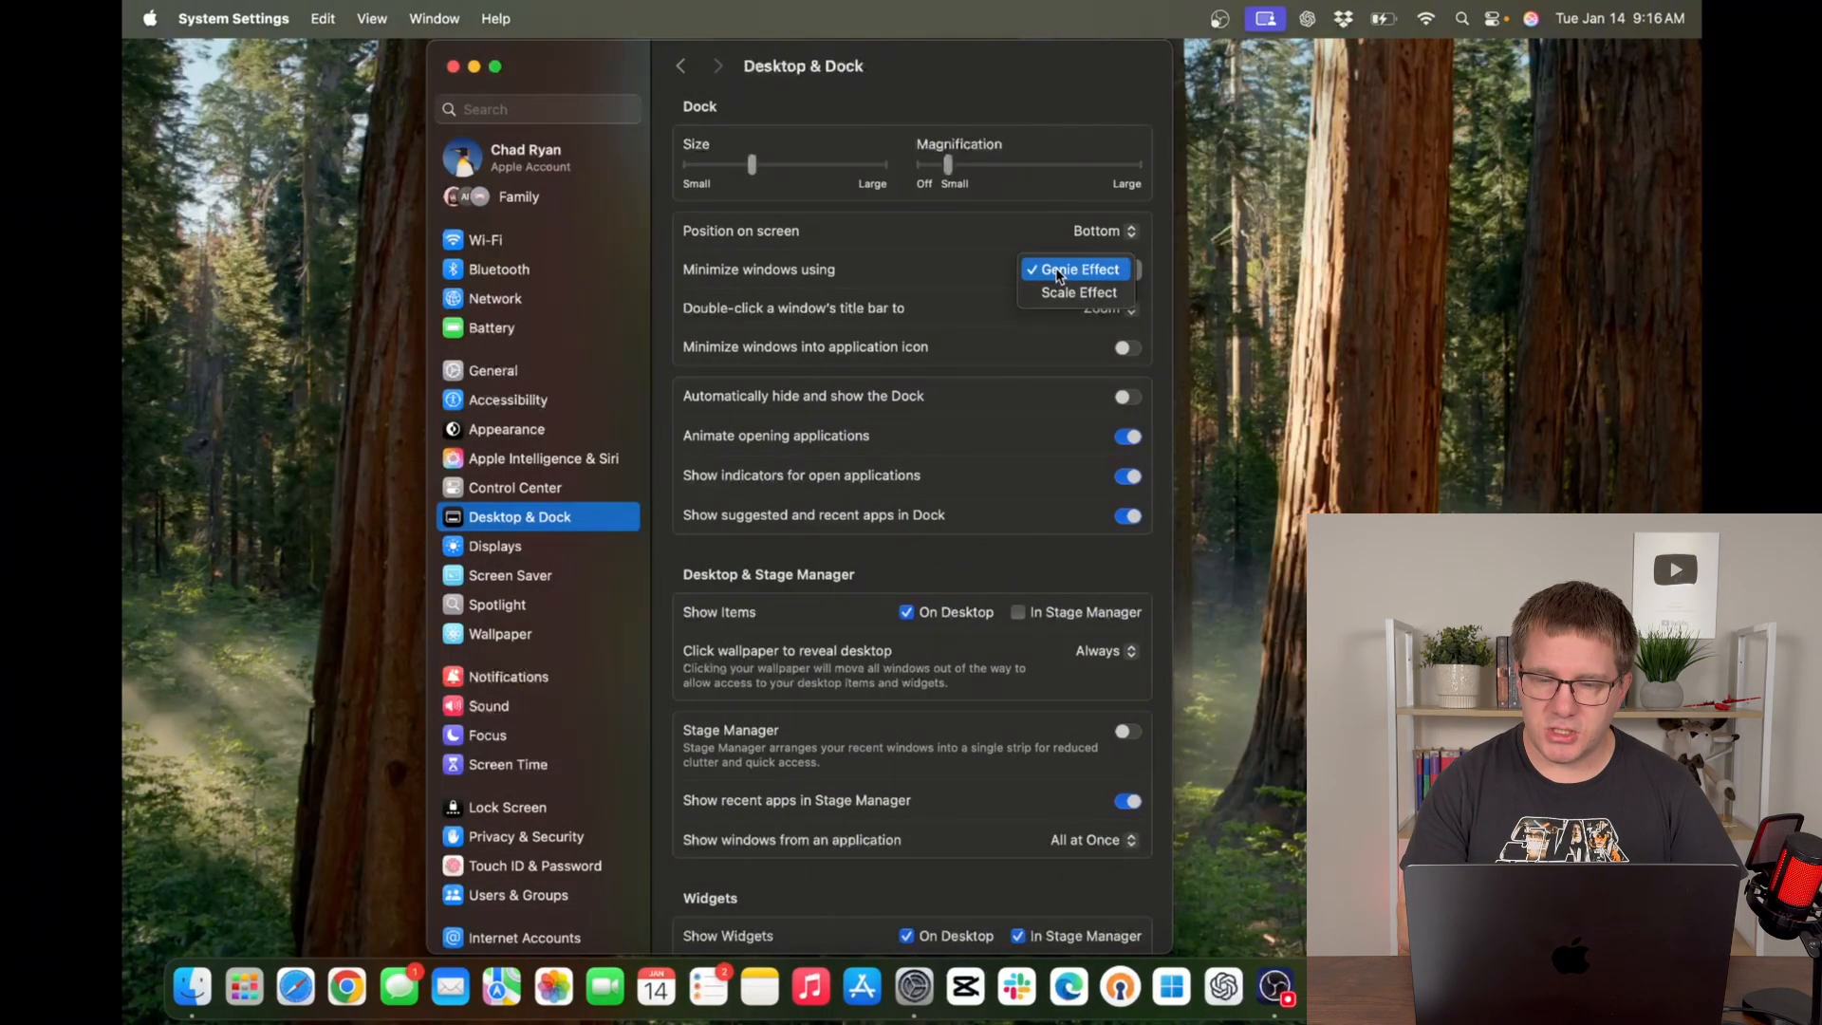
click(1076, 293)
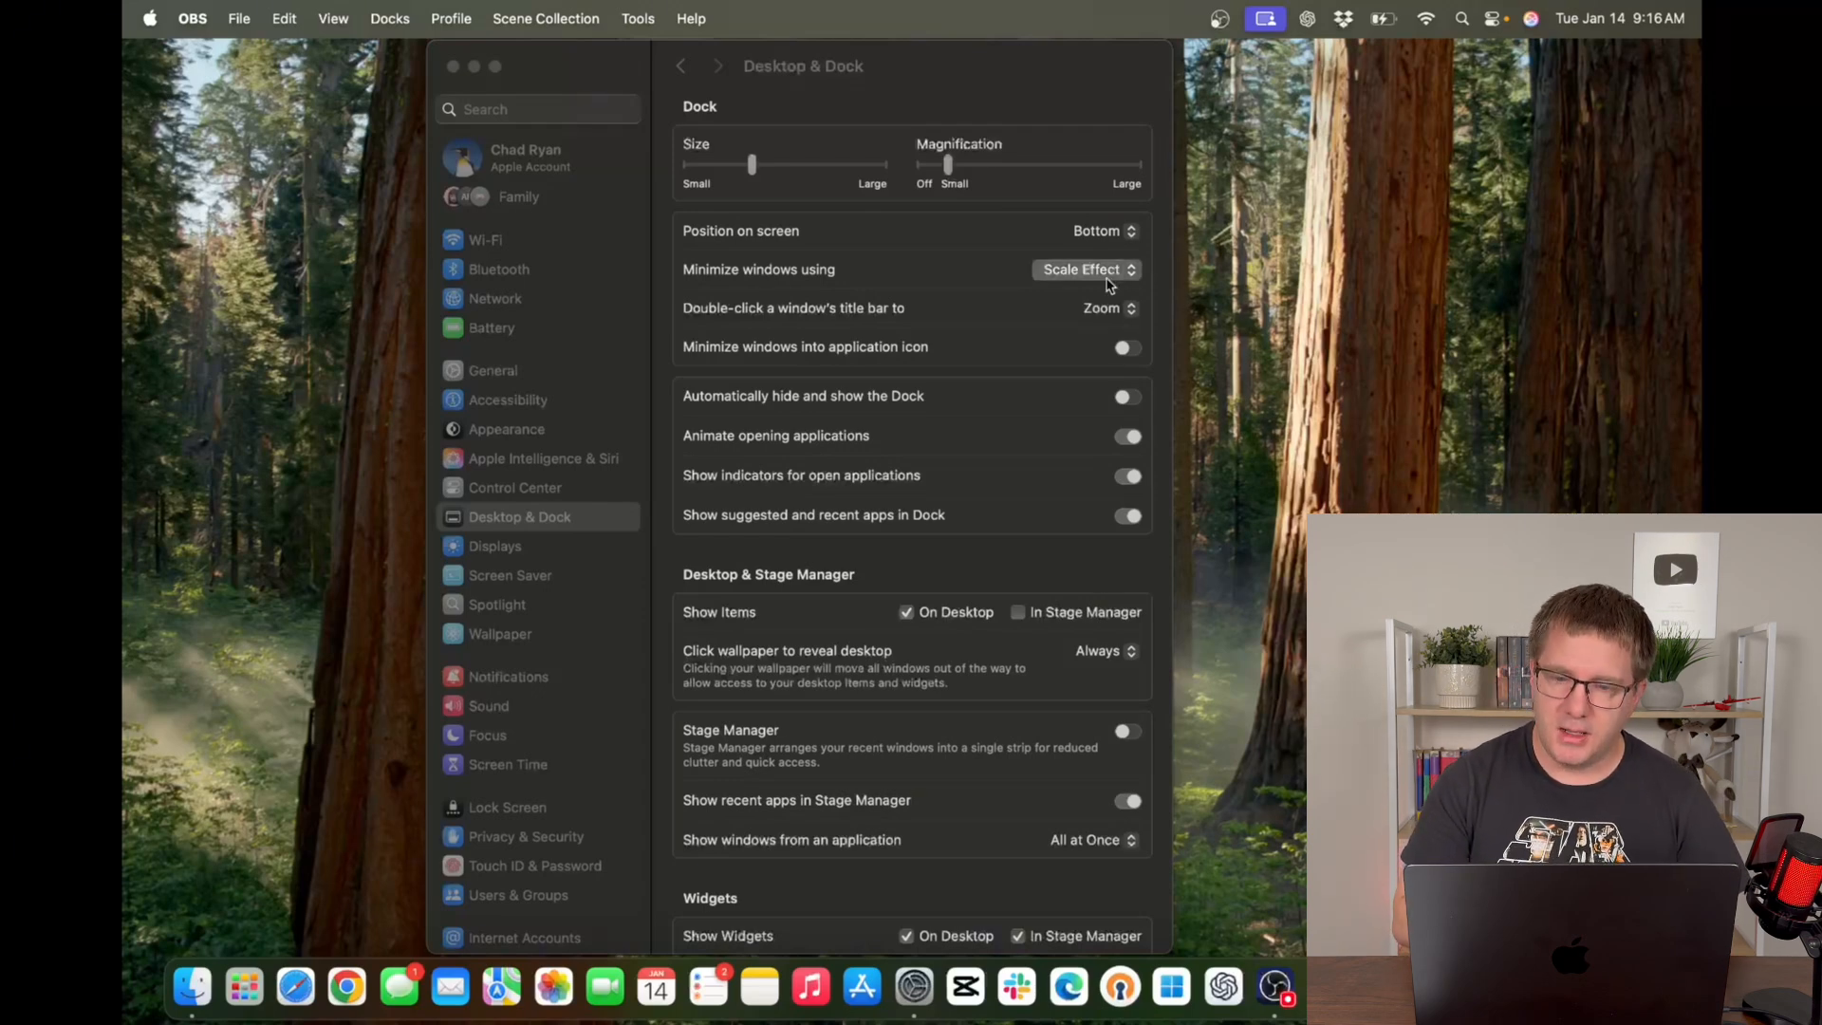
click(1086, 269)
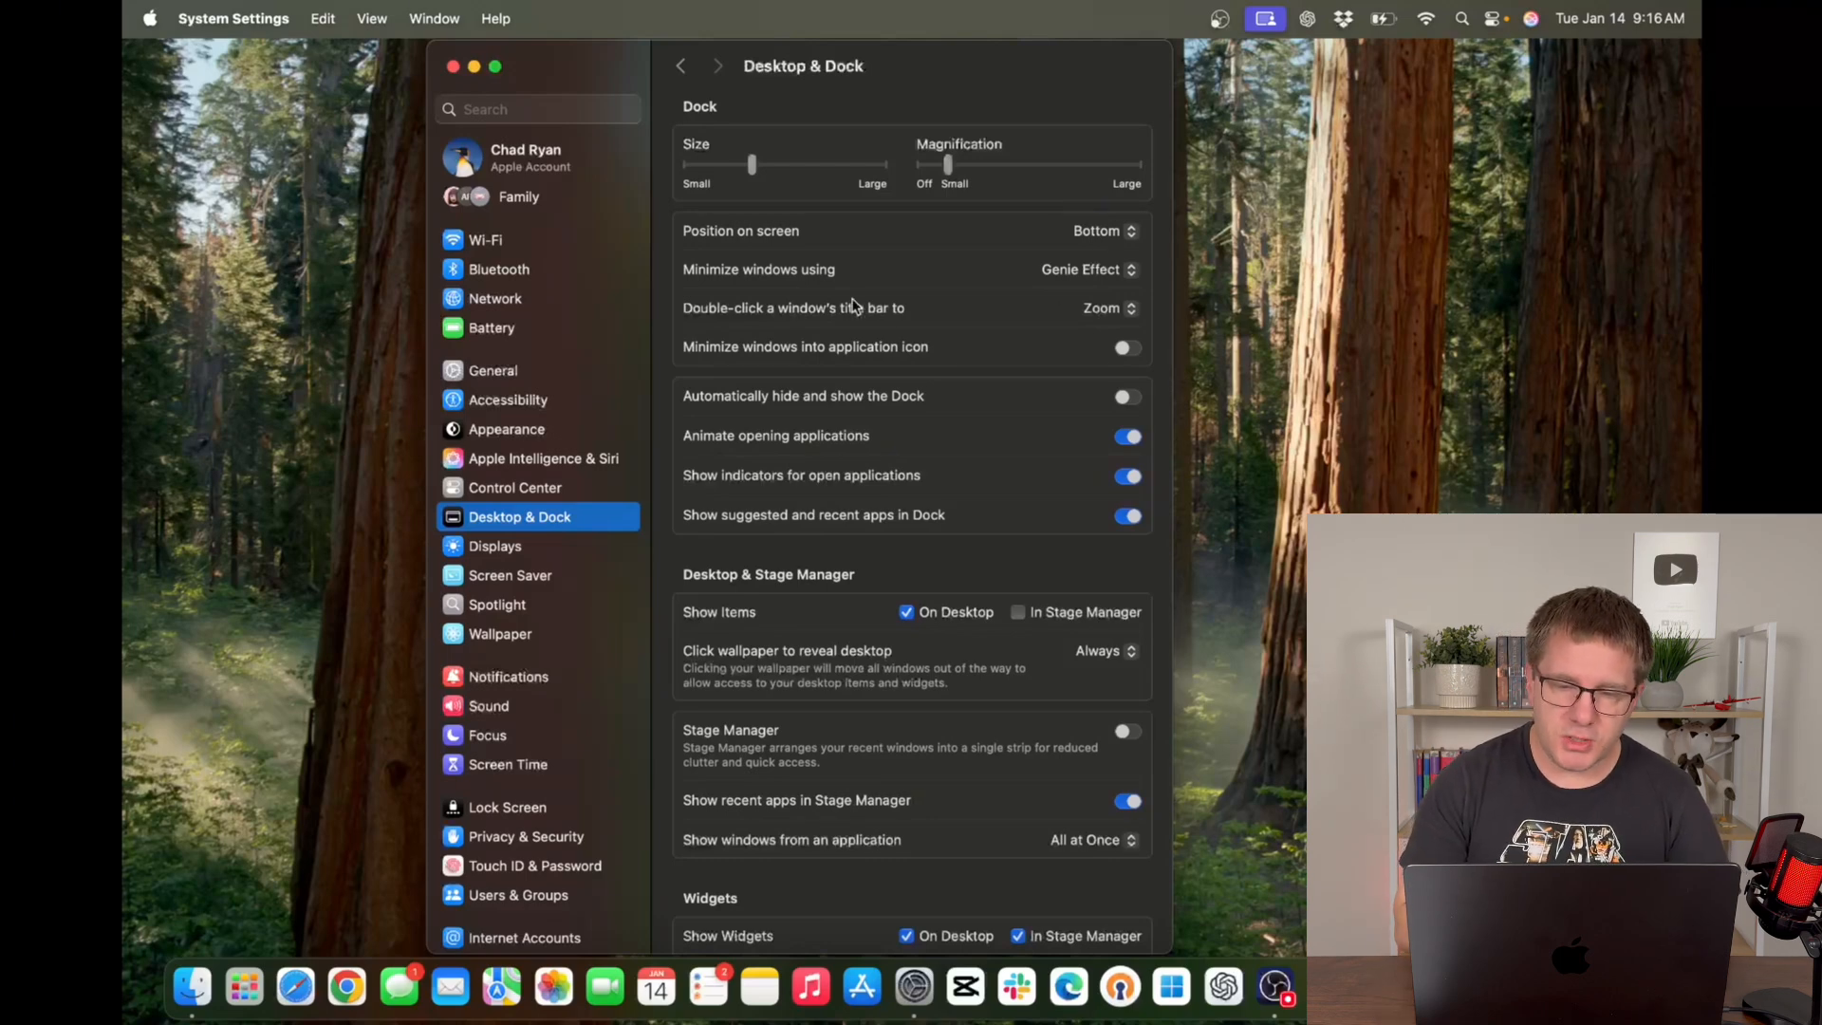
click(1103, 307)
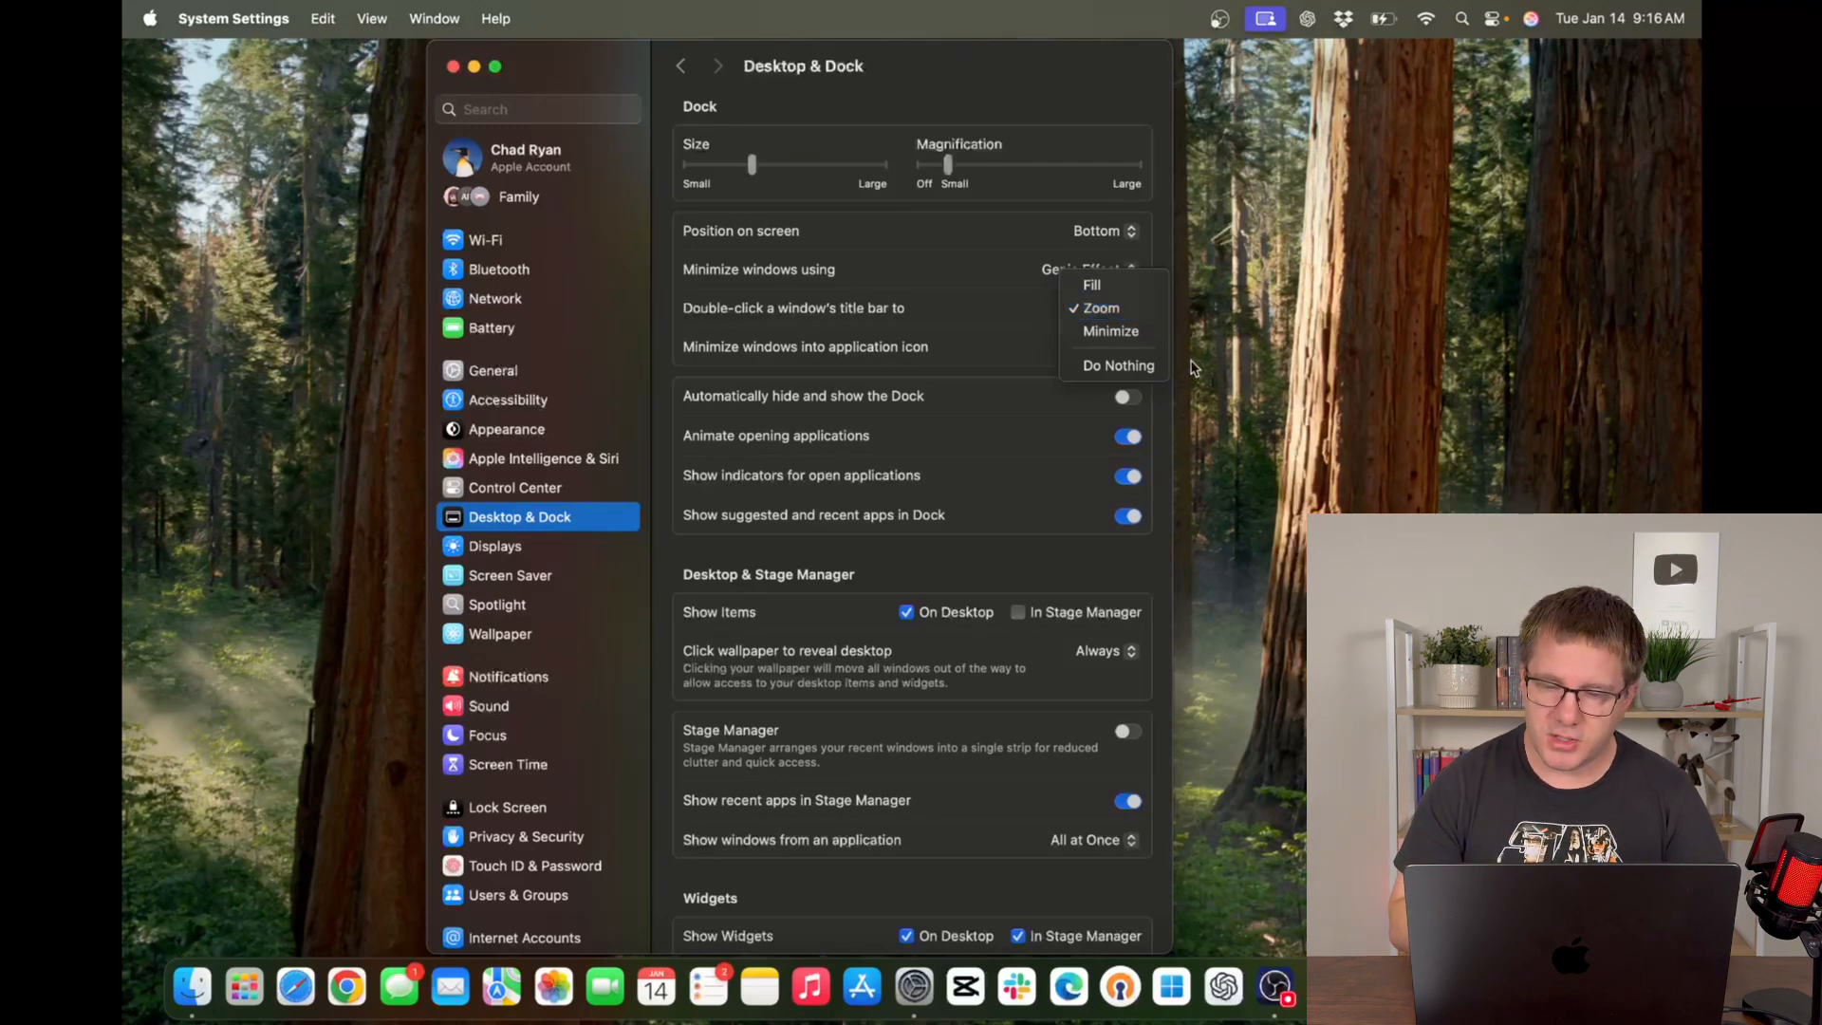
click(1100, 307)
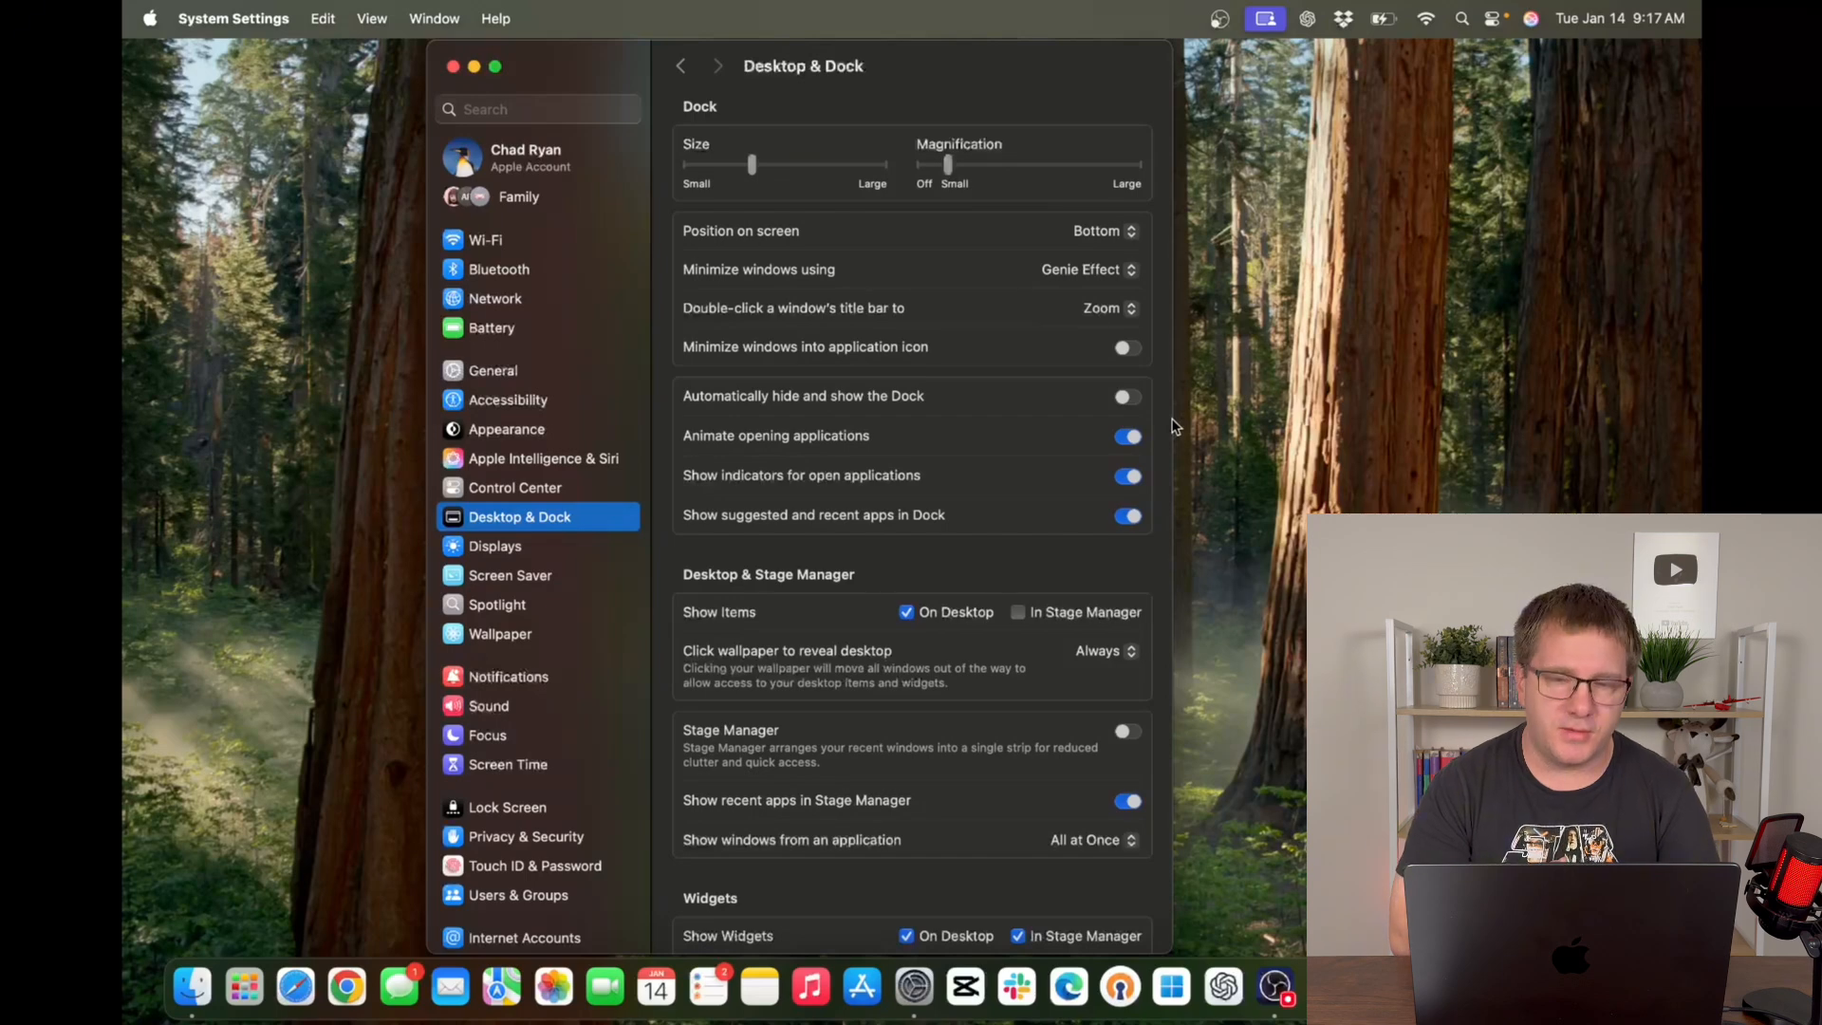
mouse_move(1077, 571)
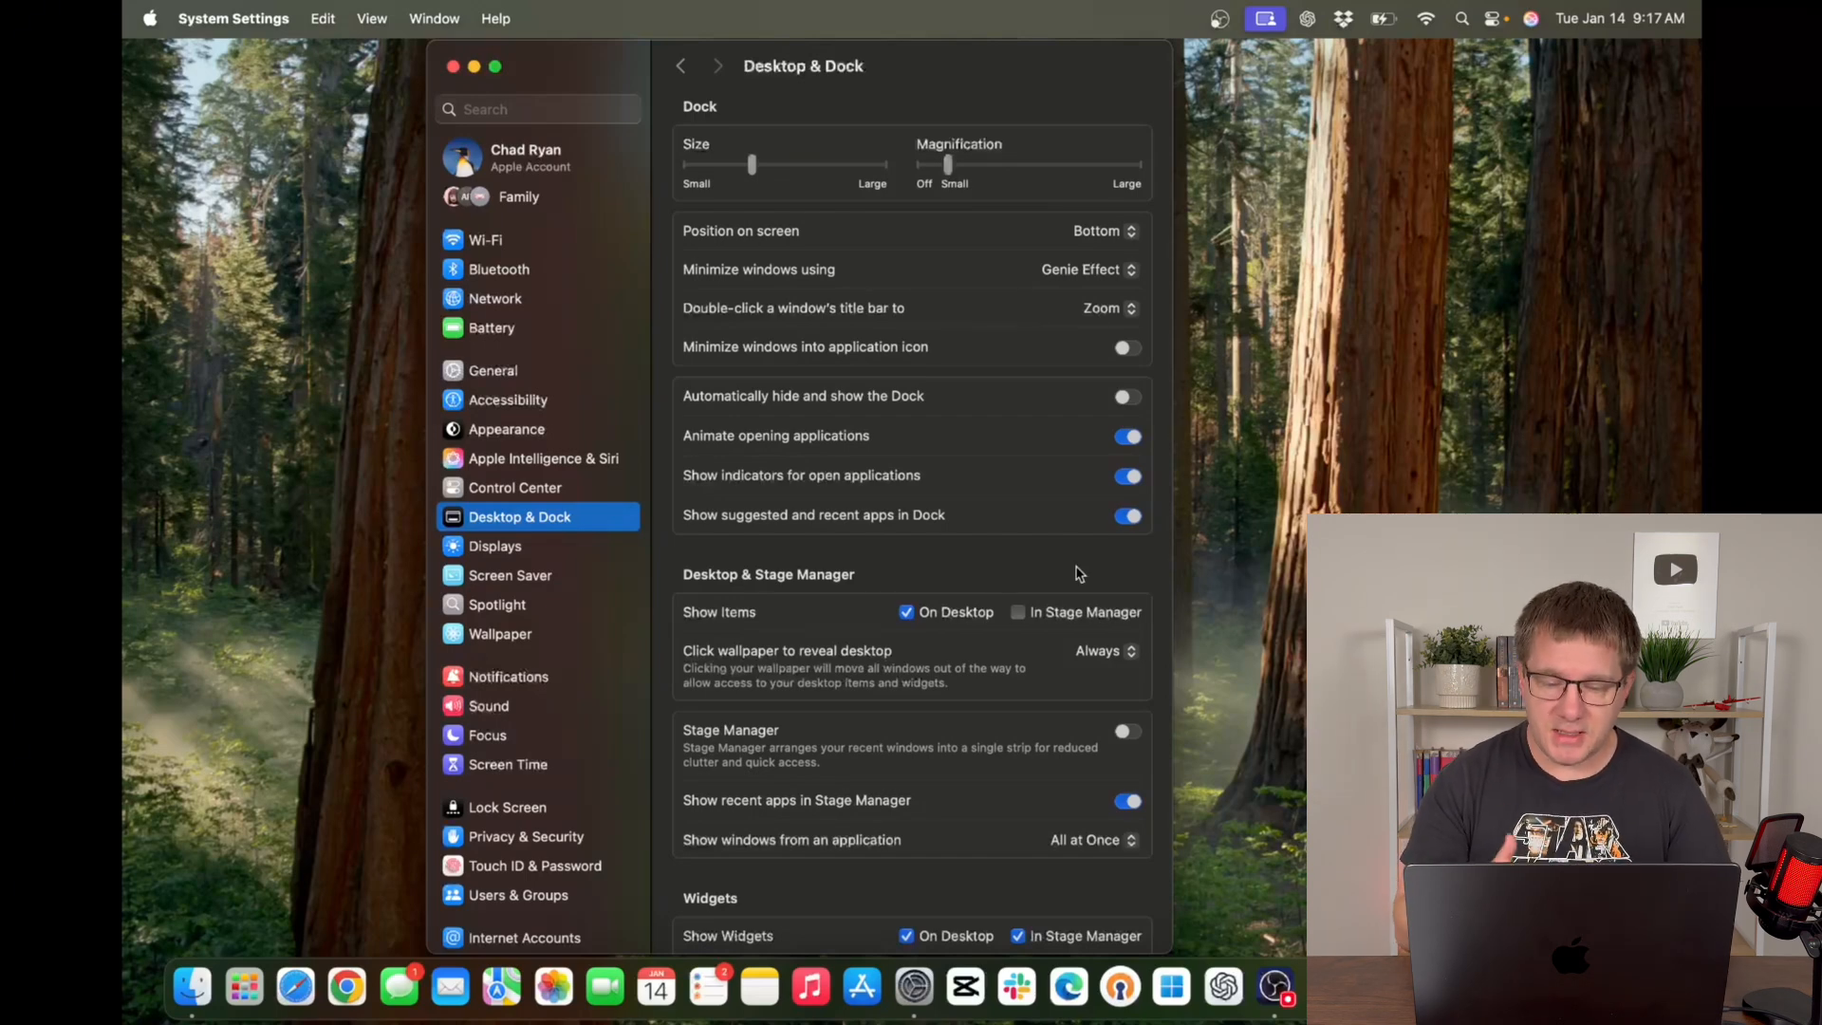
mouse_move(1063, 618)
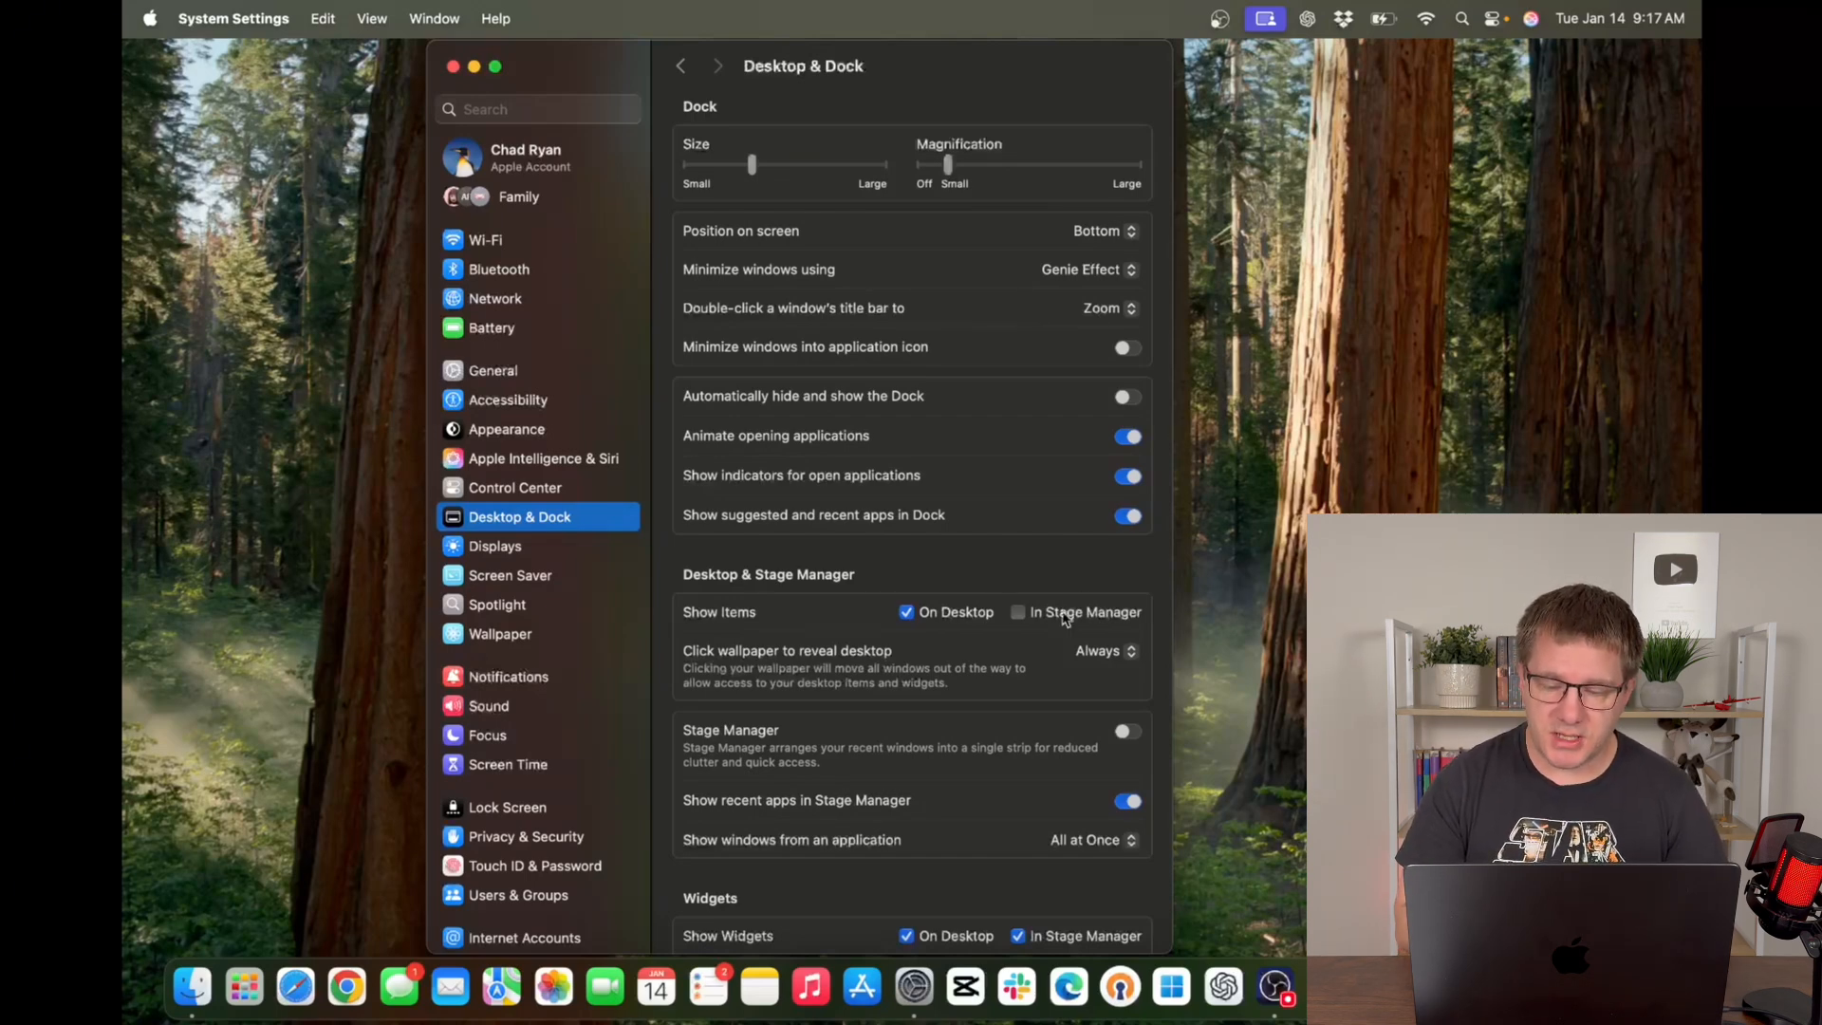
mouse_move(1132, 620)
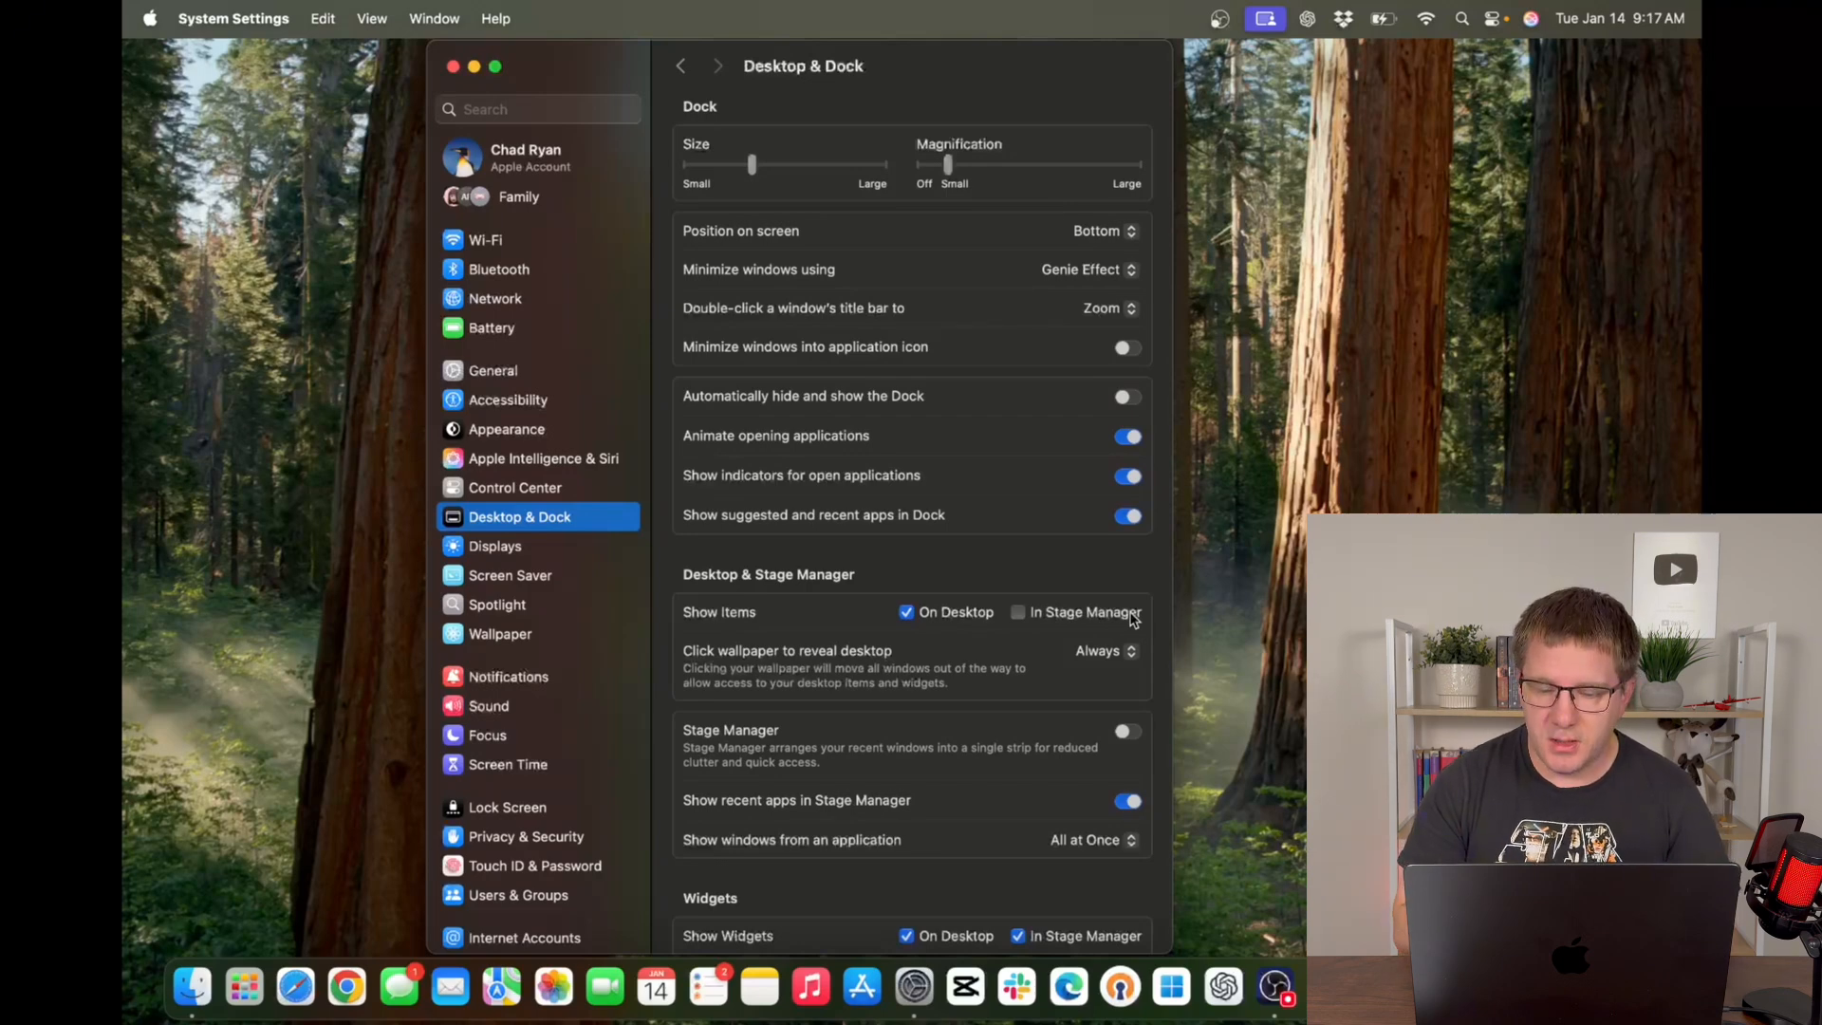
mouse_move(345, 988)
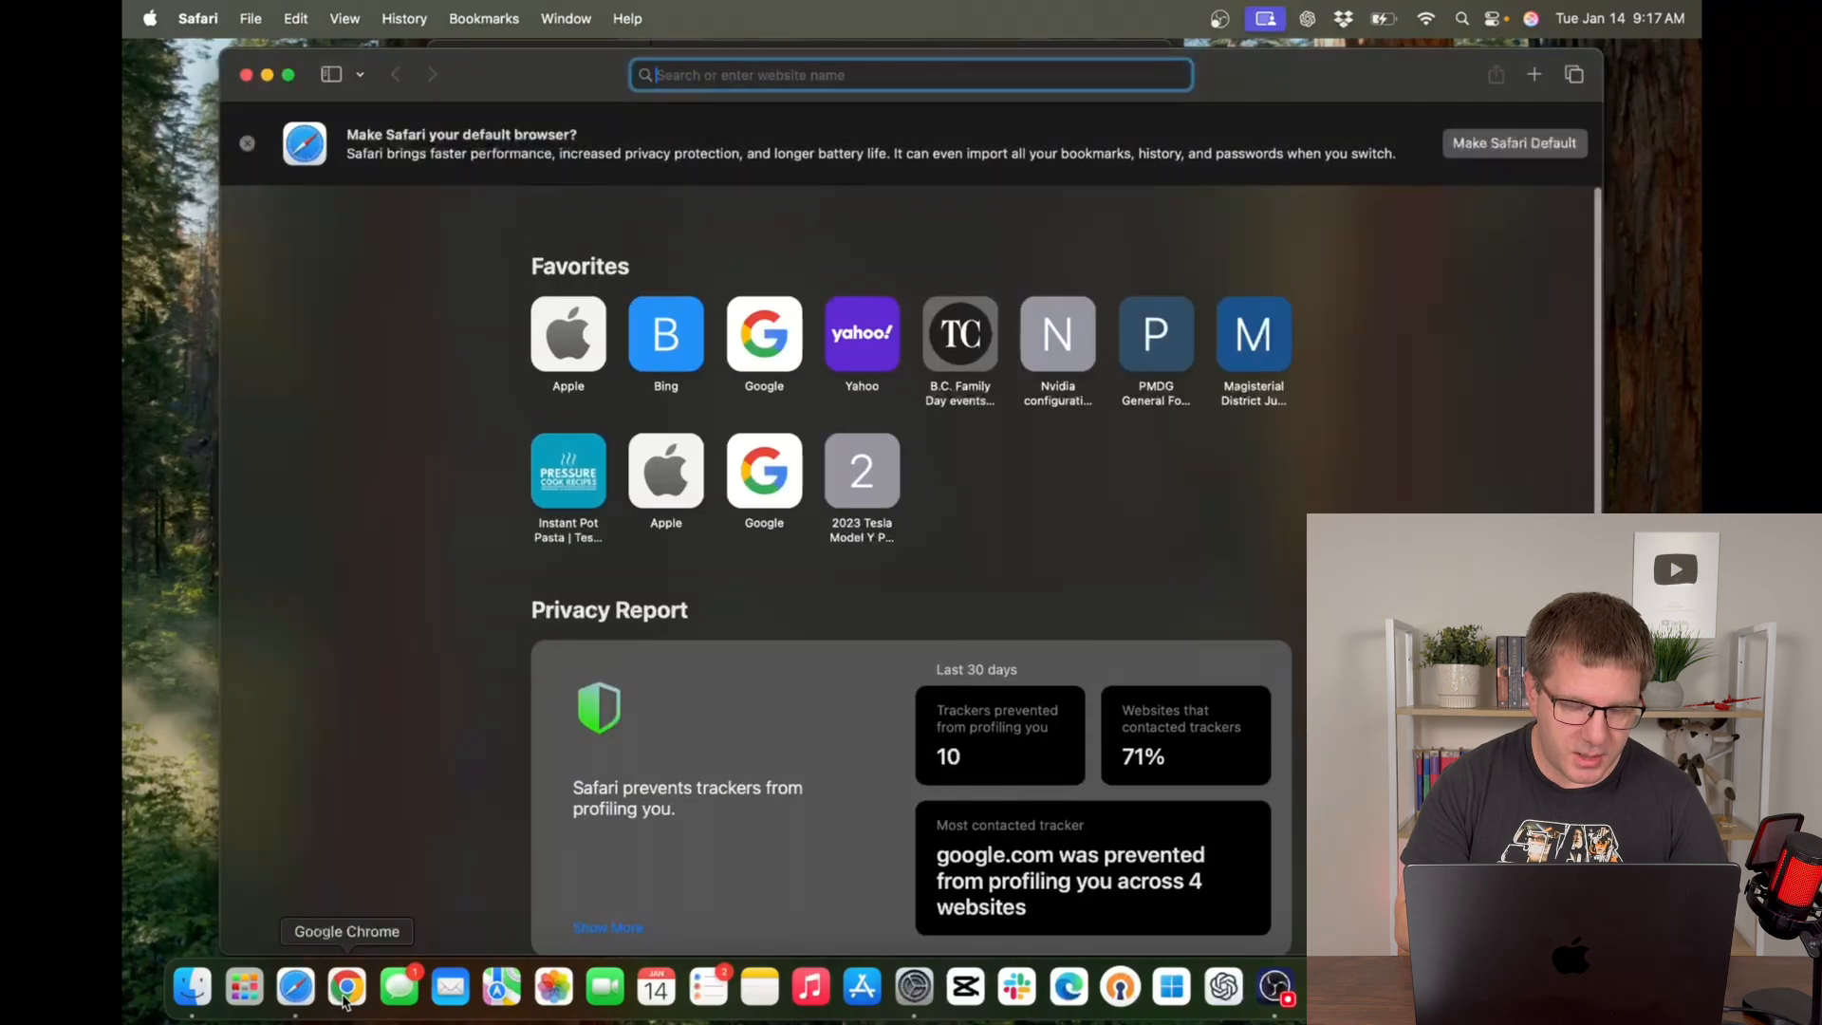
Launch Chrome and Music from the Dock, declining Music's new-music notifications.
click(345, 987)
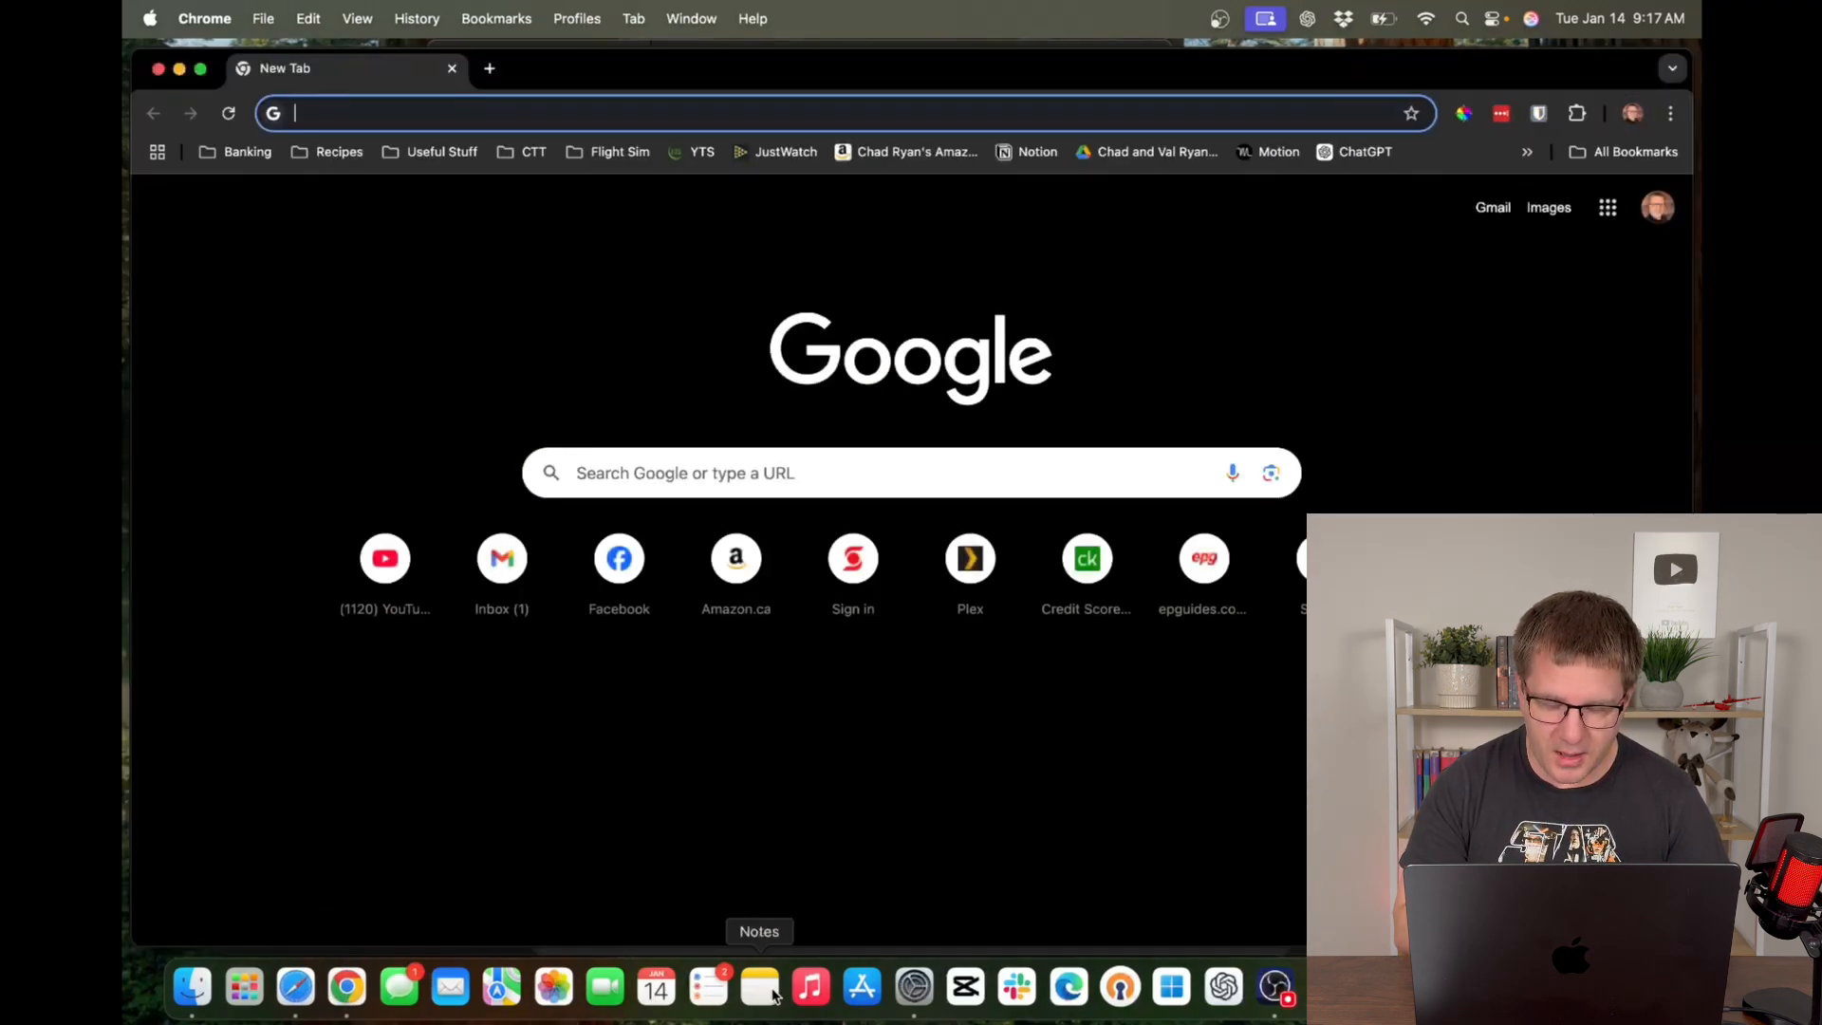
click(810, 988)
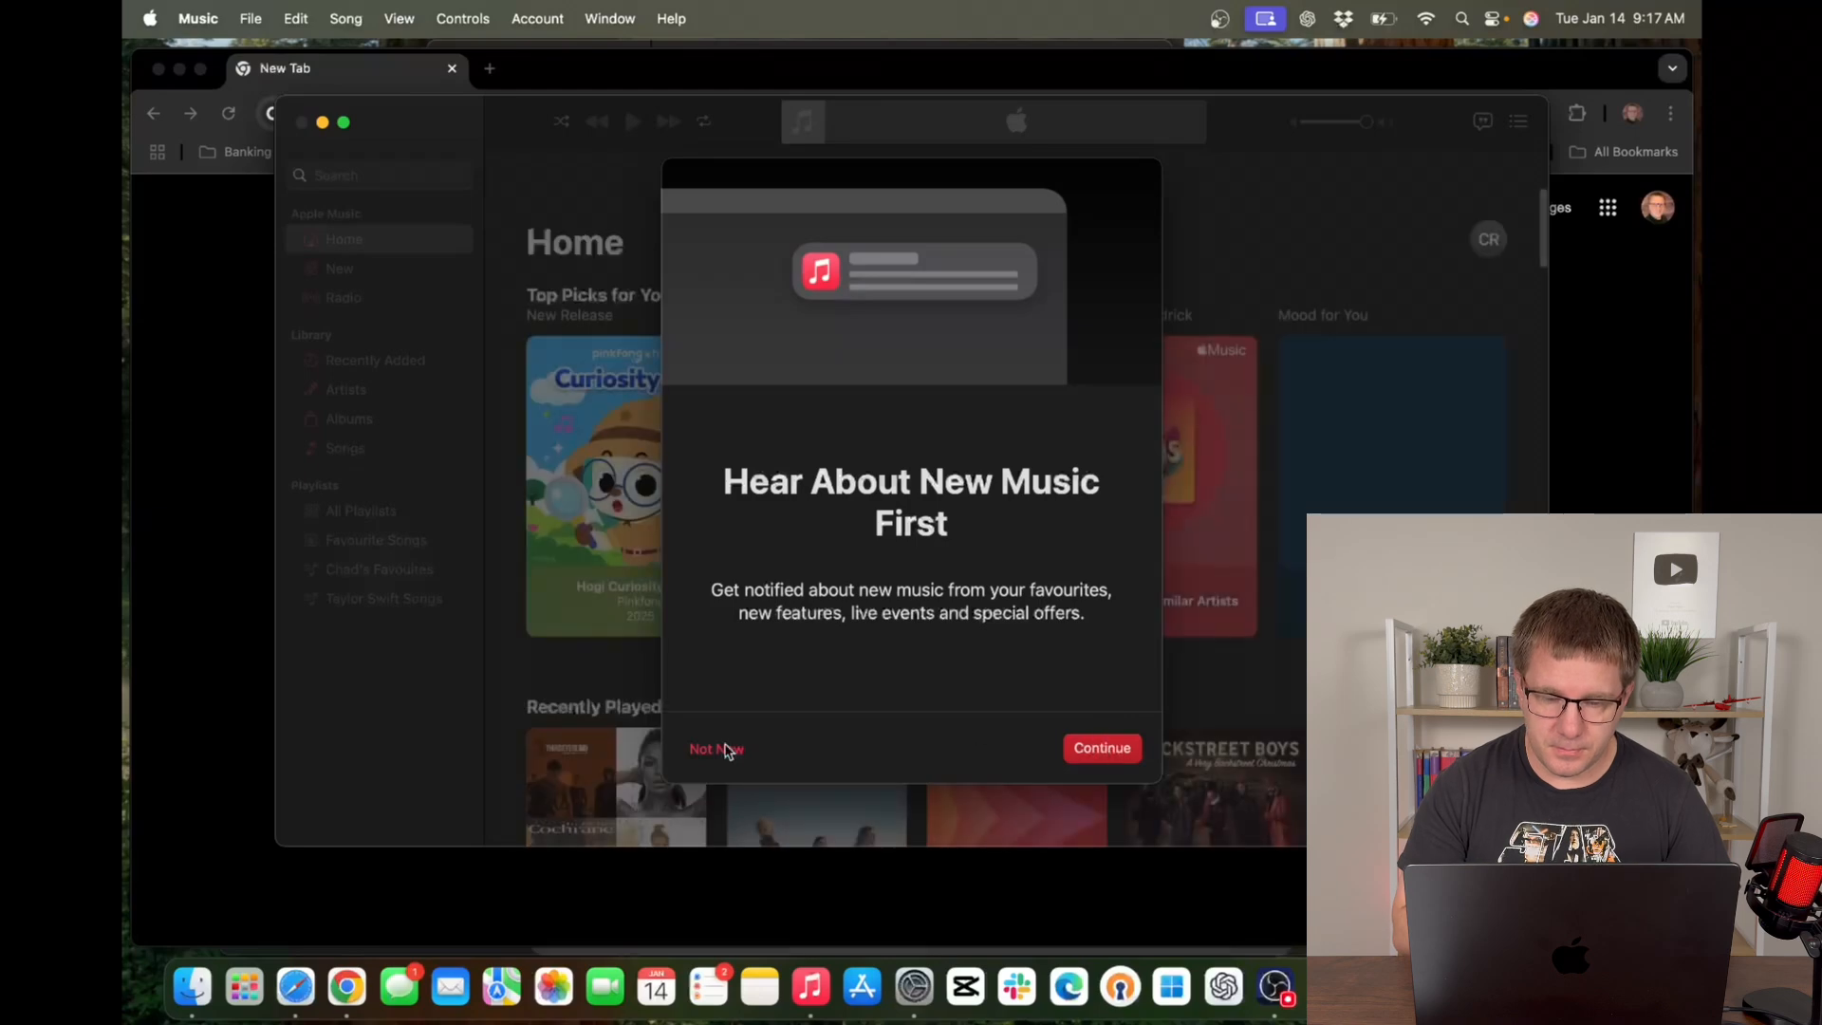
click(715, 749)
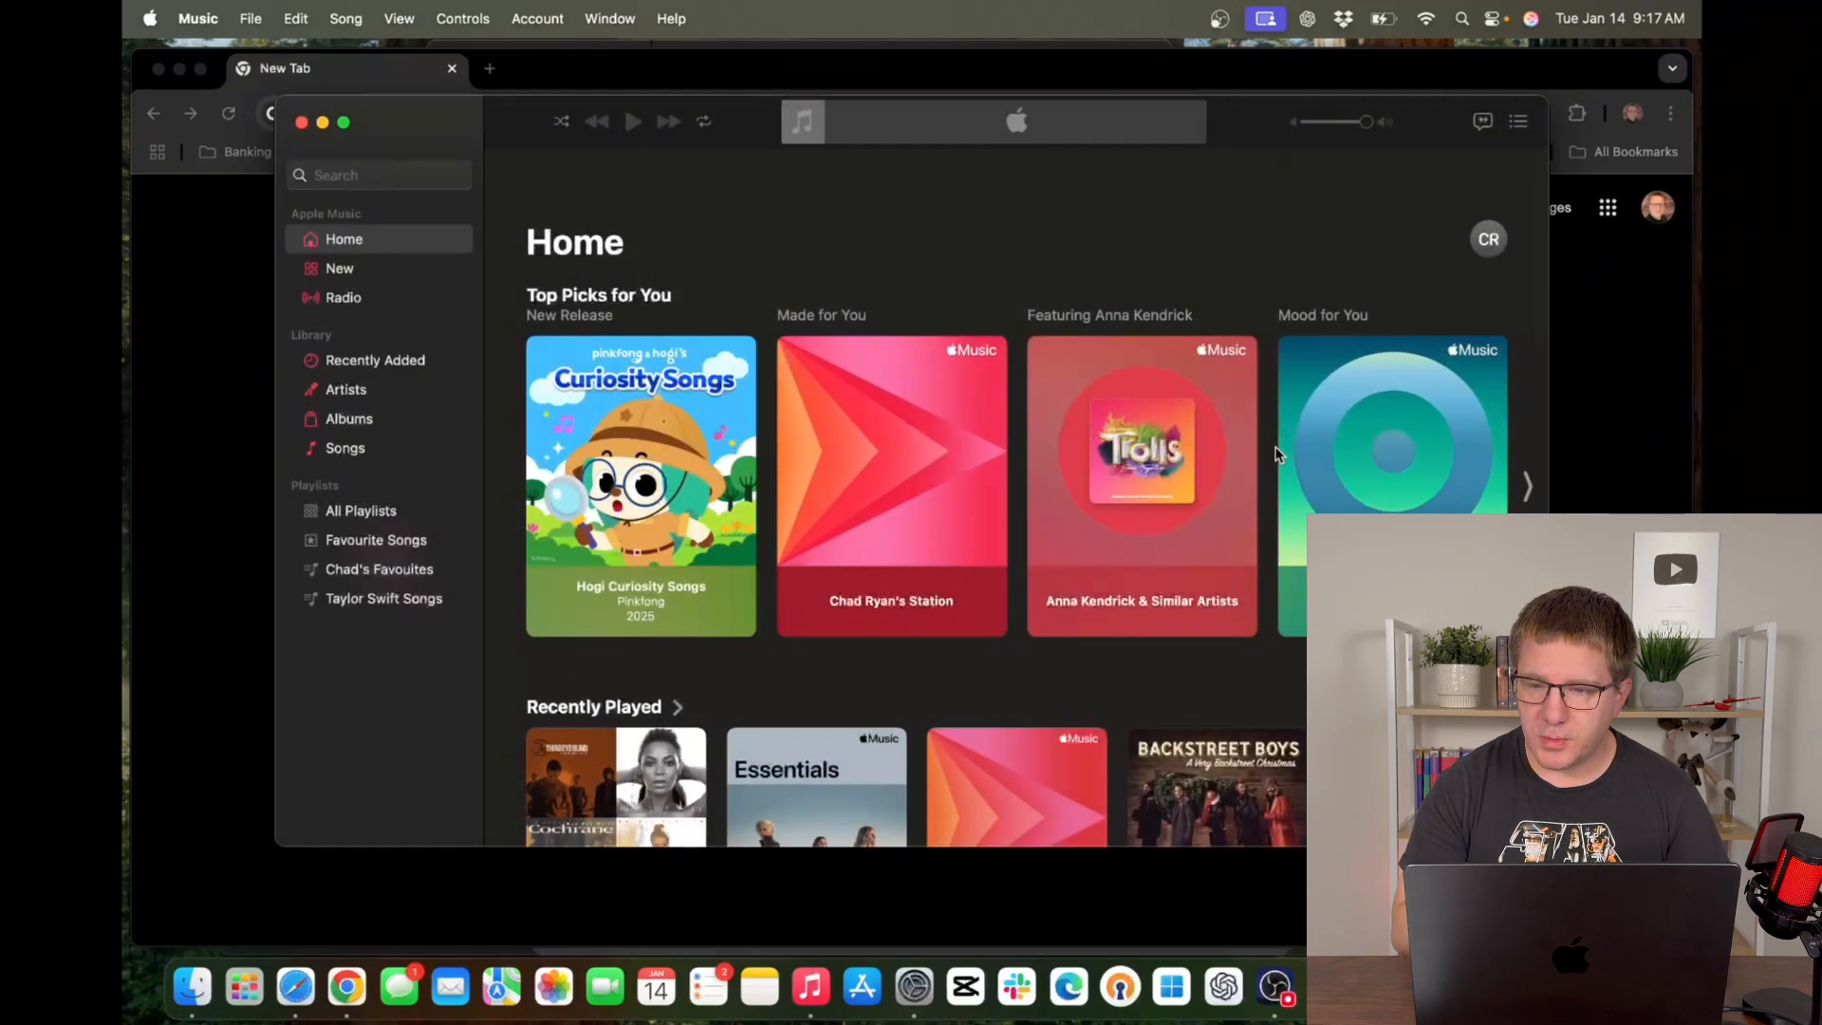
click(1492, 18)
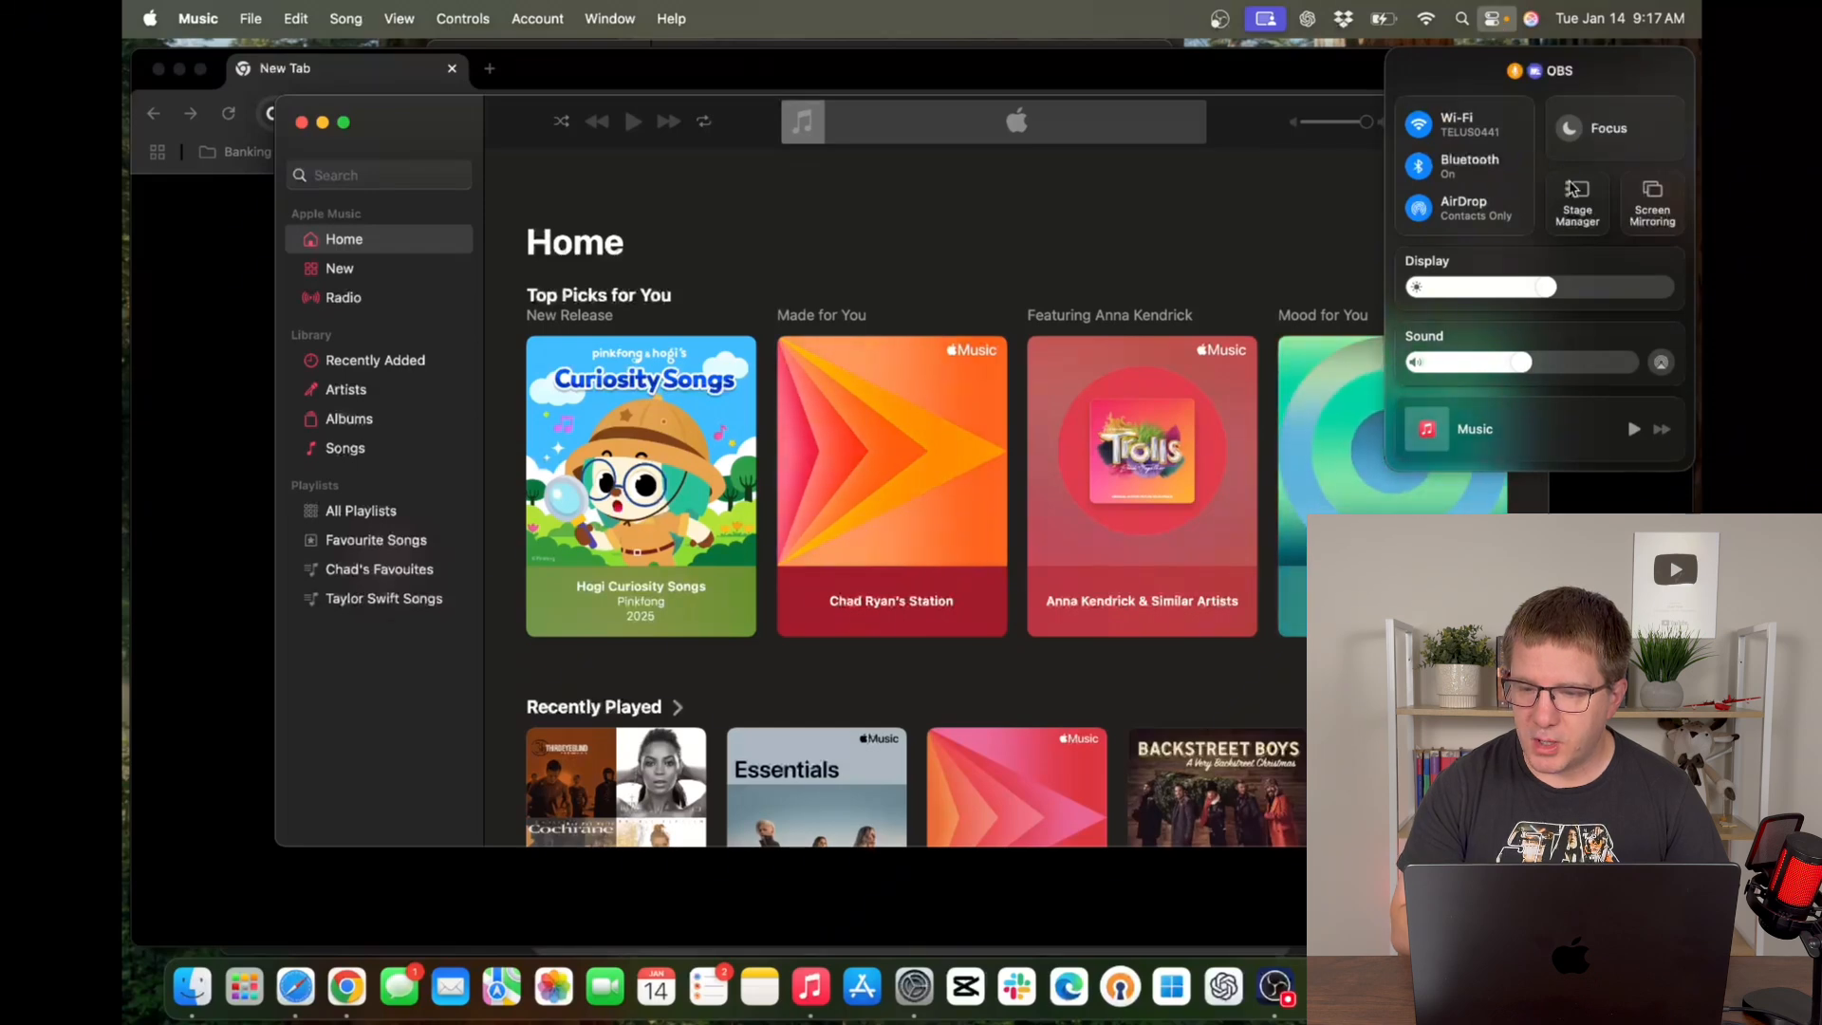
Turn on Stage Manager and bring the Safari window to the front.
click(1578, 202)
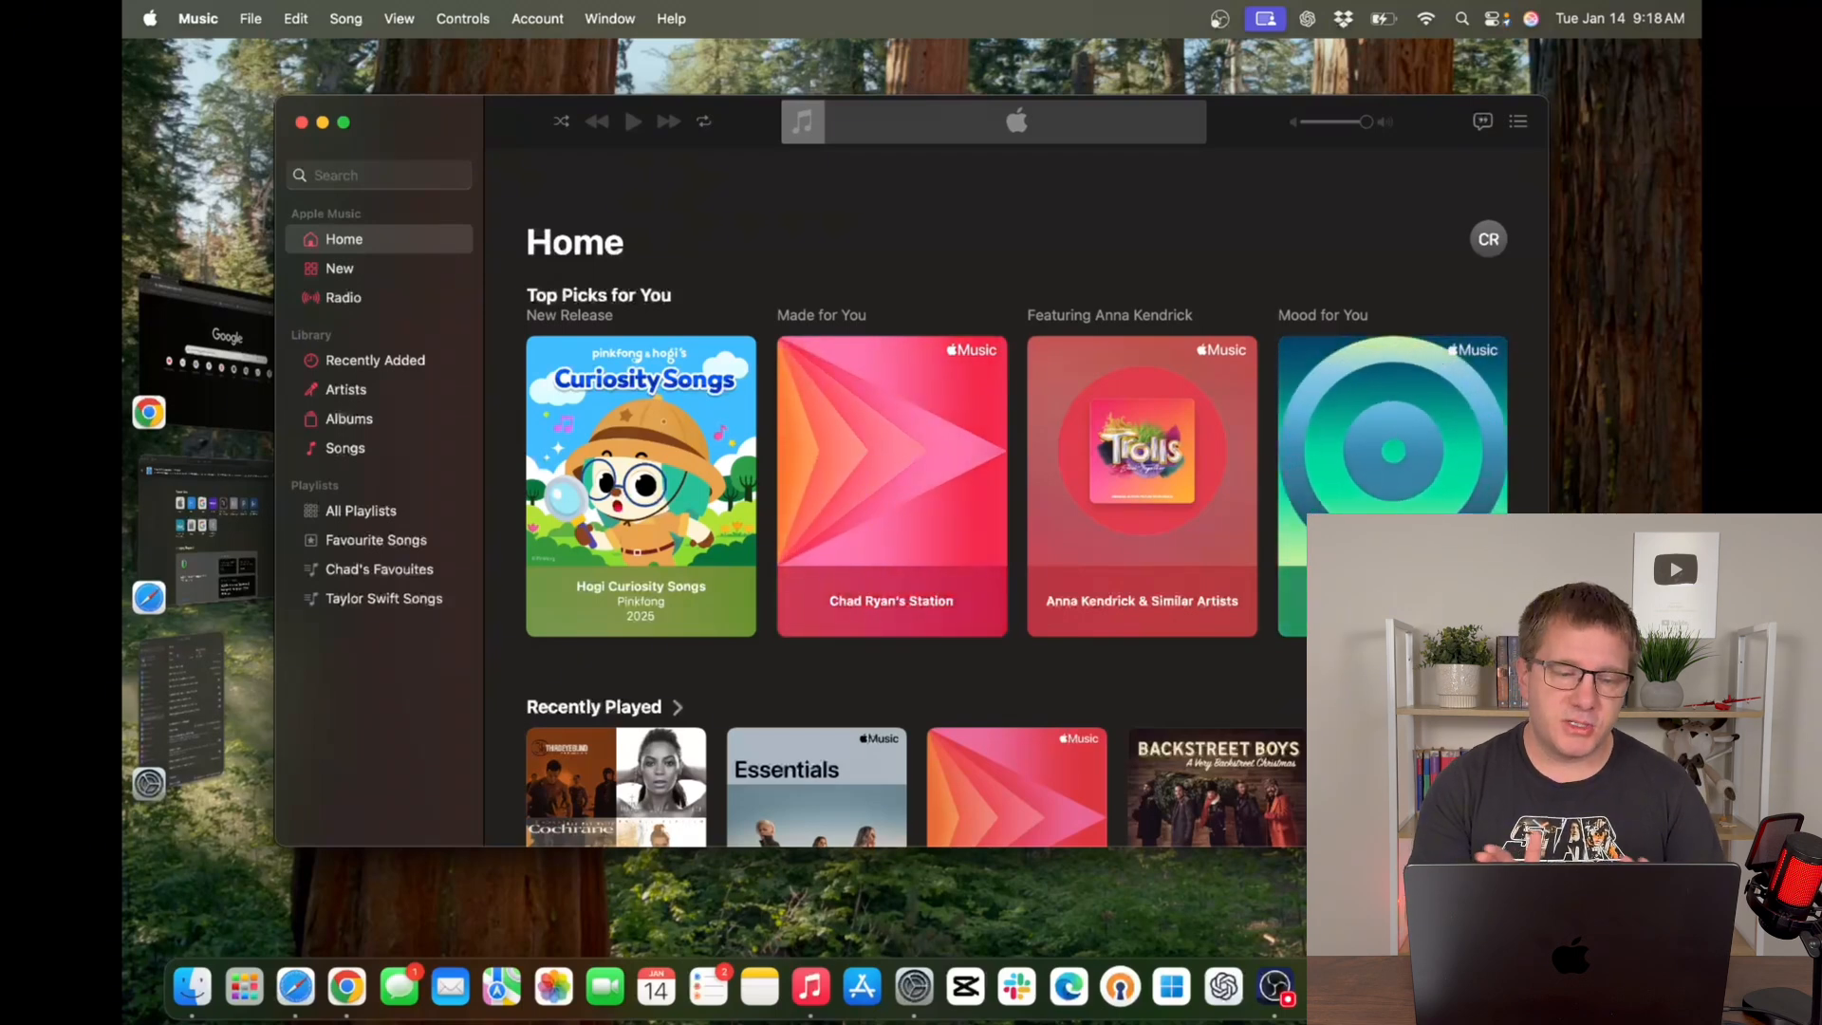
mouse_move(791, 403)
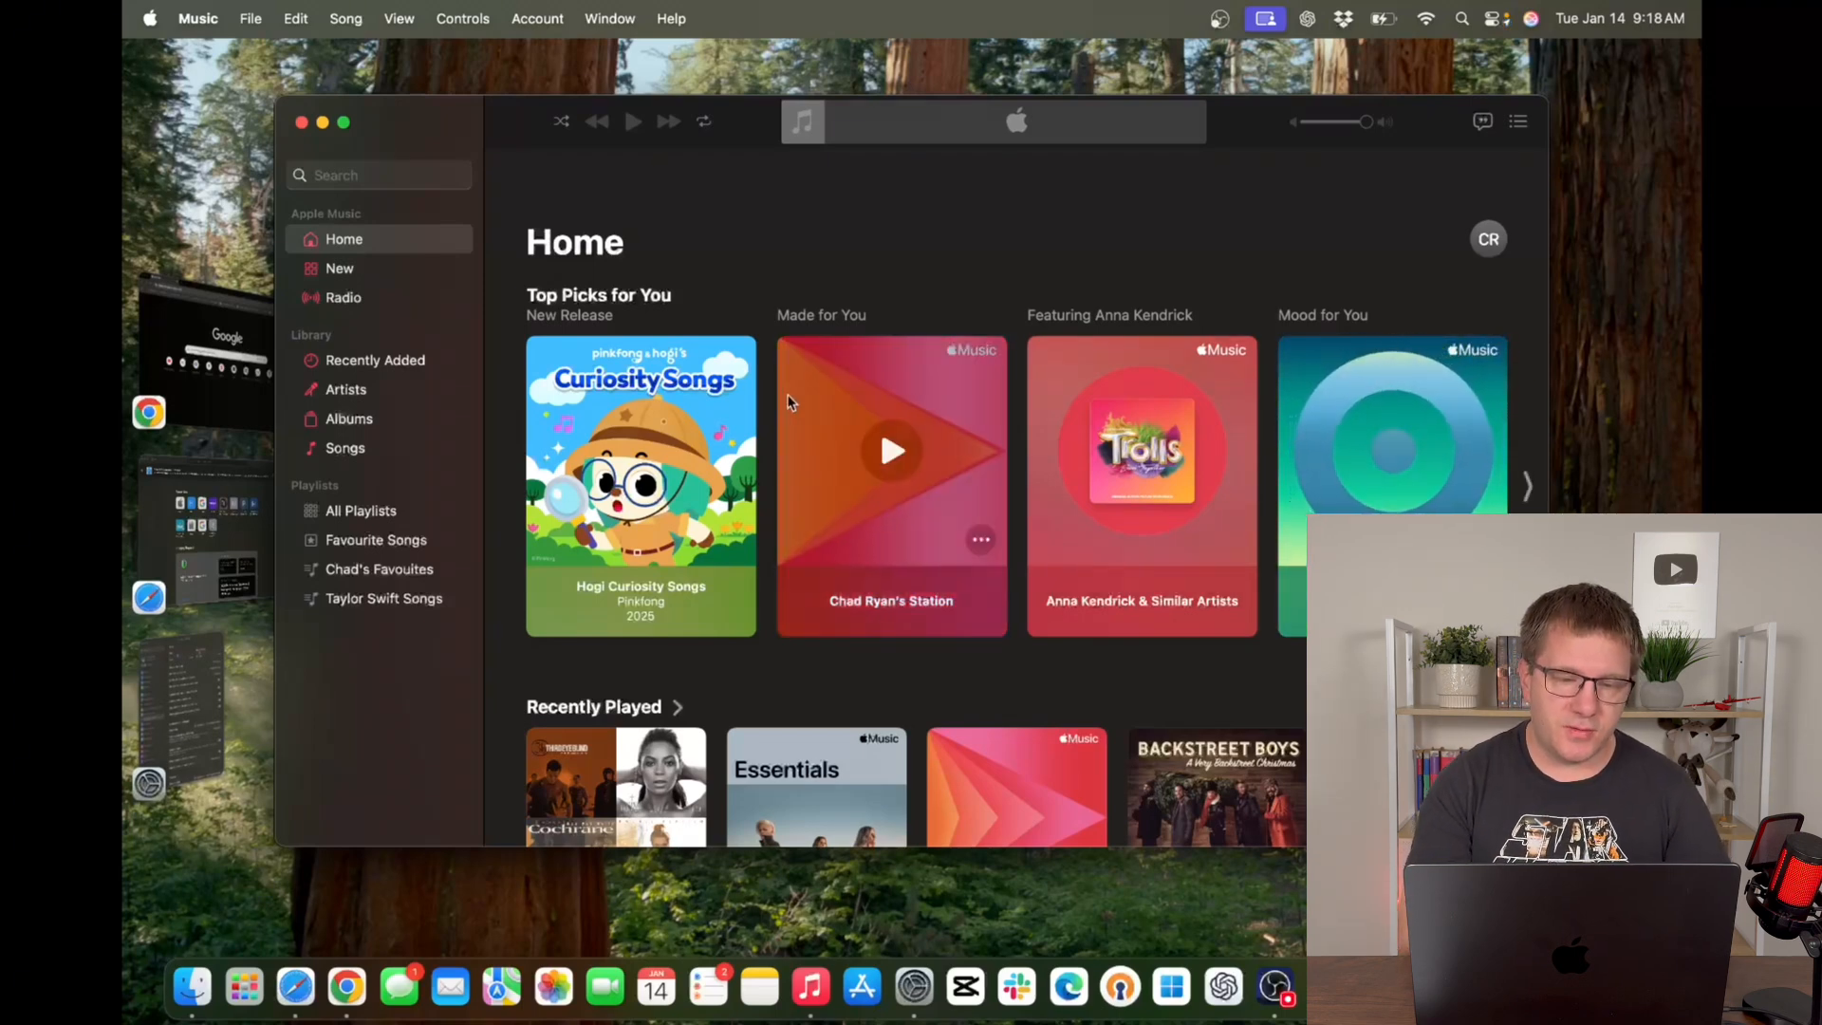
mouse_move(879, 237)
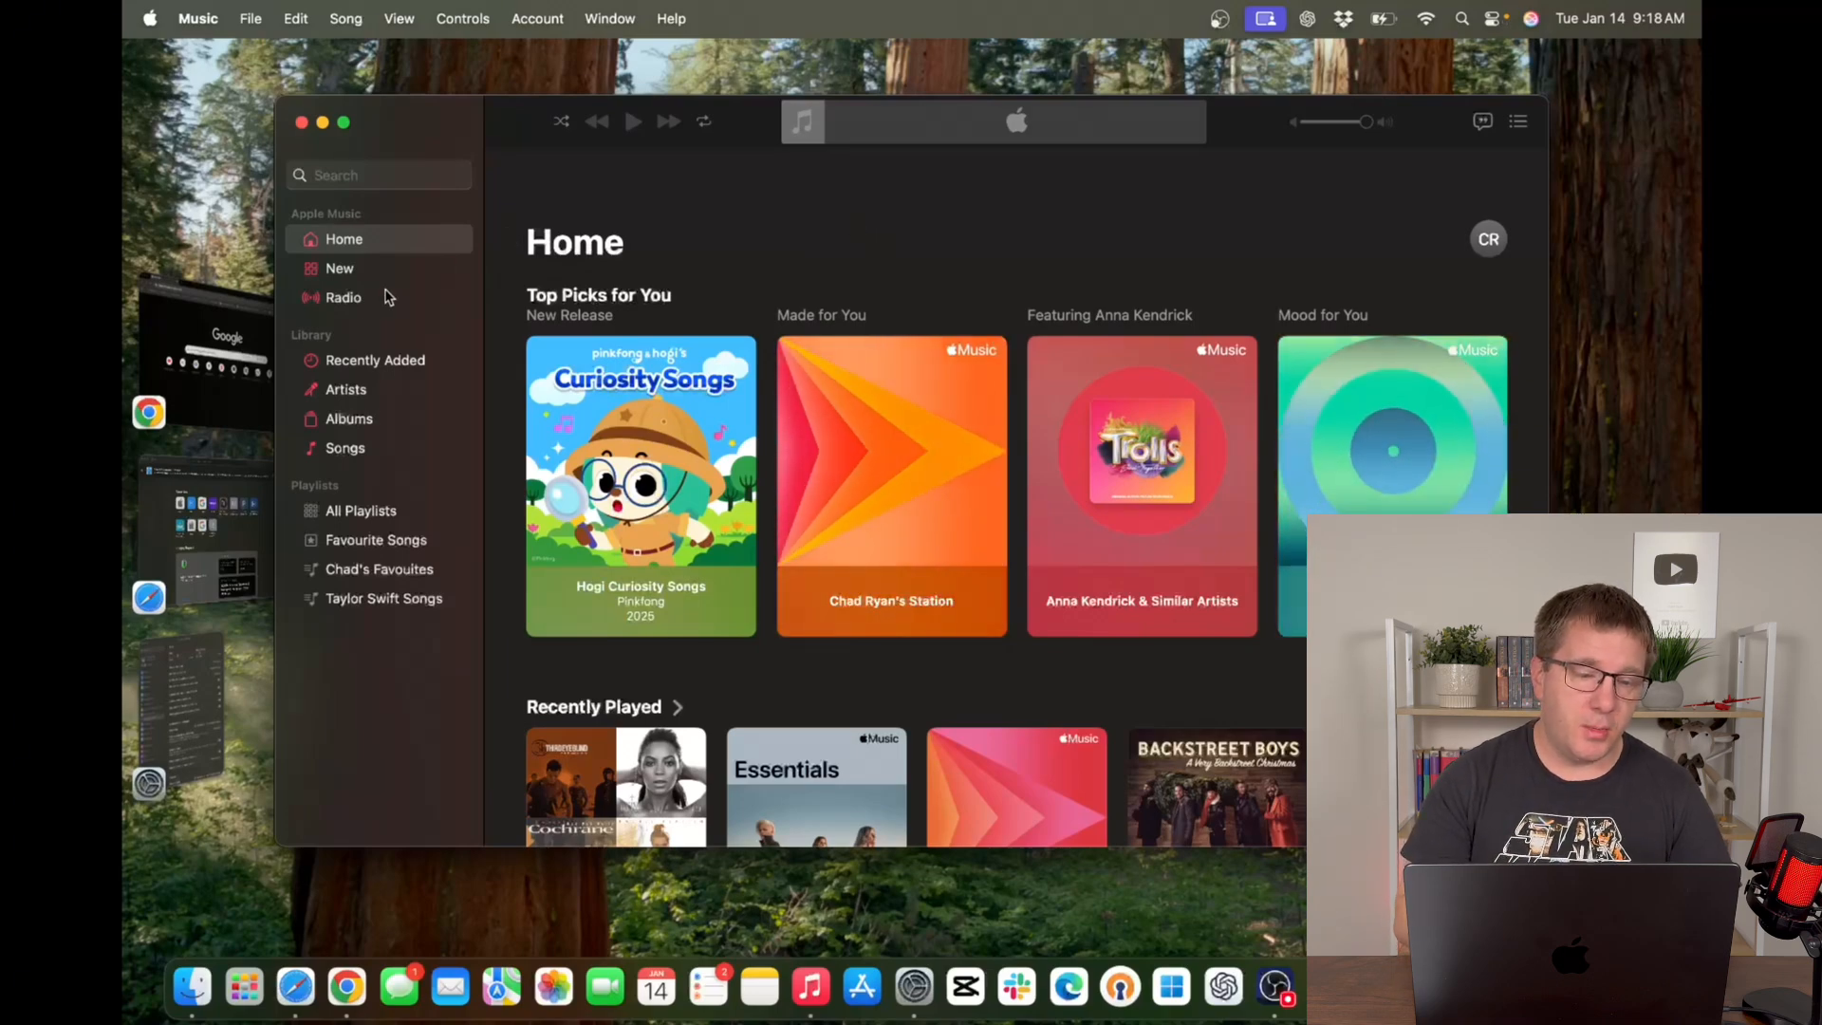
click(345, 988)
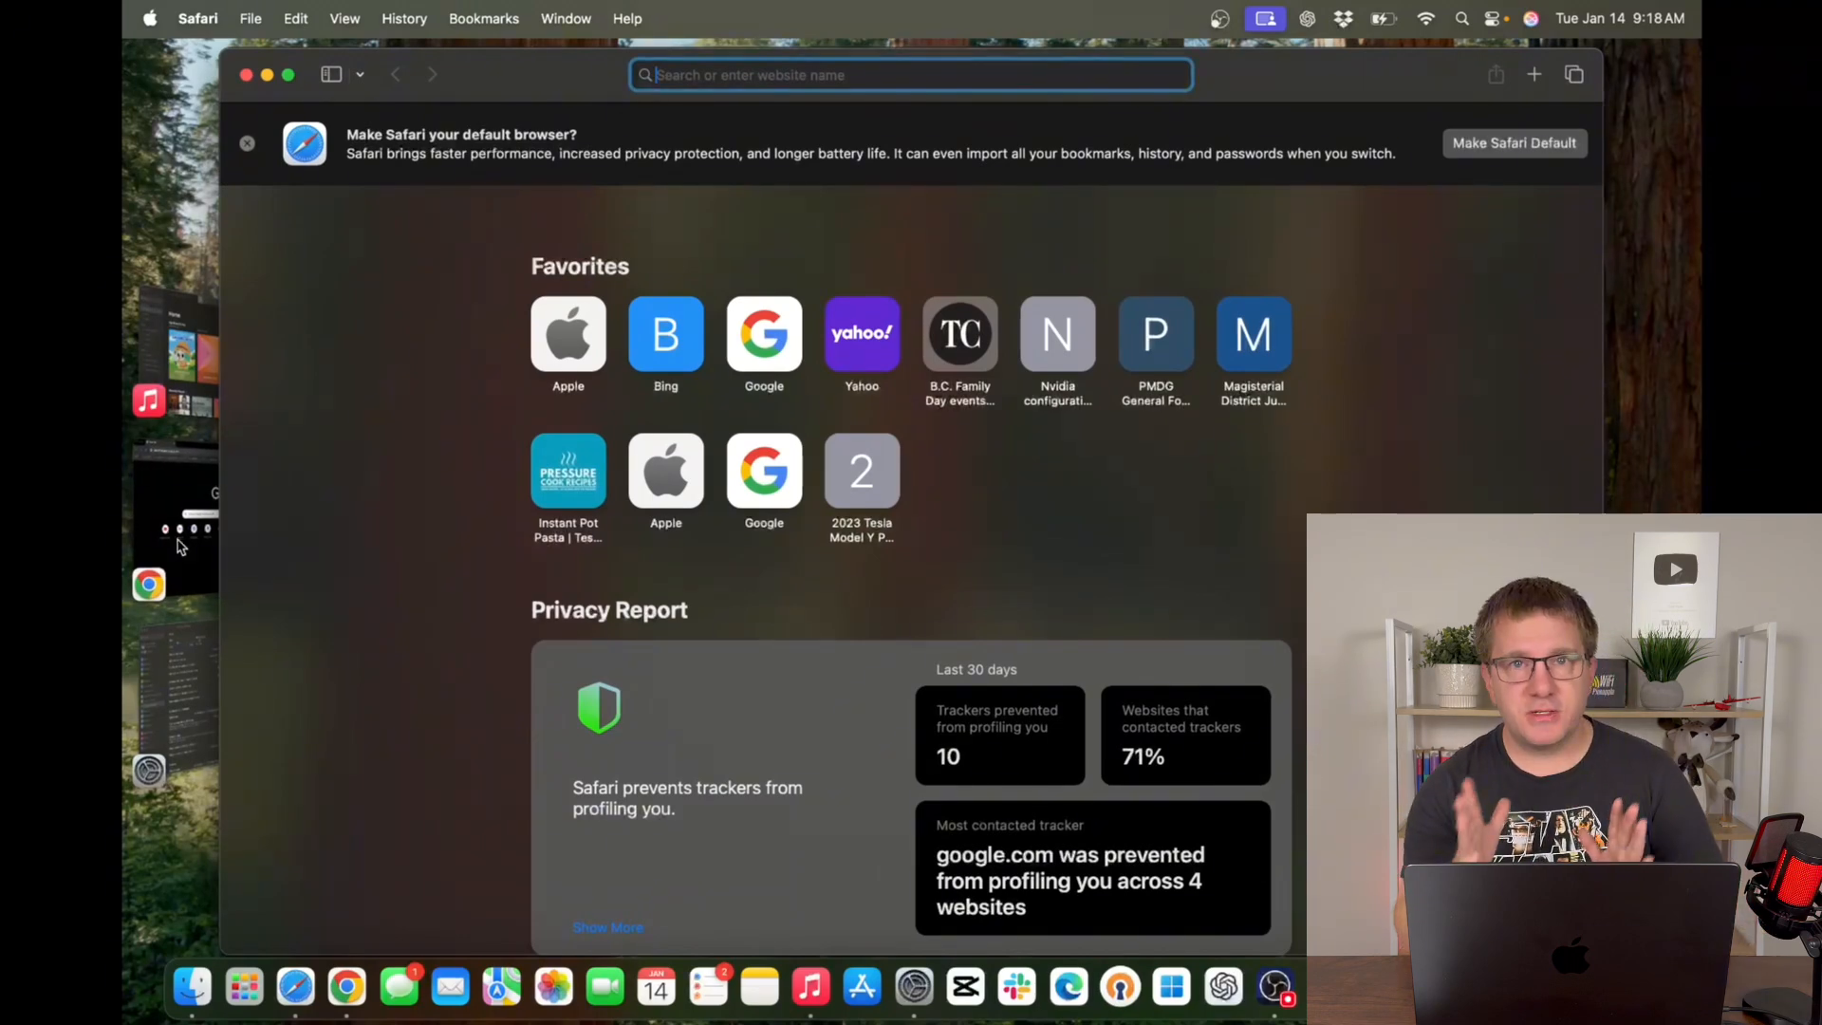
mouse_move(168, 713)
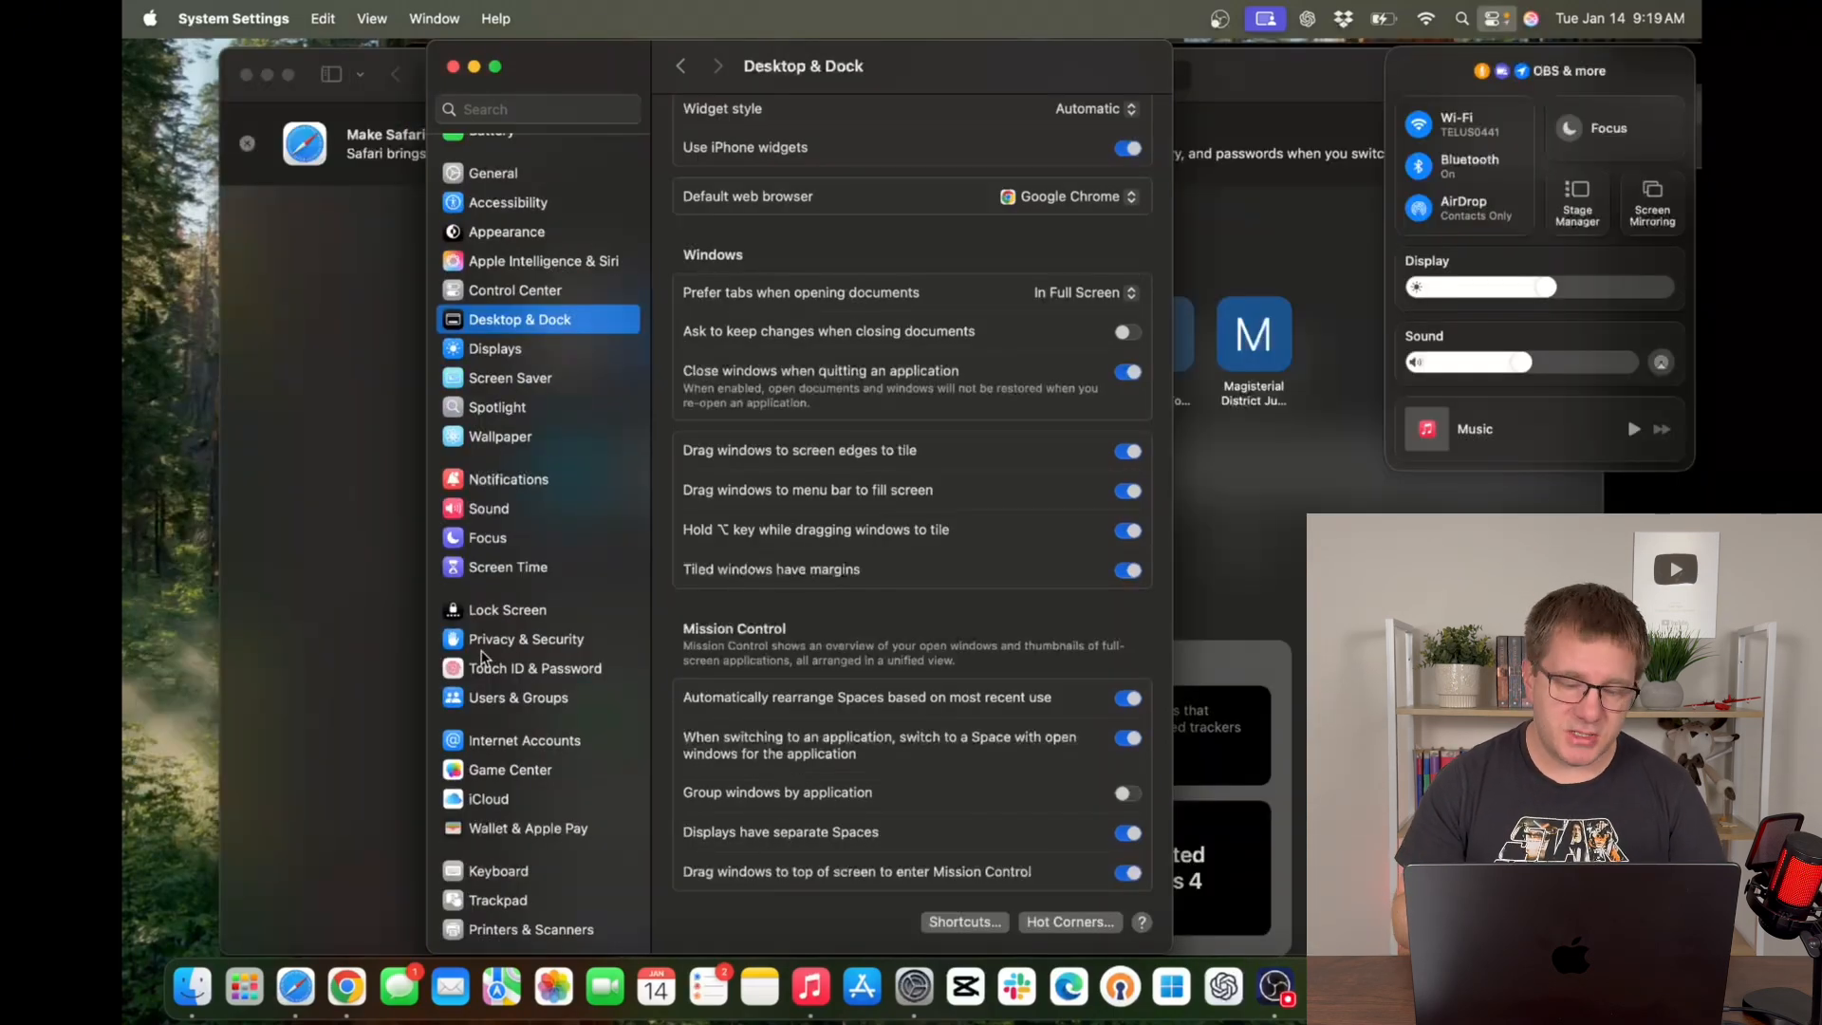
Open Trackpad settings and demo a two-finger right-click on a Finder recent file.
click(497, 900)
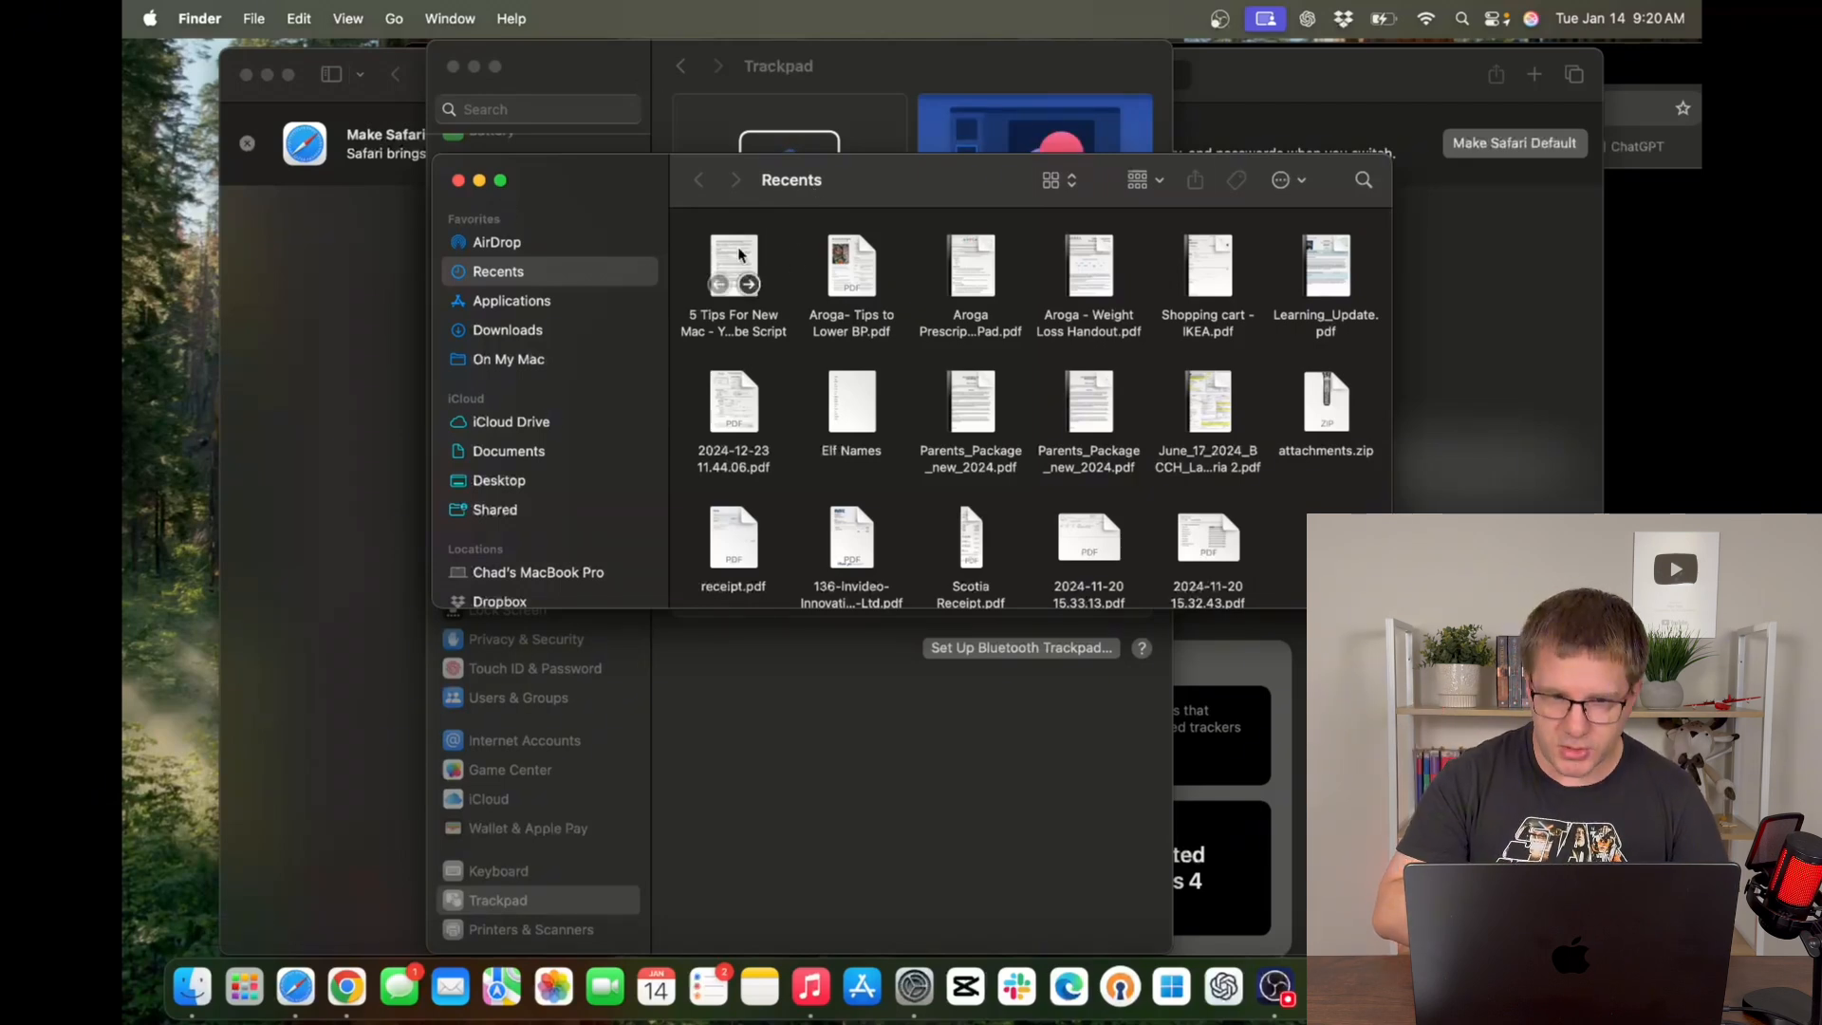
right_click(733, 262)
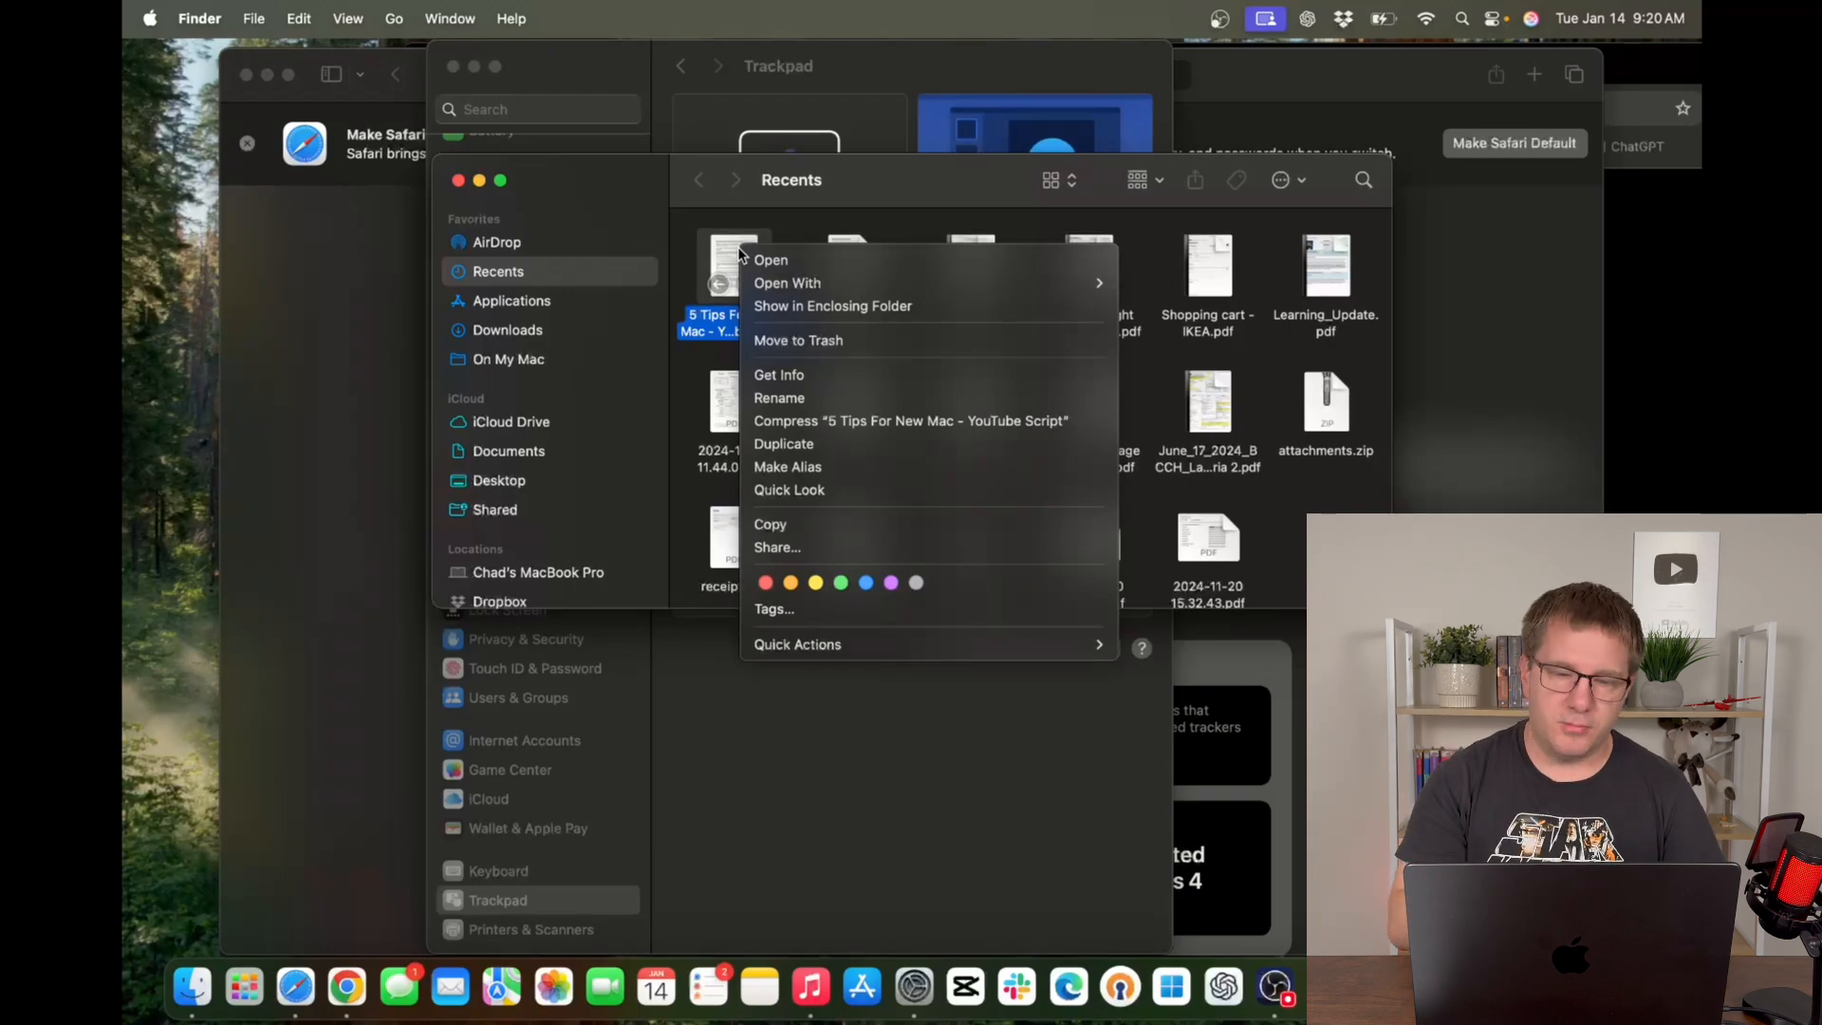
mouse_move(505, 378)
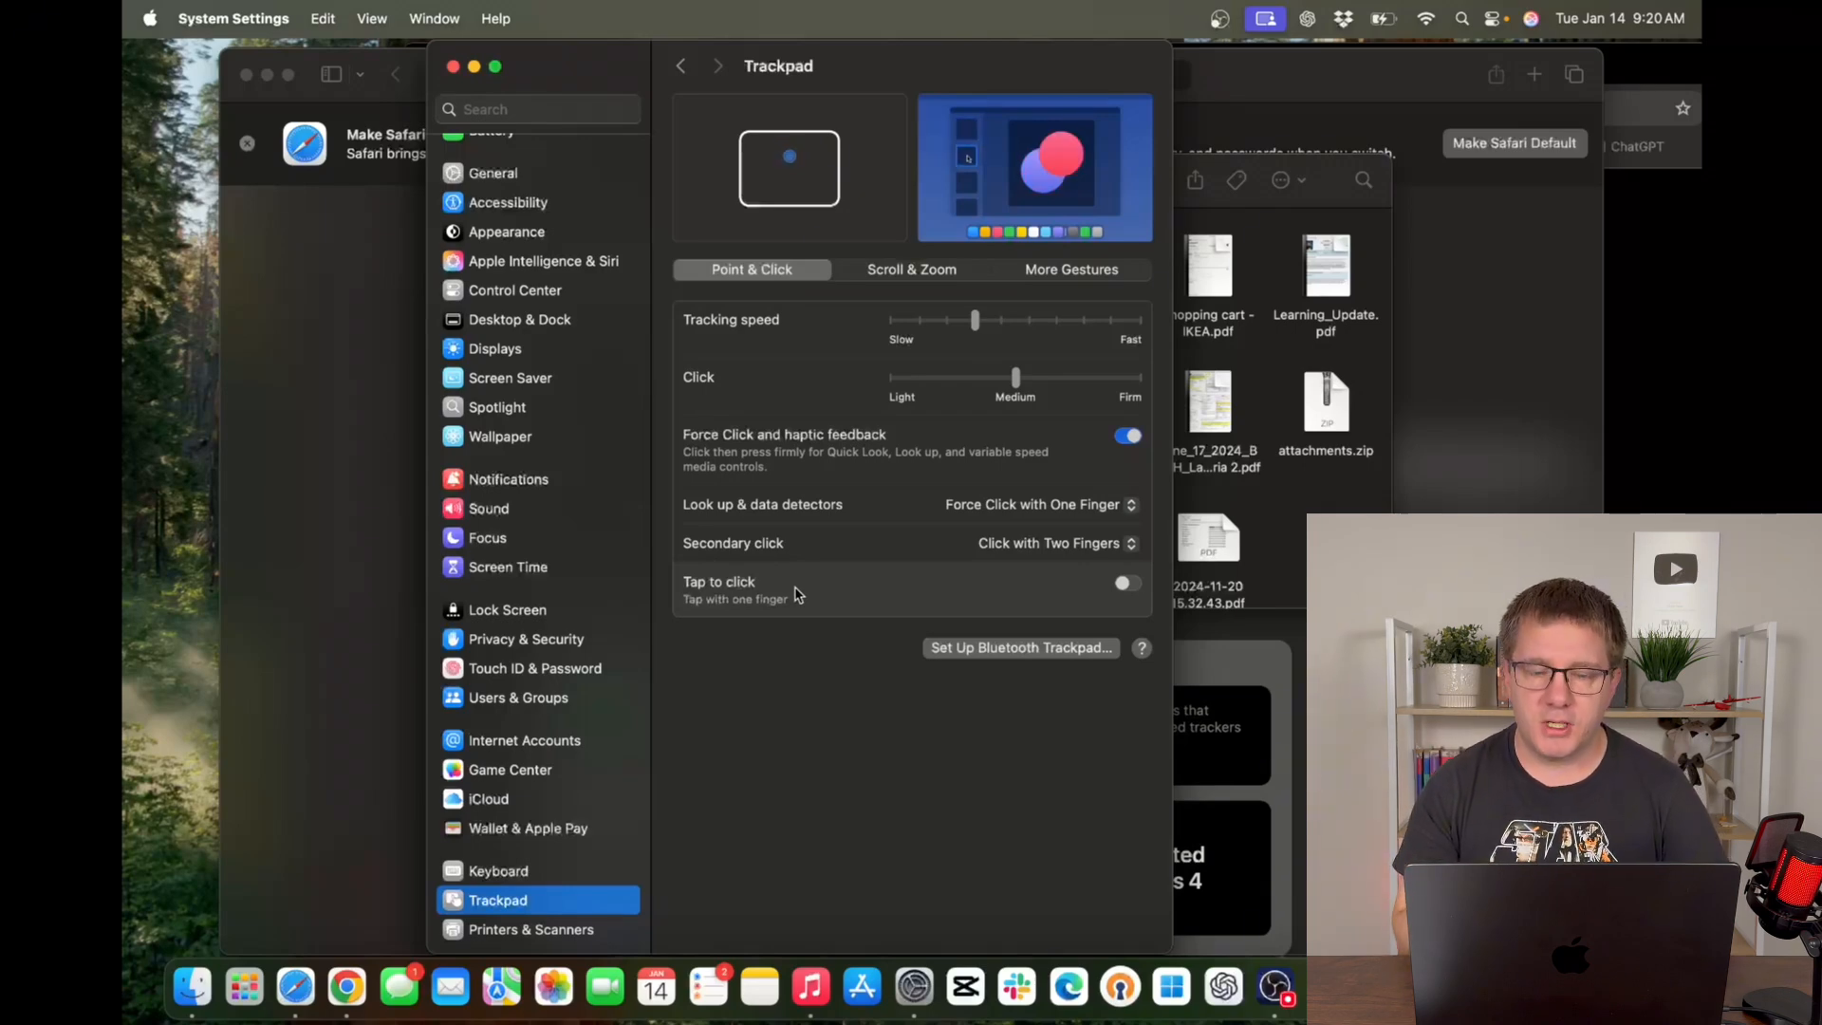
Review the trackpad's Scroll & Zoom gesture settings.
click(911, 269)
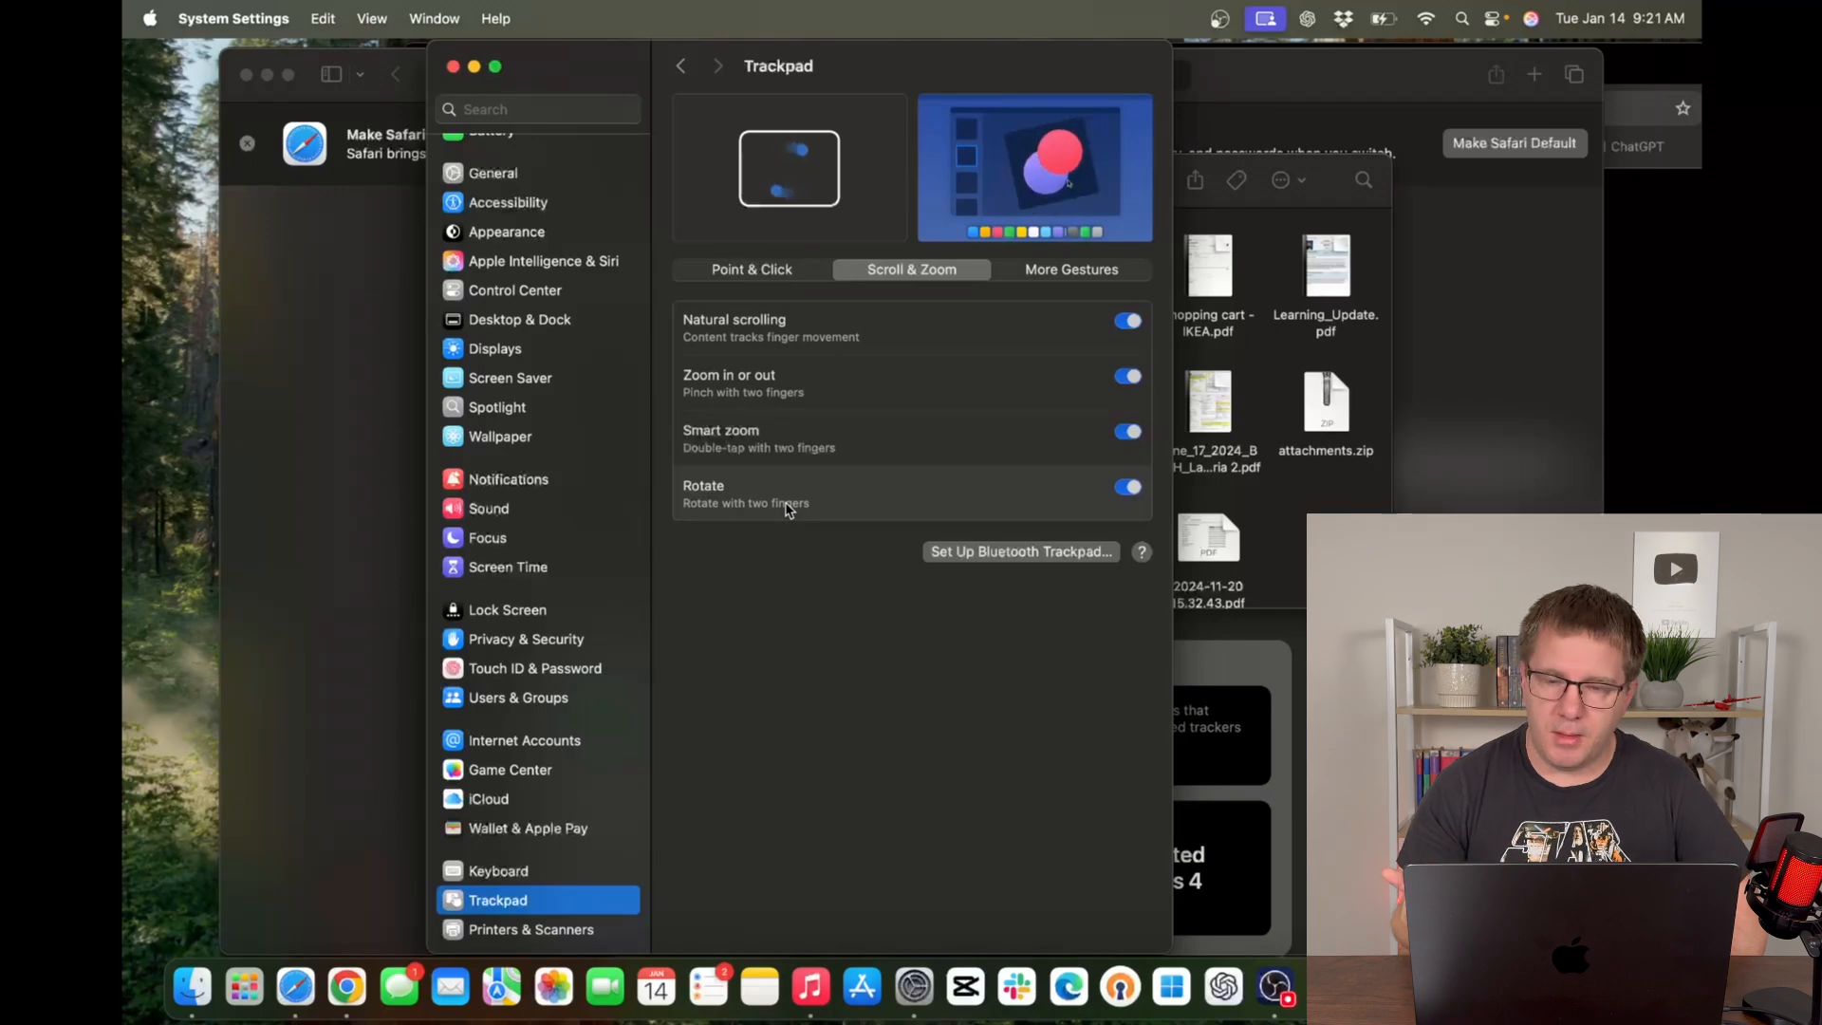
click(1072, 270)
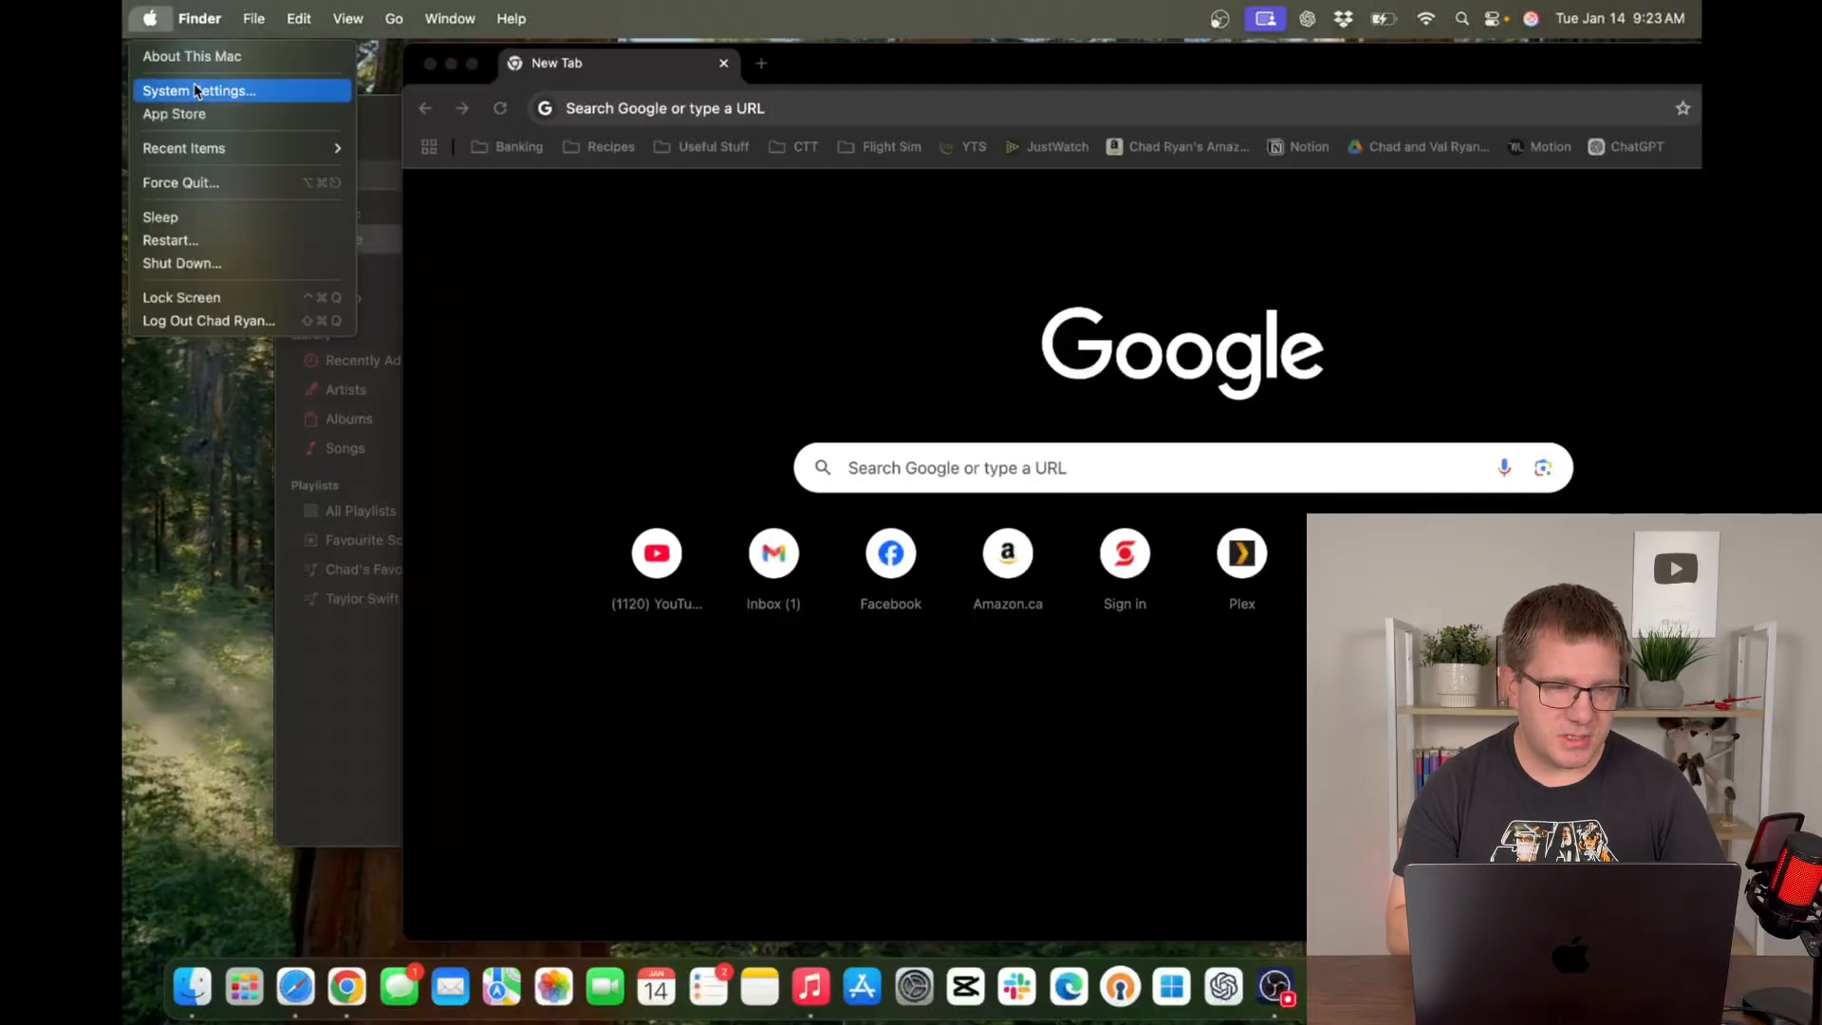
Reopen System Settings and view the Apple Account's iCloud storage details.
click(200, 91)
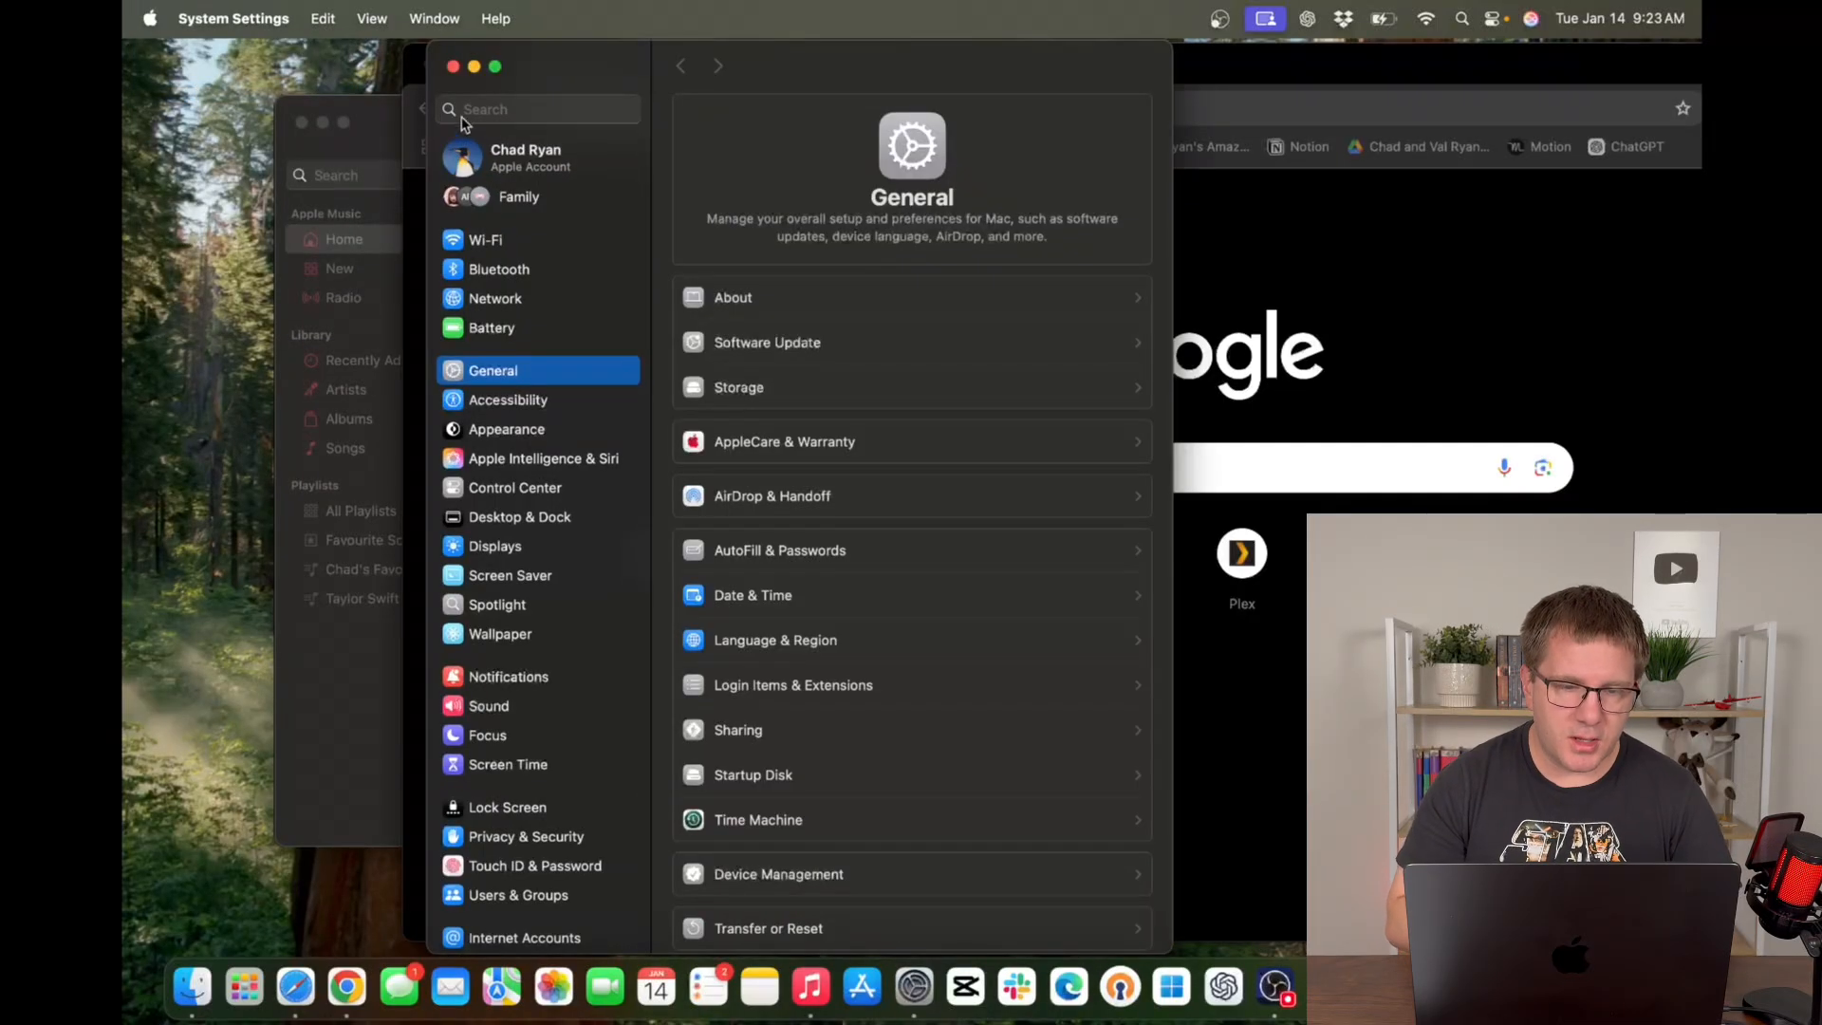
click(538, 158)
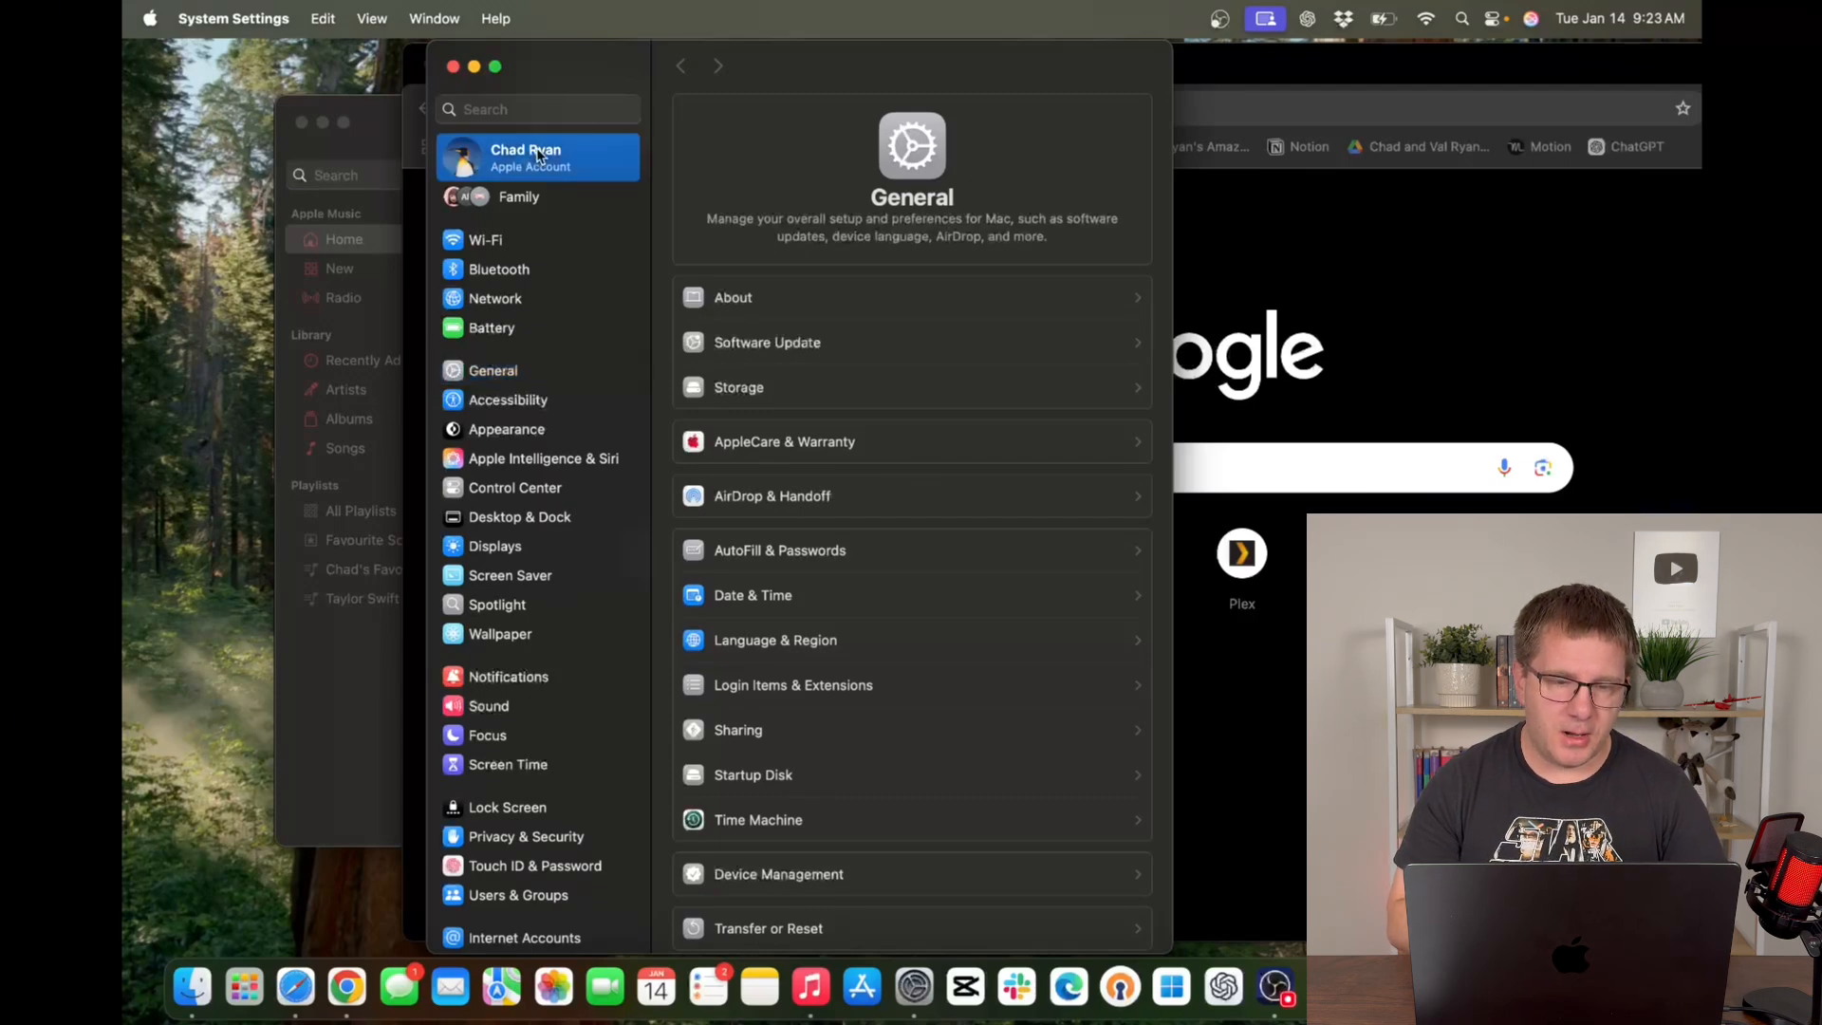
click(535, 156)
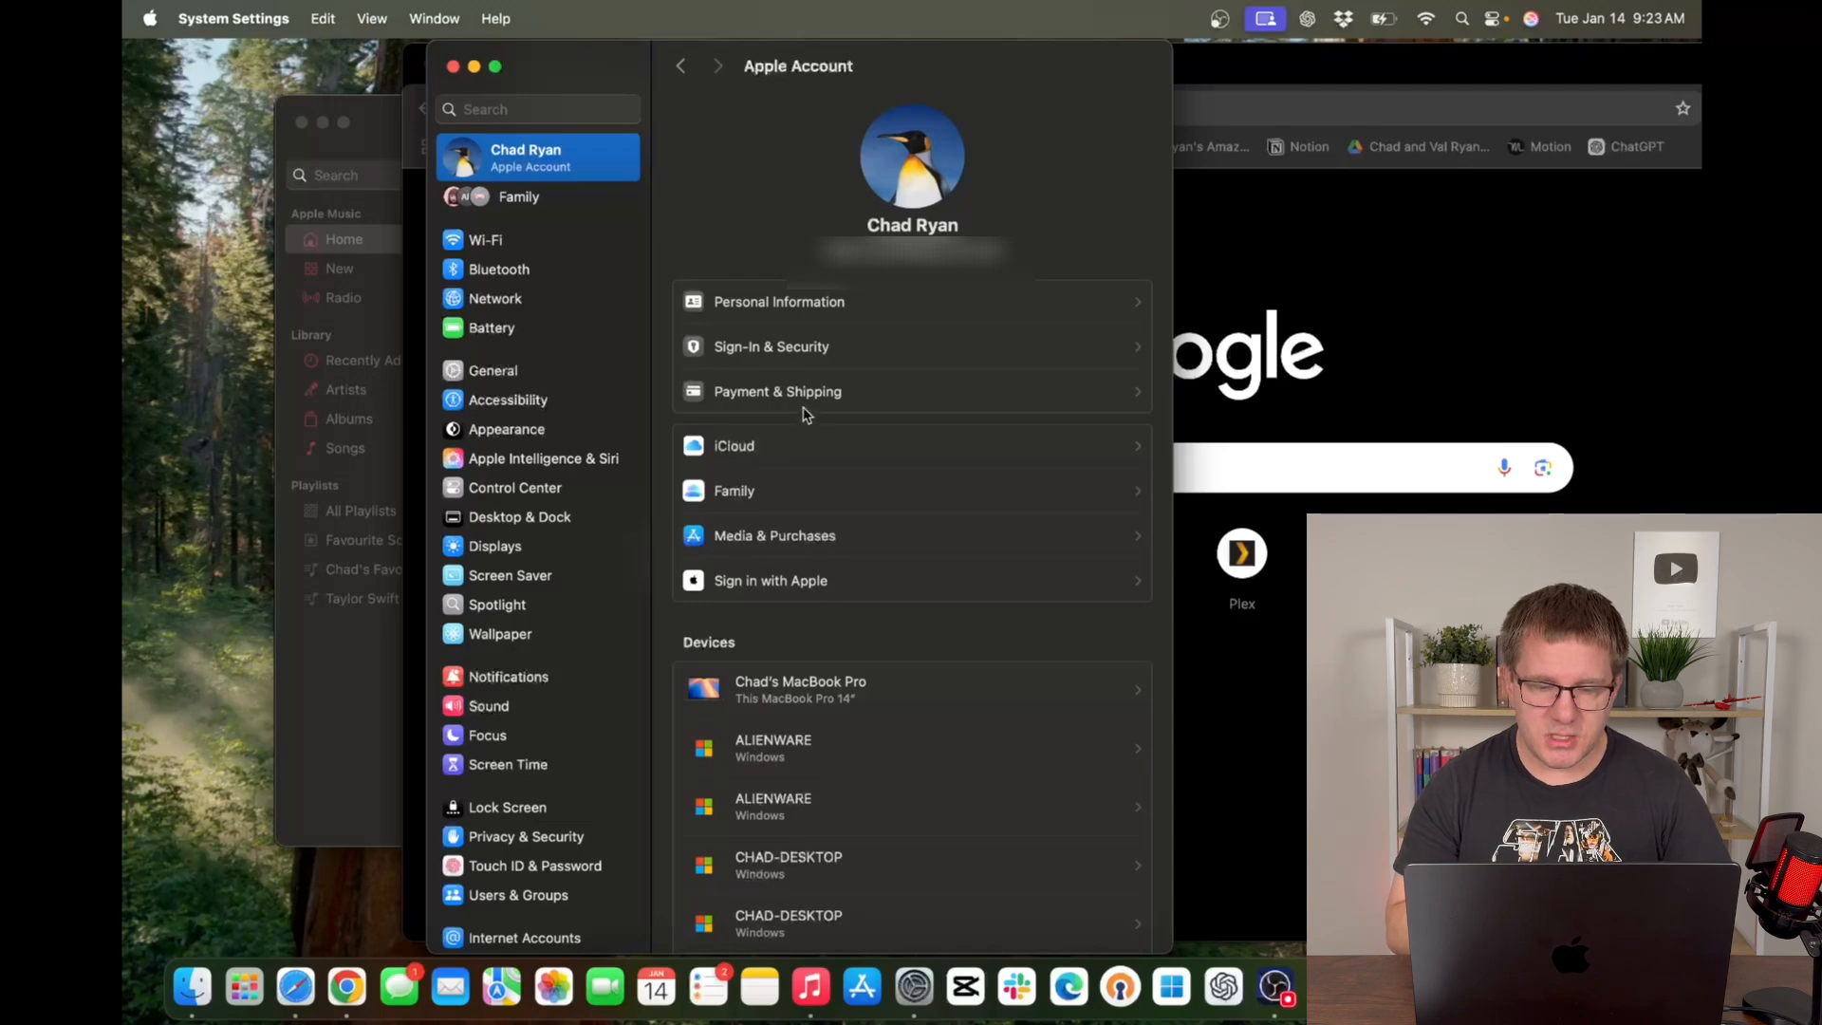
click(734, 446)
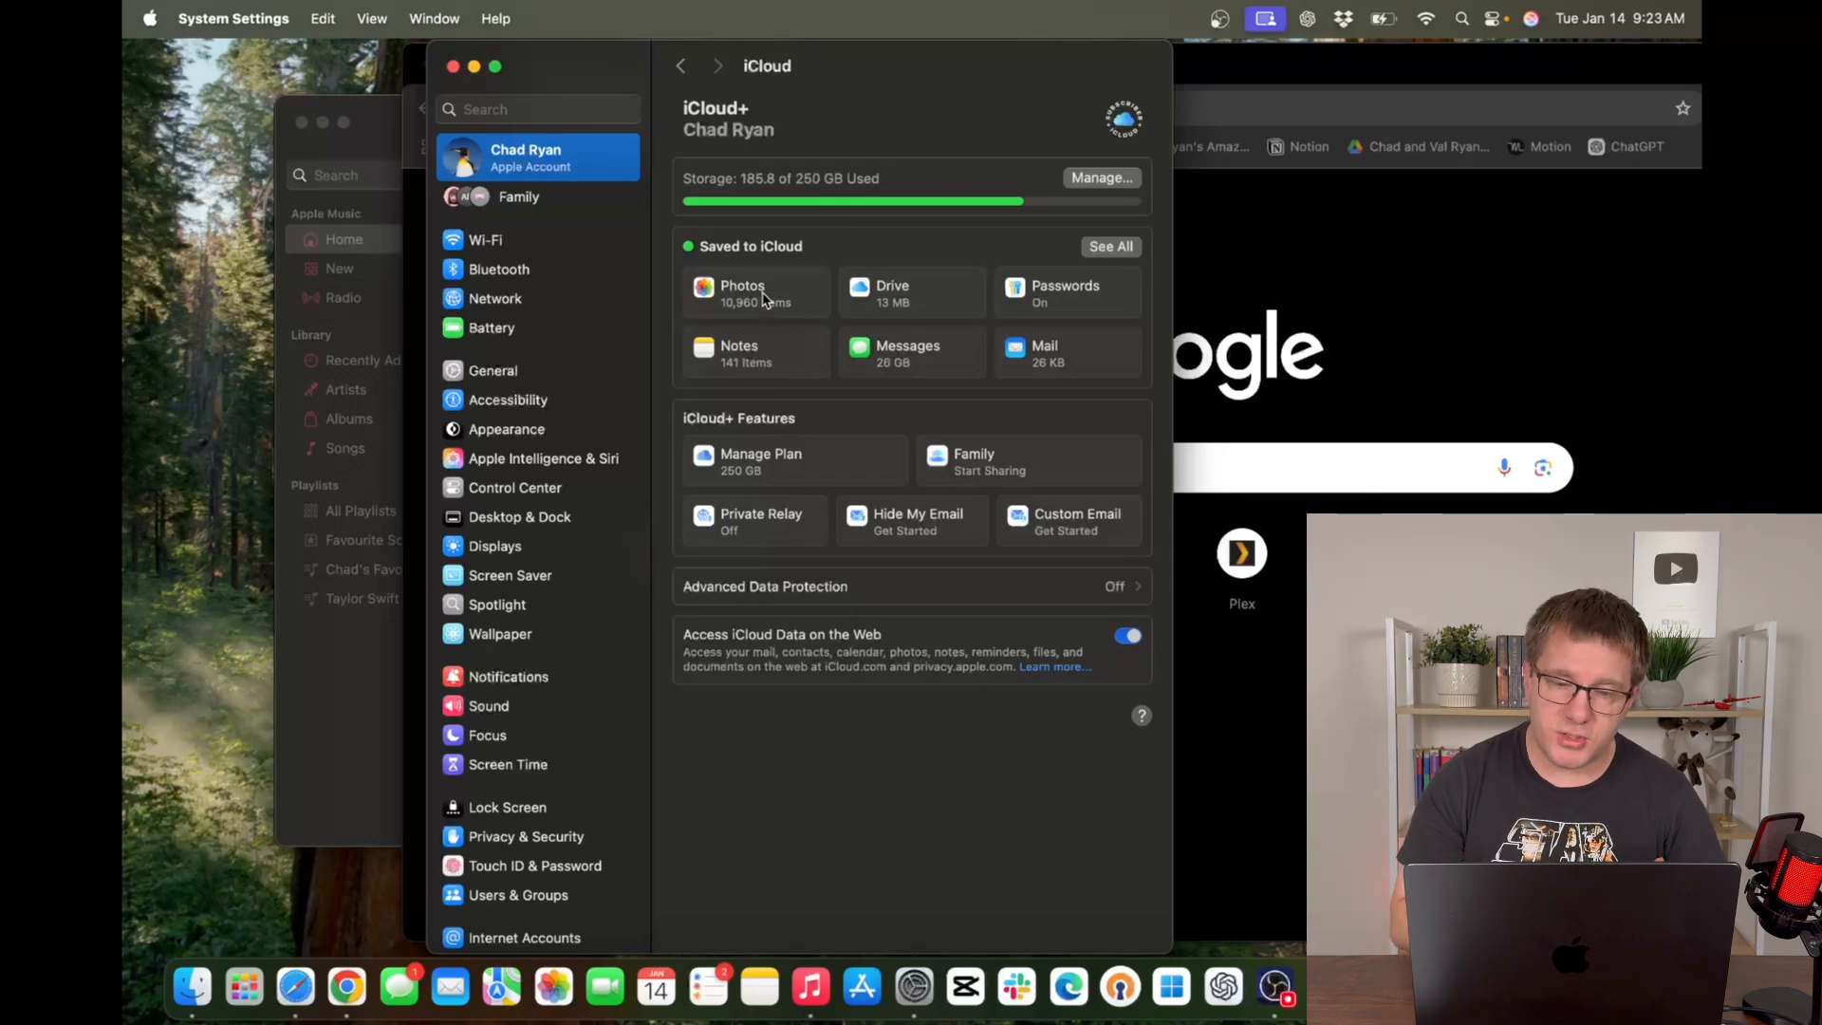
mouse_move(905, 377)
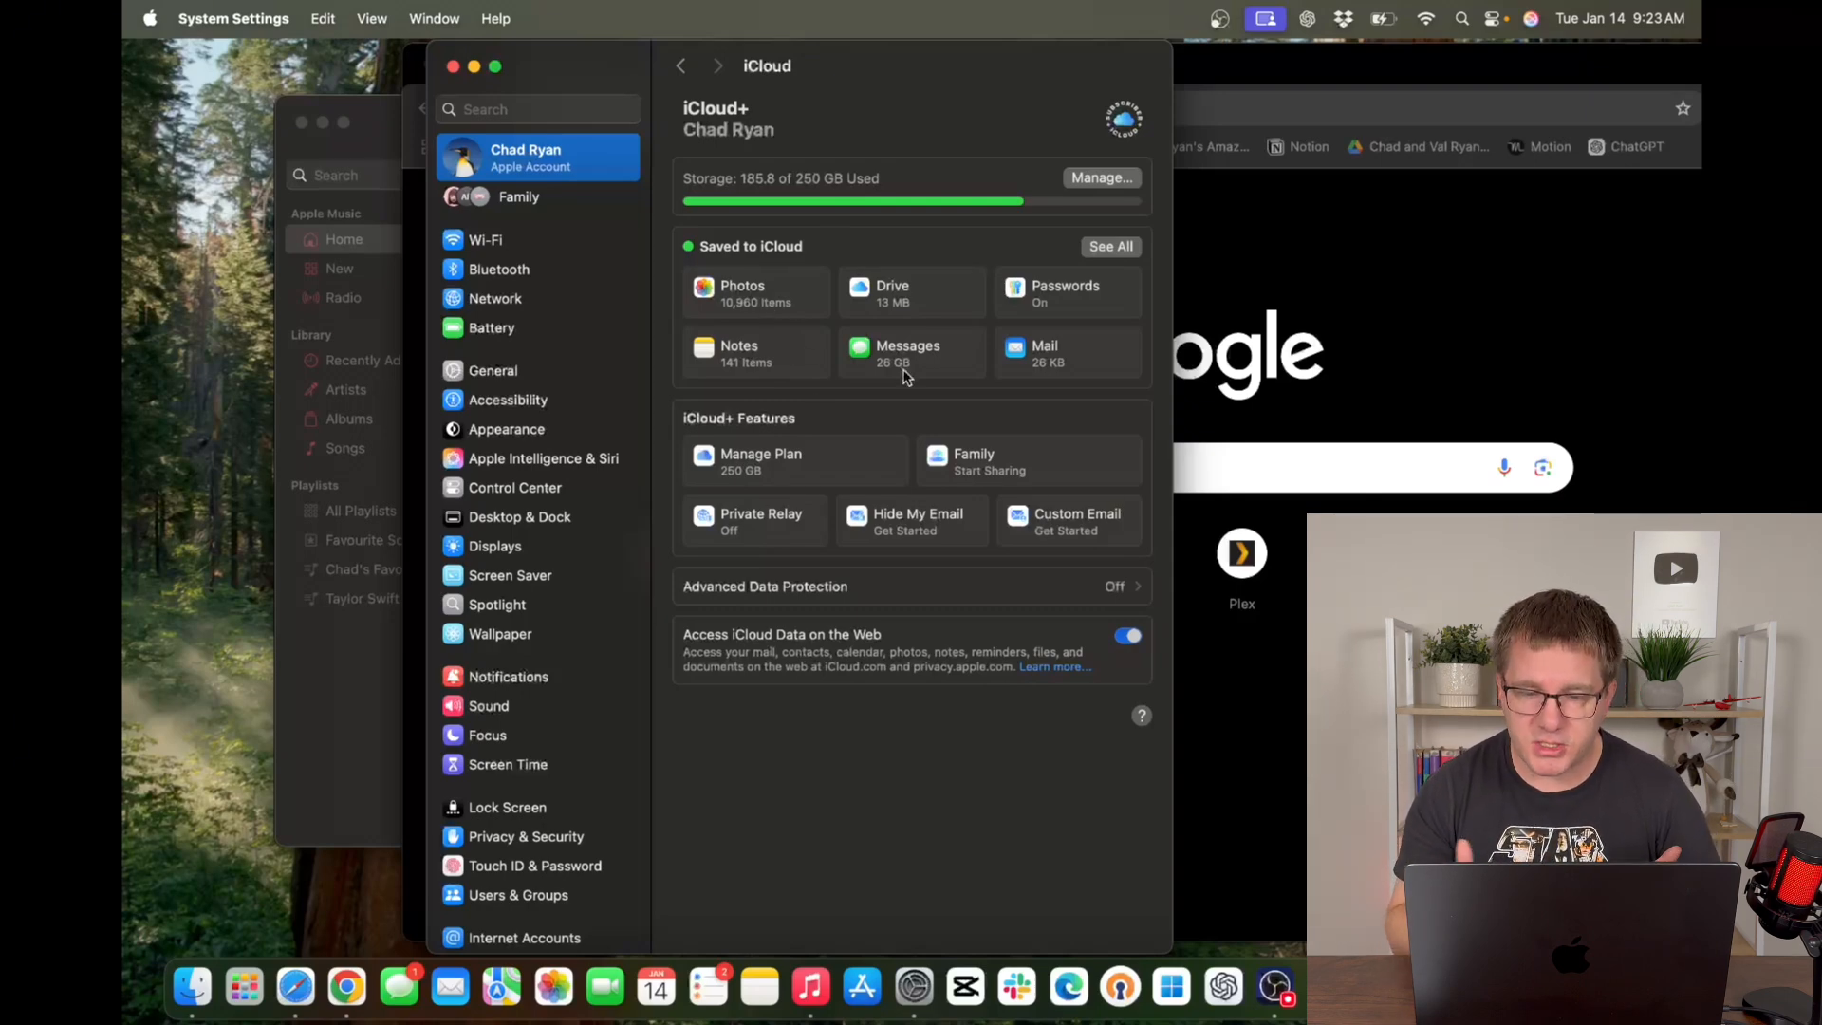
mouse_move(671, 381)
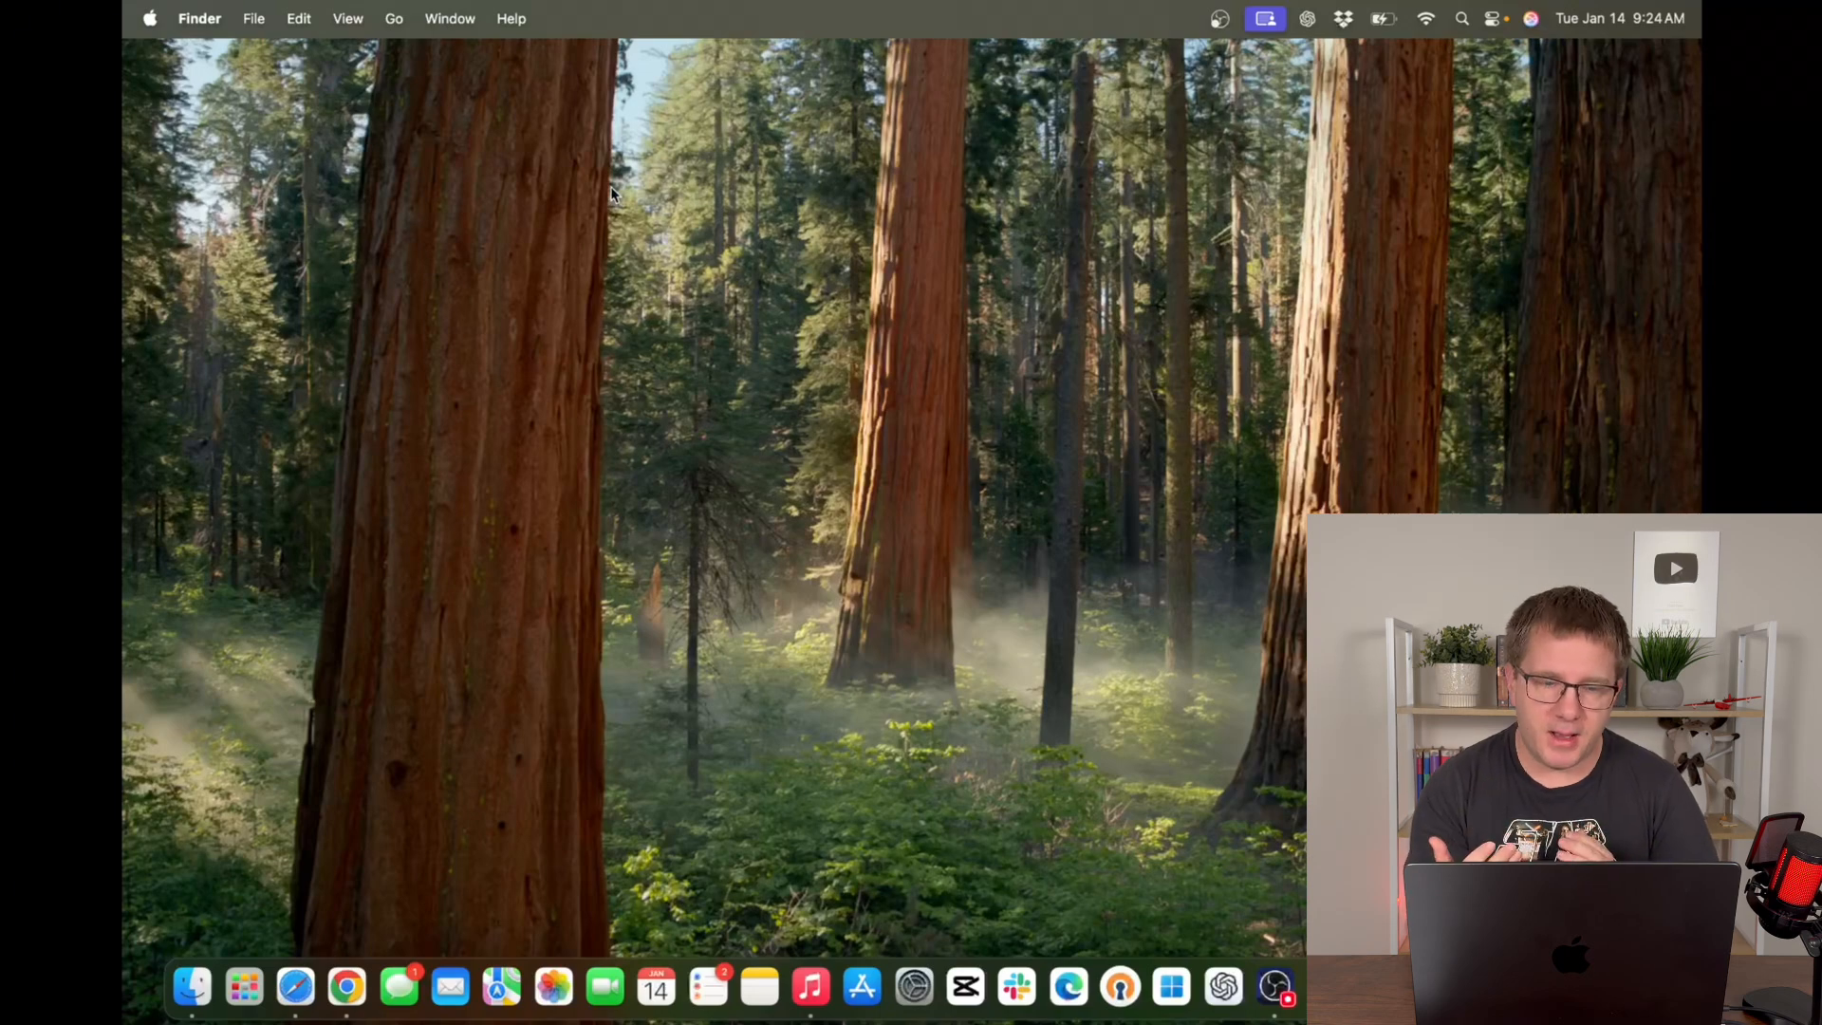
mouse_move(859, 988)
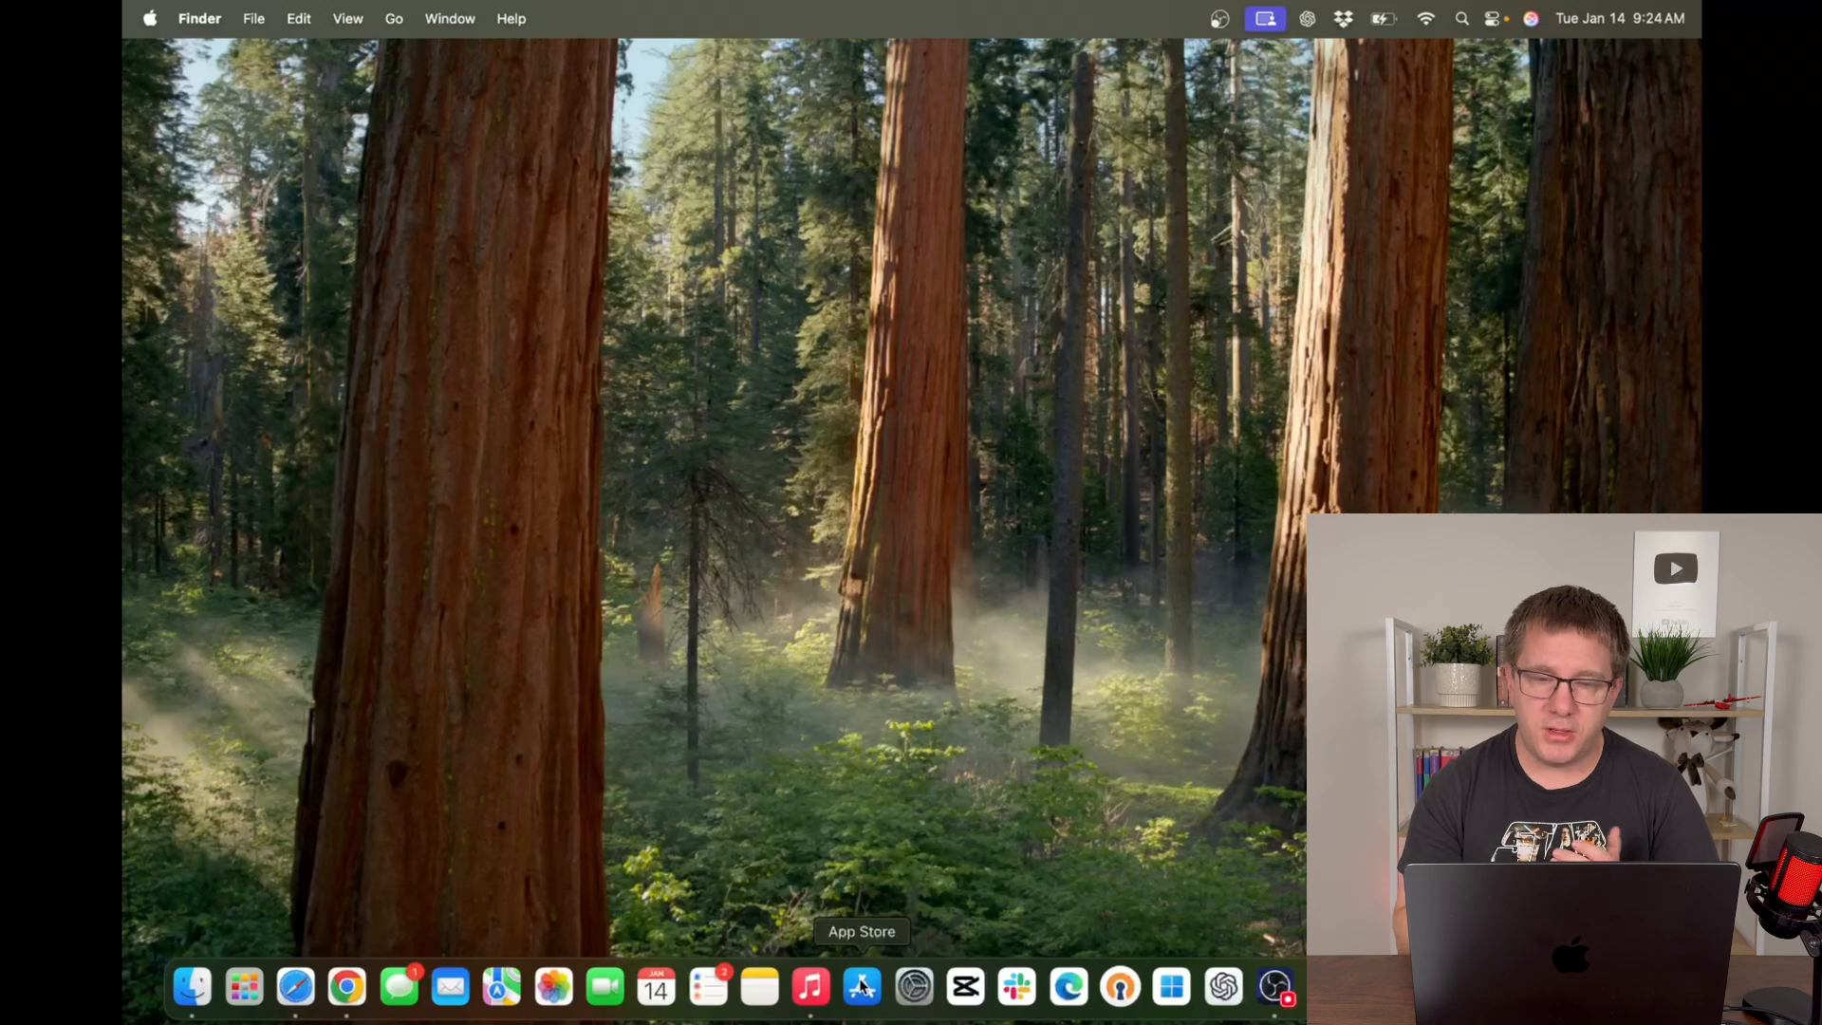
click(862, 988)
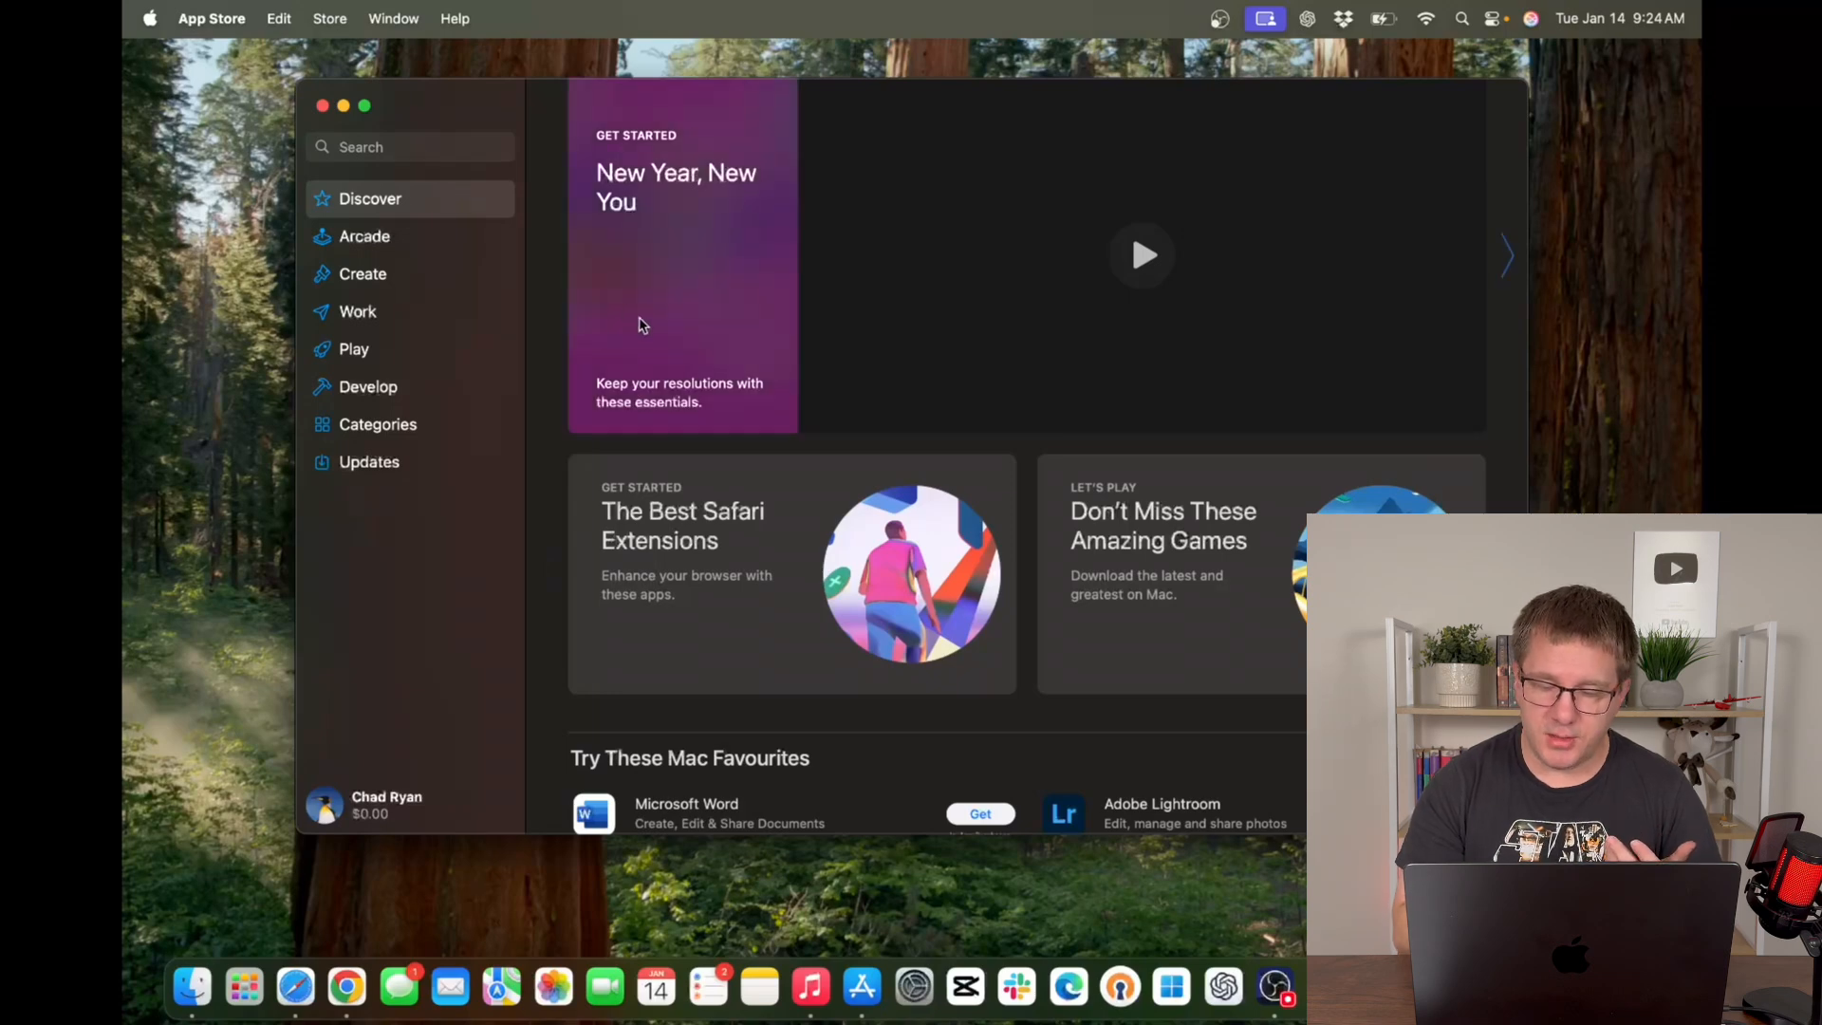
click(1141, 254)
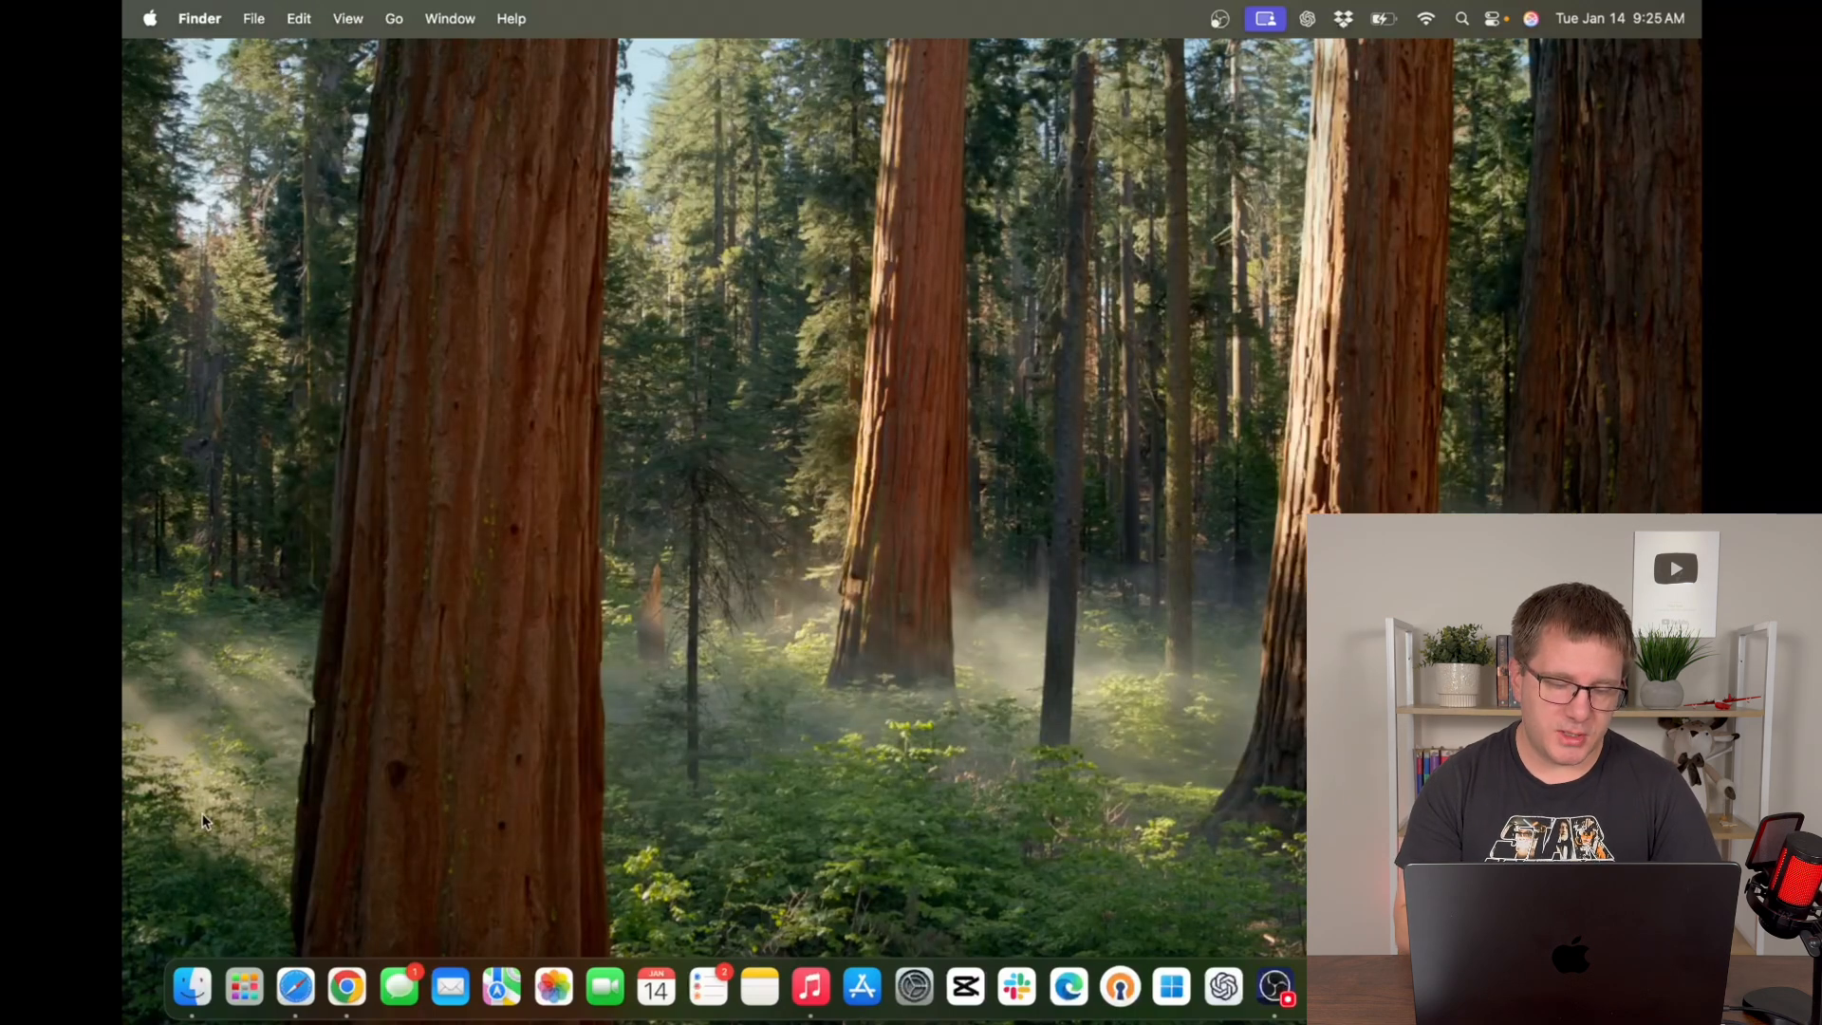
mouse_move(292, 998)
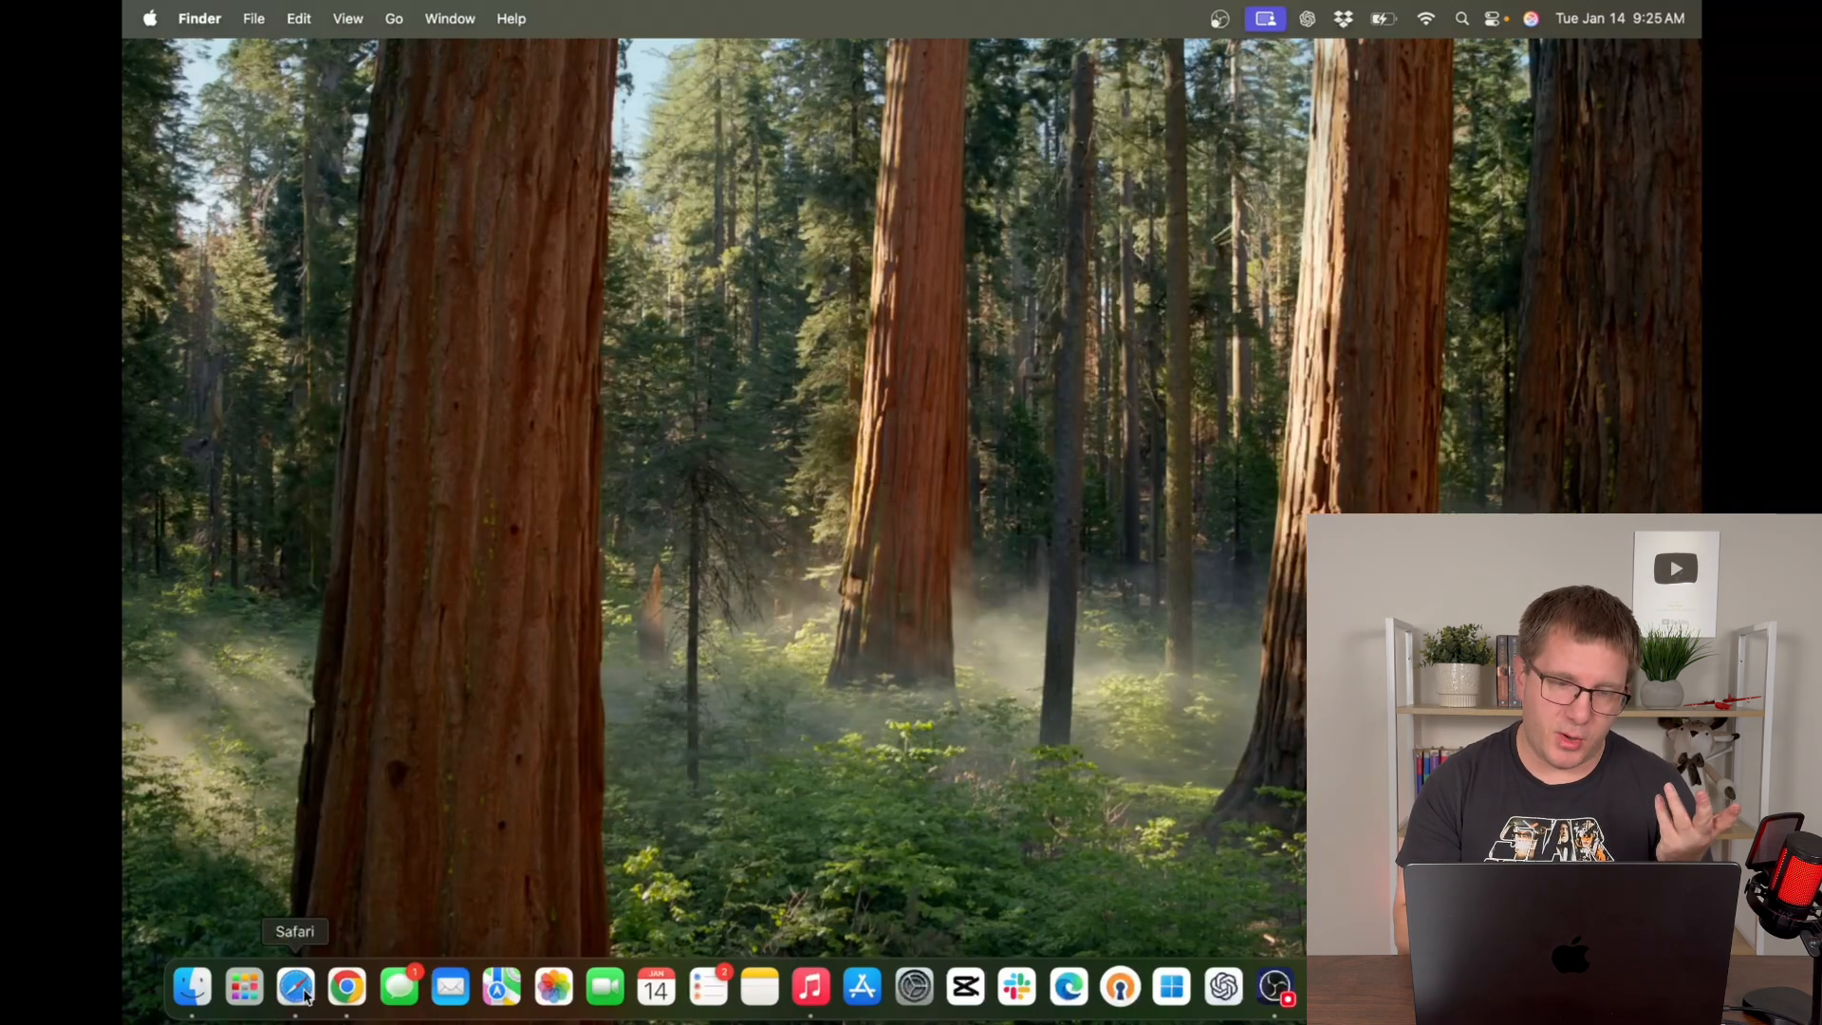
In Safari, go to google.com/chrome and download googlechrome.dmg, checking its progress.
click(291, 996)
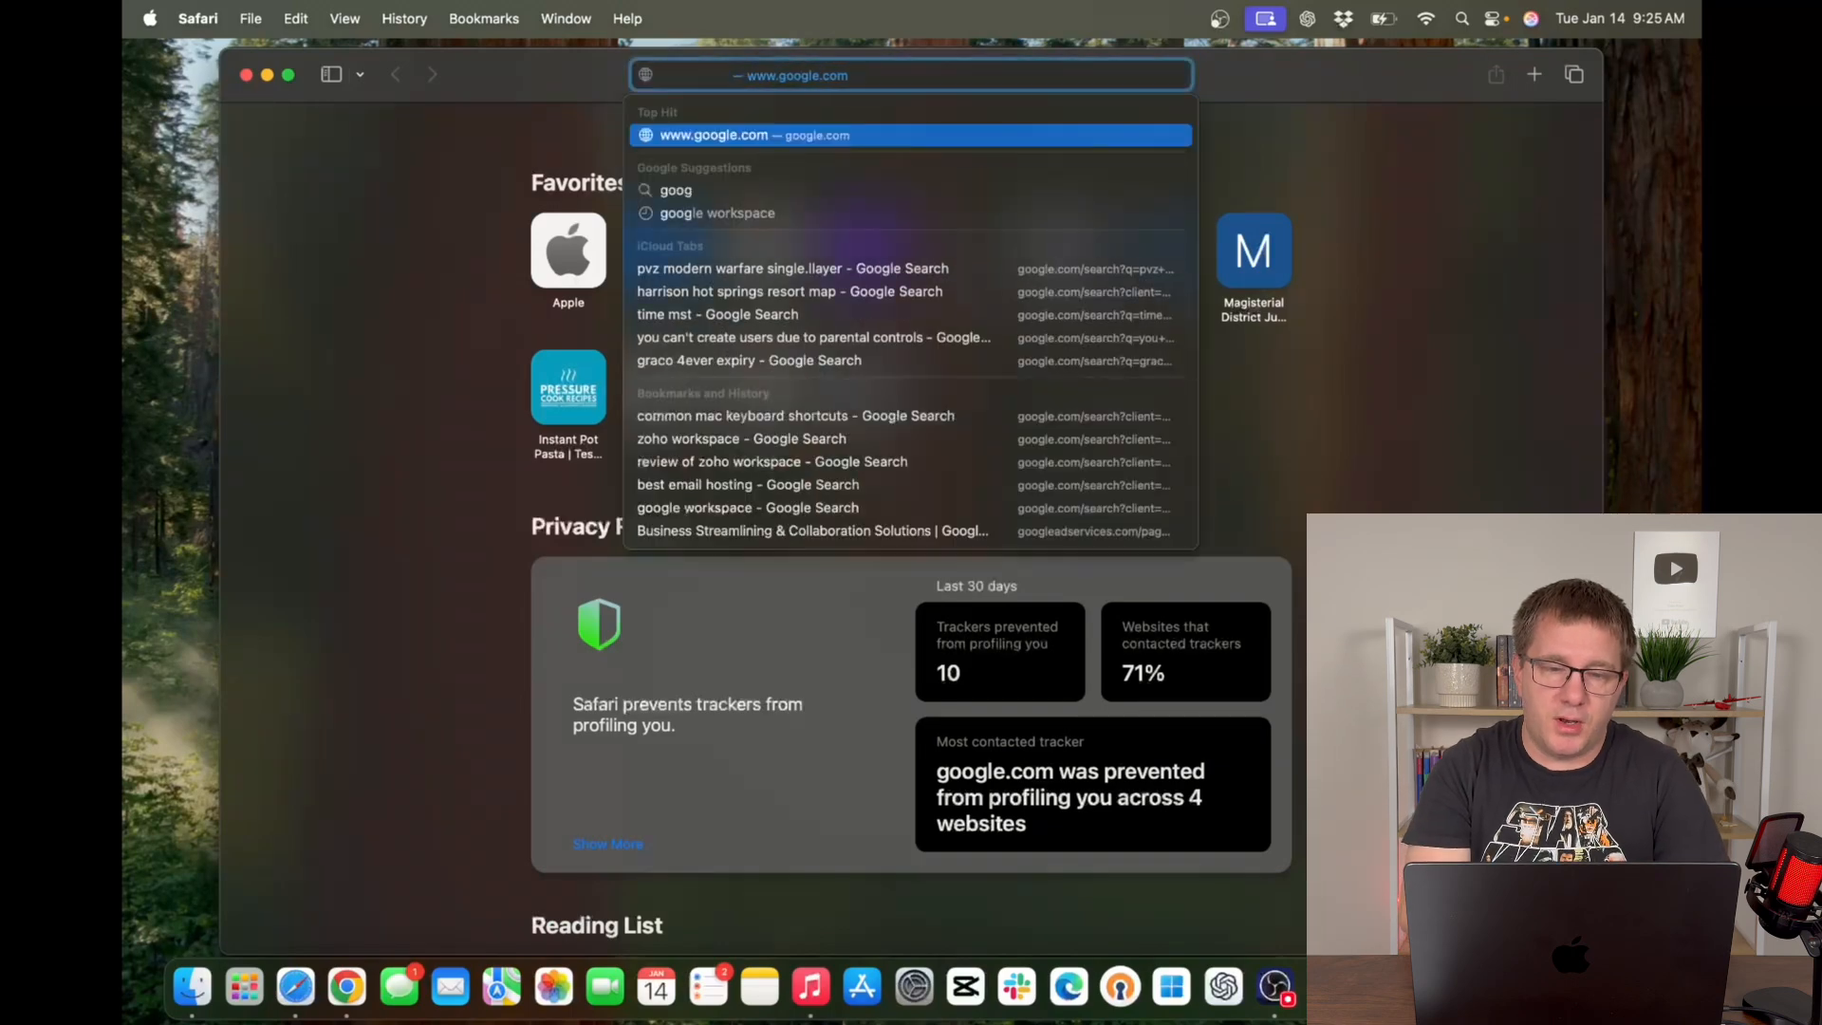
text(google.com/chrome)
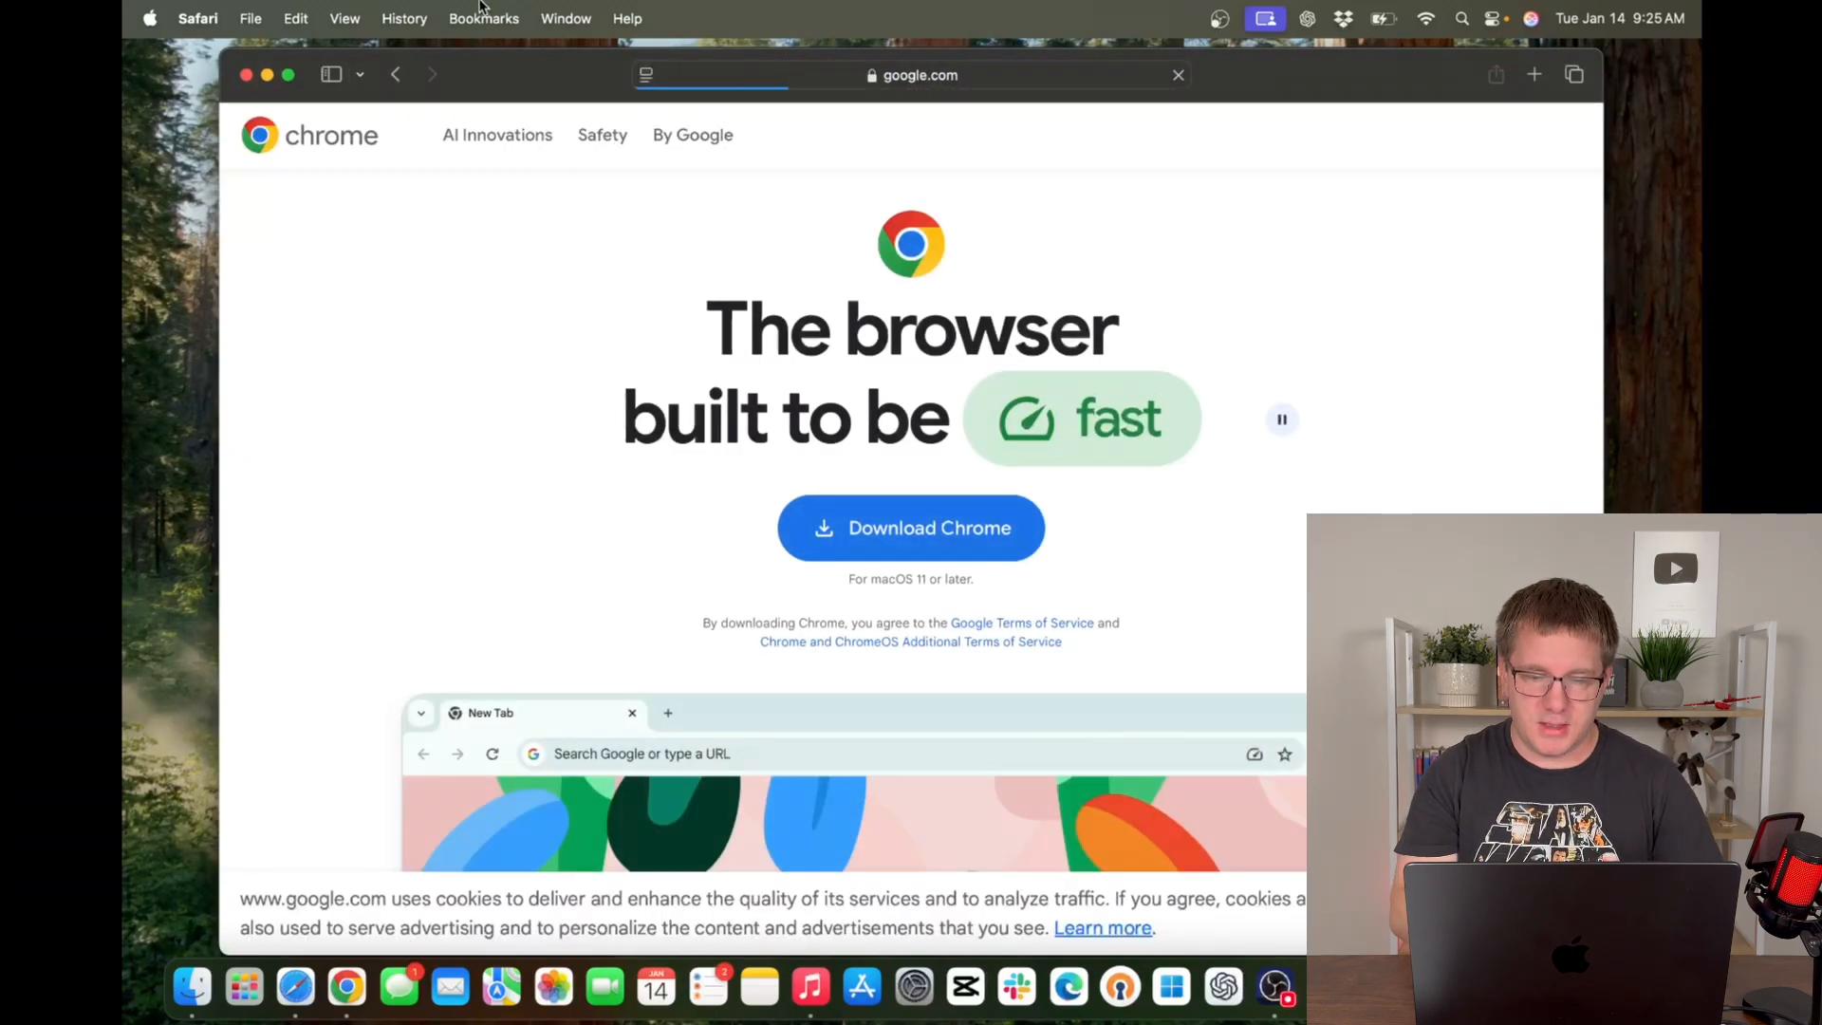
click(911, 528)
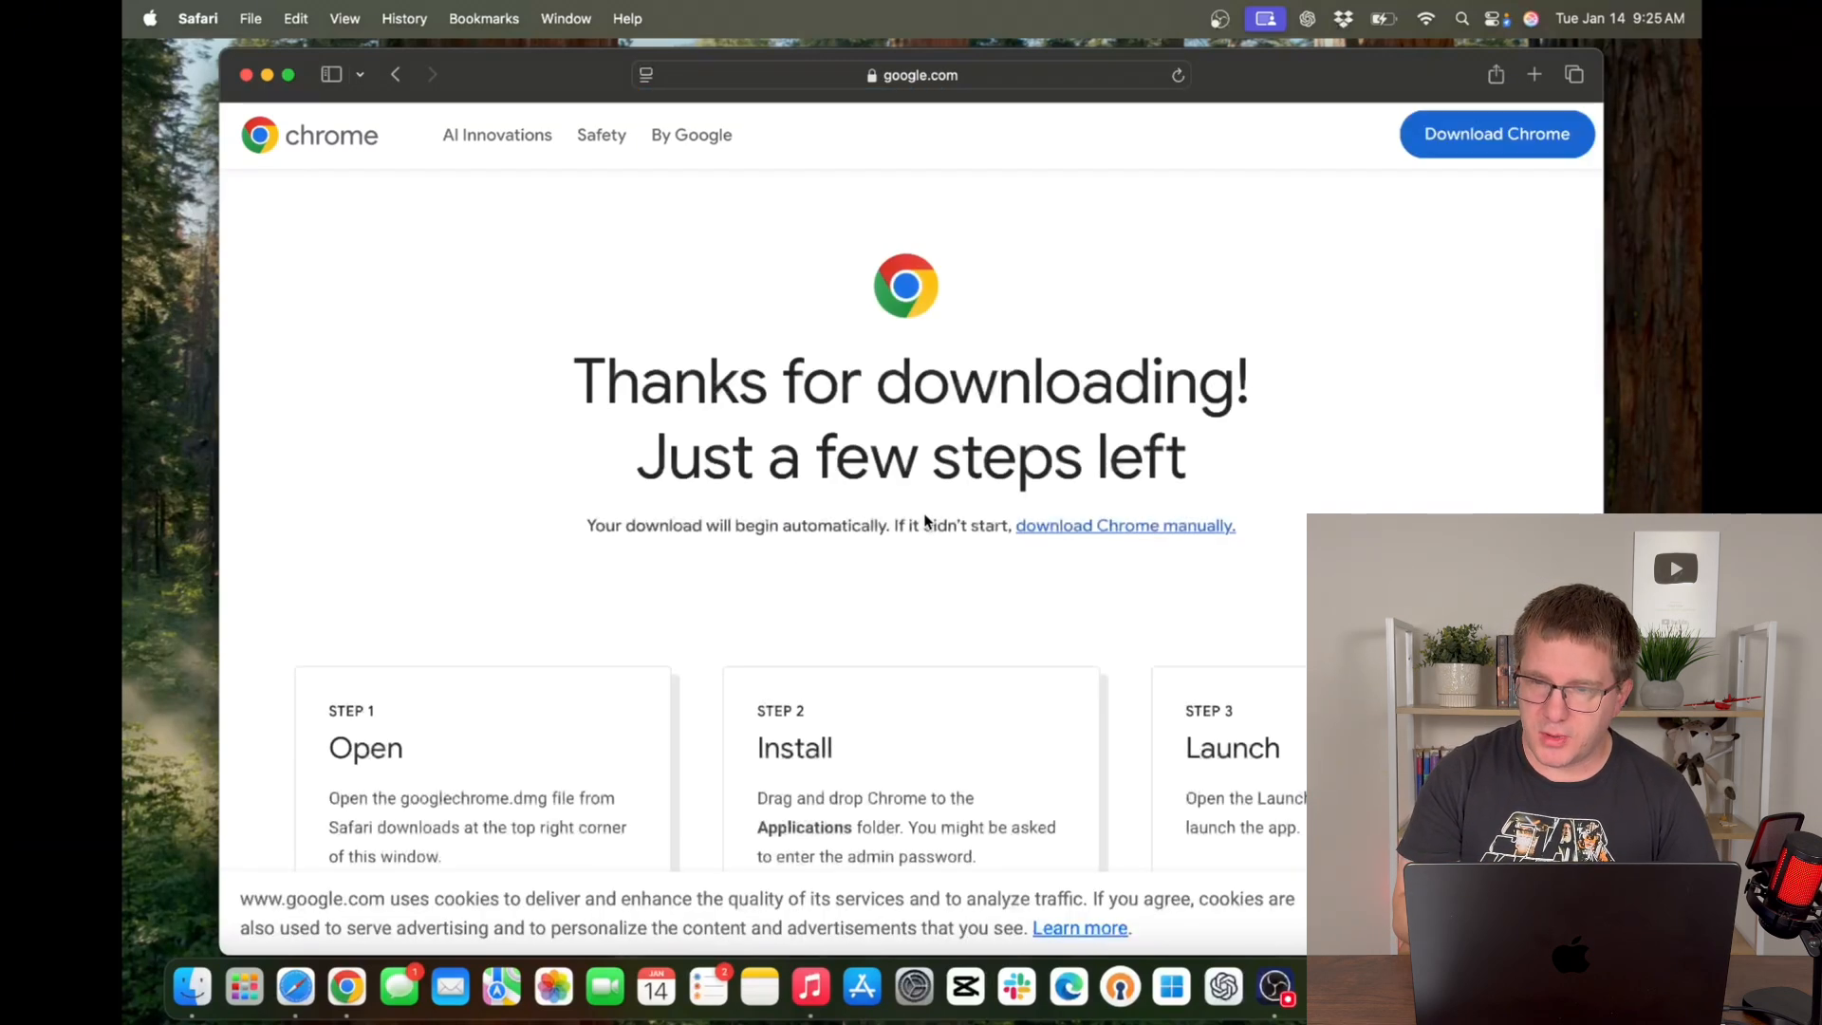
click(1456, 75)
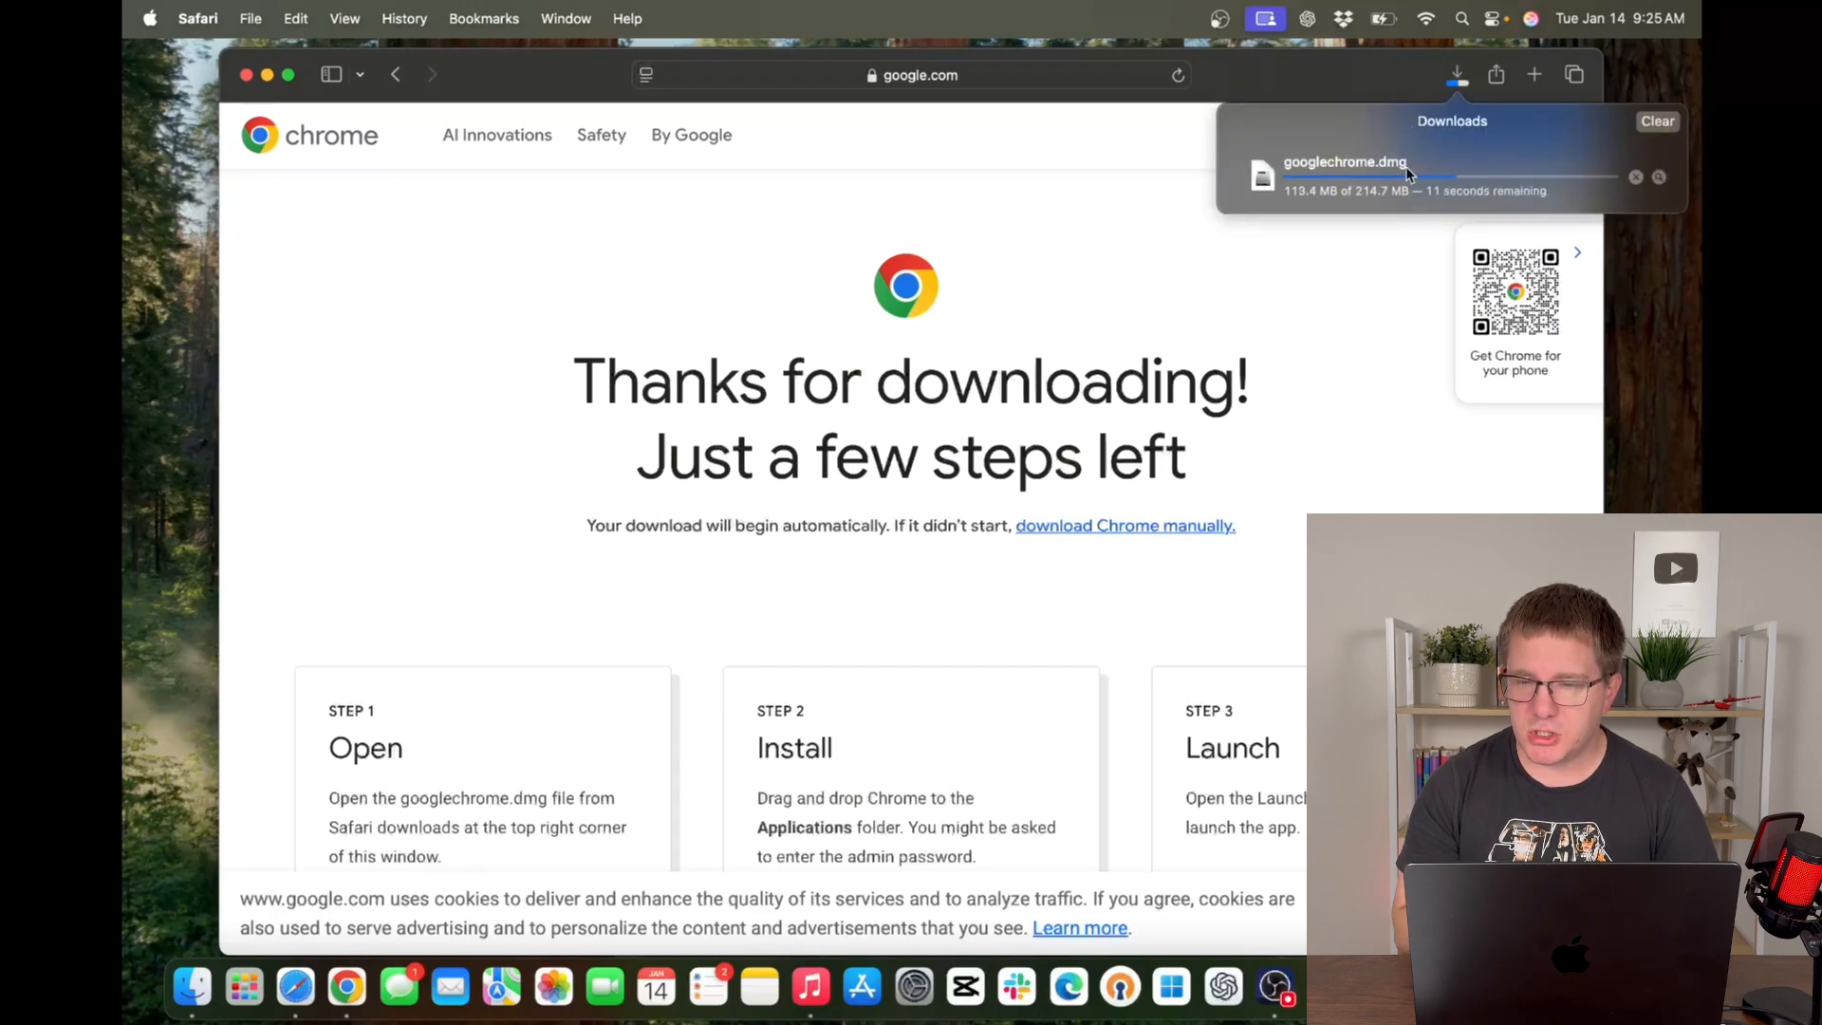
mouse_move(1339, 287)
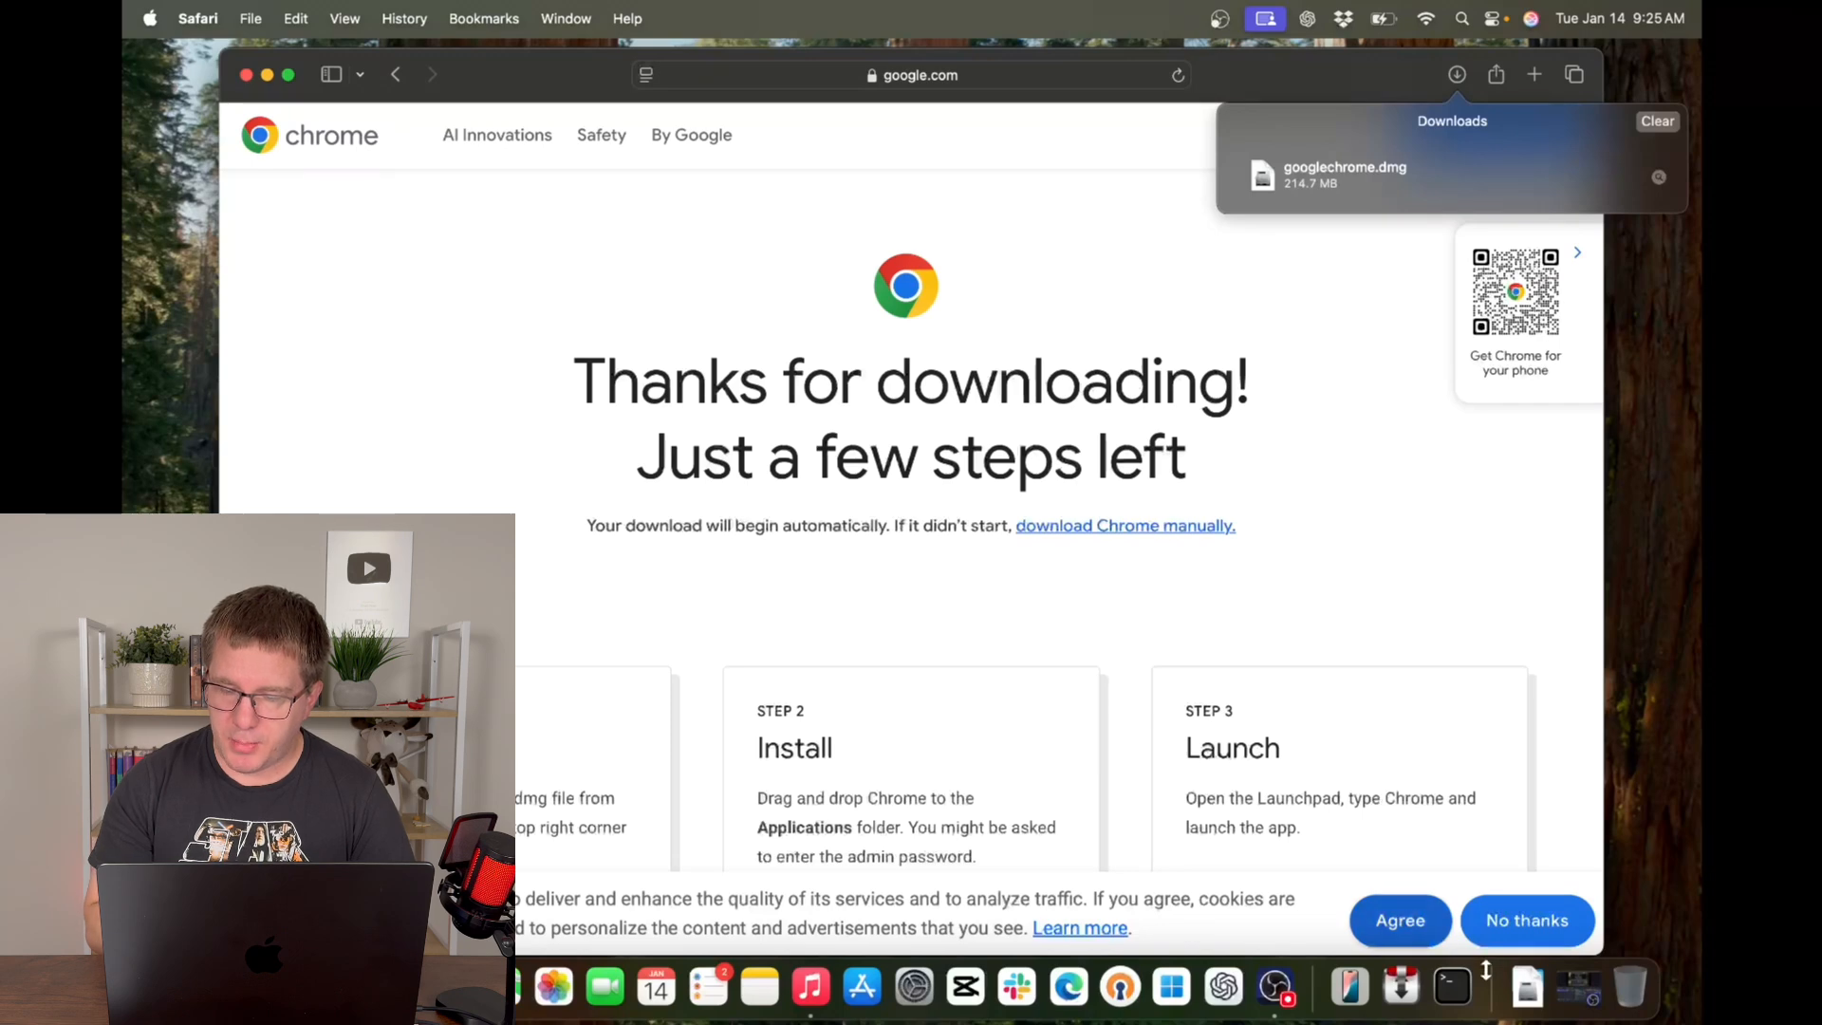
Open googlechrome.dmg, drag Google Chrome into Applications, and close the installer window.
click(1530, 986)
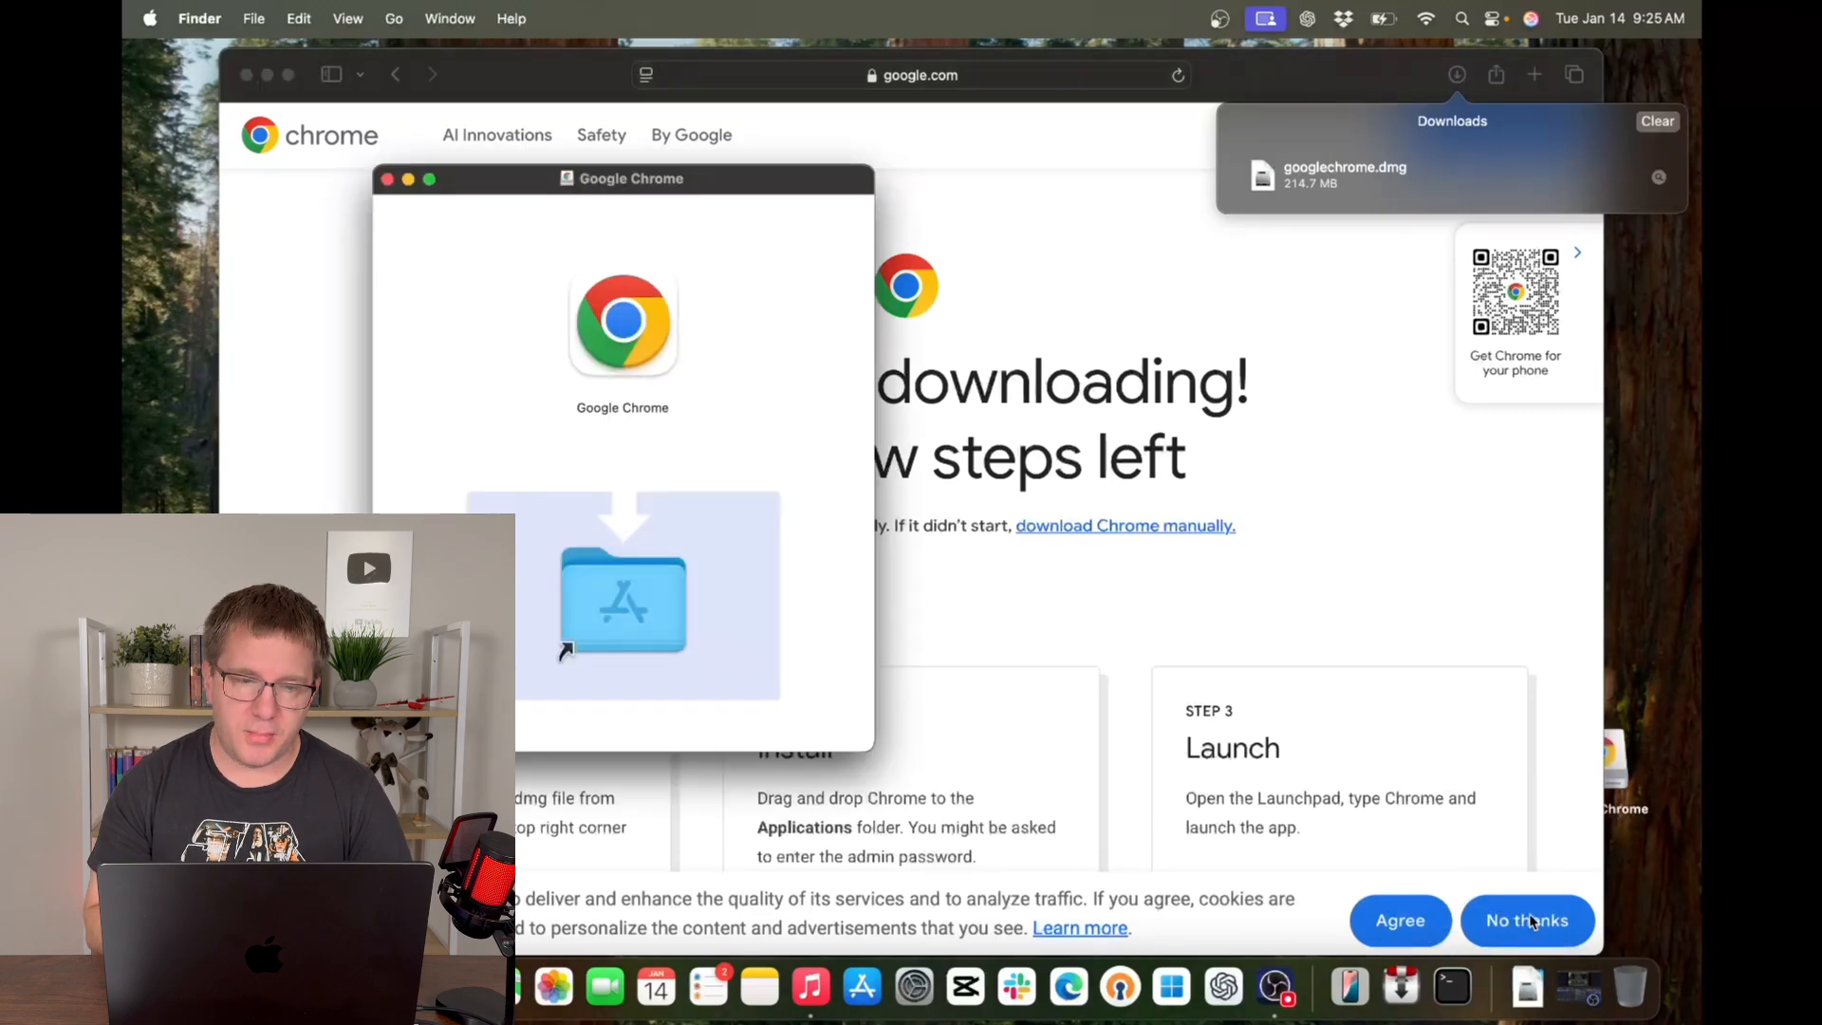
click(1528, 921)
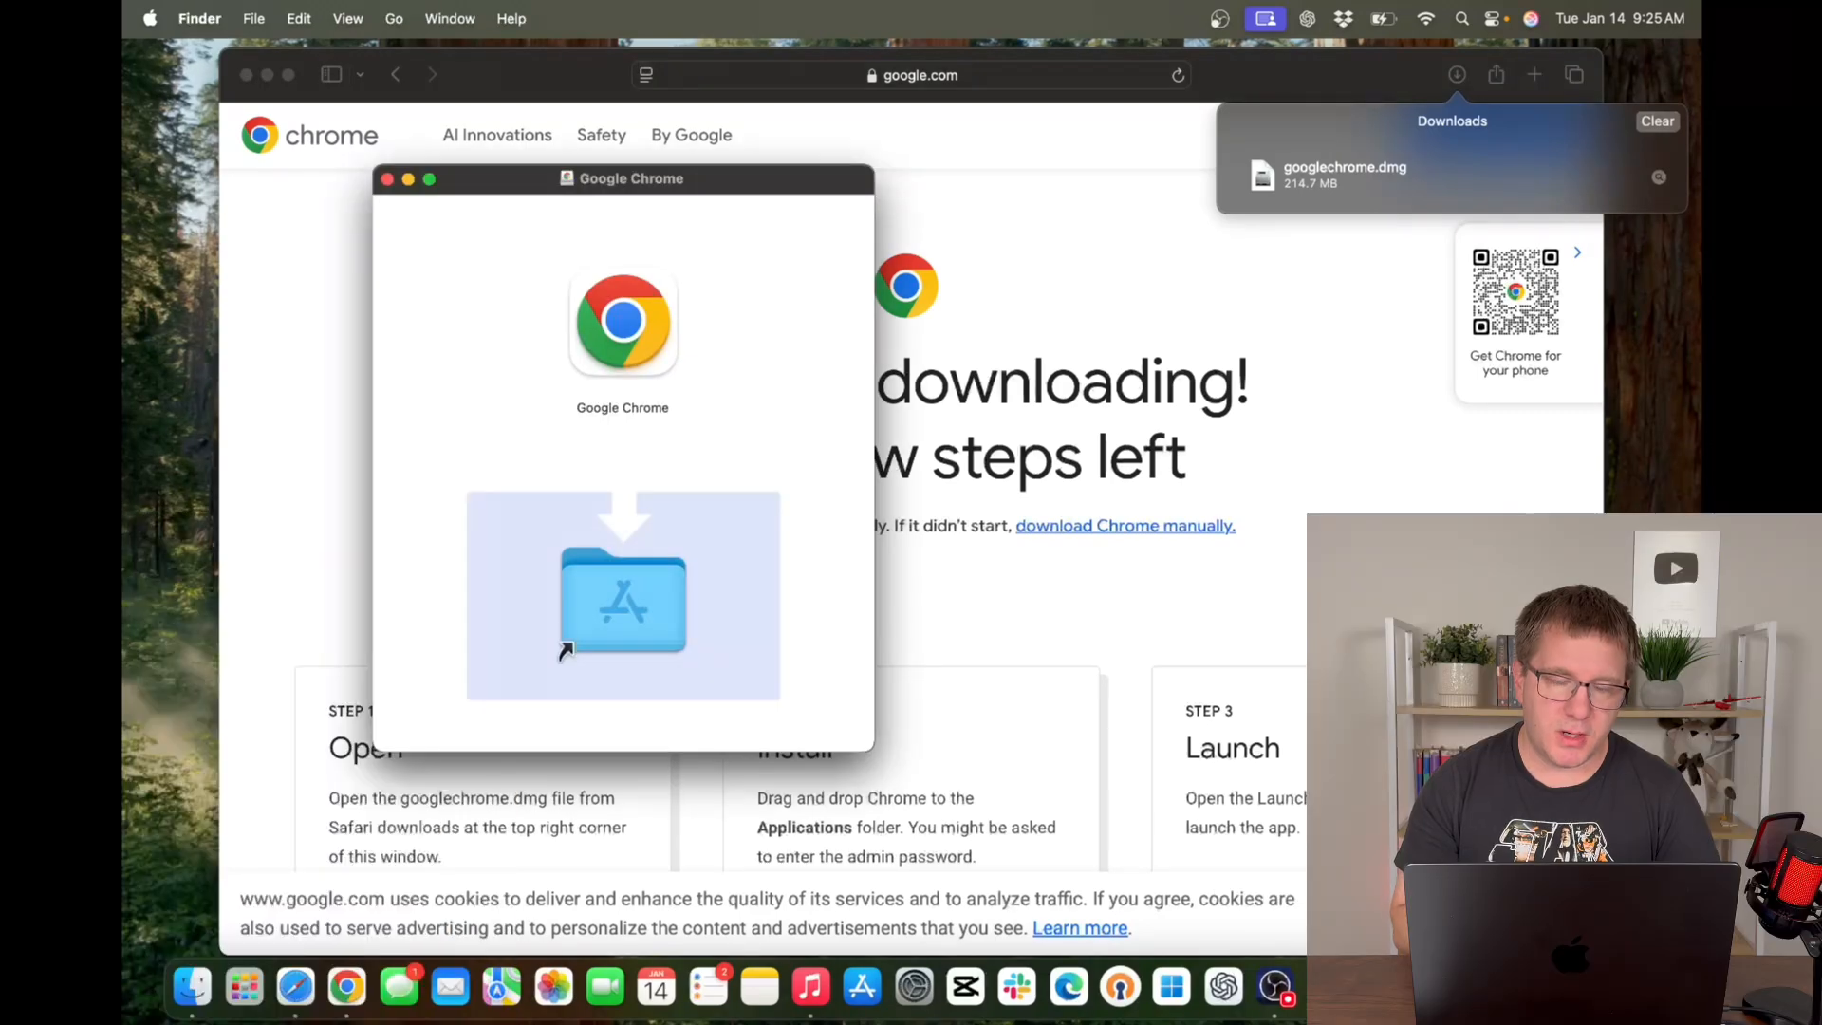
mouse_move(1139, 565)
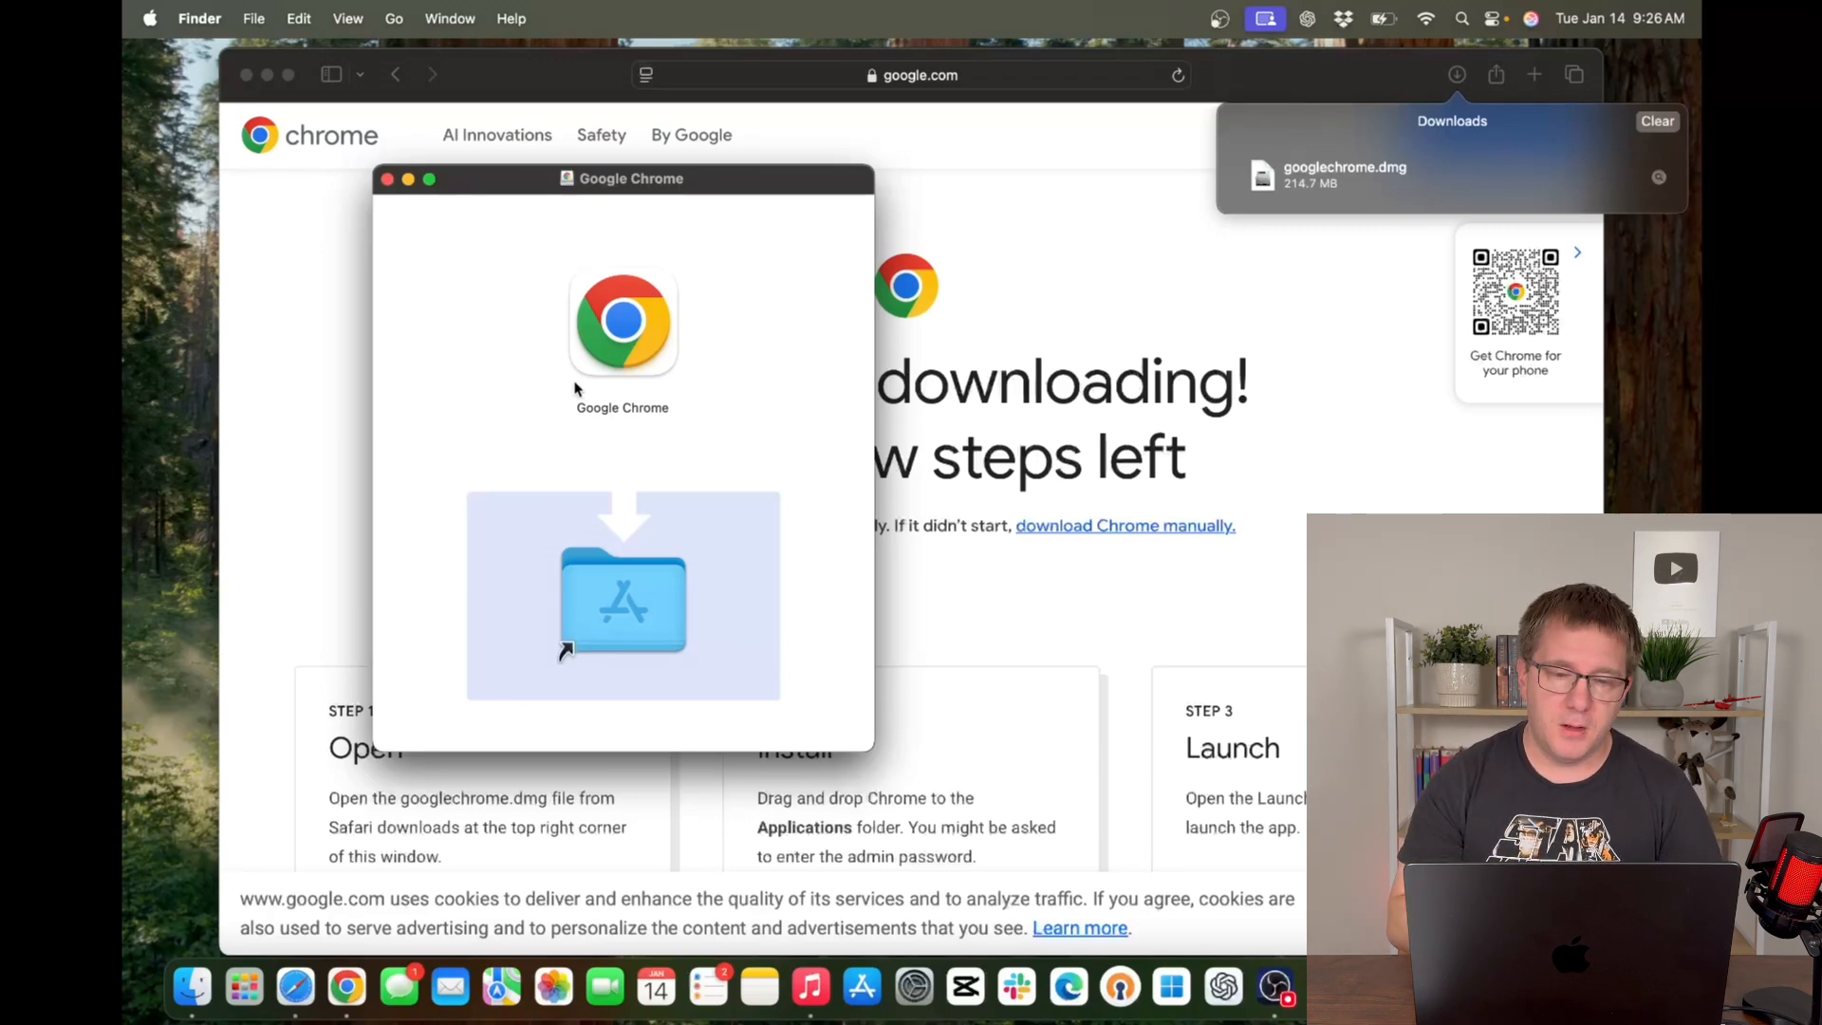
click(622, 328)
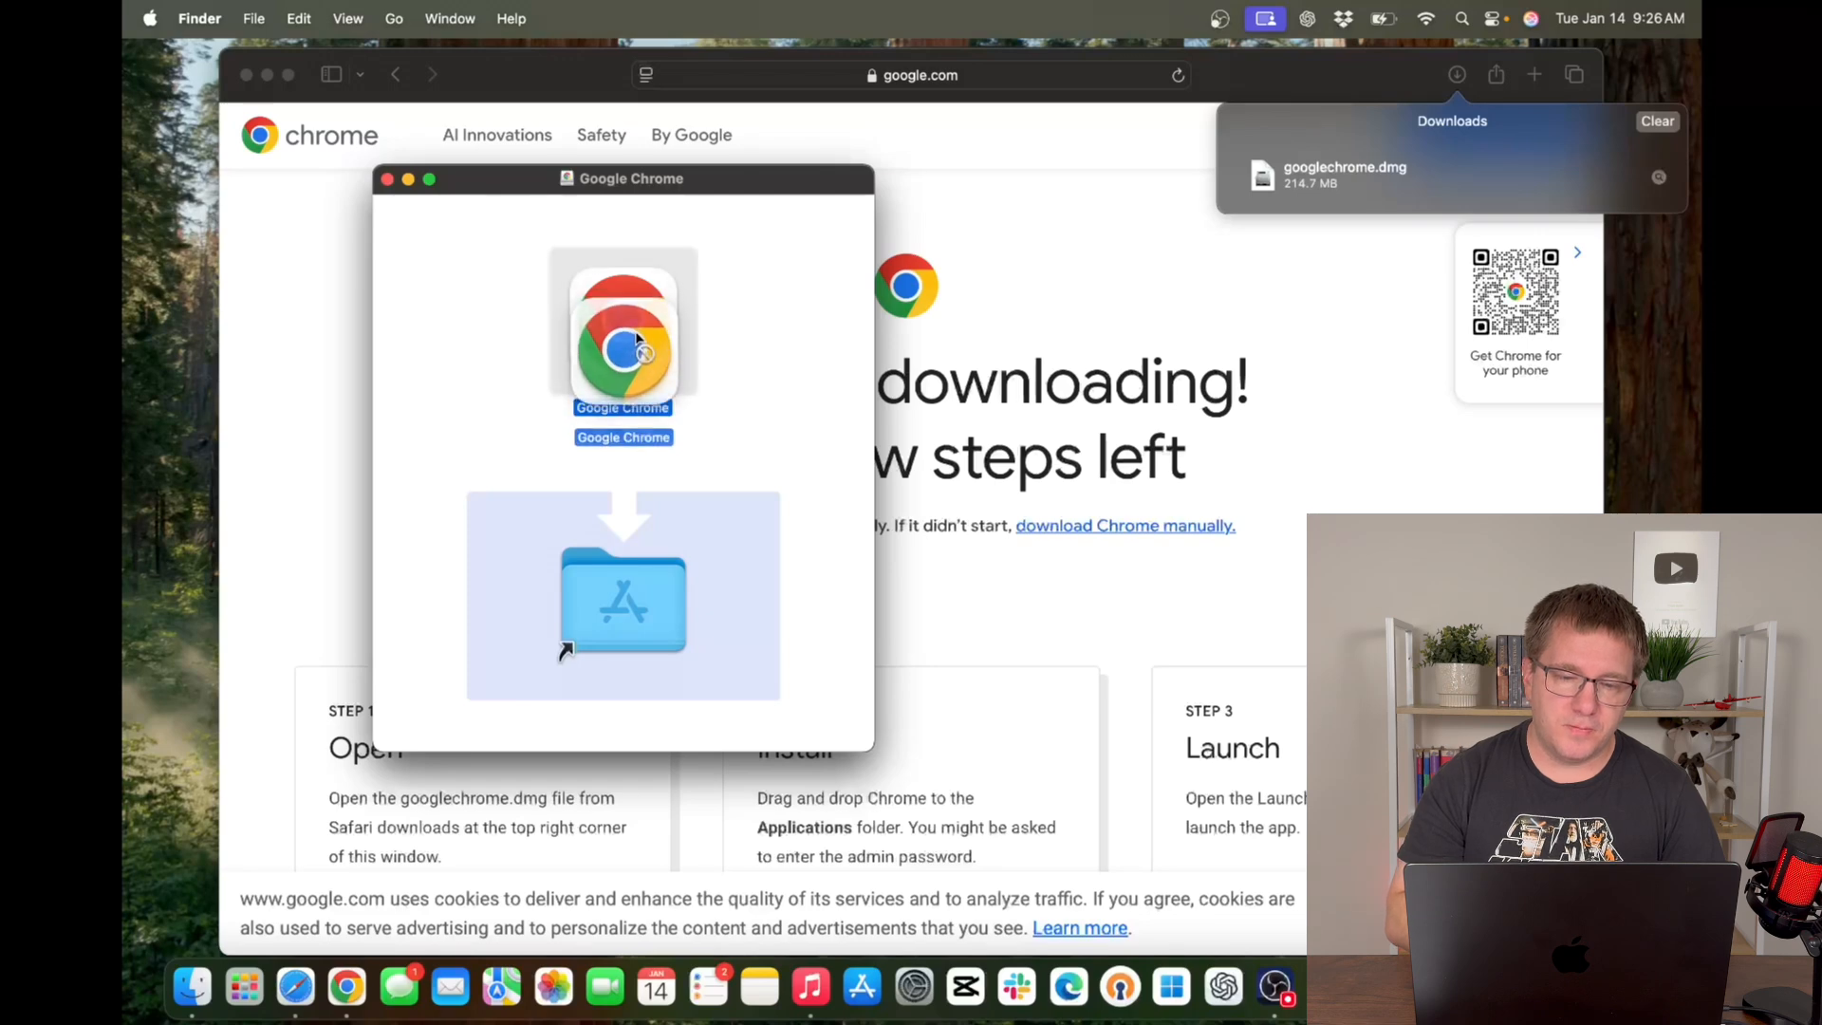
drag(622, 337, 623, 592)
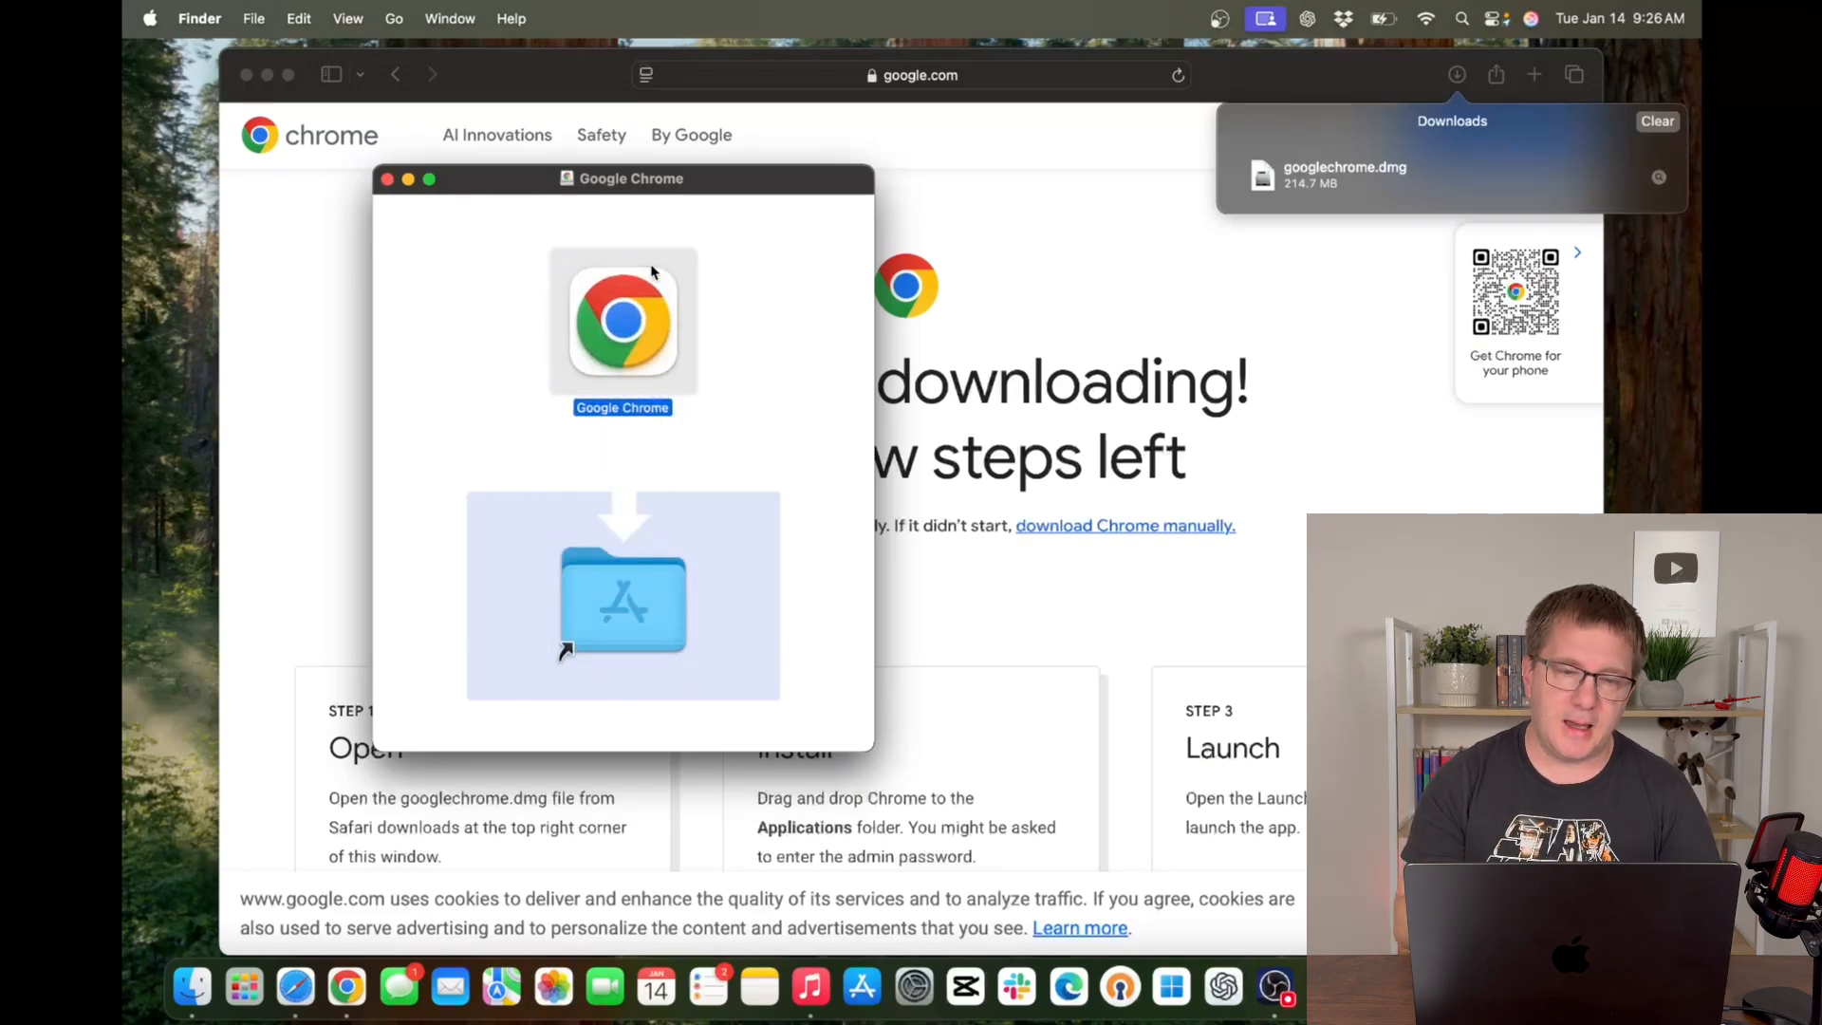
click(387, 178)
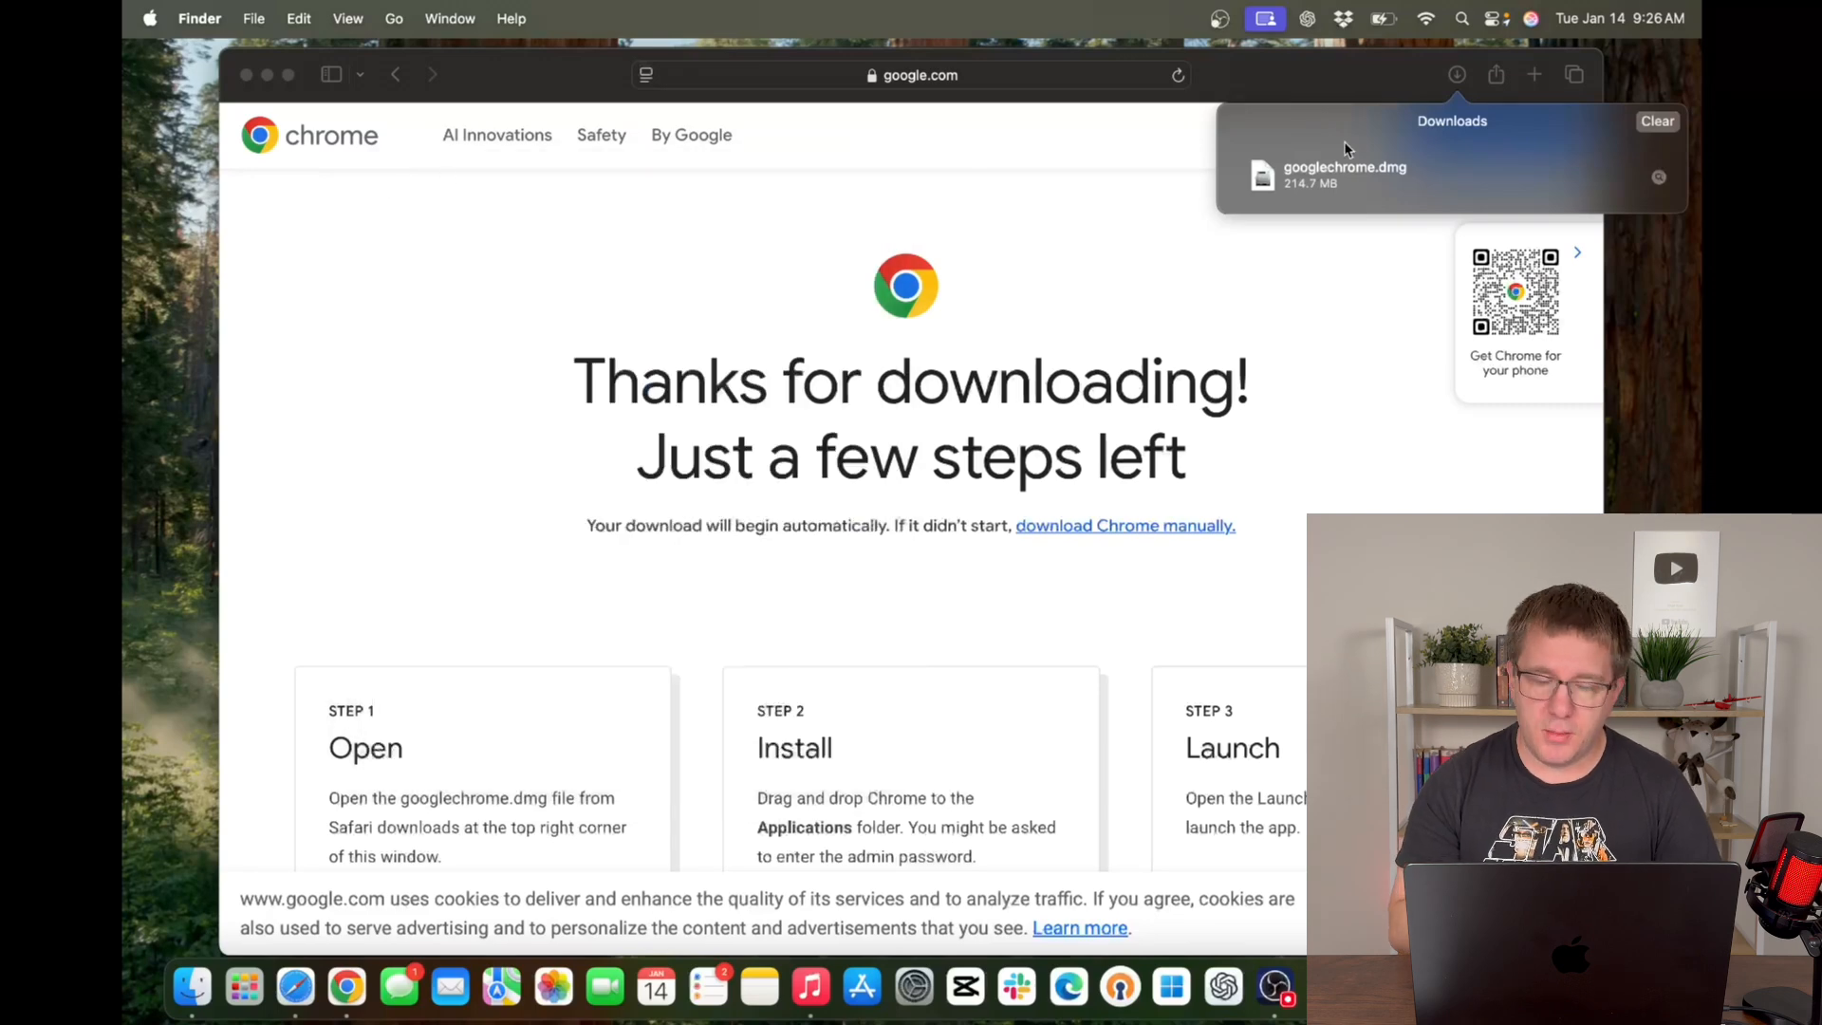
mouse_move(192, 988)
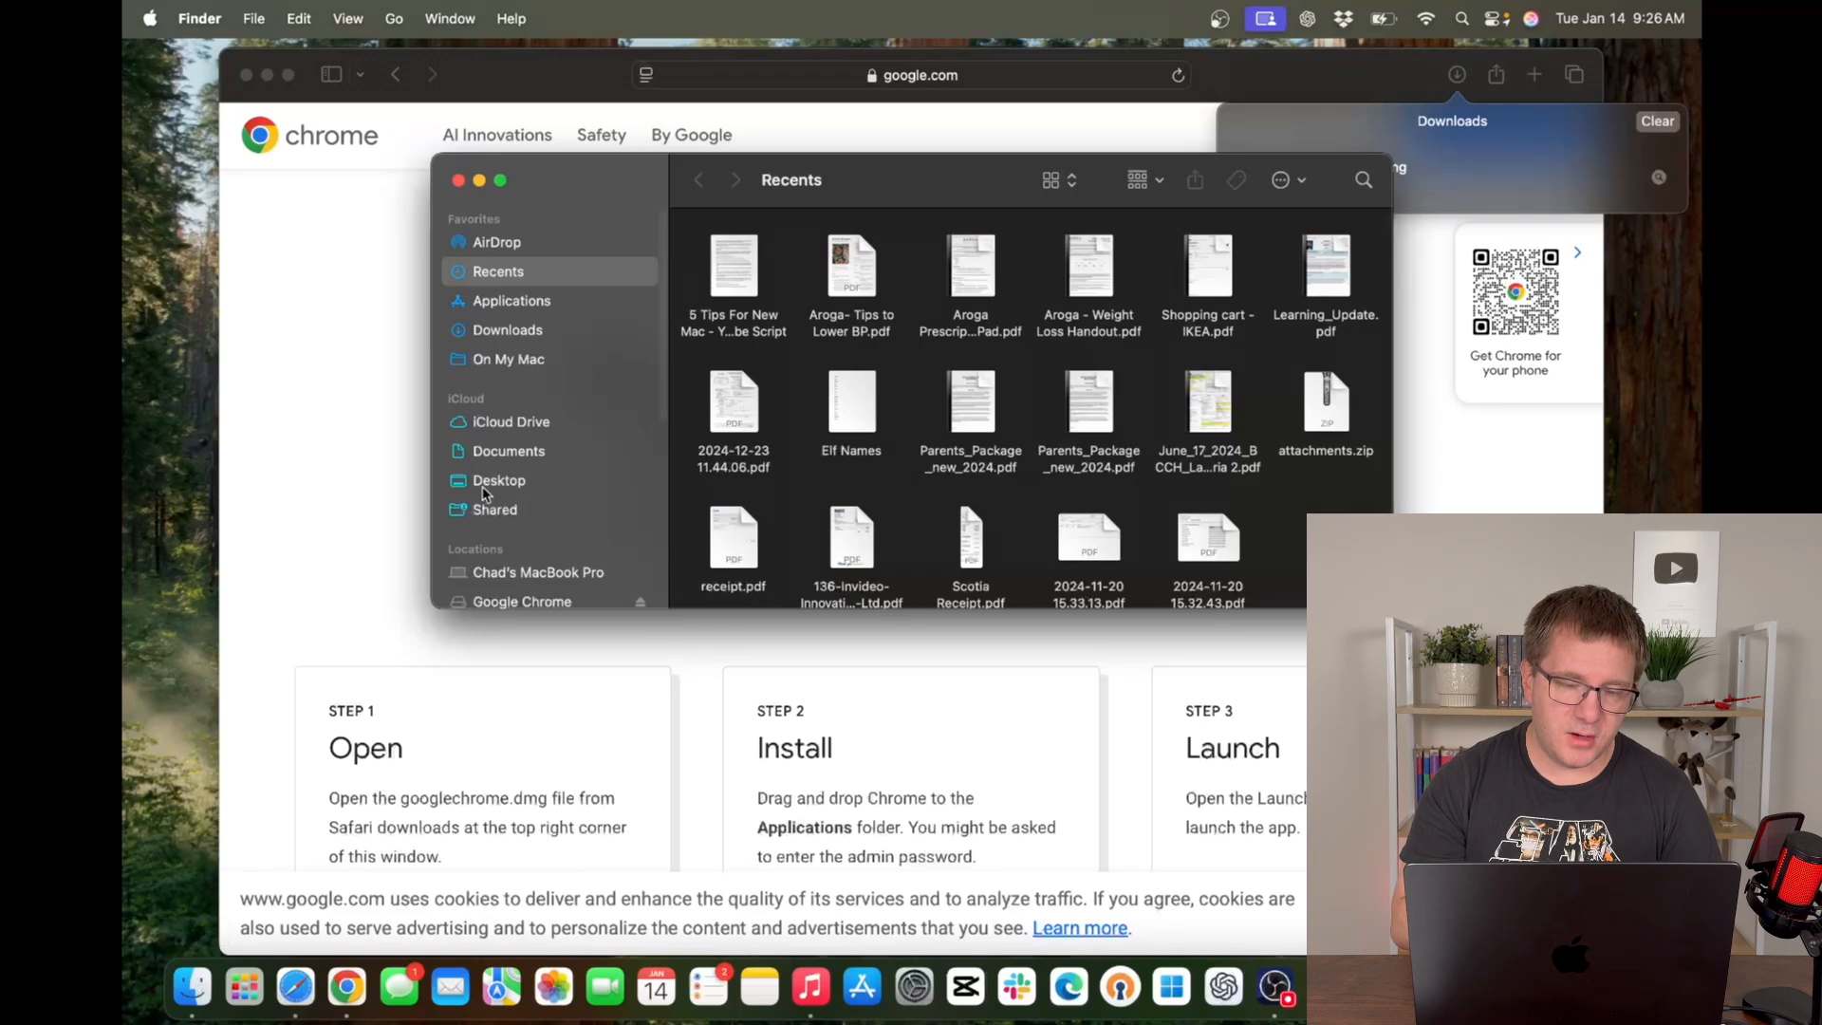
Scroll the Finder window toward the Google Chrome entry under Locations.
scroll(down, 3)
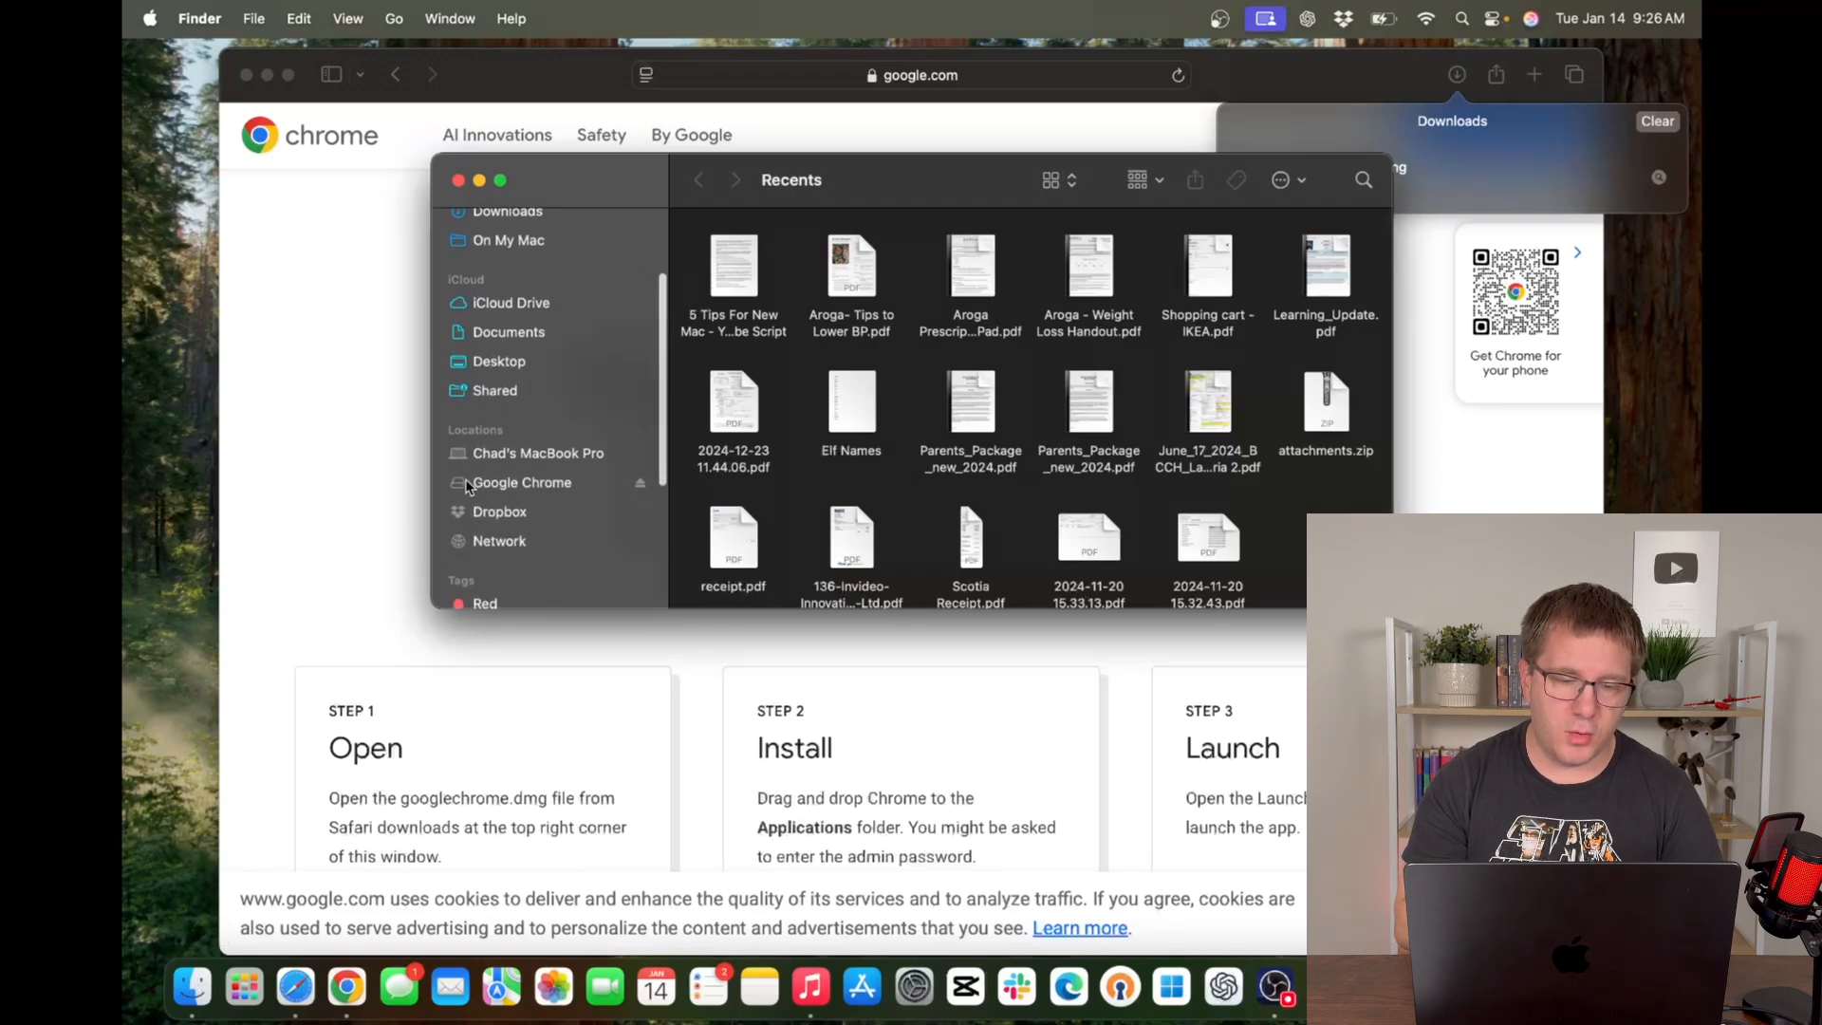
mouse_move(588, 492)
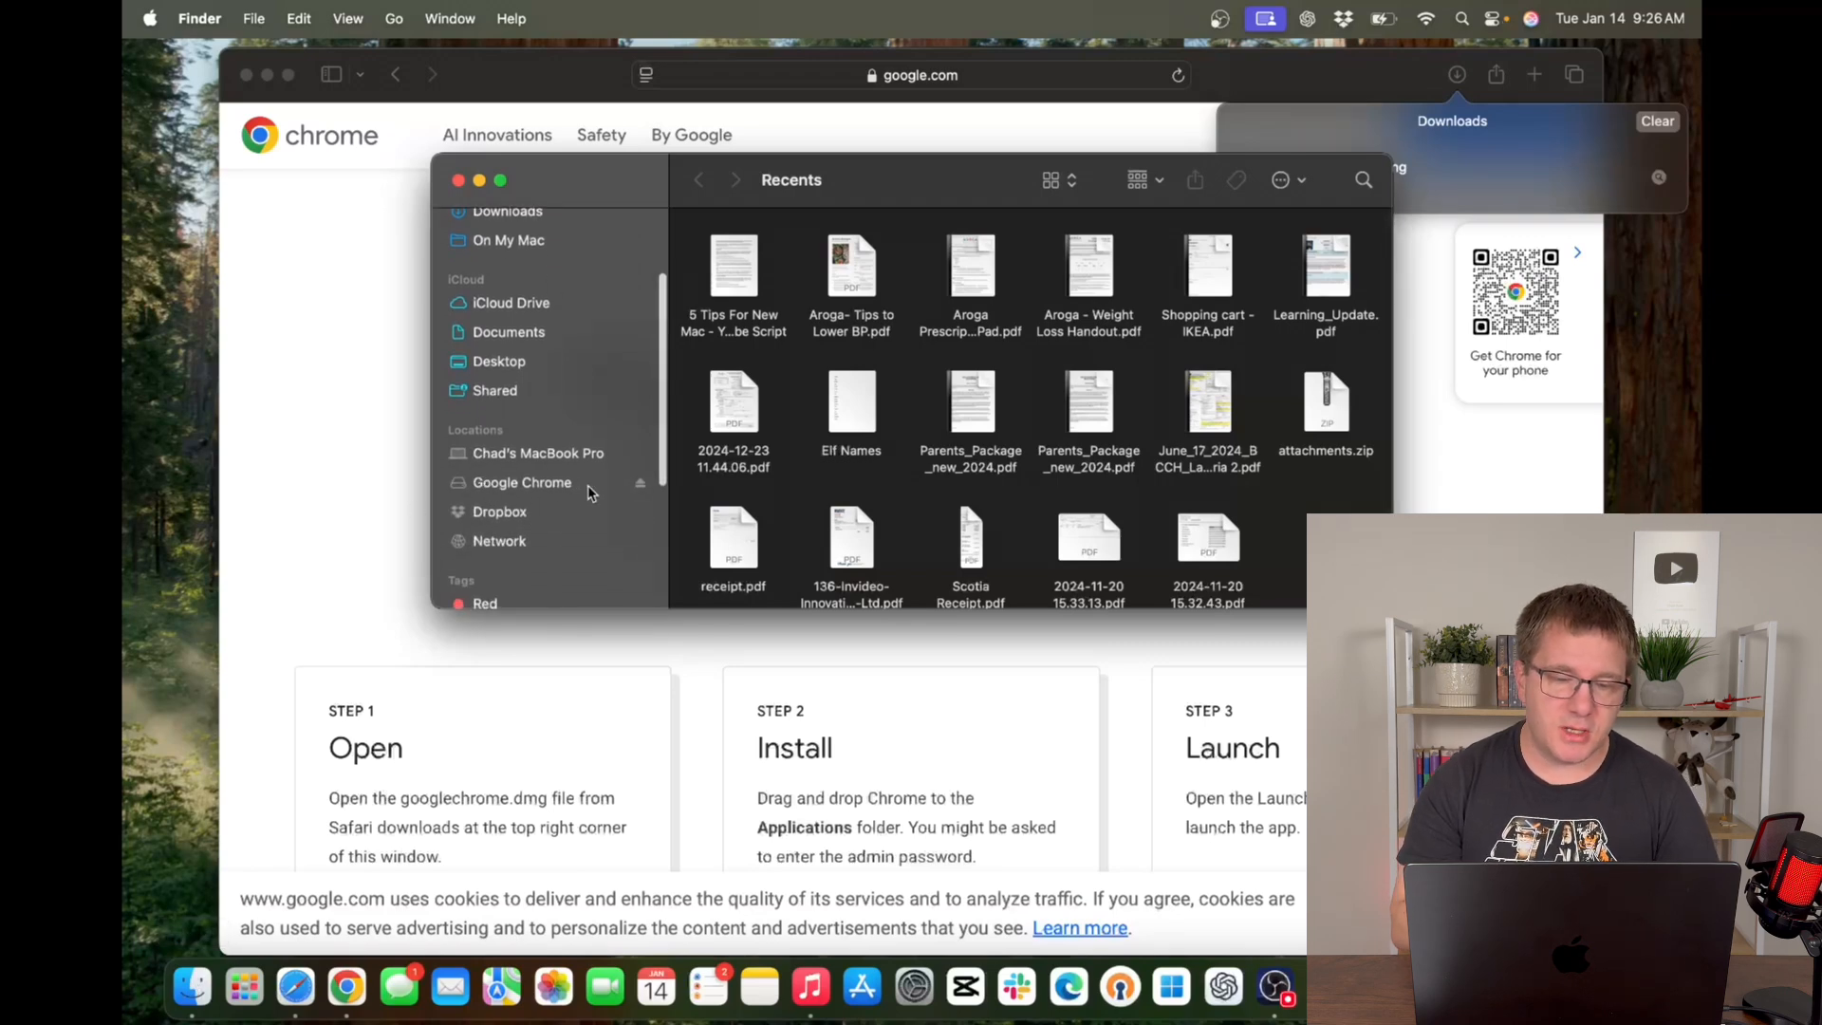
mouse_move(604, 488)
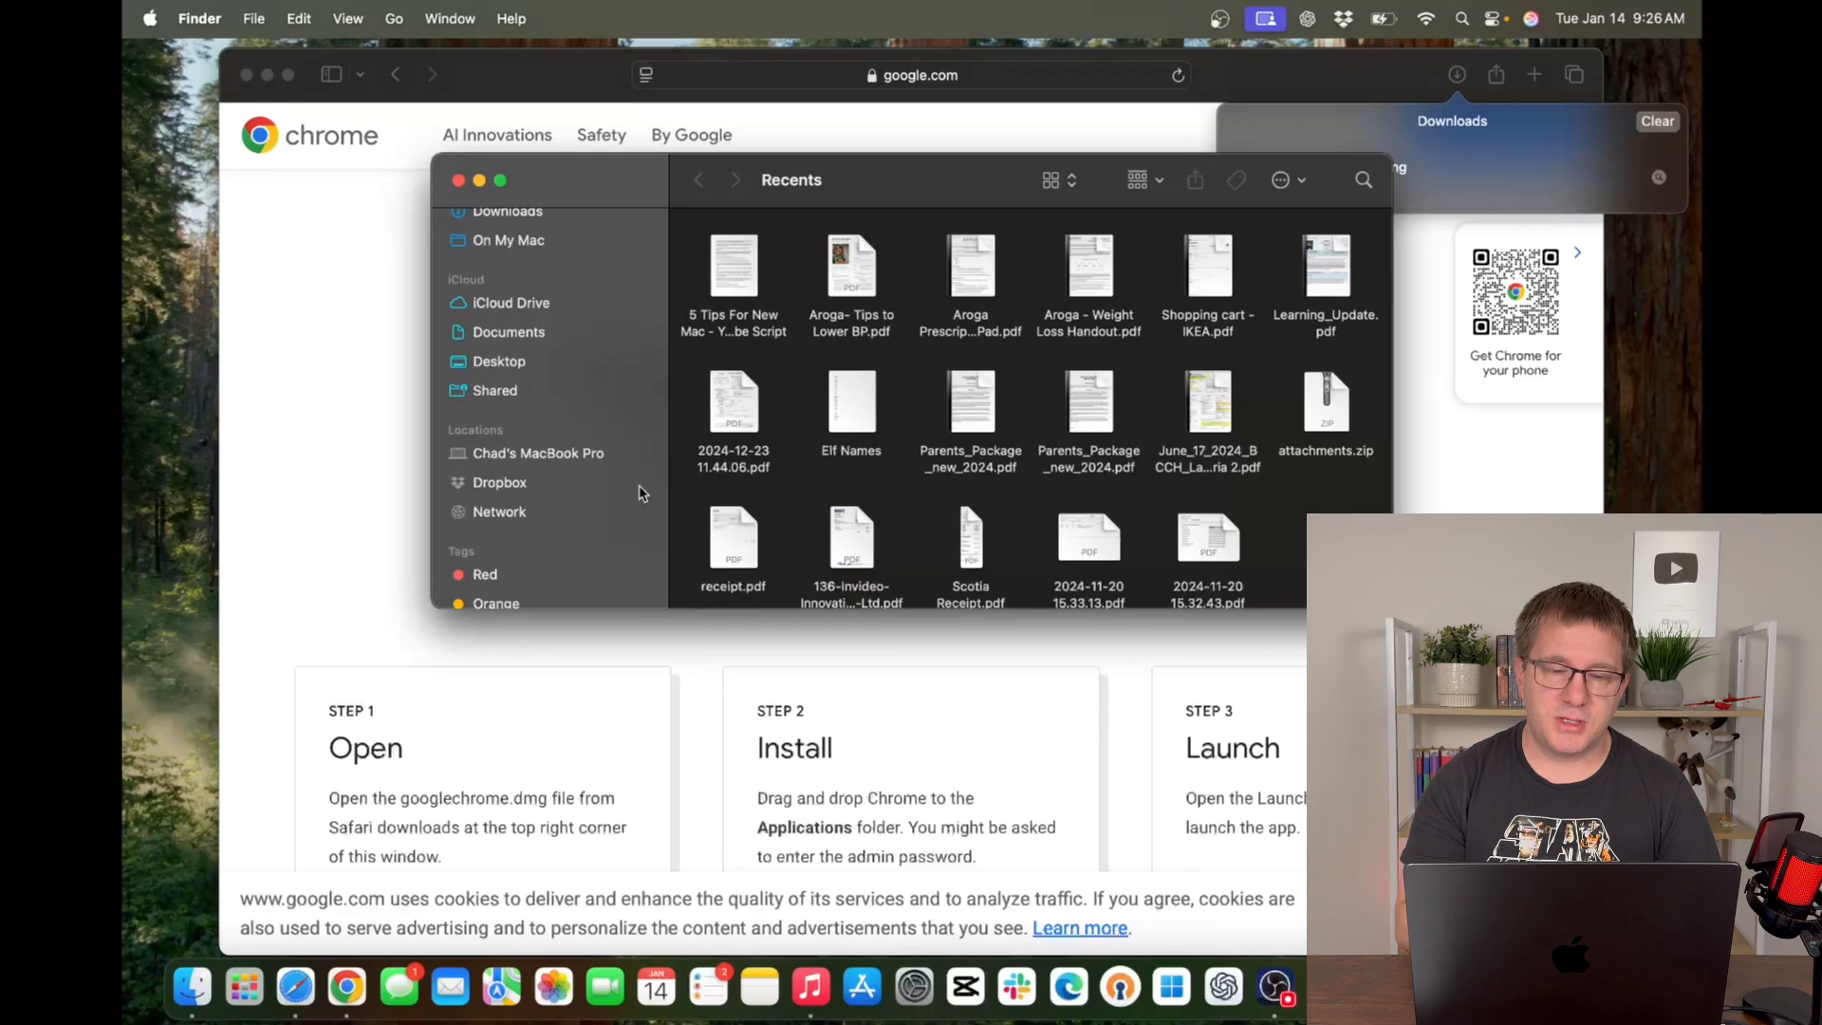
mouse_move(691, 421)
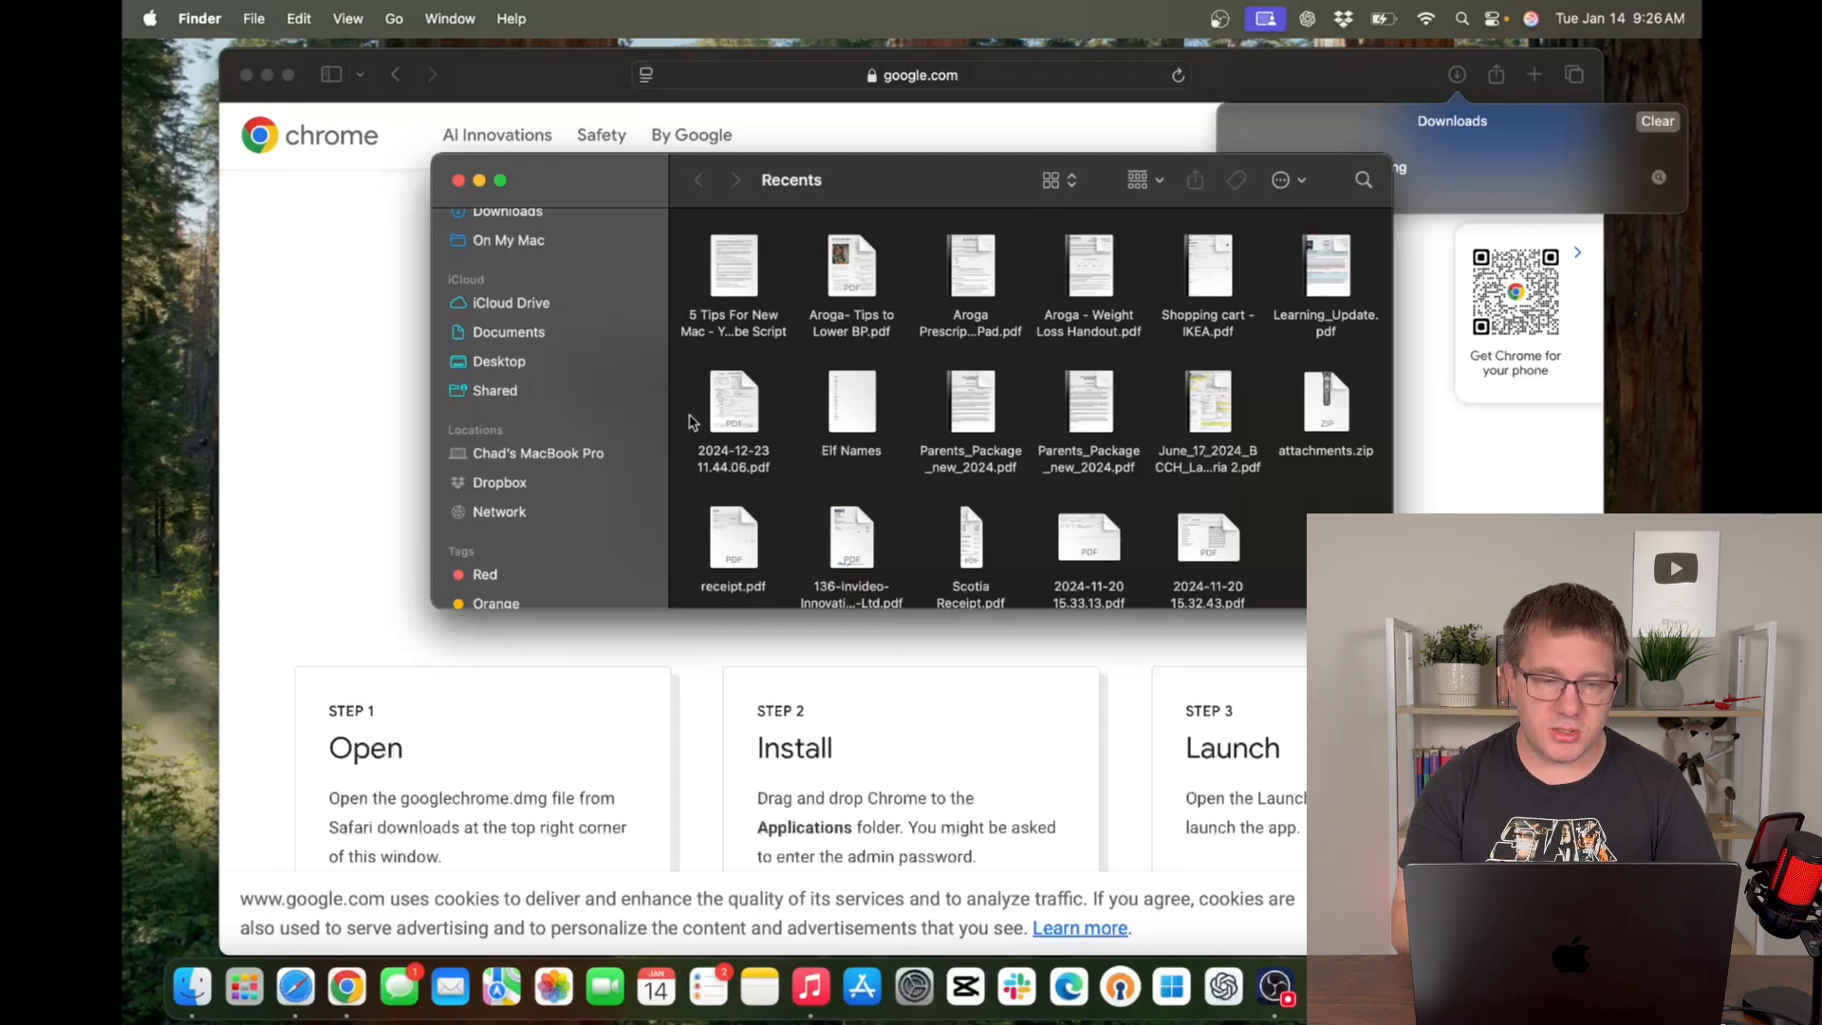
mouse_move(572, 219)
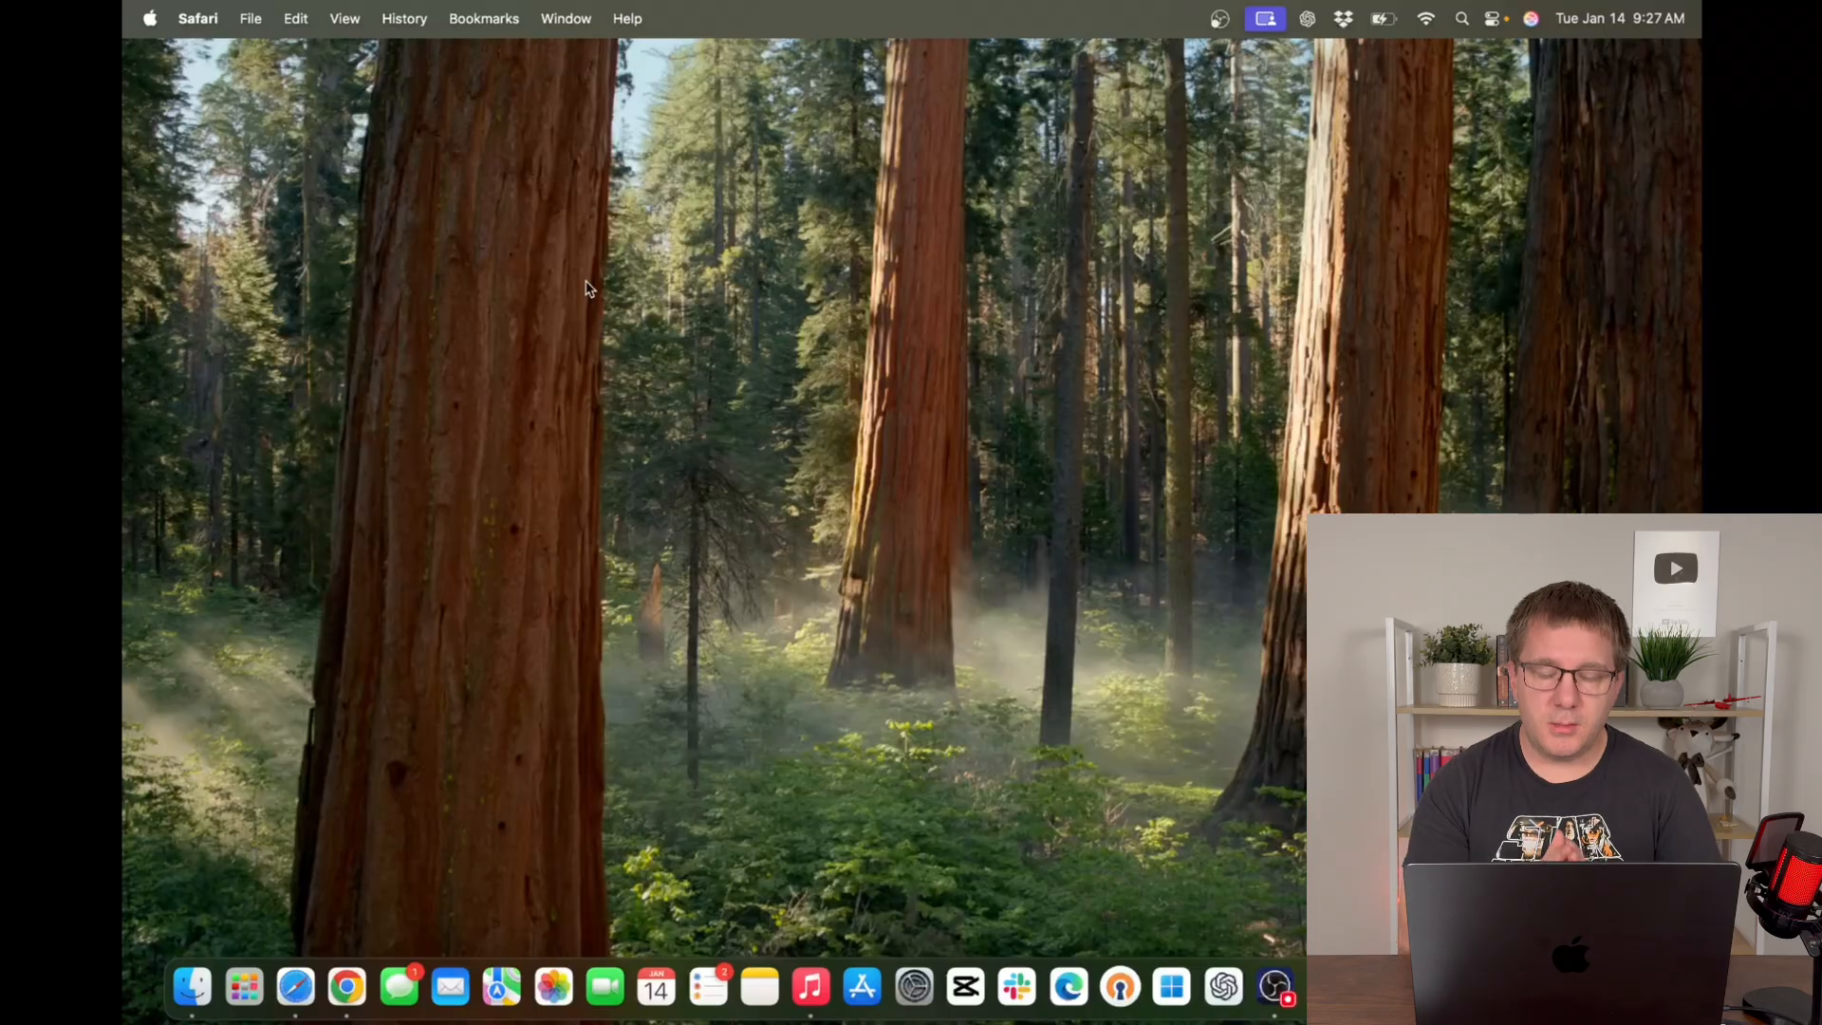
key(cmd+space)
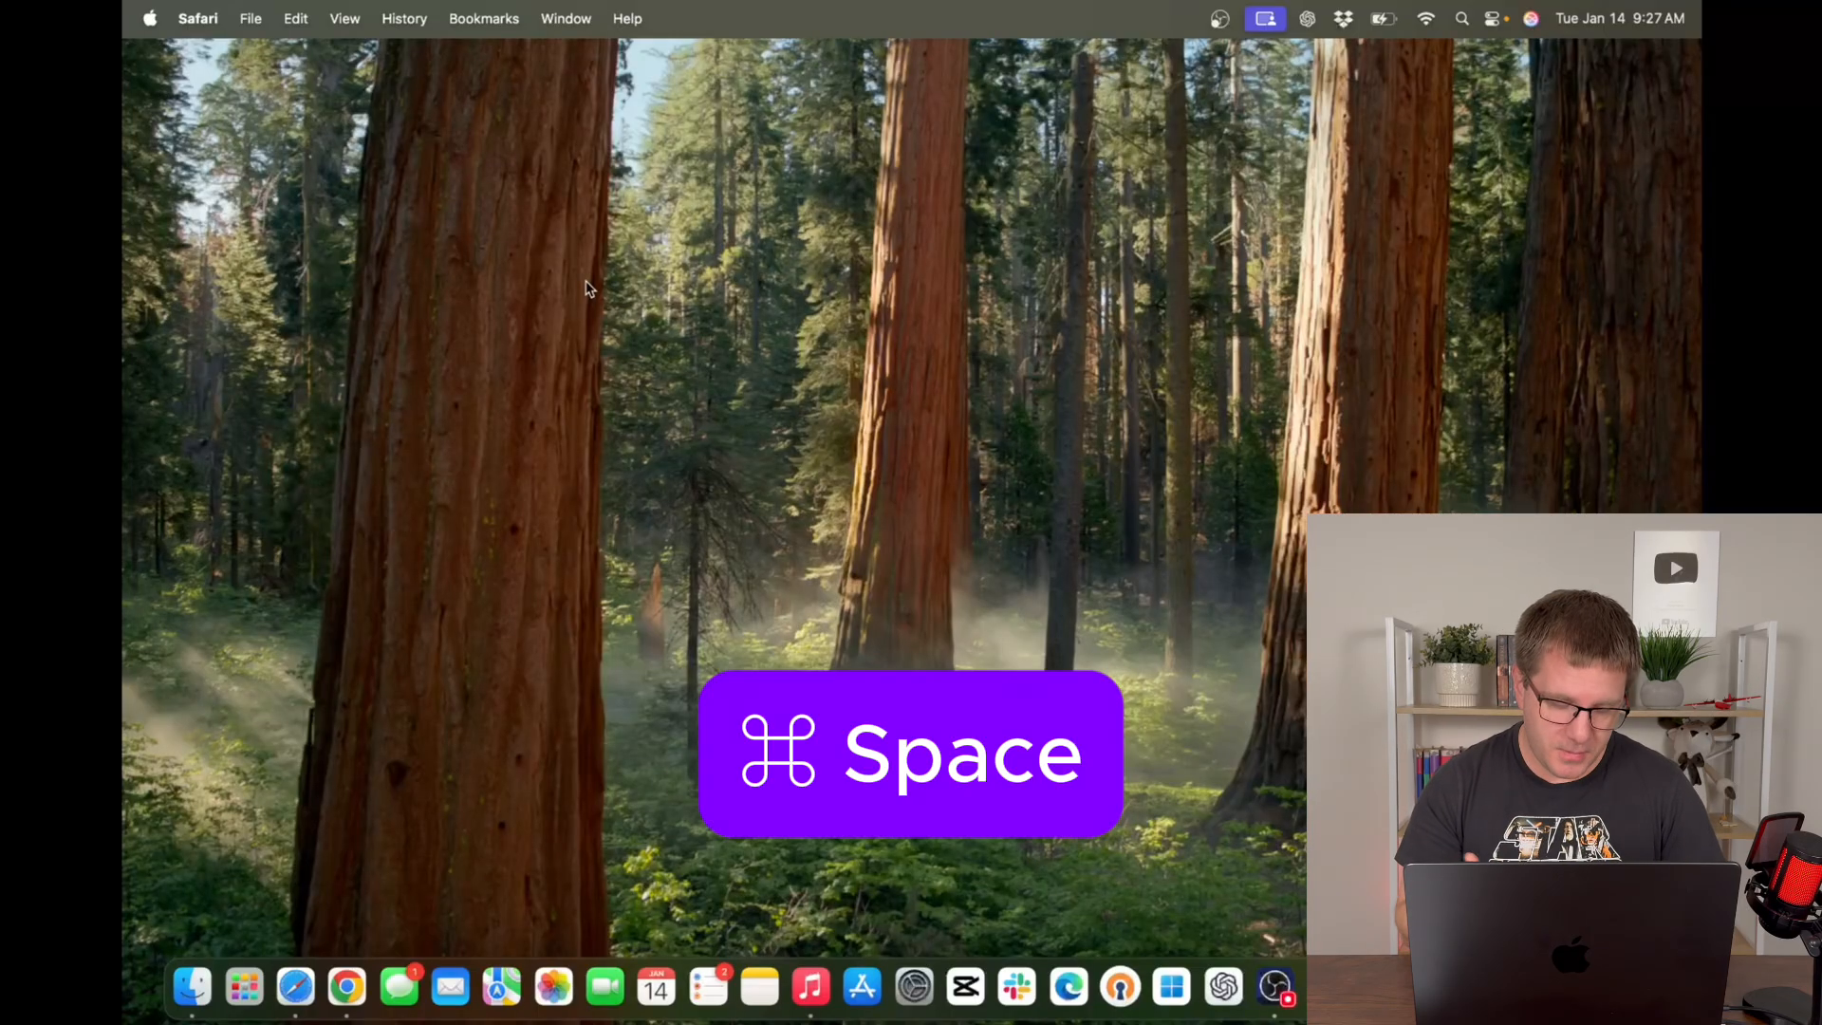
key(Cmd+Space)
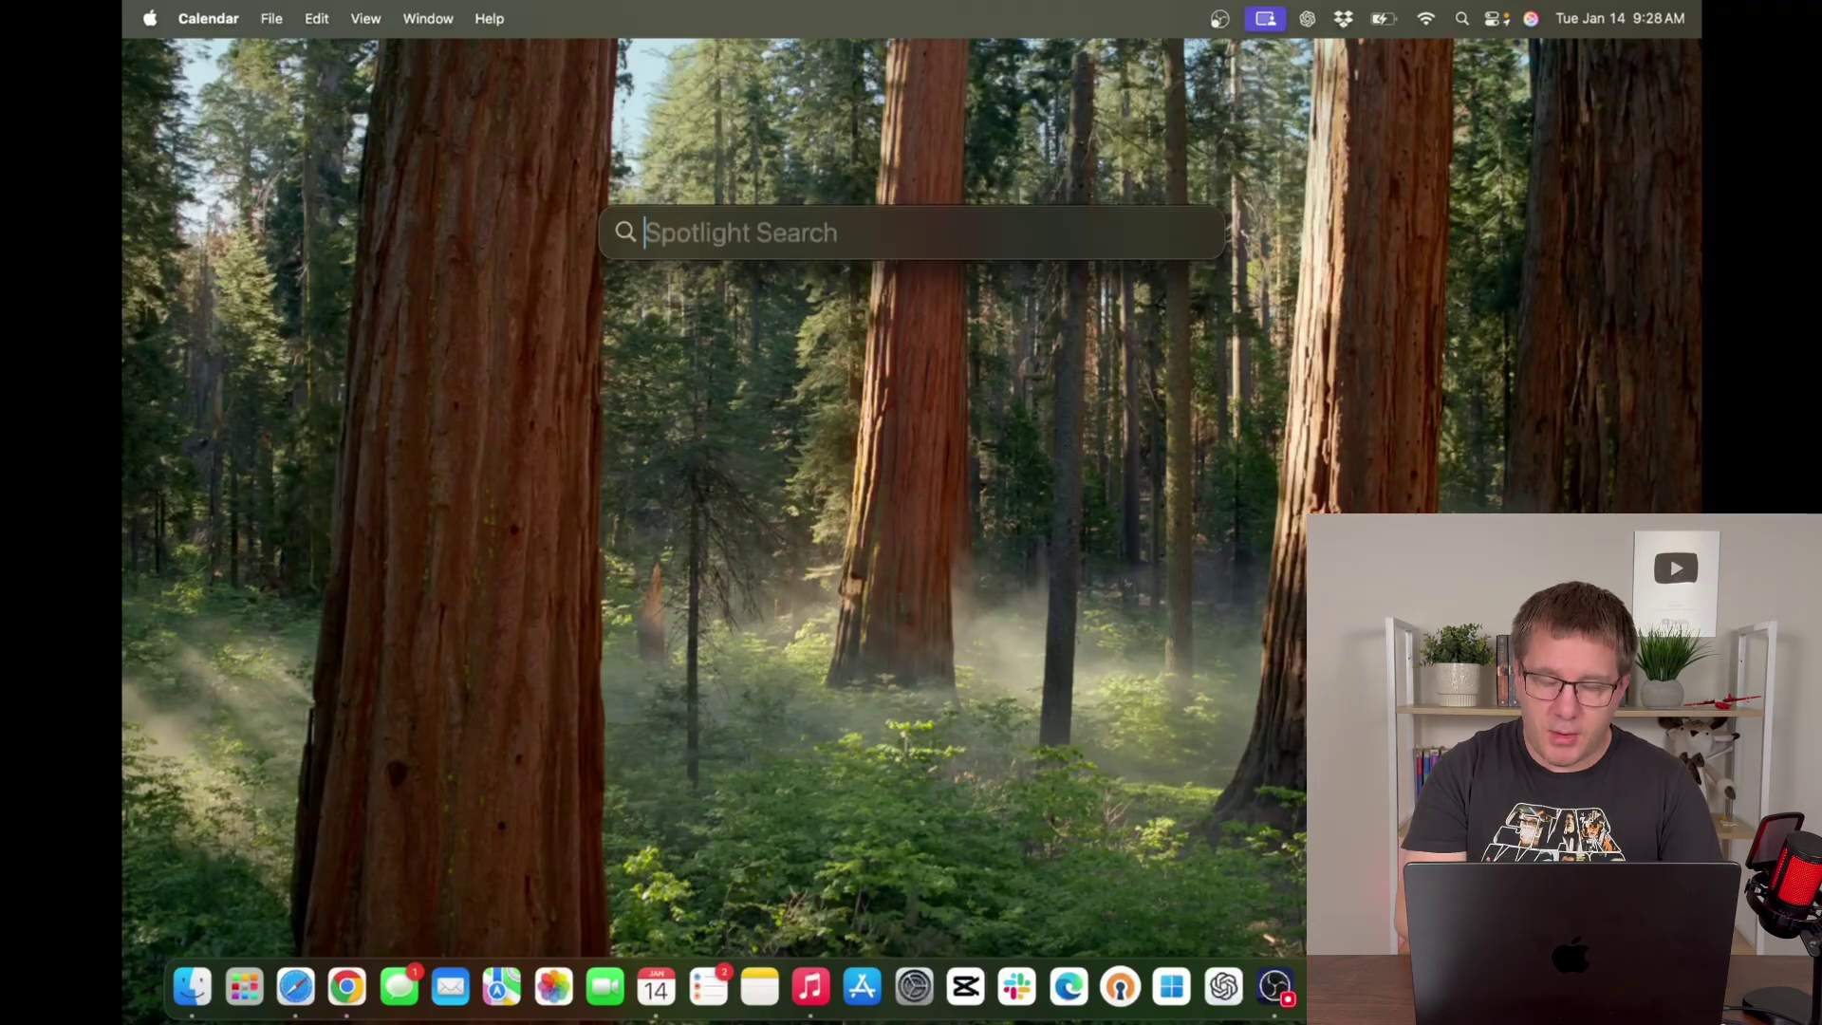
text(music)
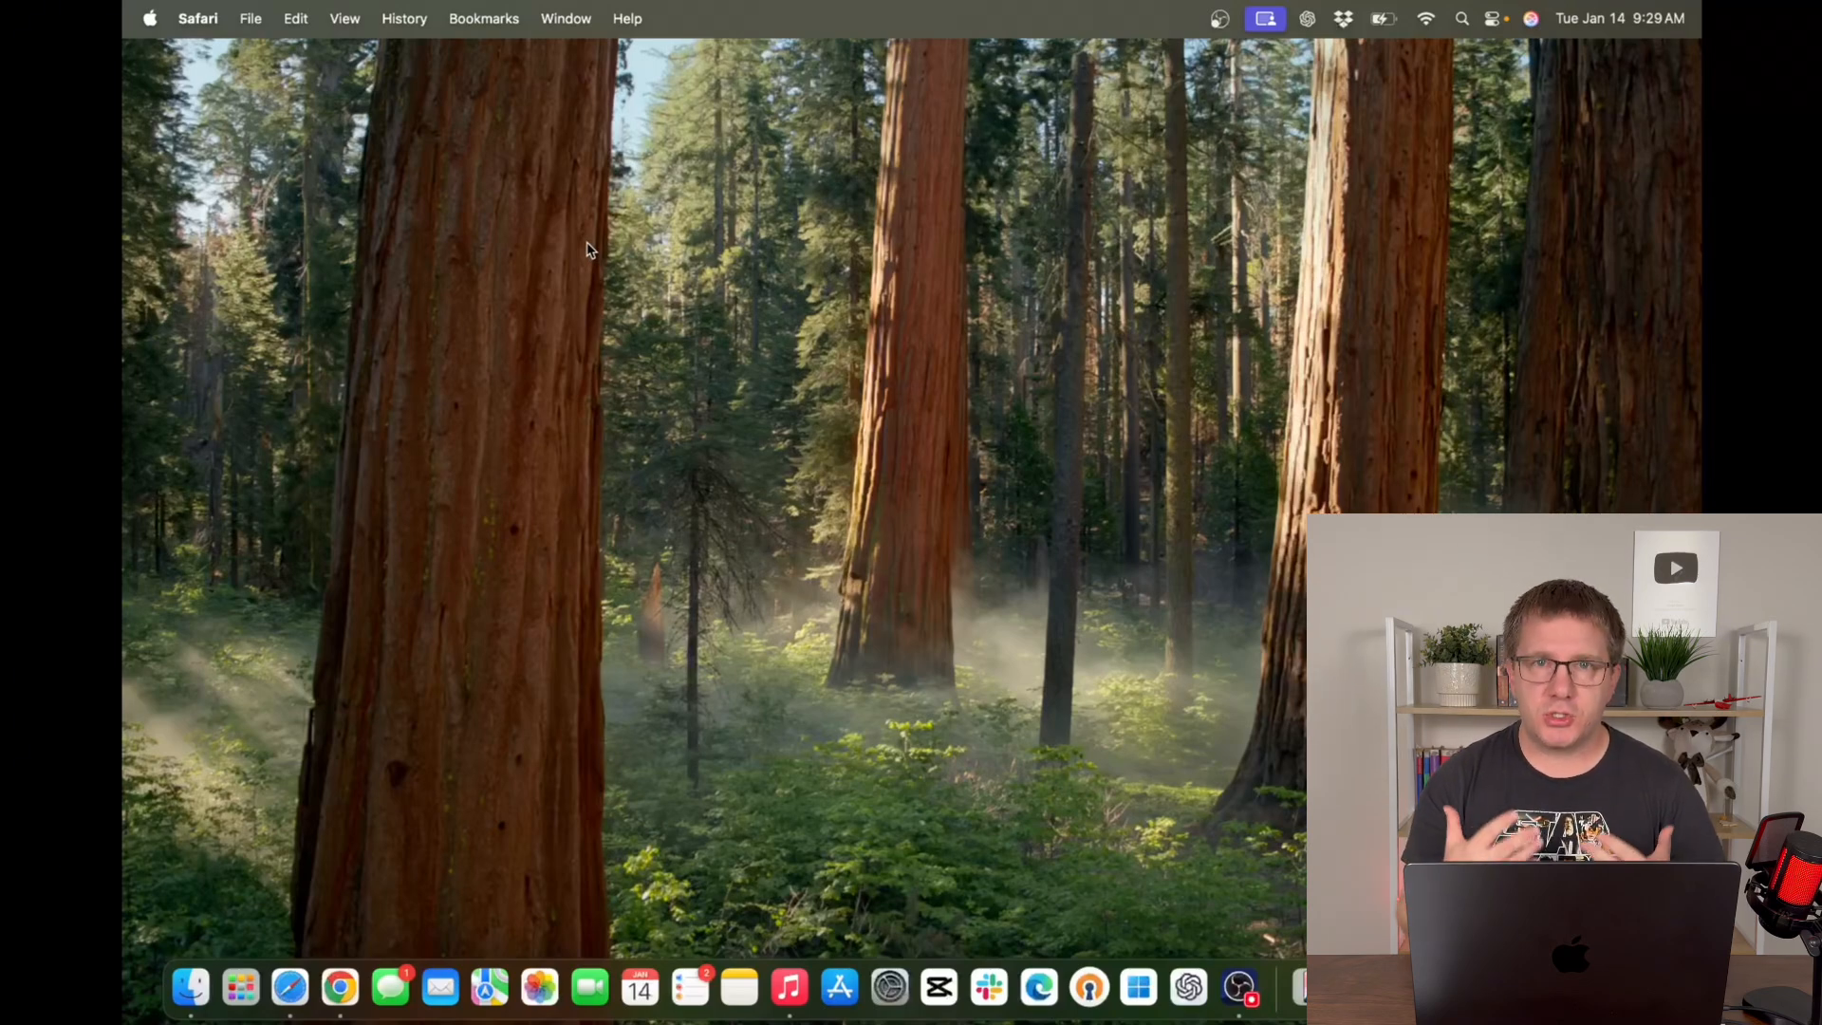
Widen the Cmd+Shift+5 capture area over more trees, then dismiss the Screenshot tool.
key(Shift+Cmd+5)
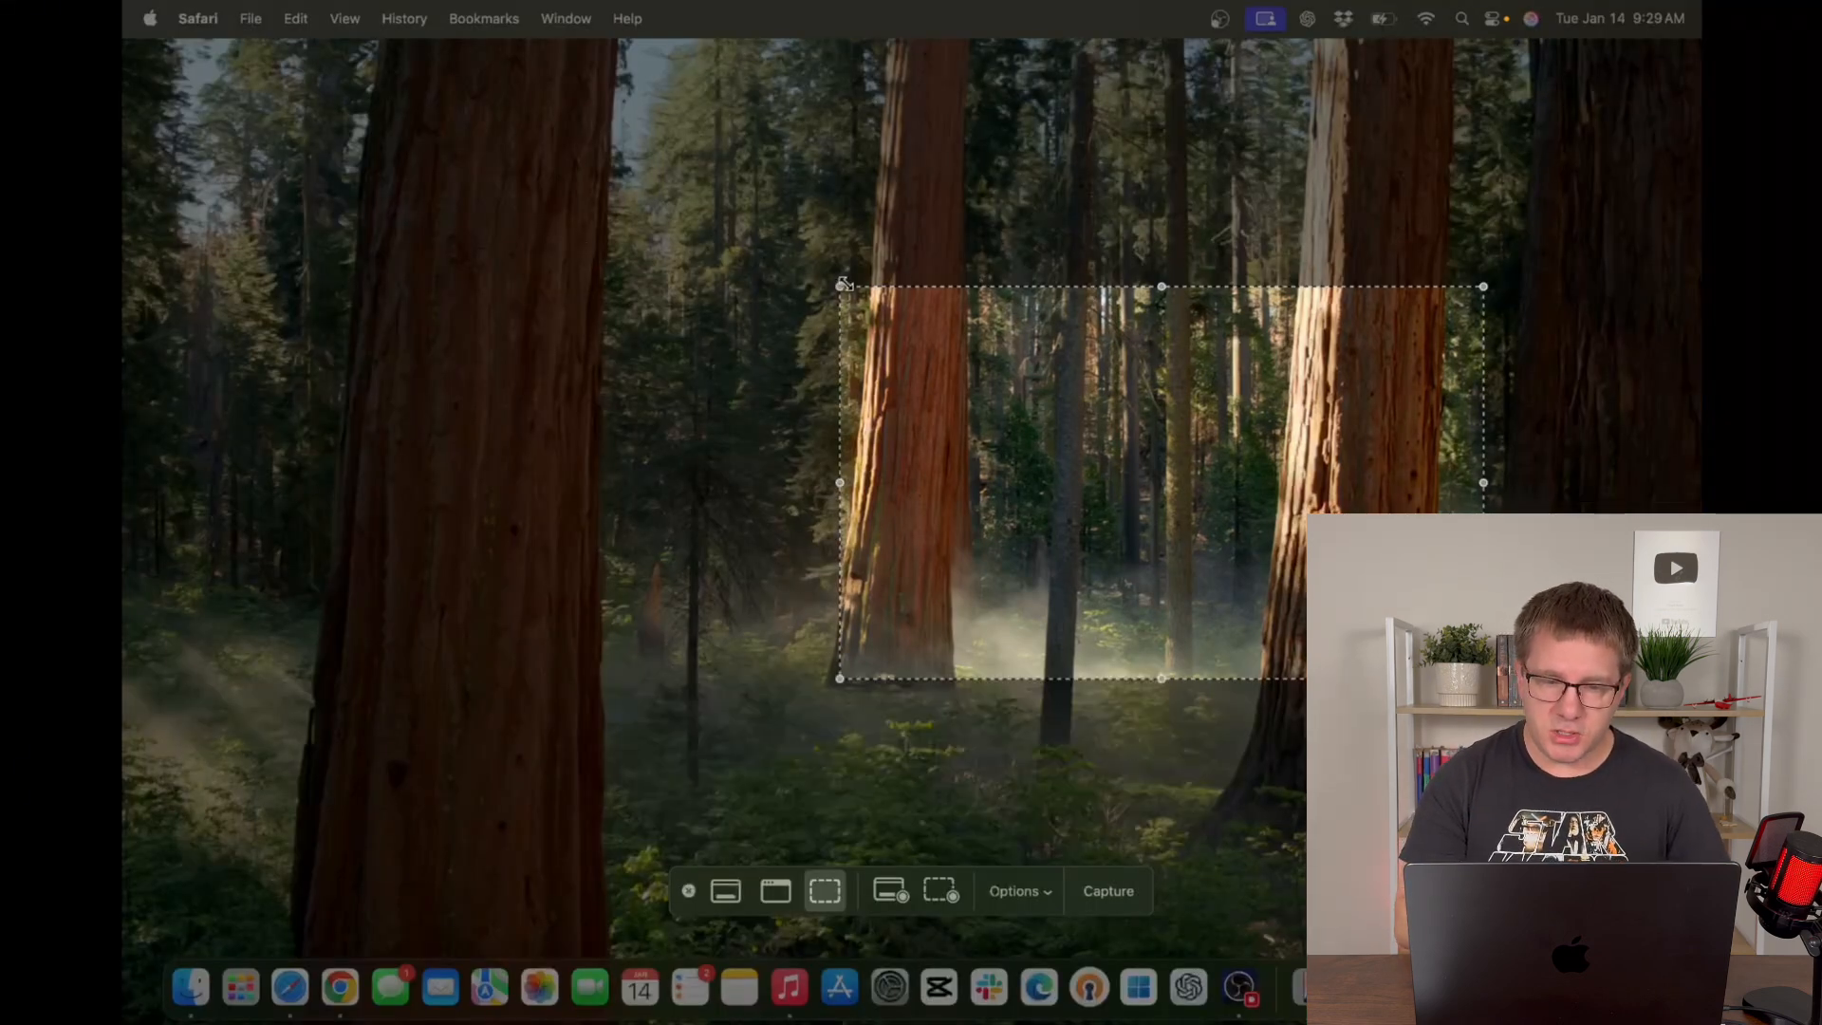
drag(844, 284, 516, 219)
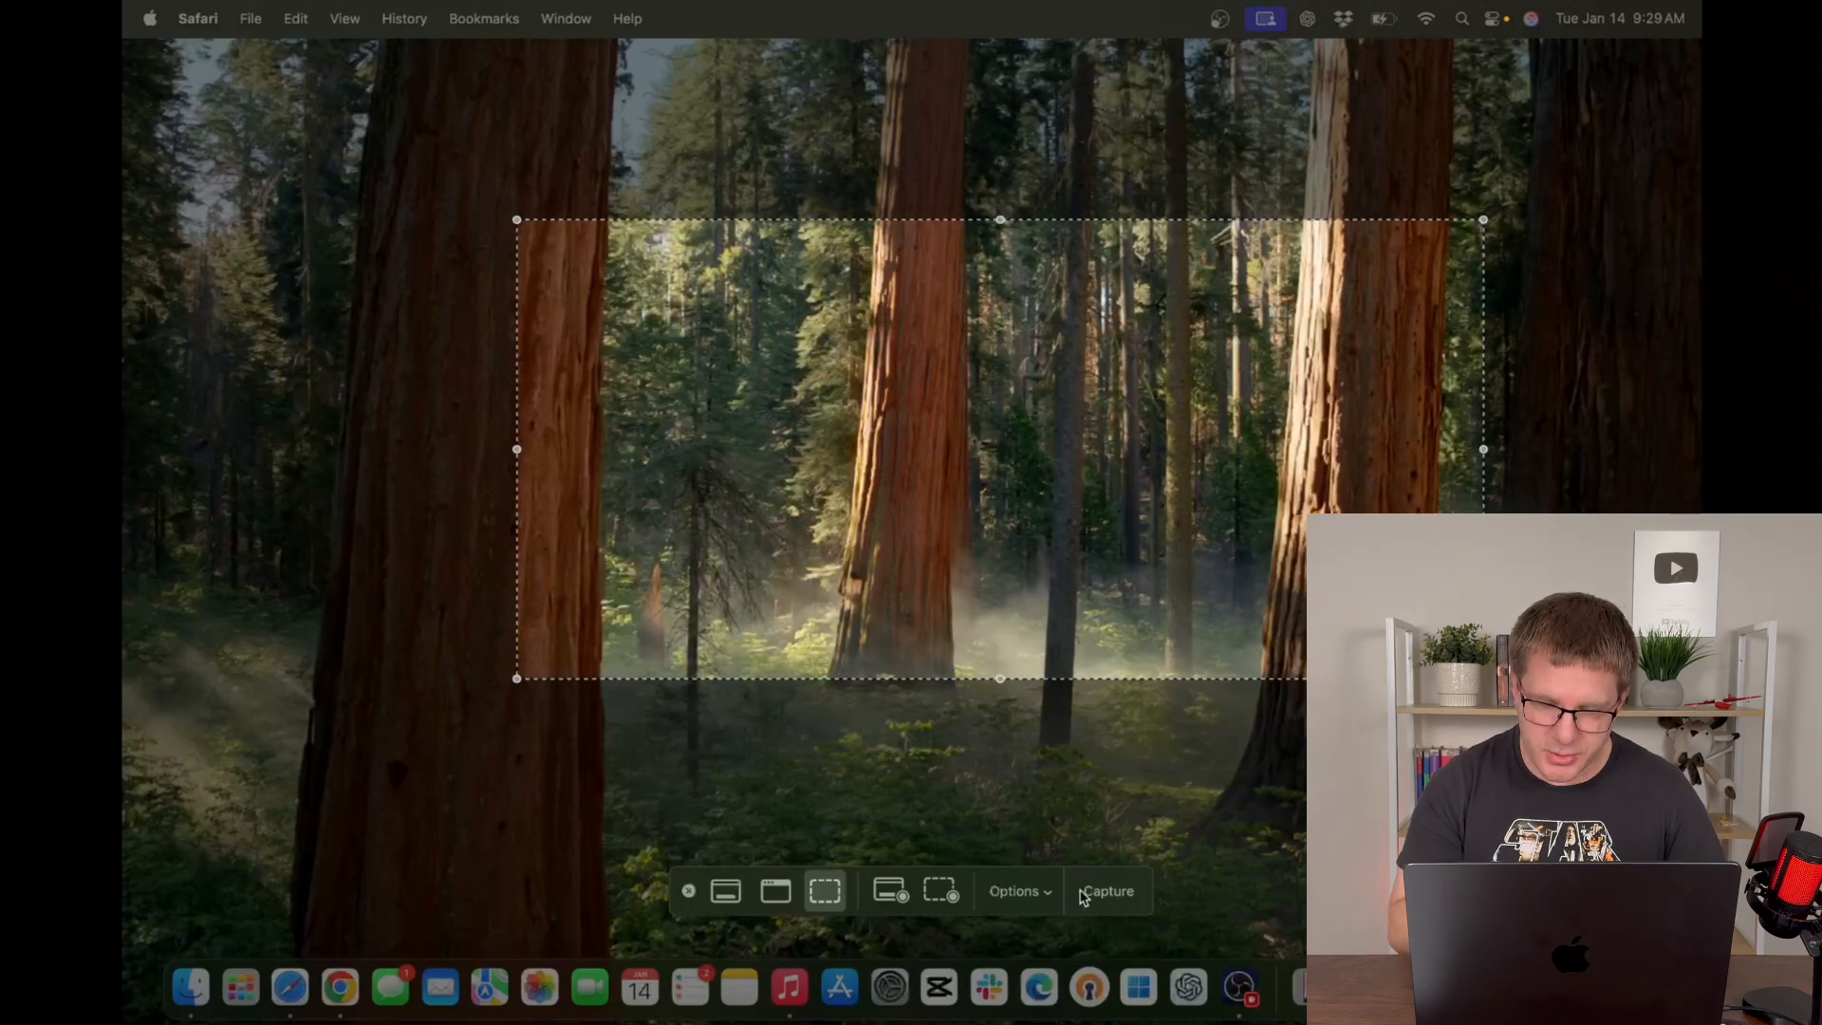
click(1016, 890)
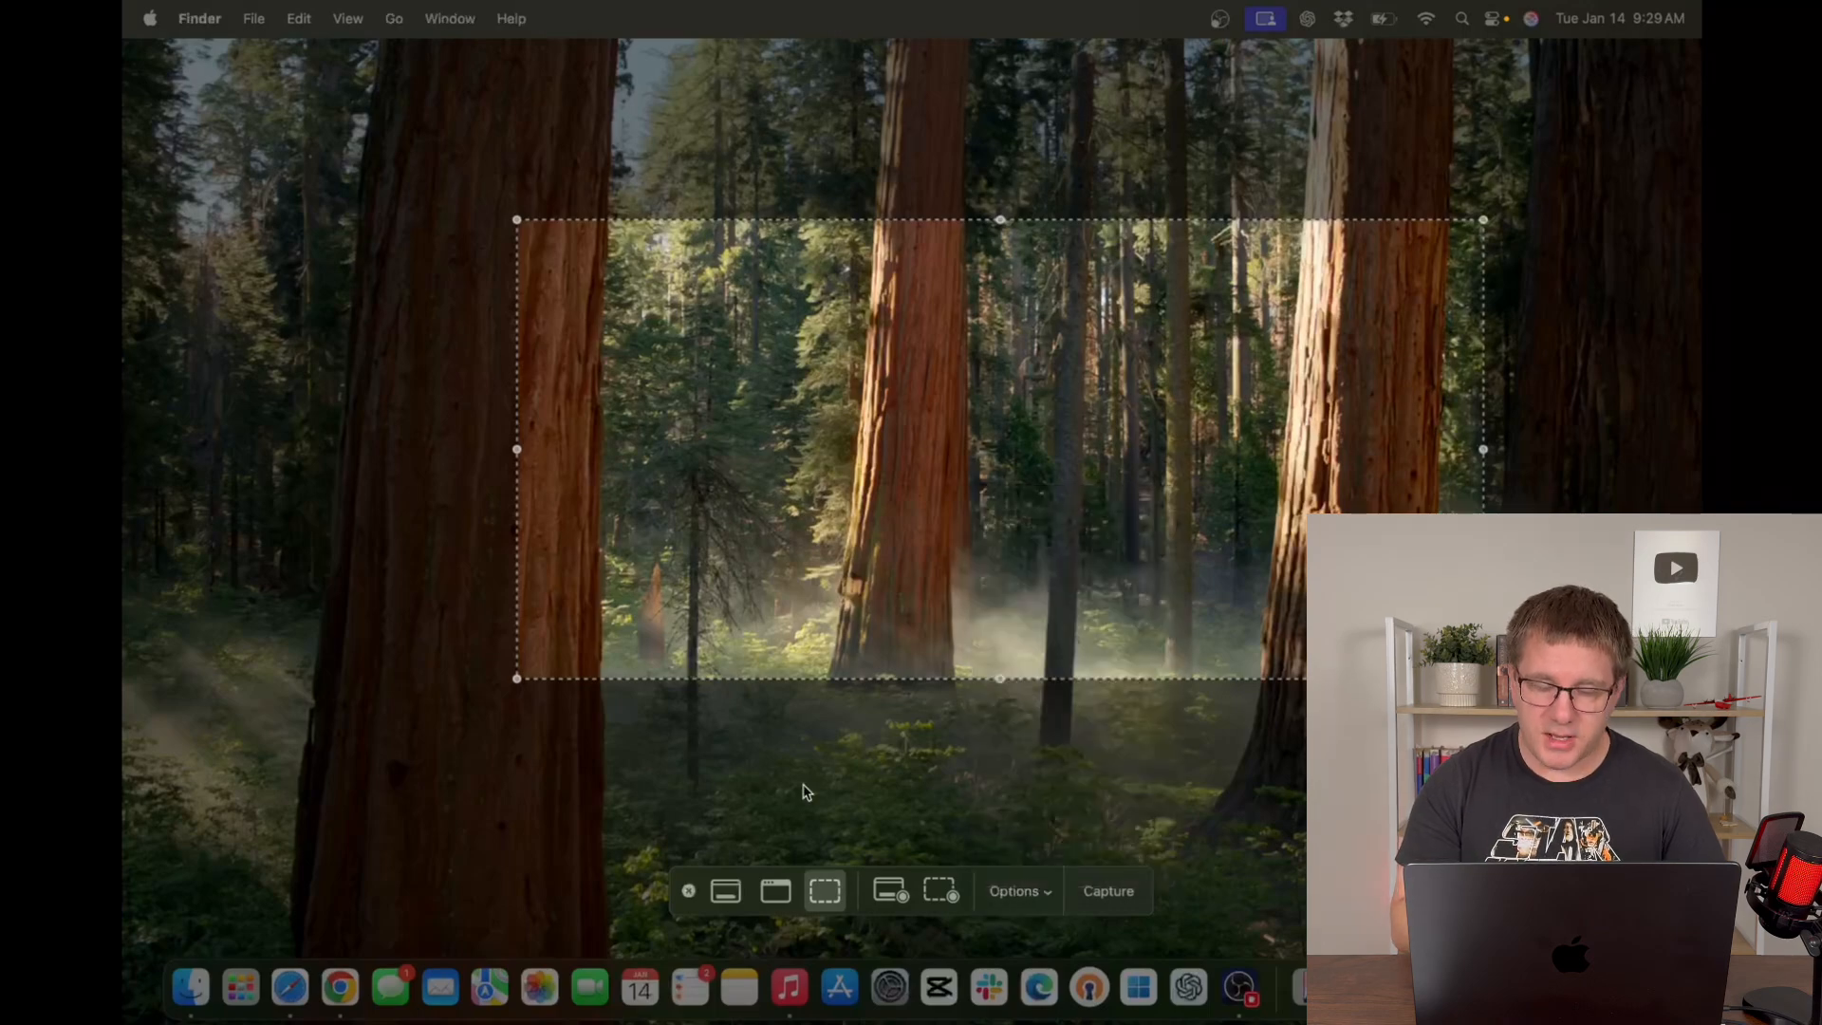
click(151, 18)
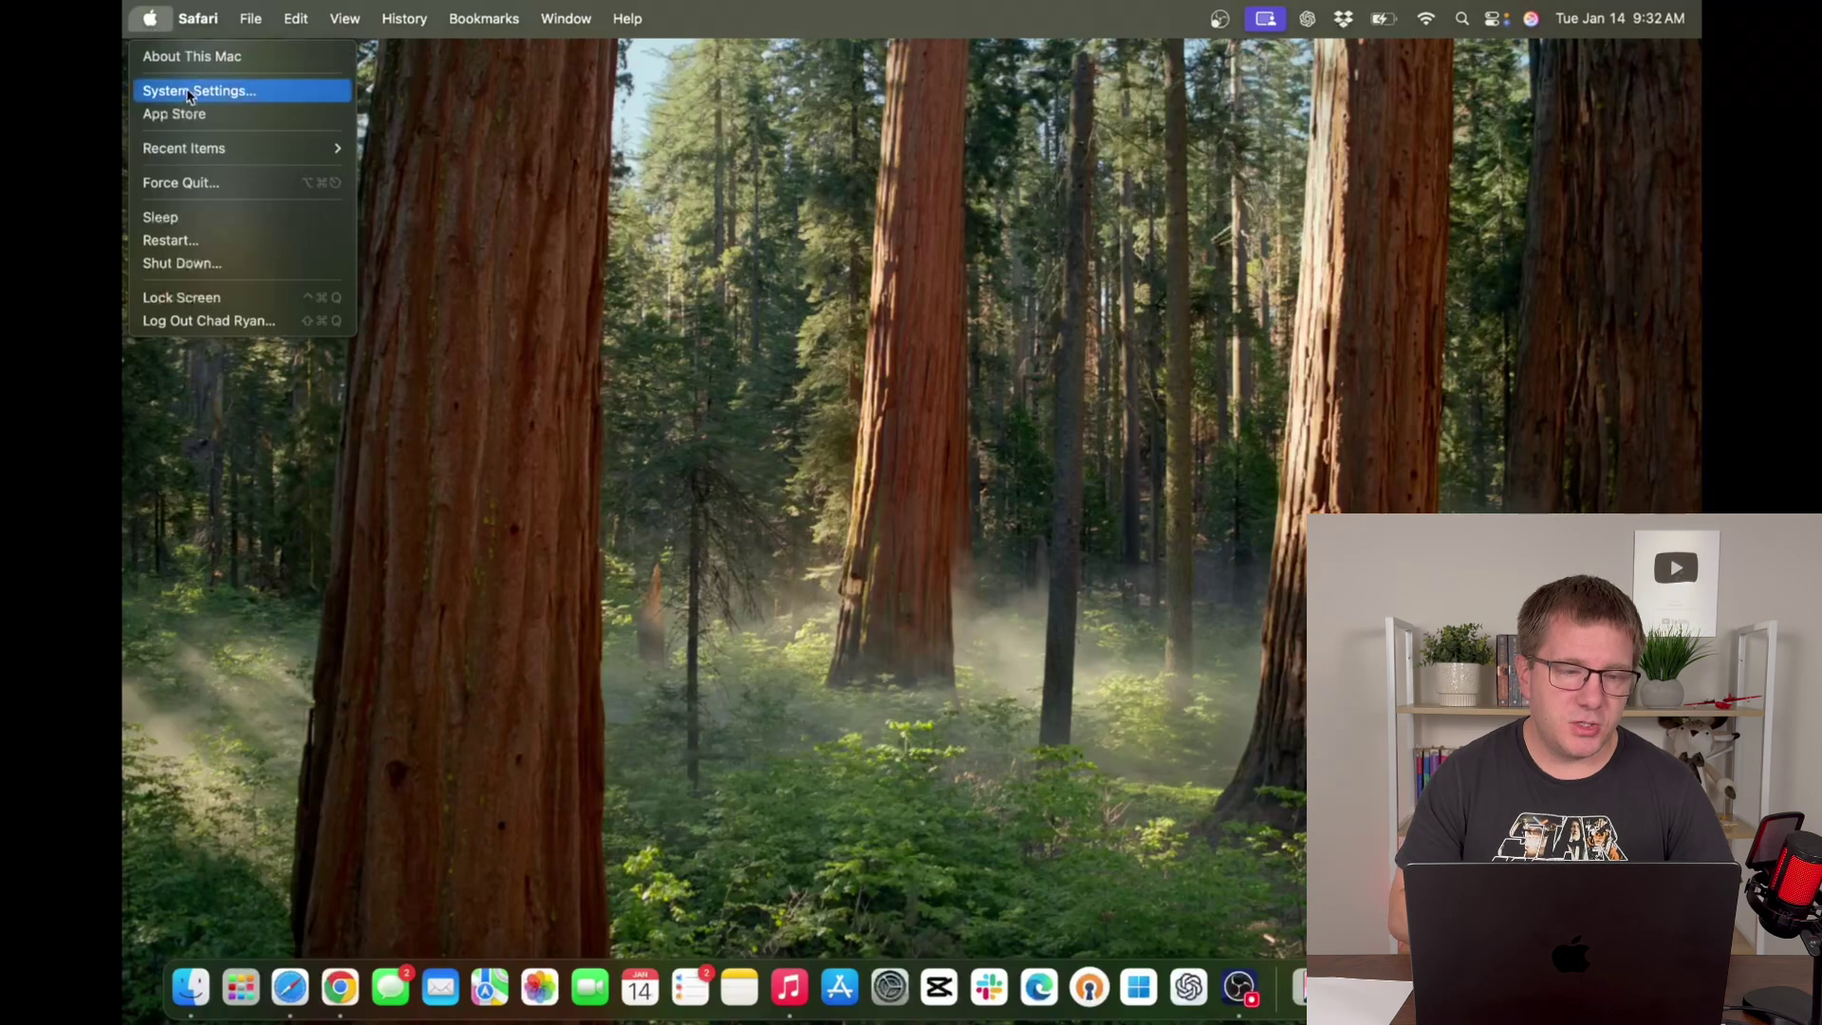
Review the two apps allowed under Privacy & Security > Files & Folders, then go back.
click(199, 91)
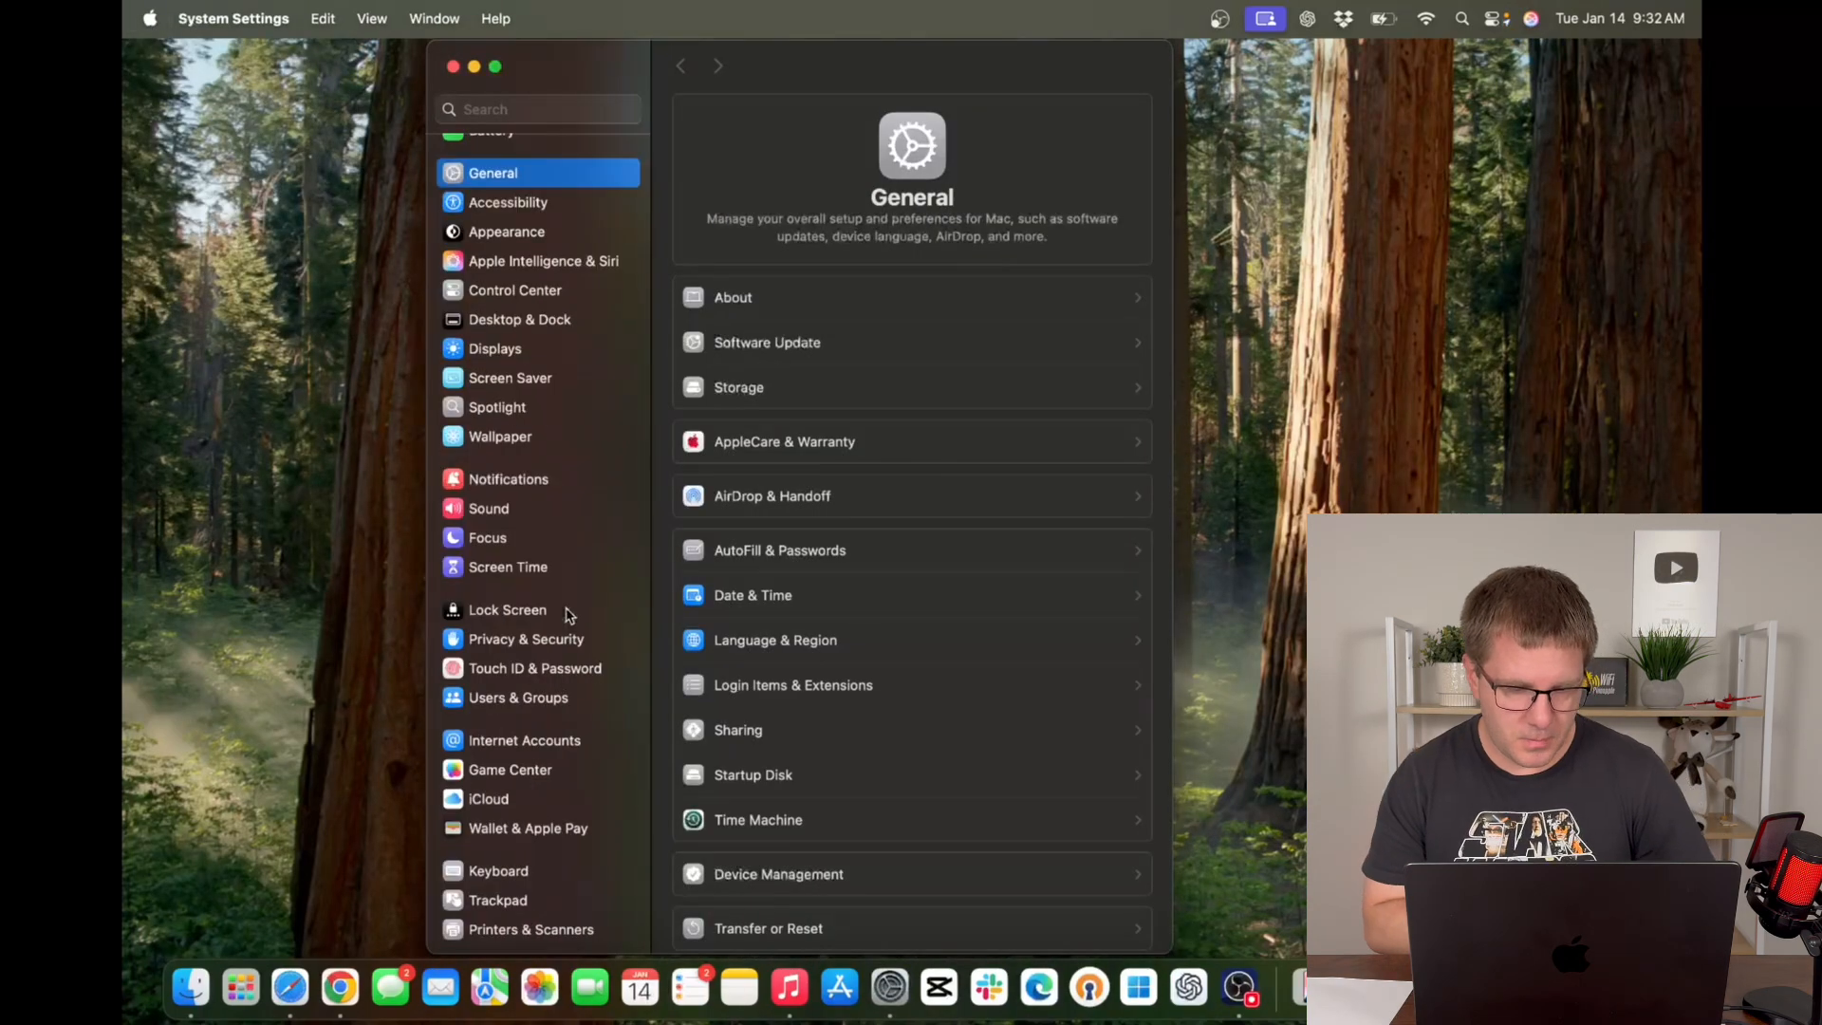
click(525, 639)
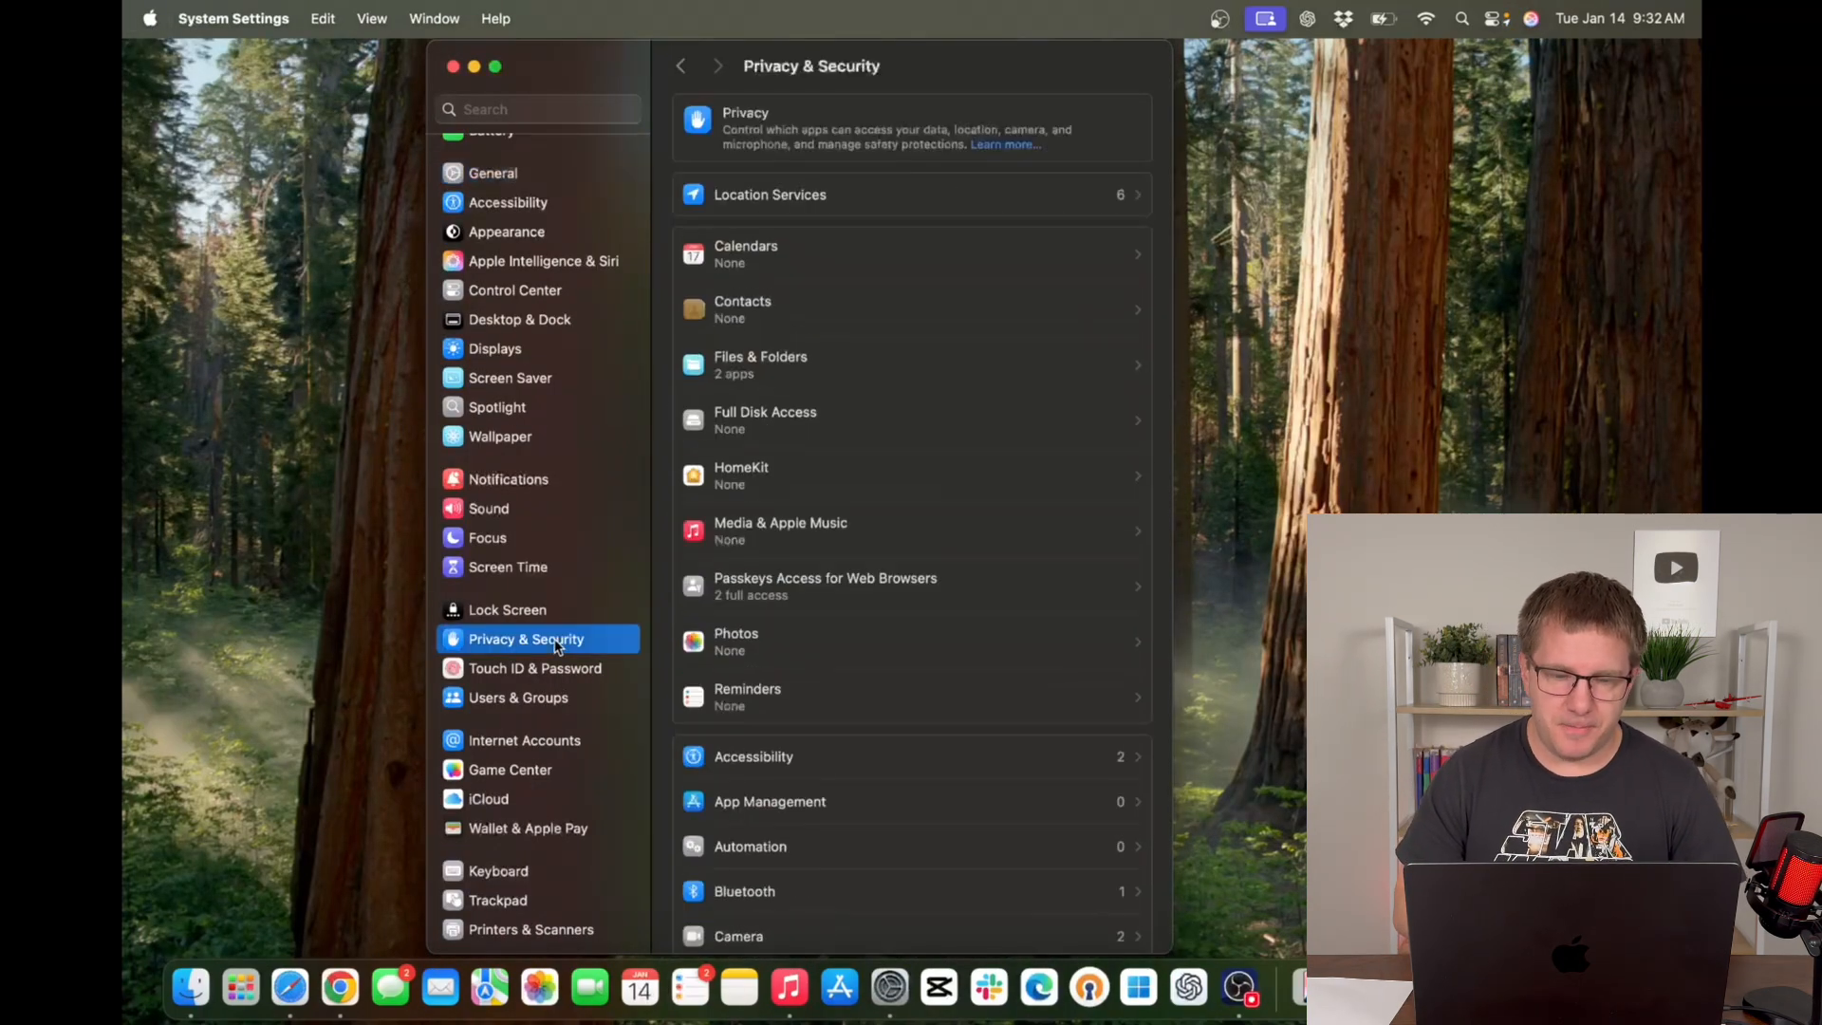
mouse_move(860, 188)
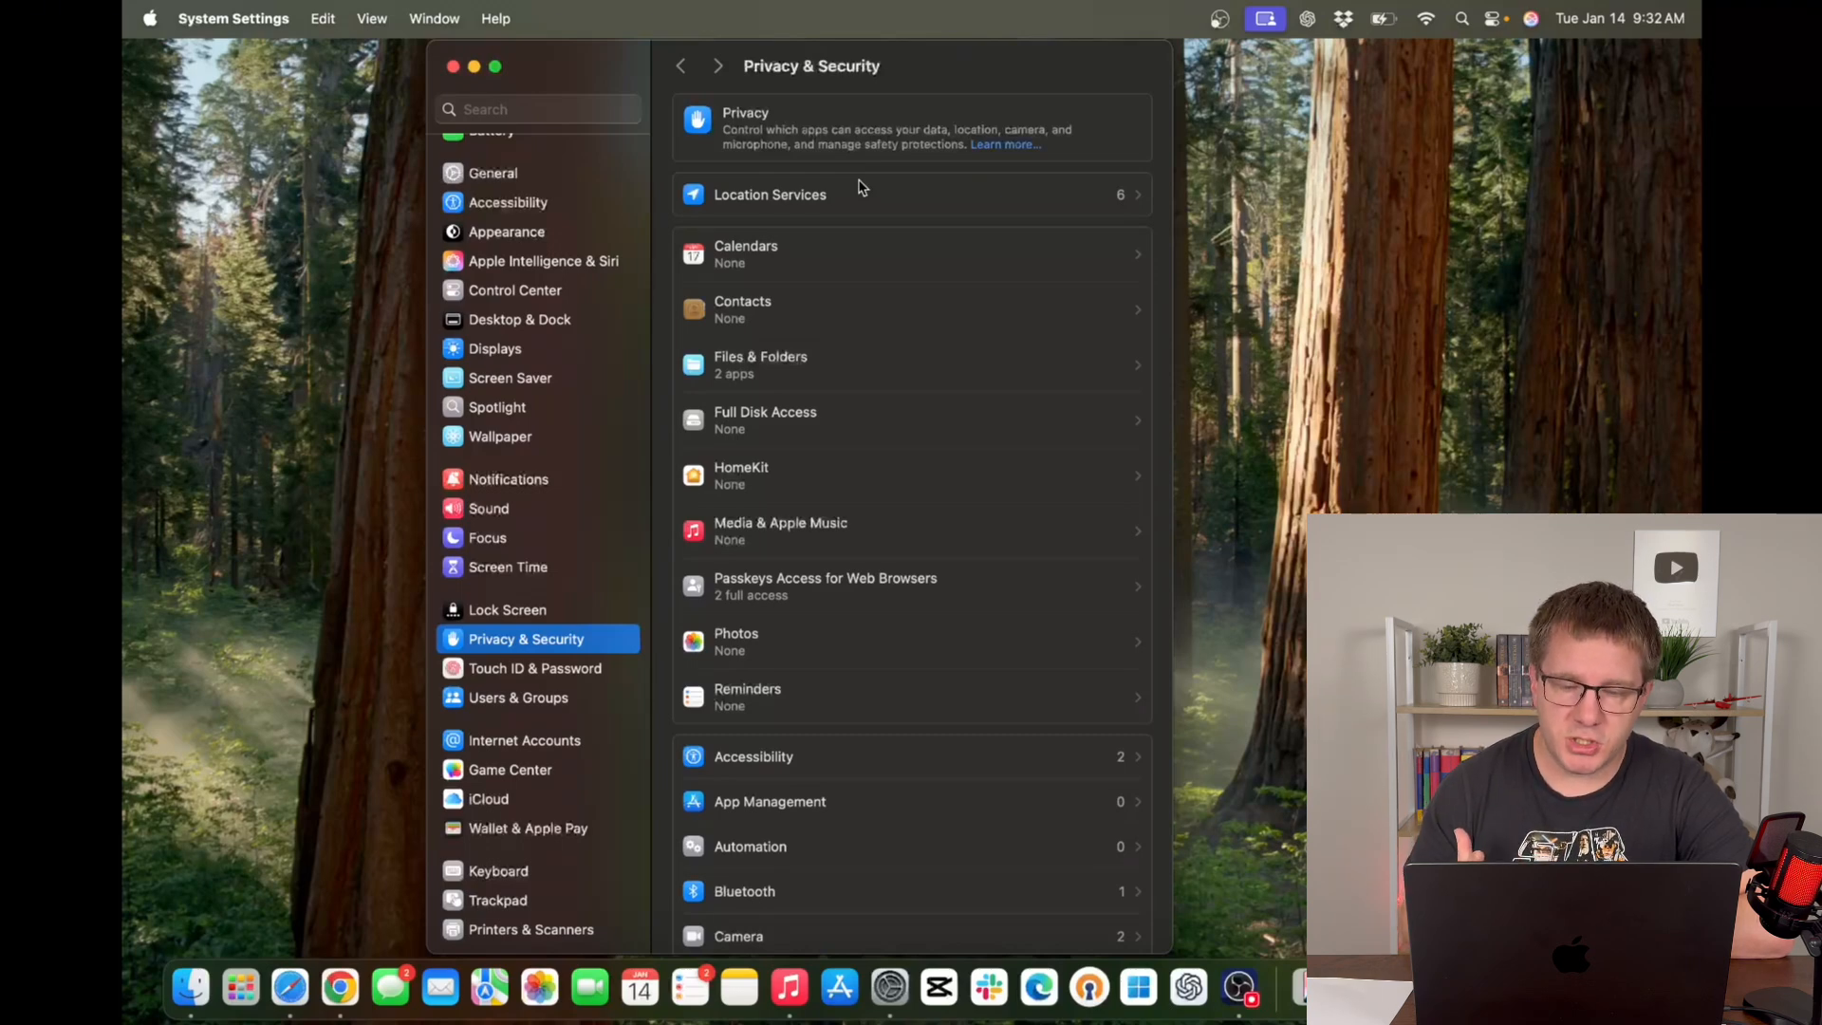
mouse_move(829, 256)
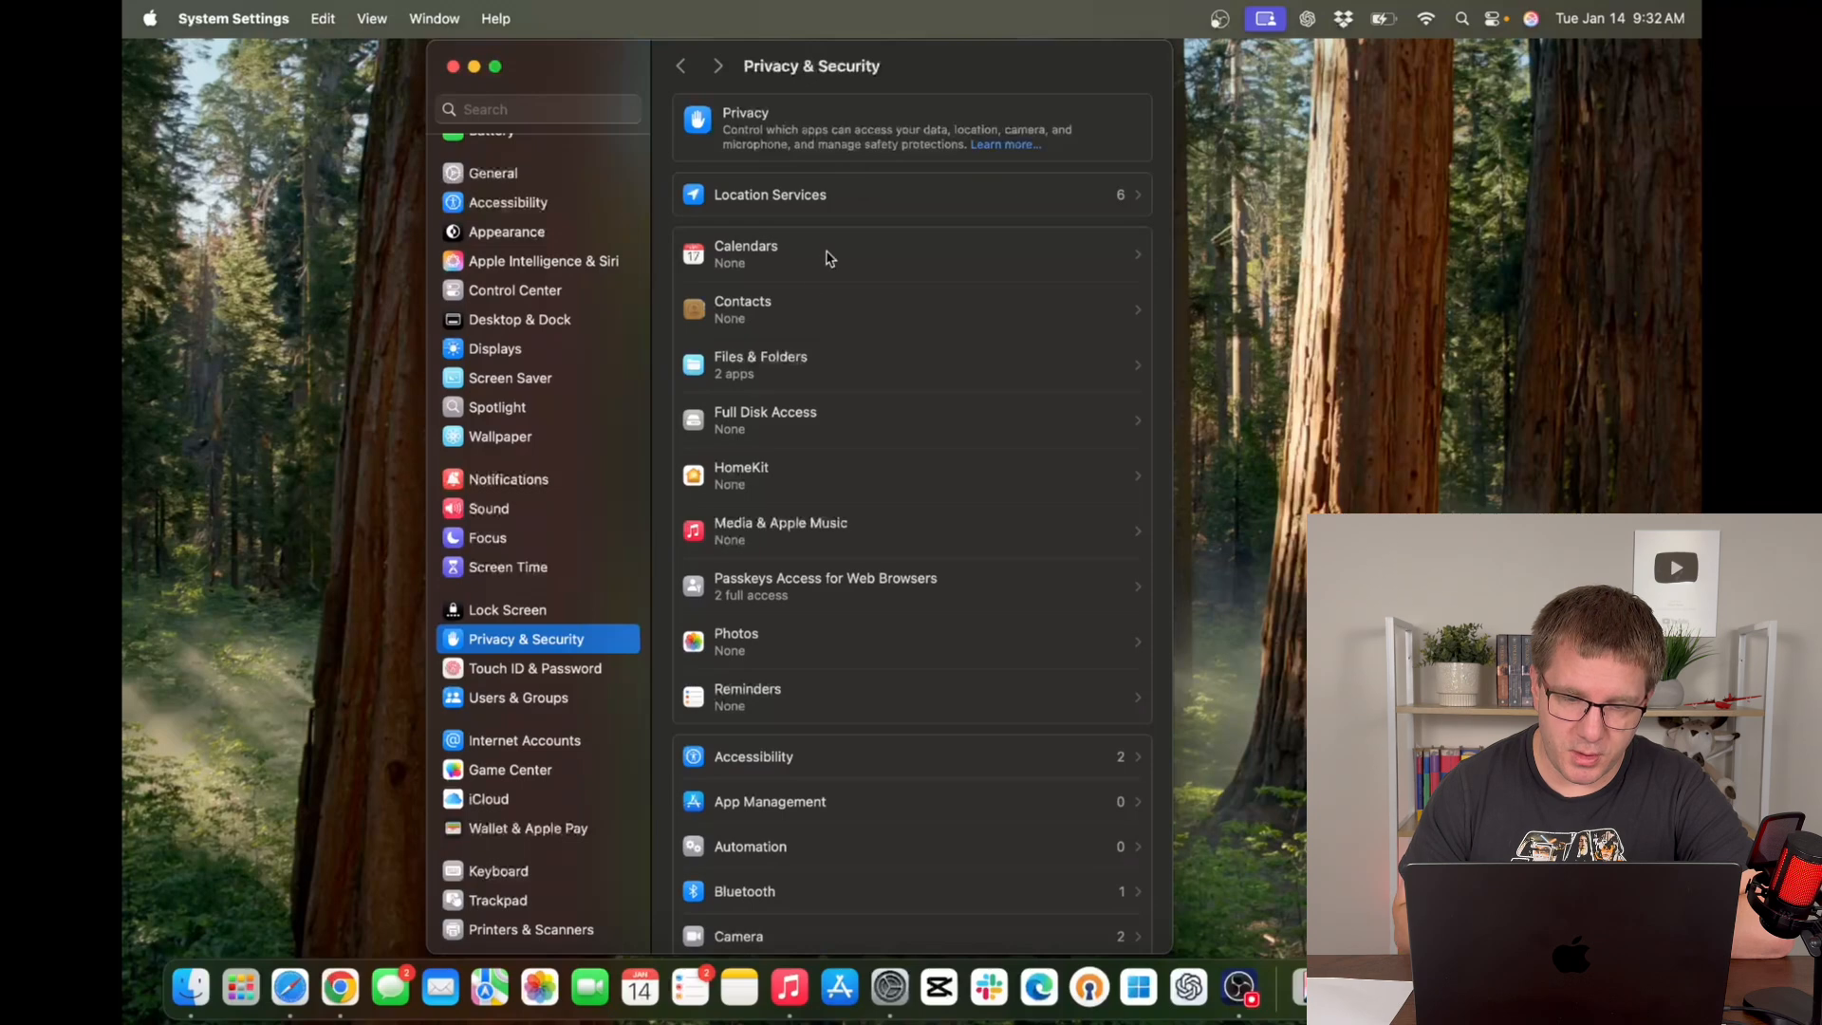
mouse_move(852, 369)
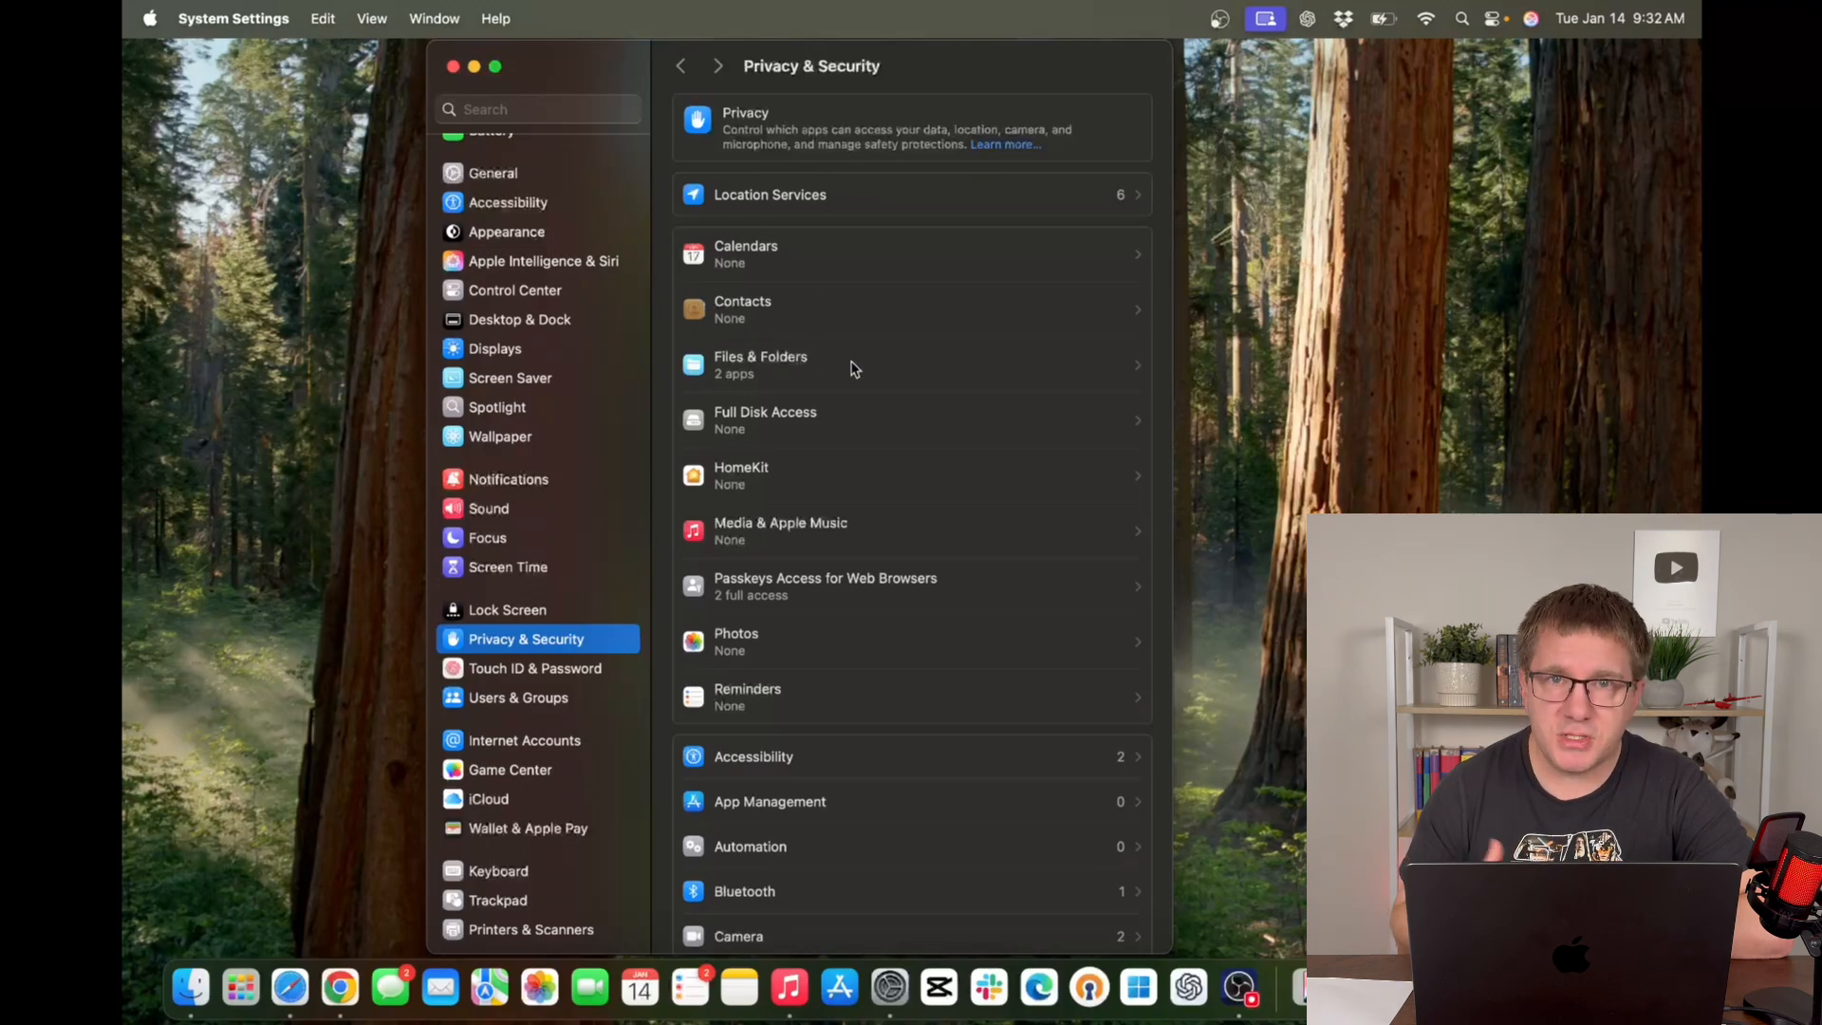
click(760, 366)
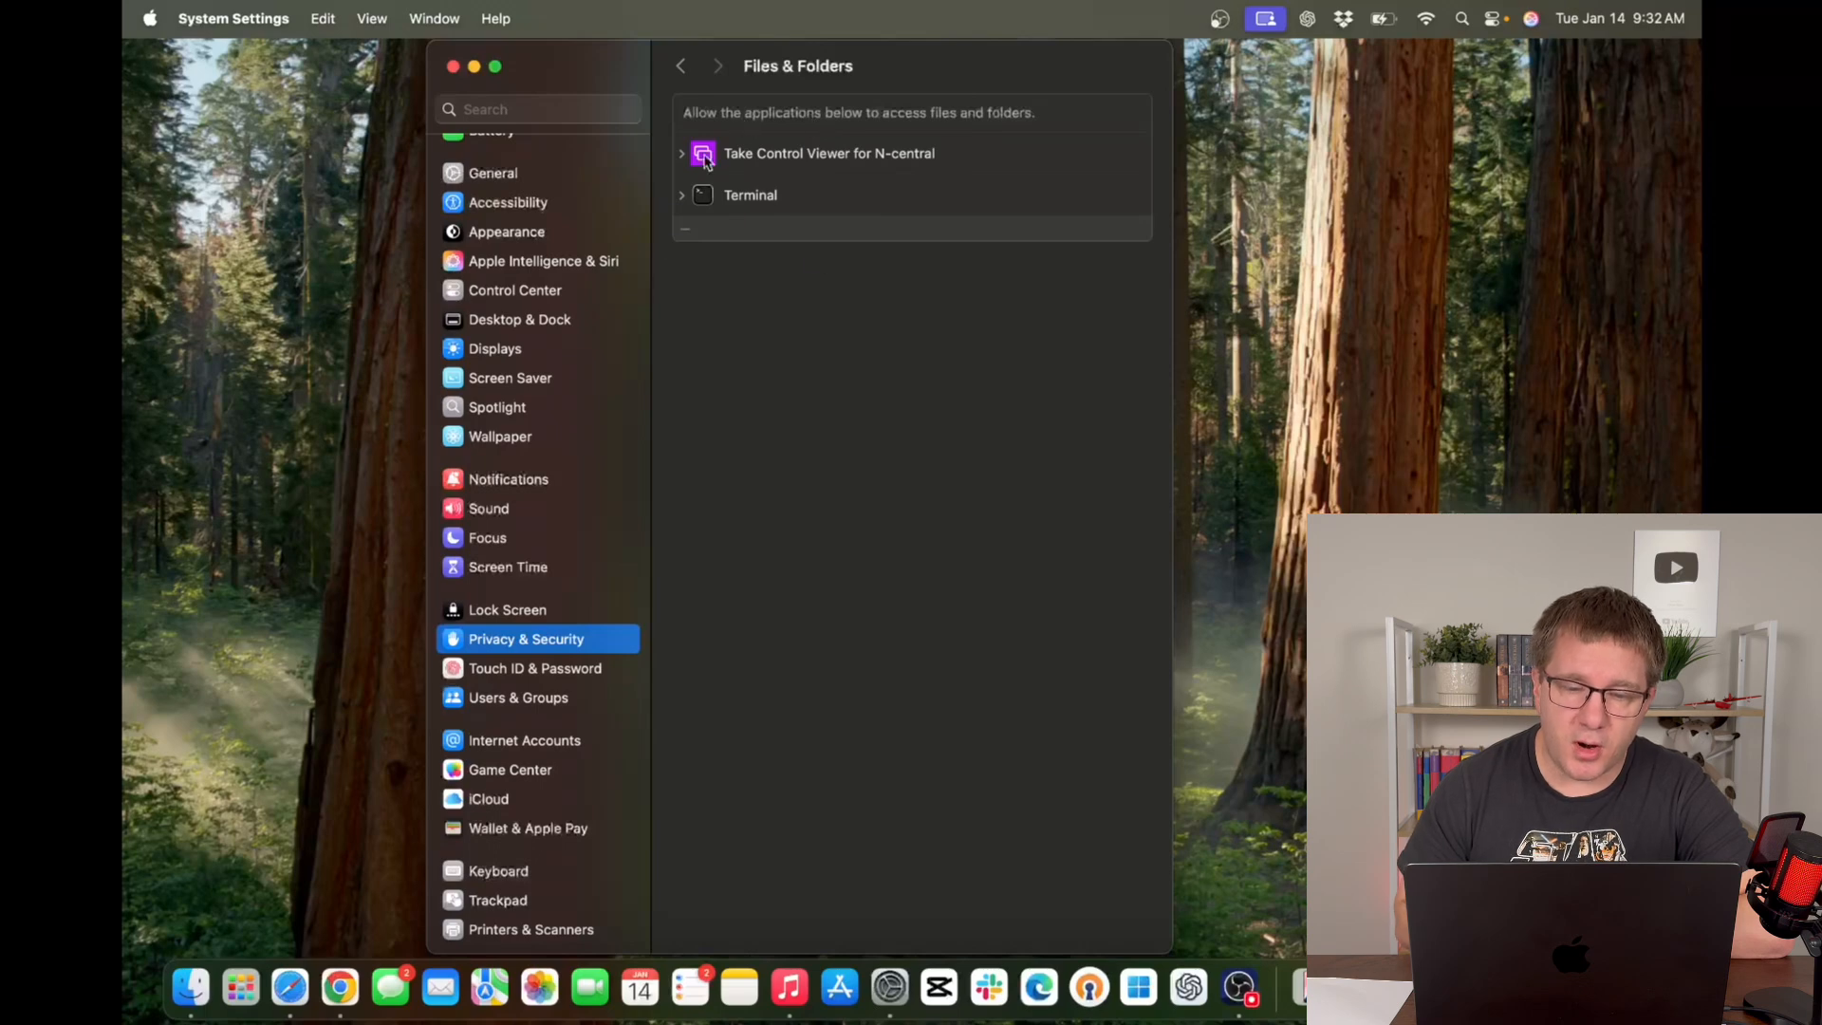
click(680, 65)
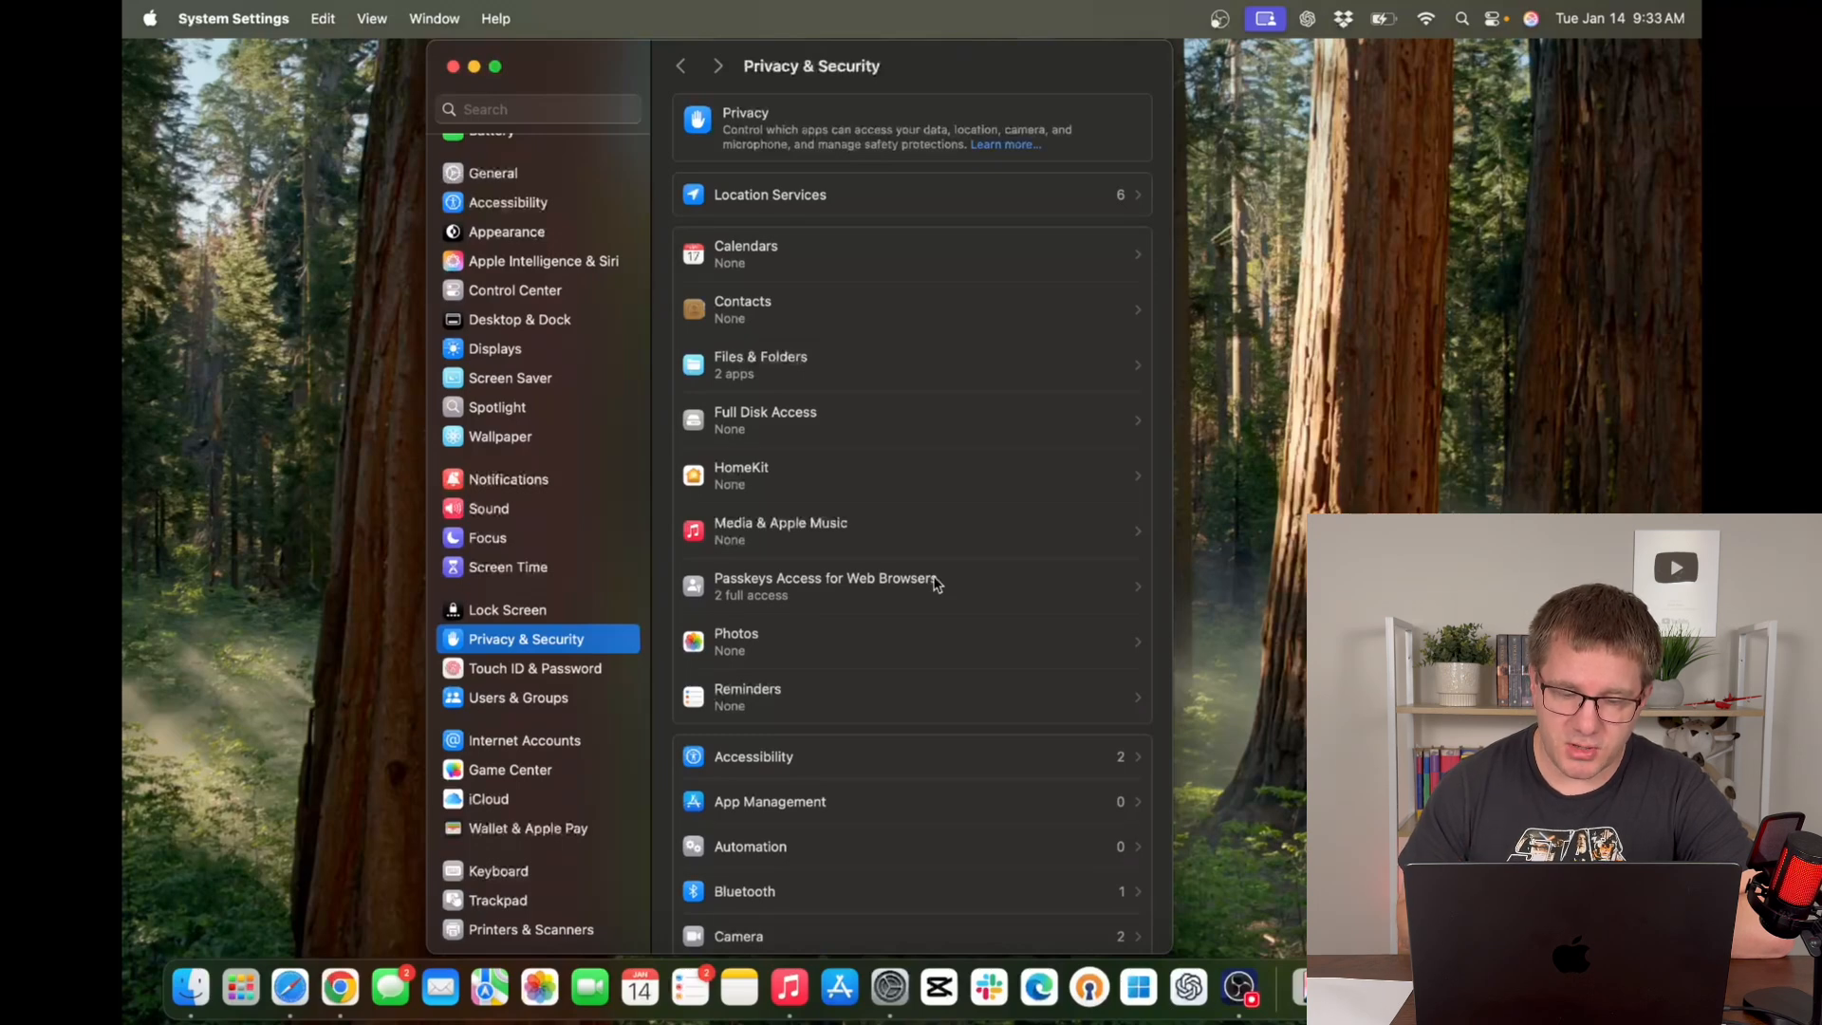
Scroll down and open FileVault, showing encryption on for Macintosh HD.
scroll(down, 3)
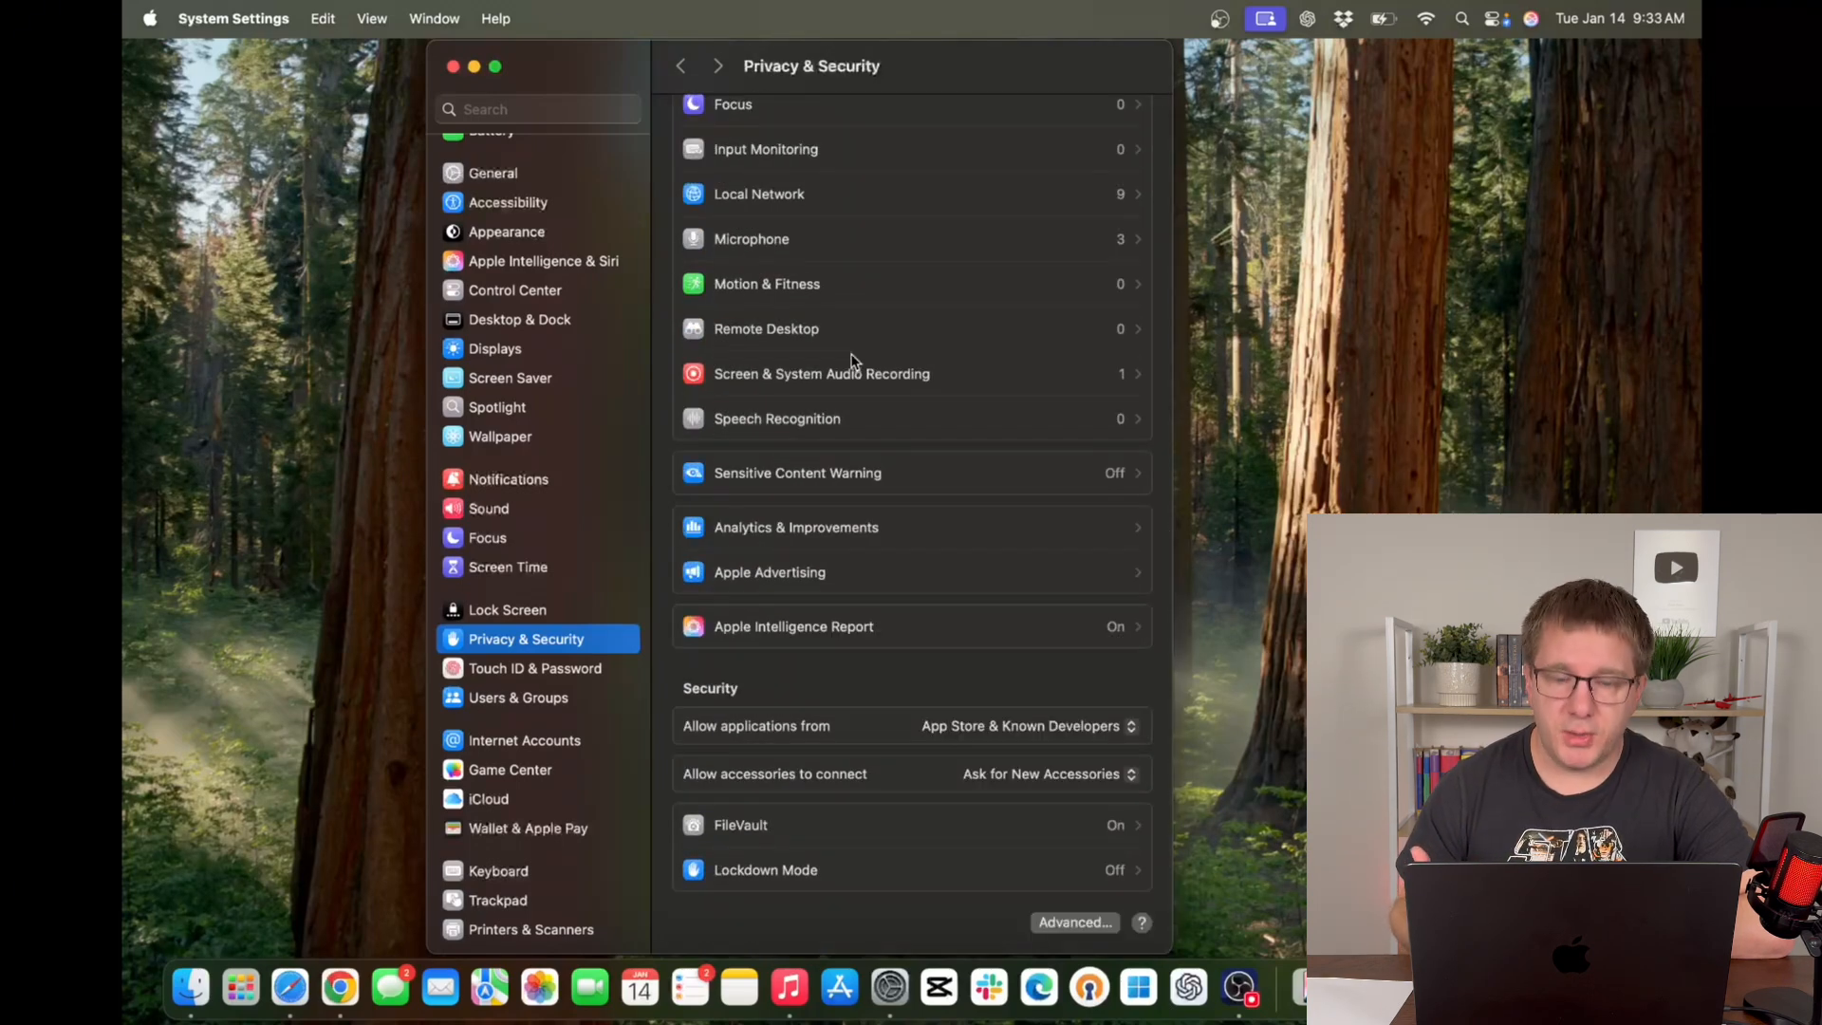
click(740, 825)
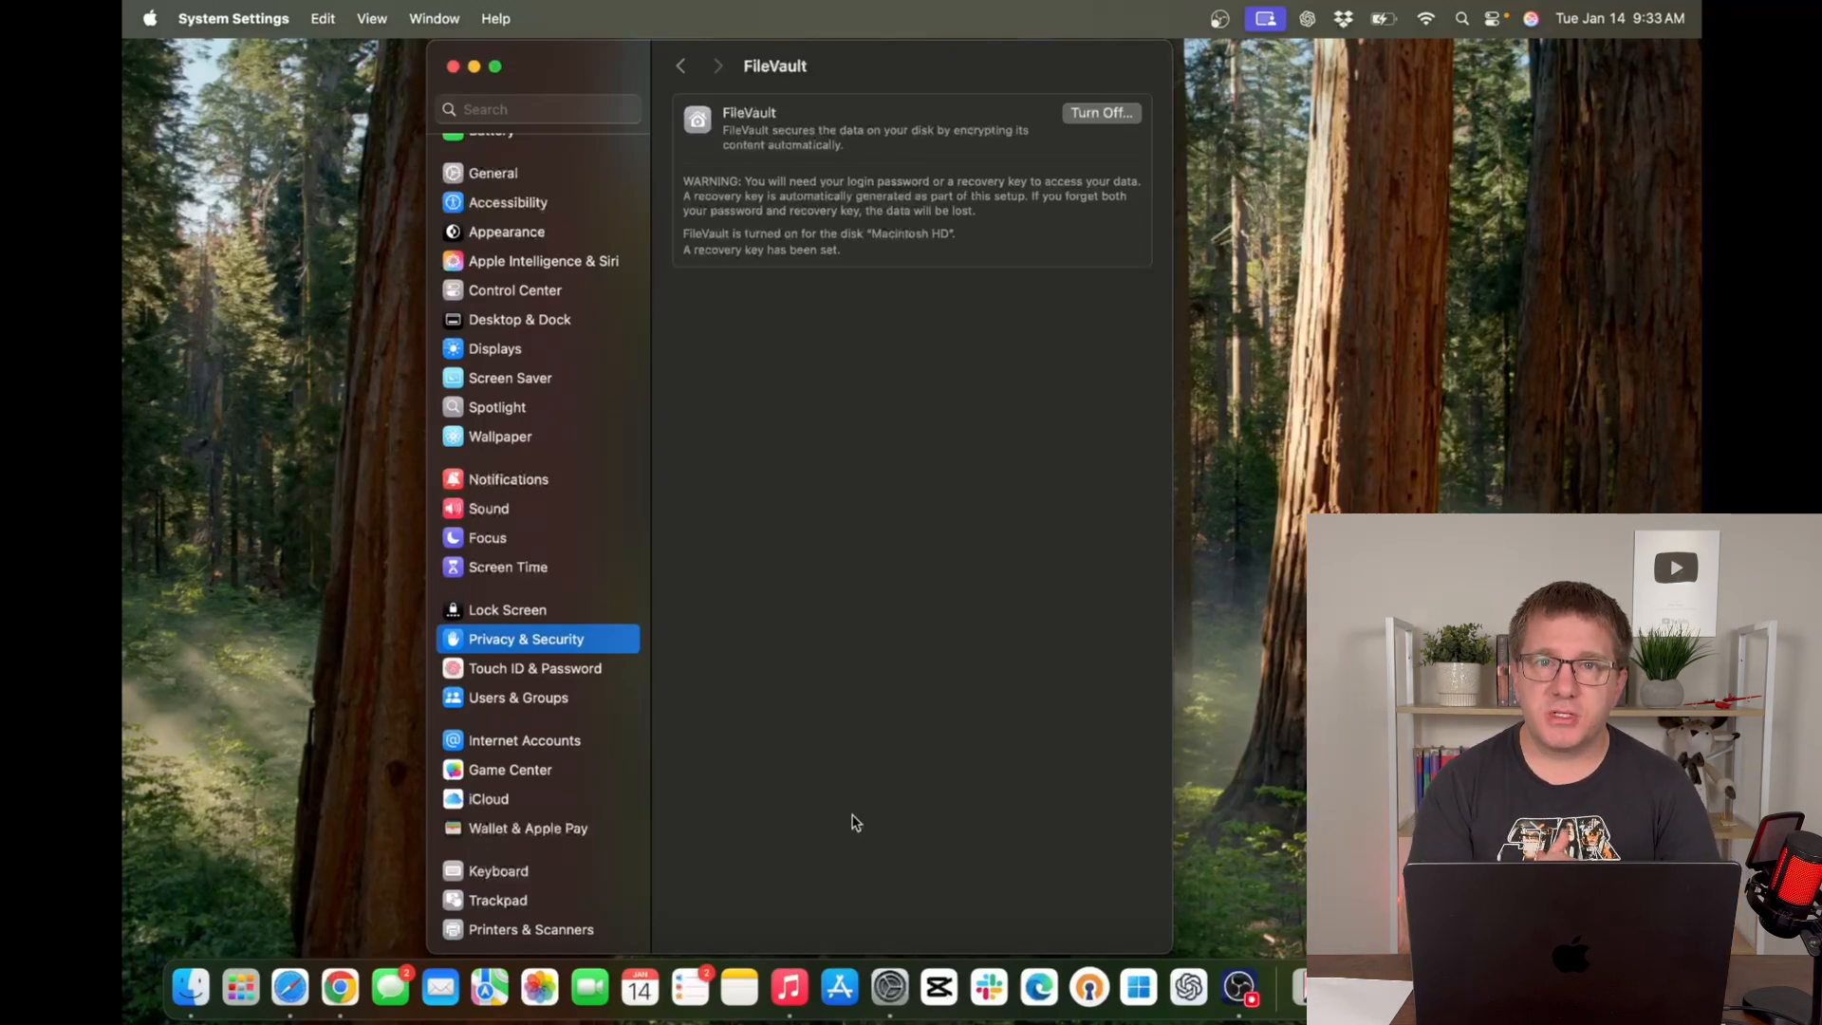
mouse_move(737, 131)
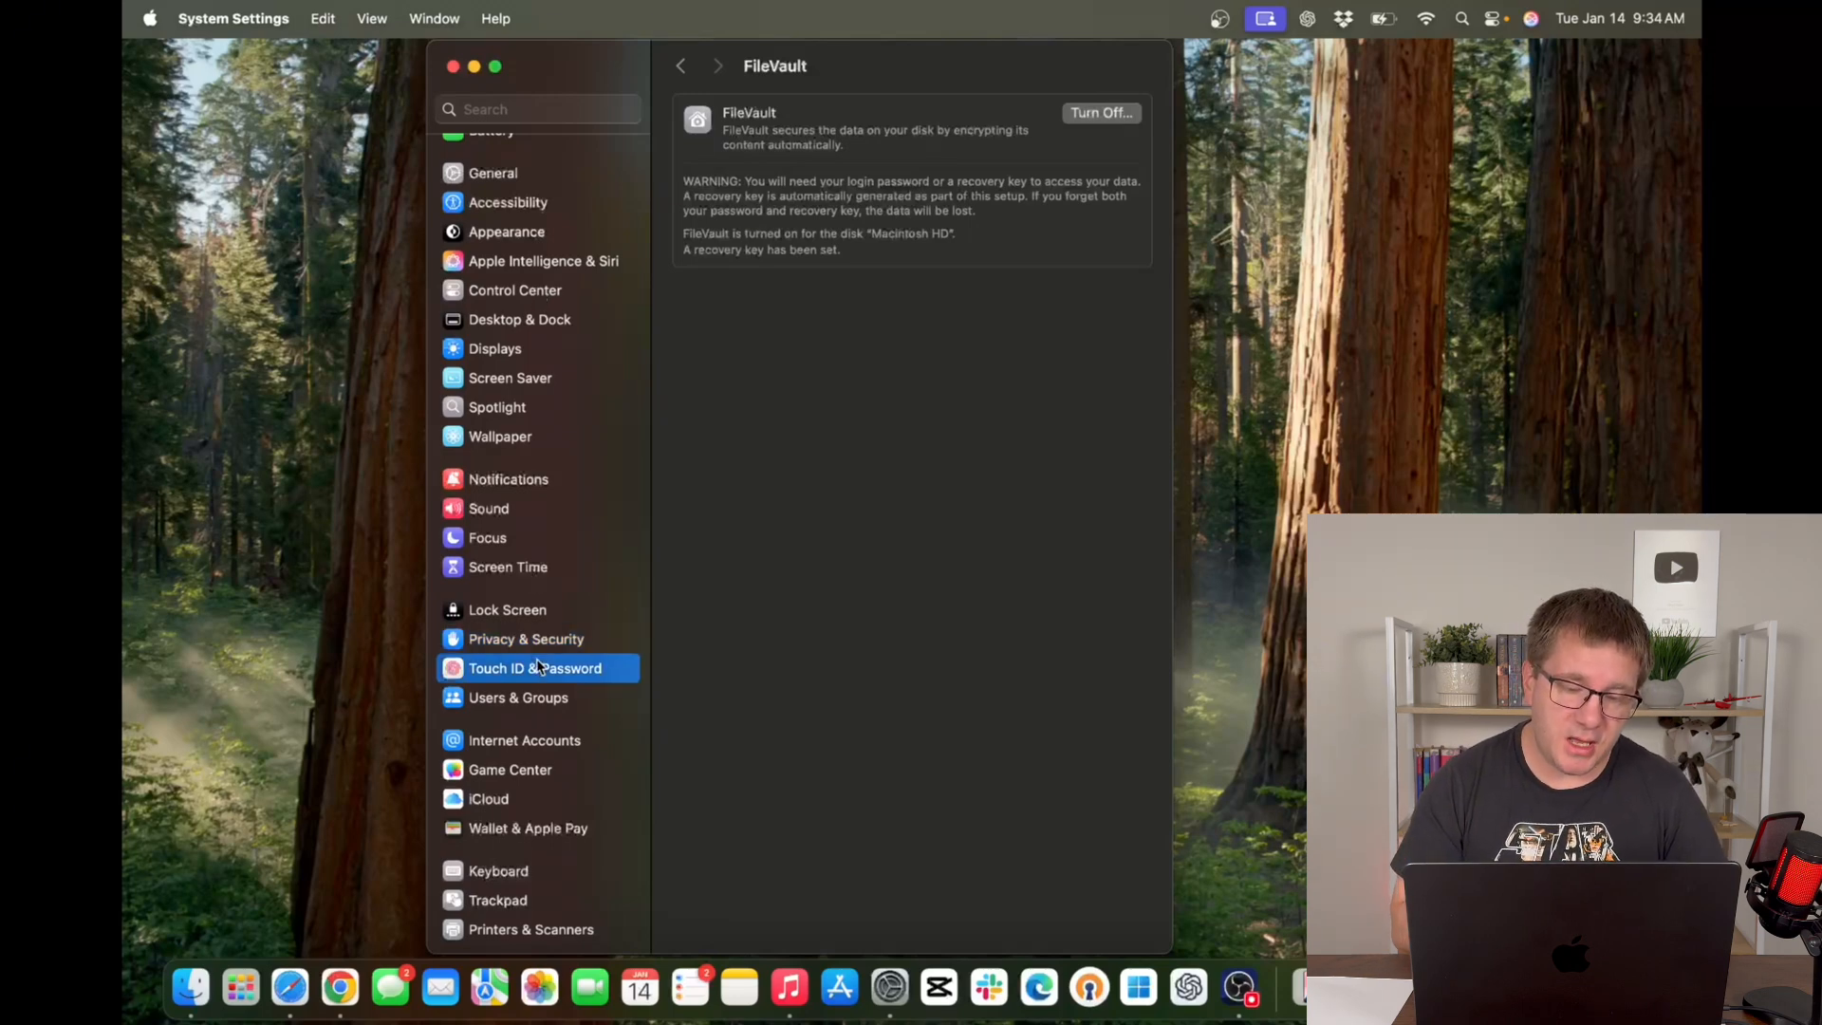
Open Touch ID & Password, showing a login password and one enrolled fingerprint.
click(534, 668)
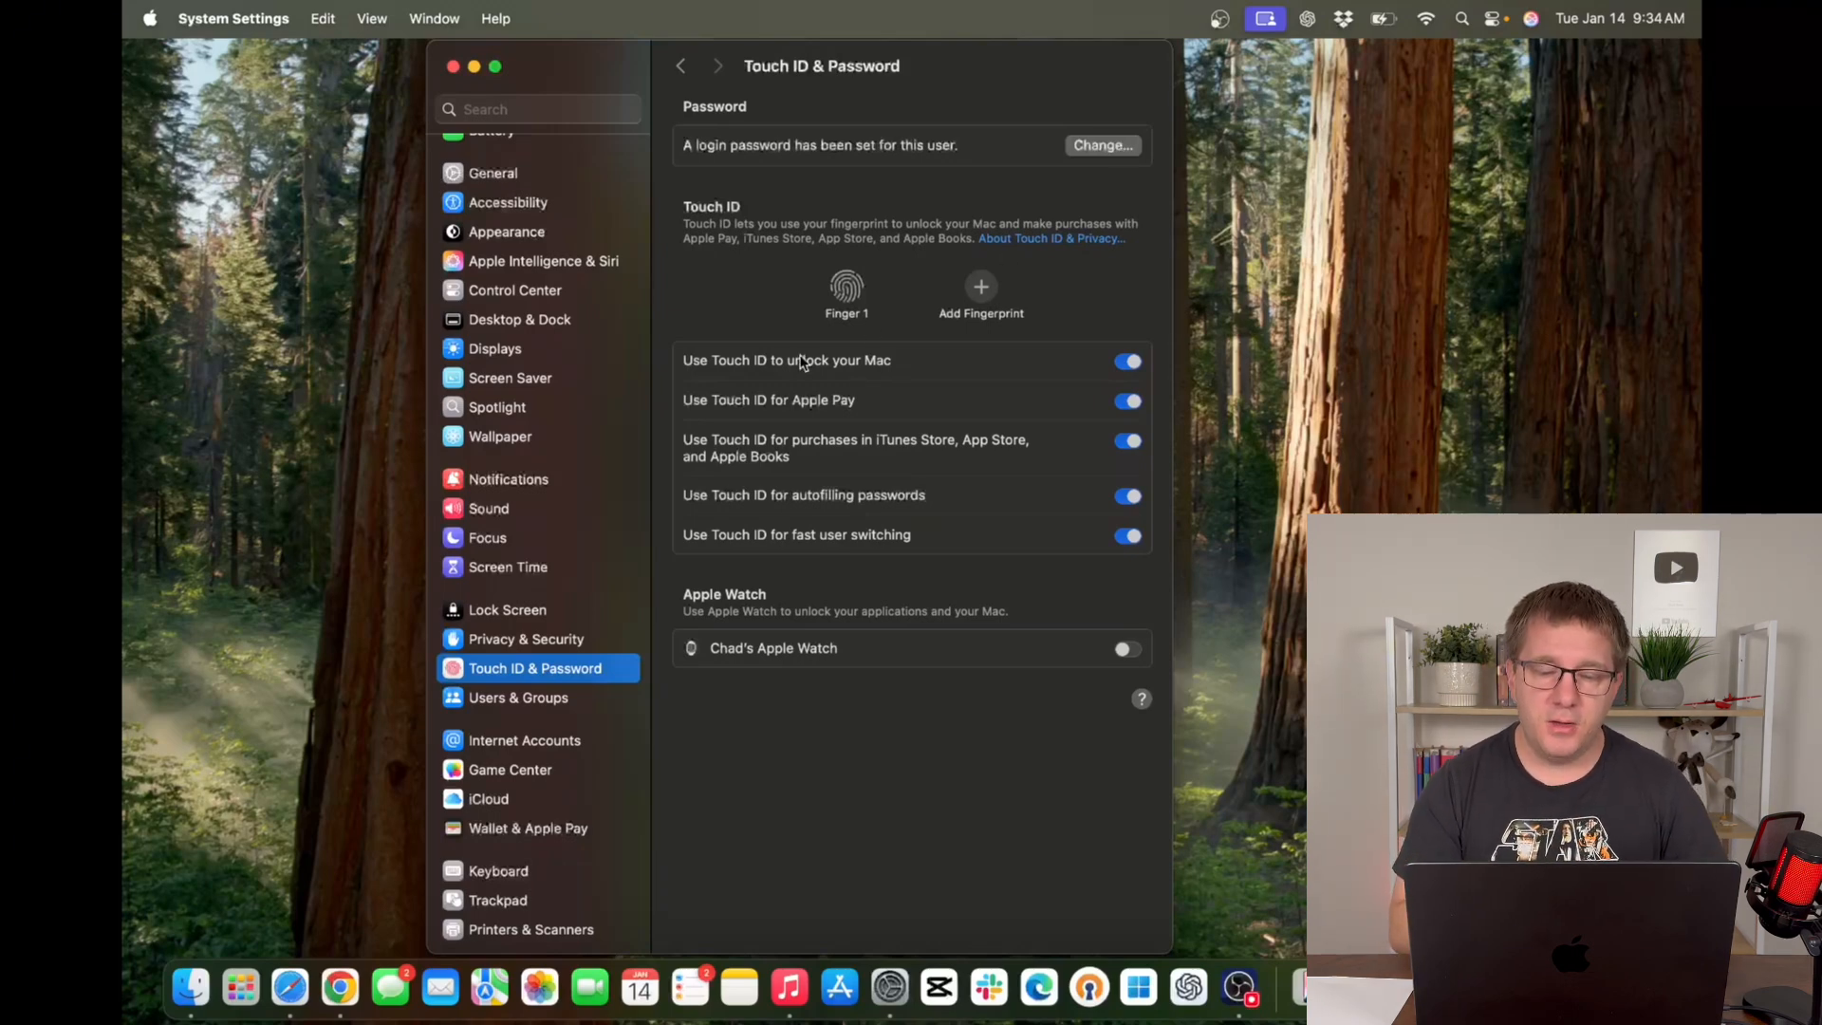
mouse_move(996, 371)
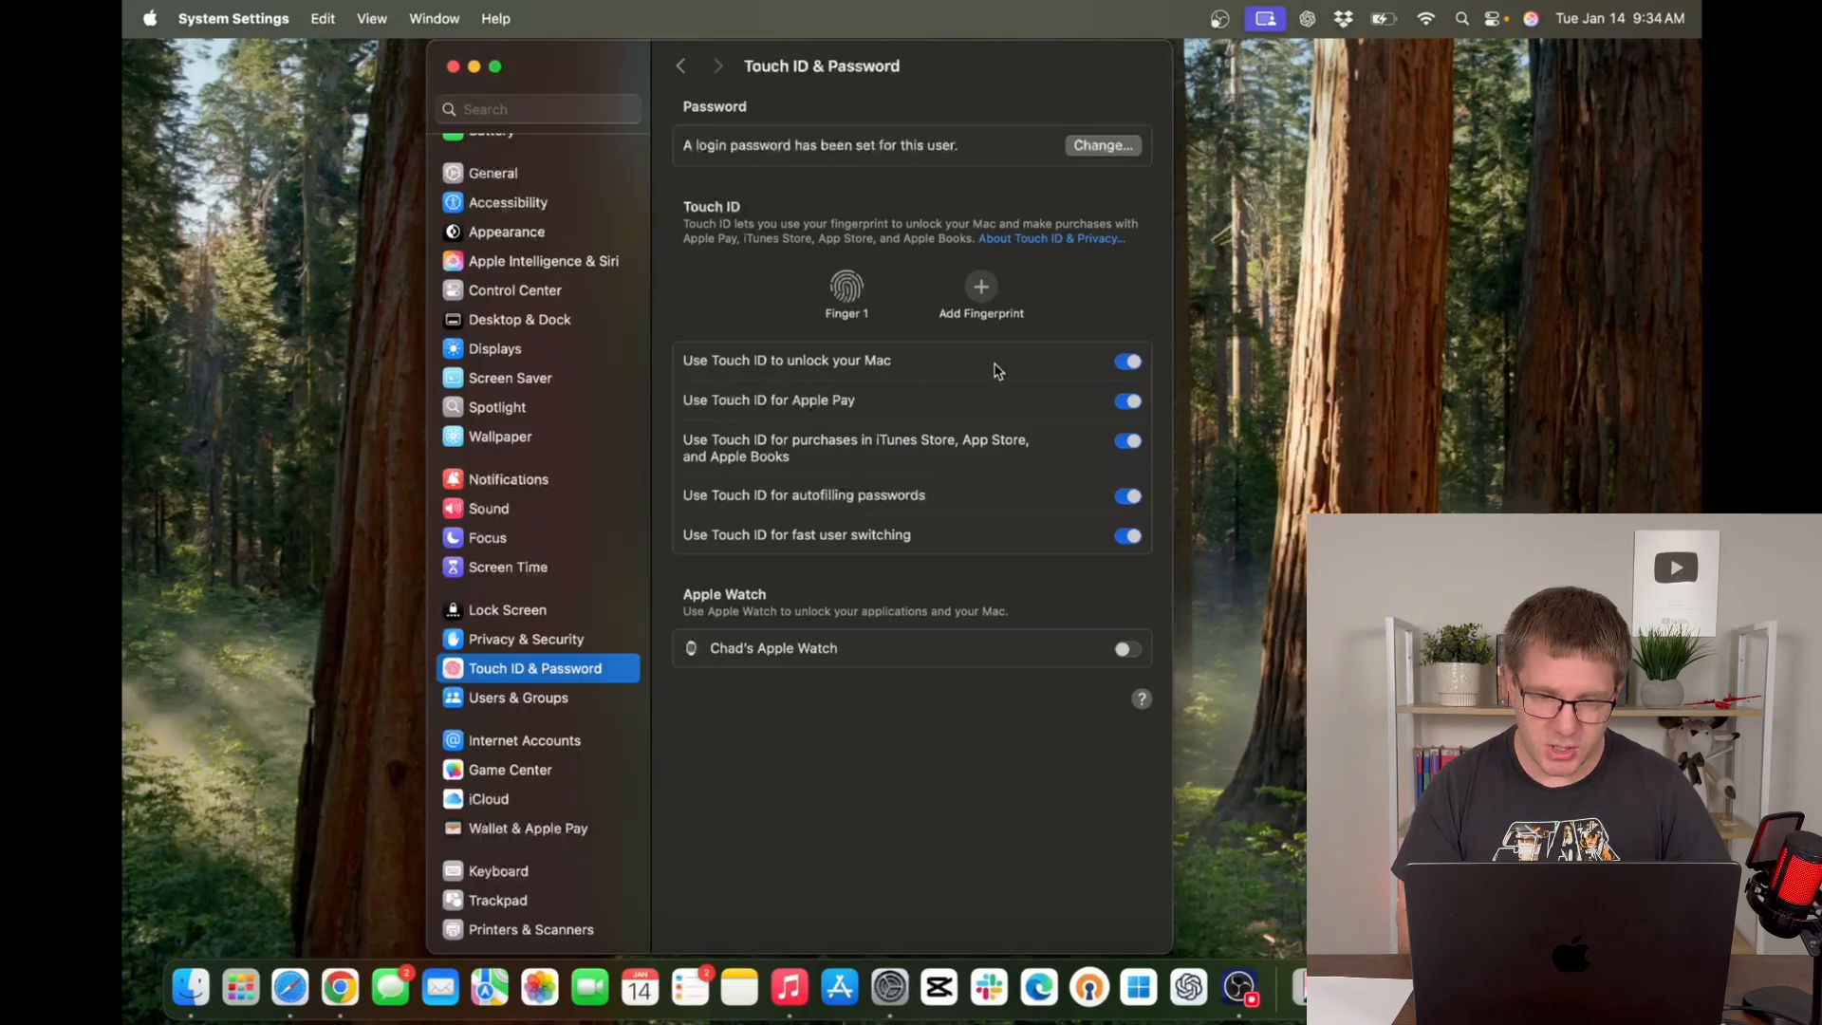
mouse_move(878, 402)
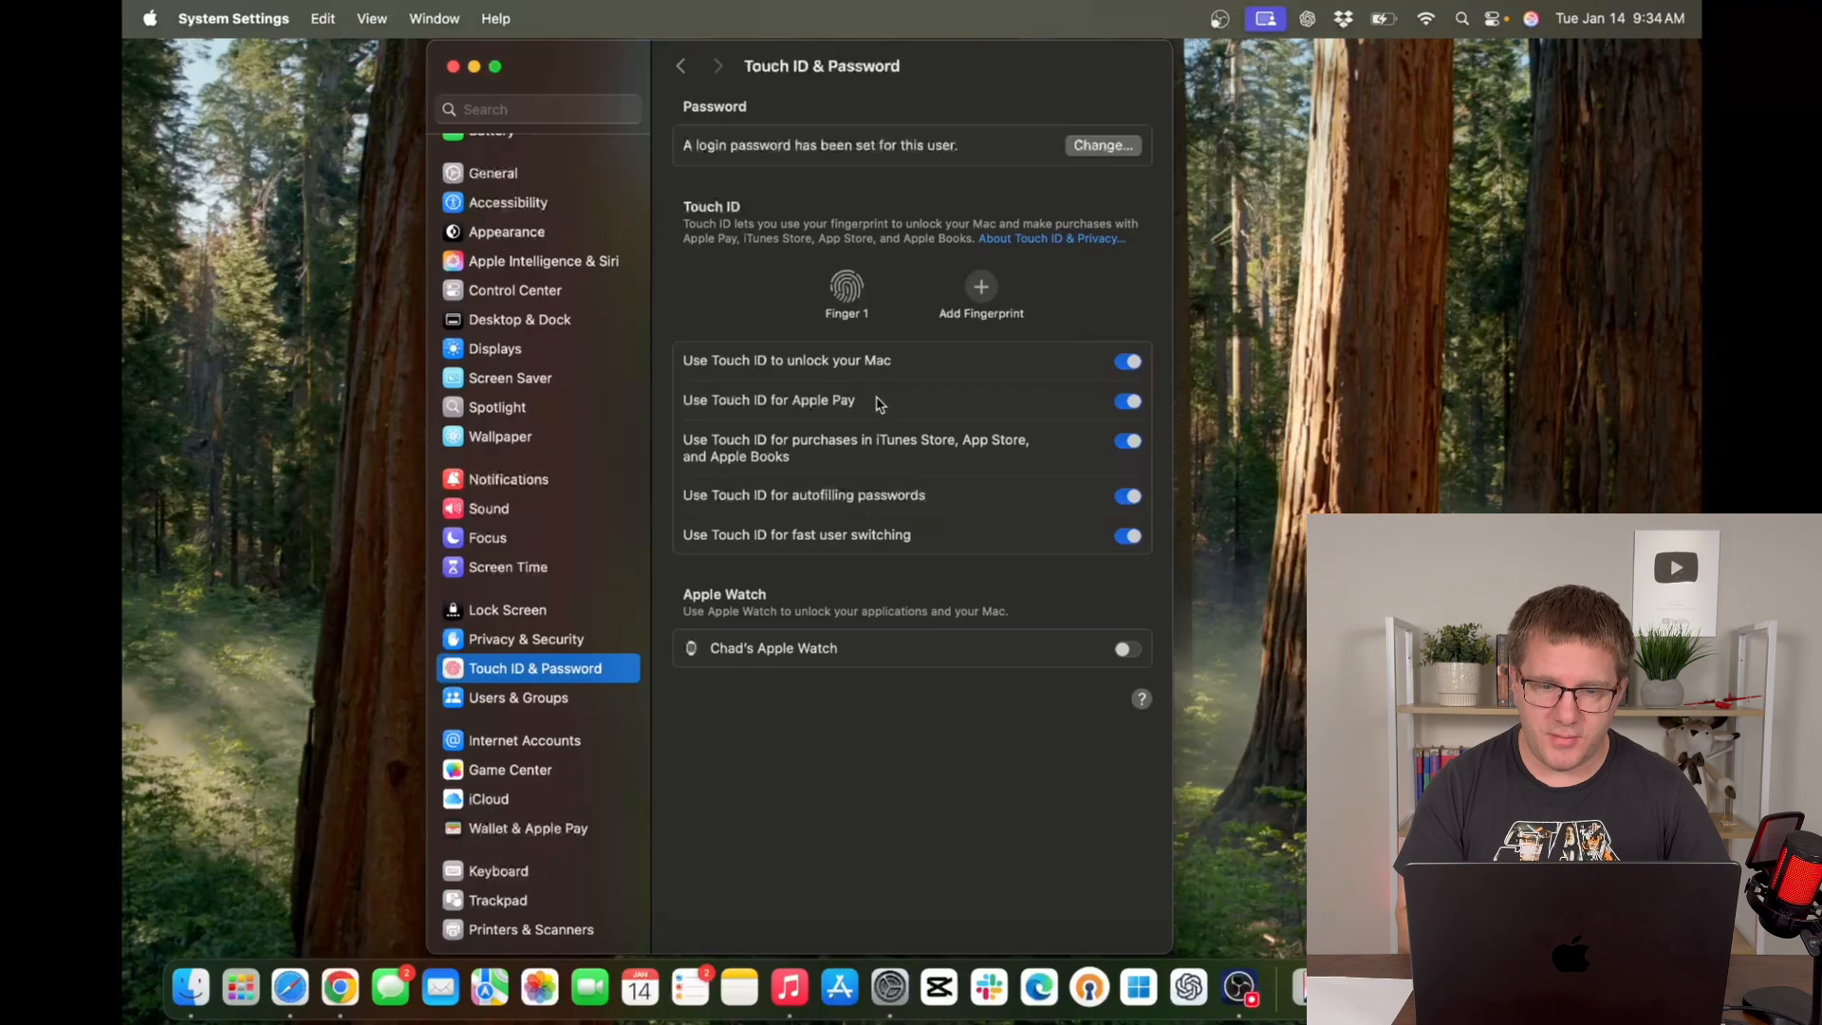
mouse_move(865, 406)
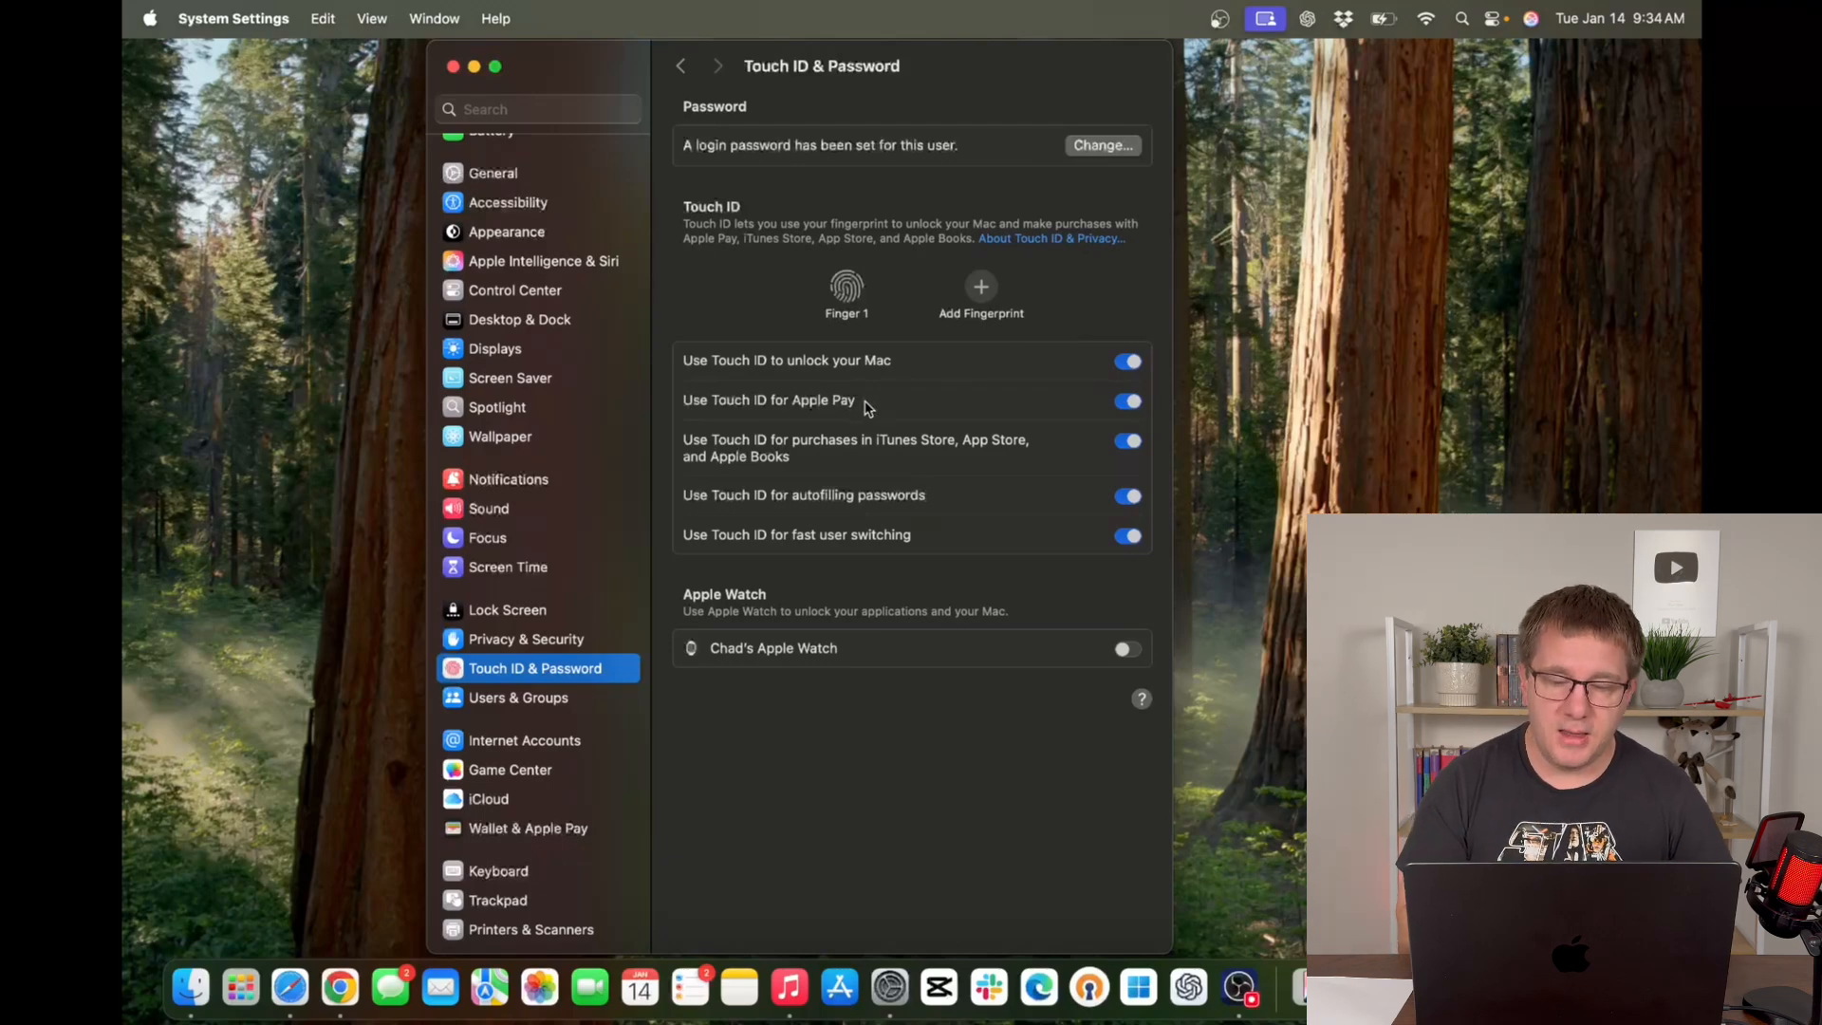
mouse_move(1014, 501)
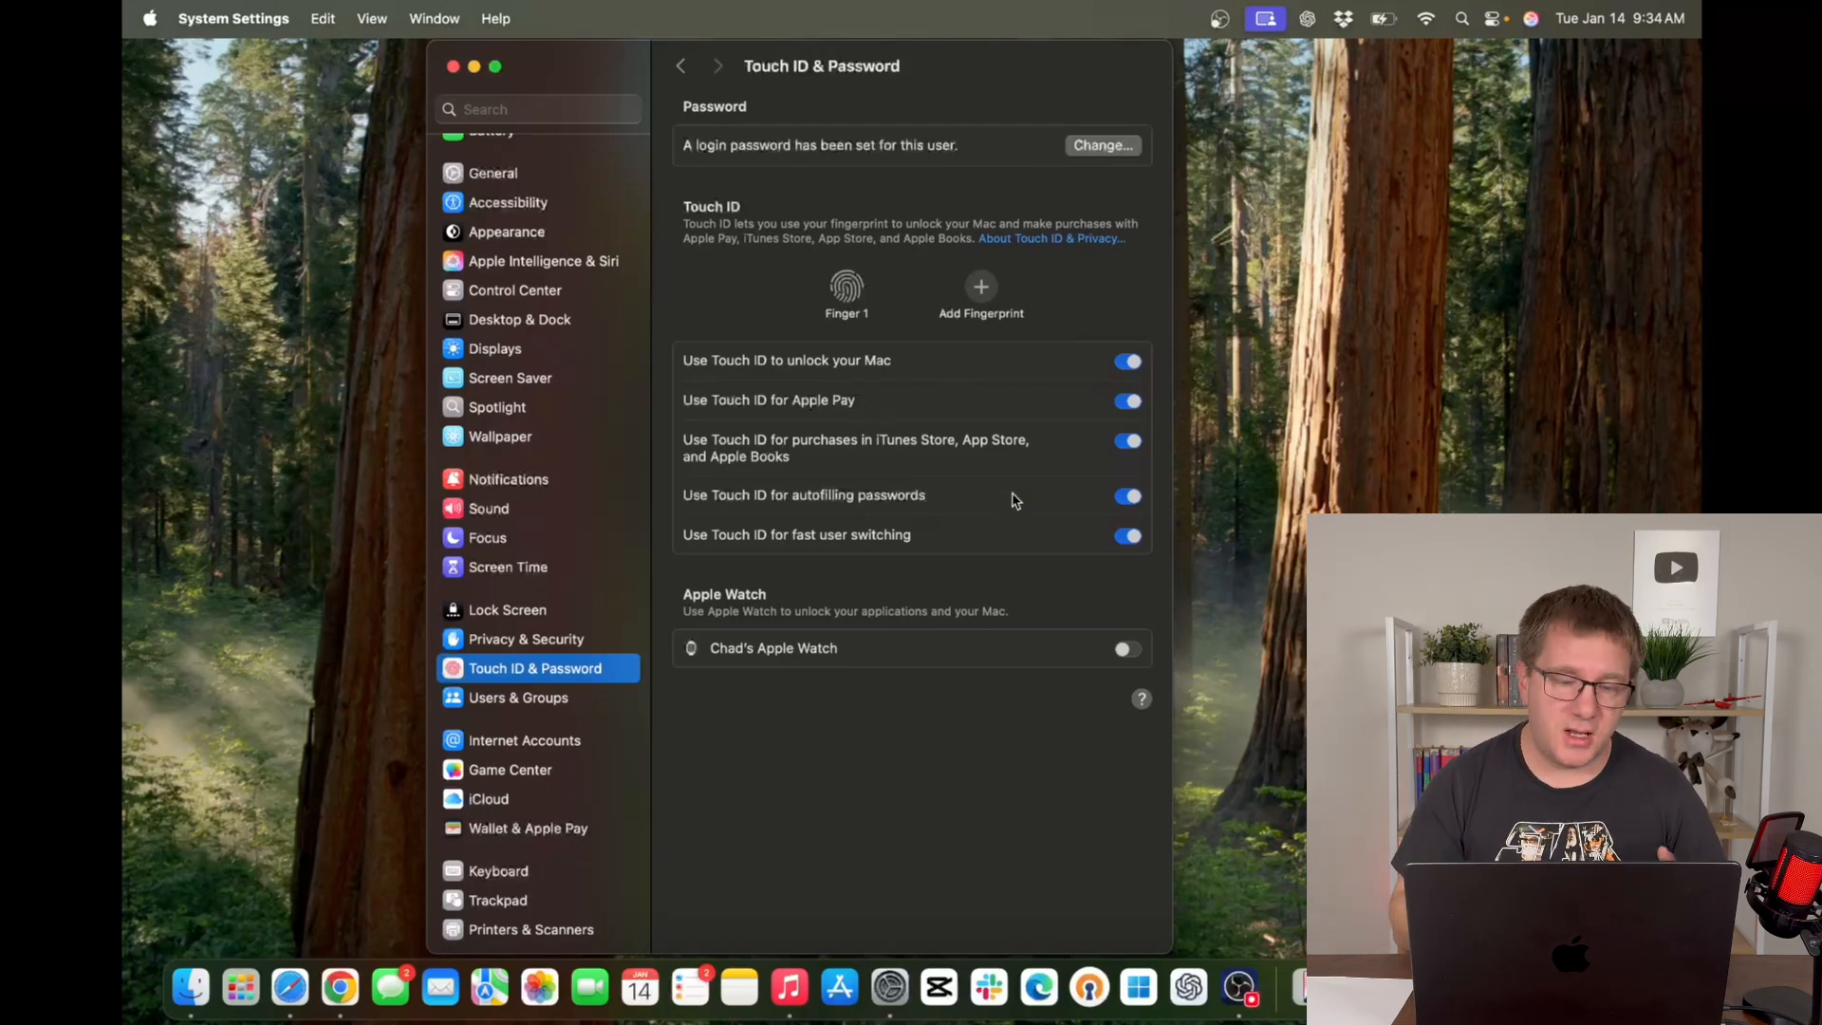